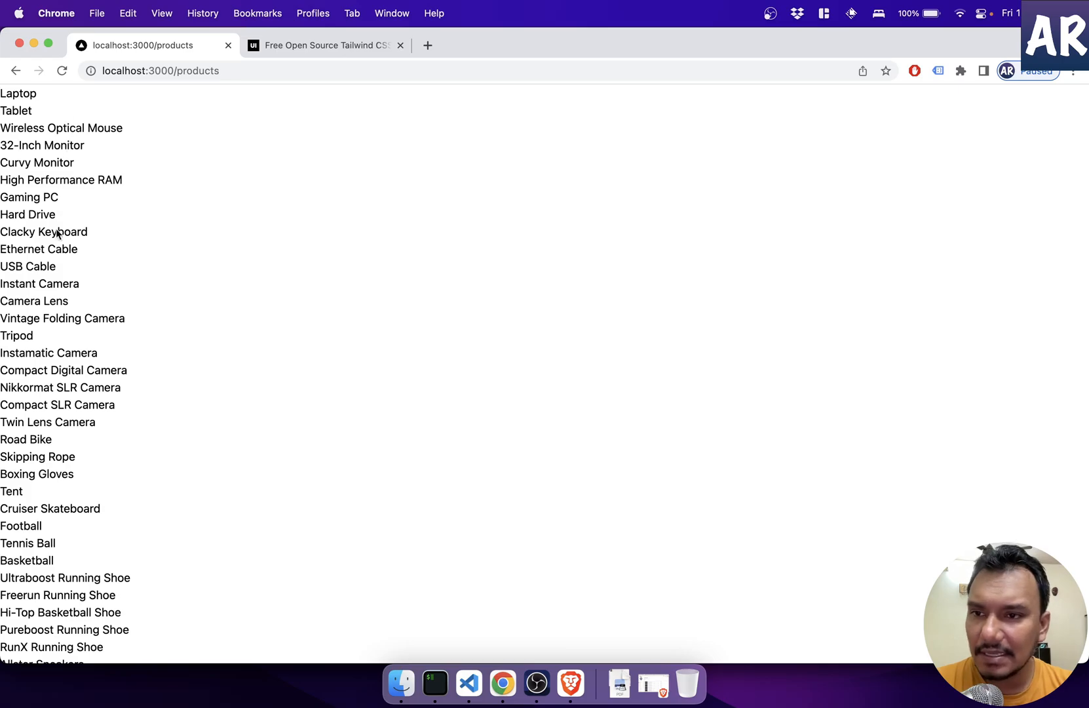
Scroll down the HyperUI homepage of free Tailwind CSS components
scroll(down, 3)
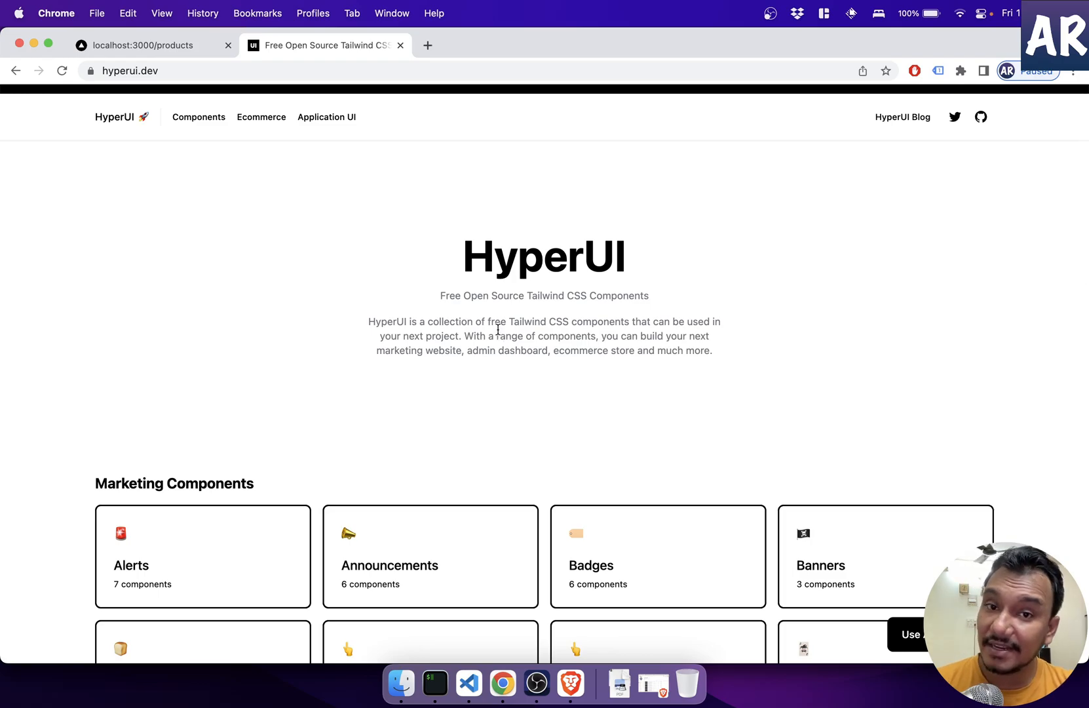
scroll(down, 3)
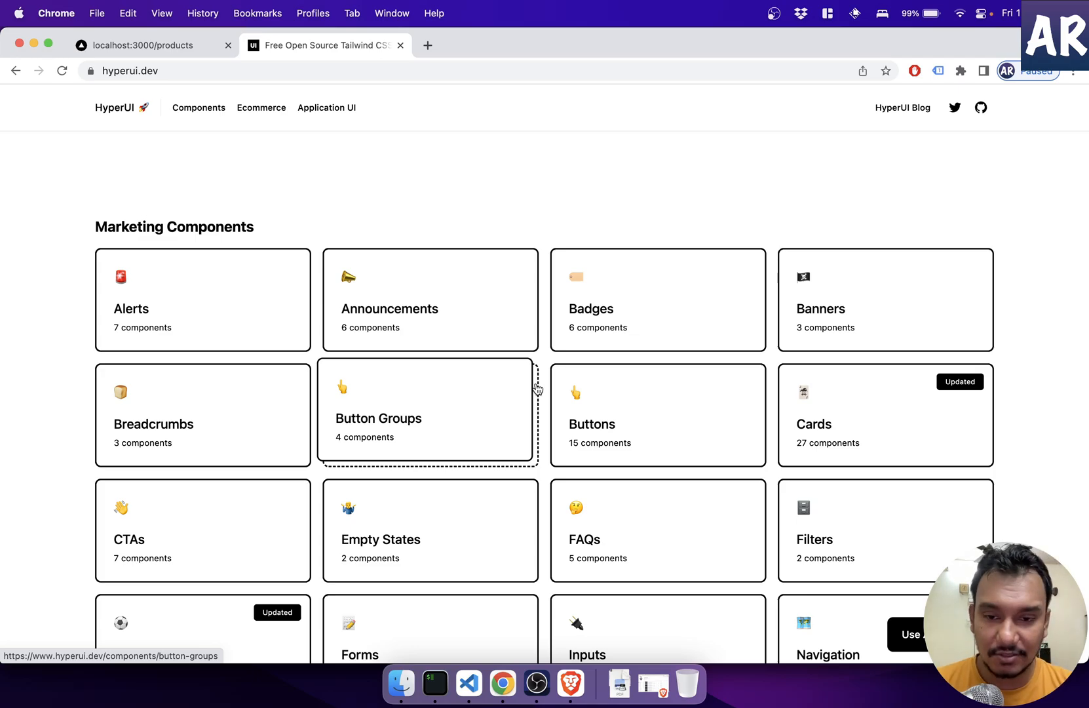
scroll(down, 3)
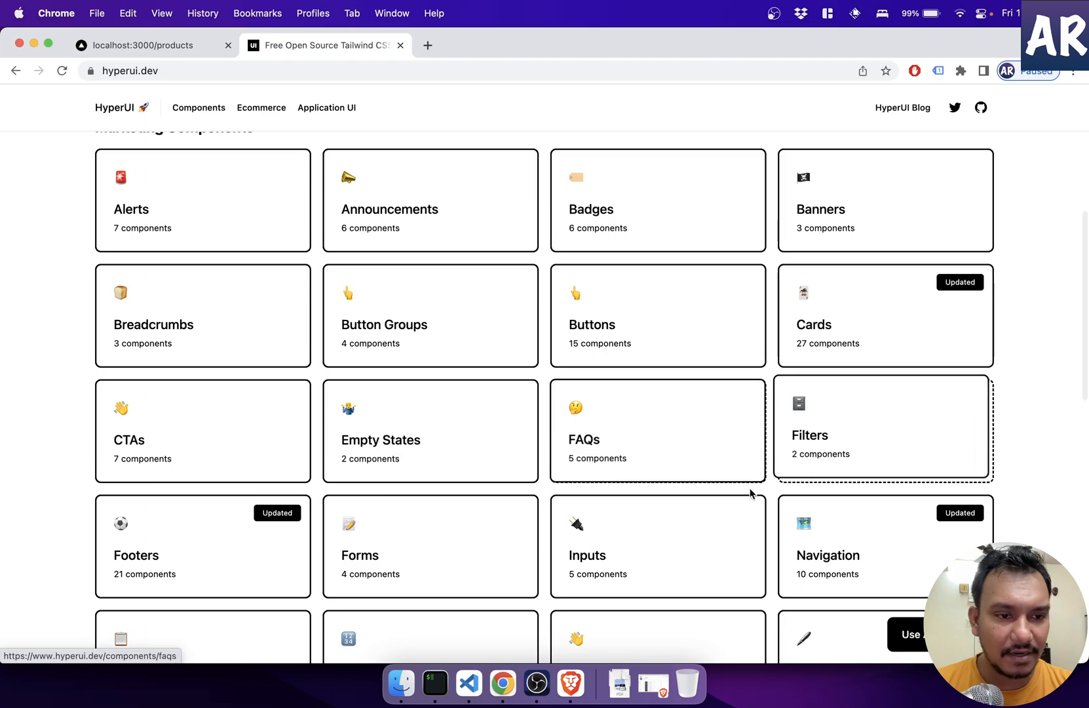
scroll(down, 3)
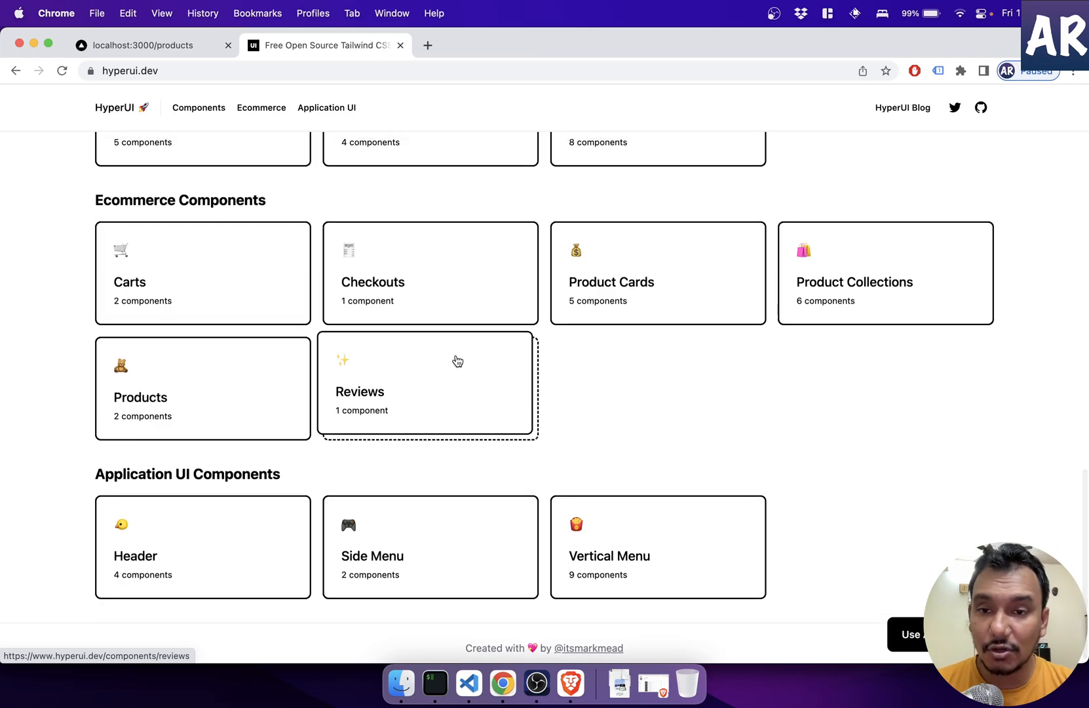
scroll(down, 3)
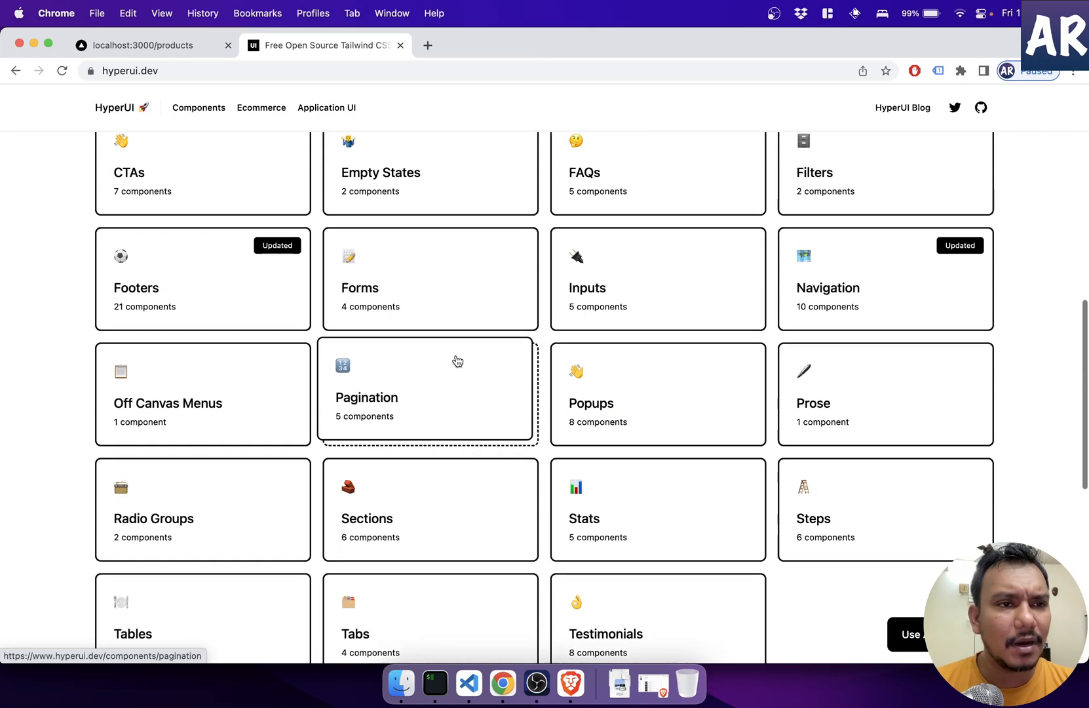
scroll(up, 3)
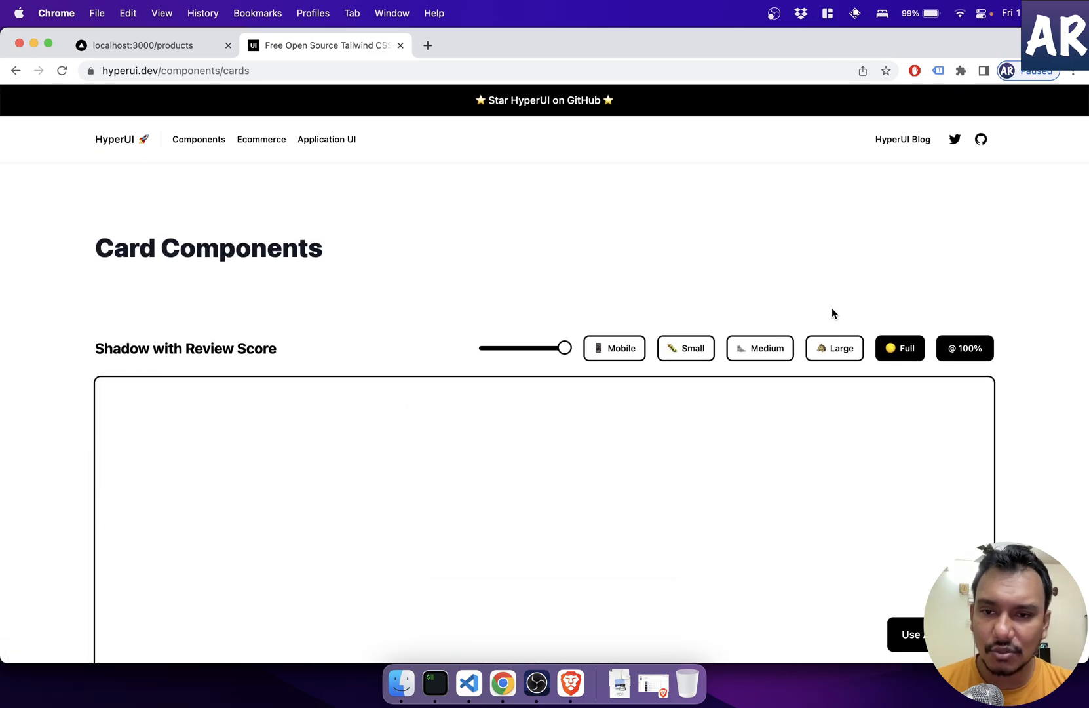
scroll(down, 3)
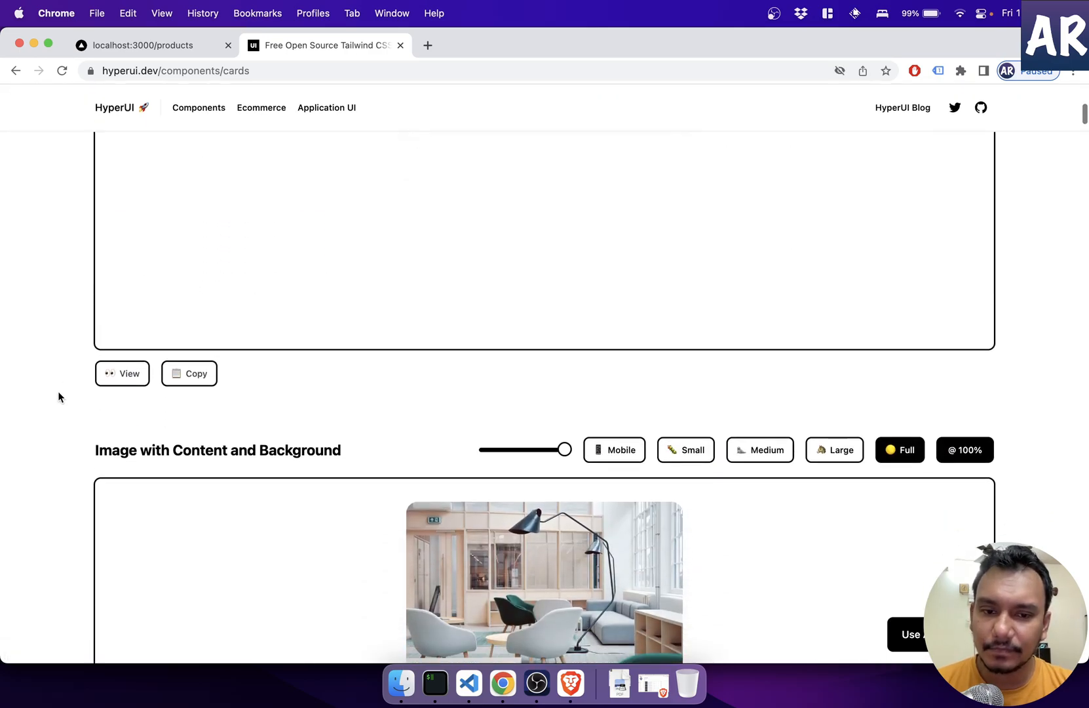
scroll(down, 3)
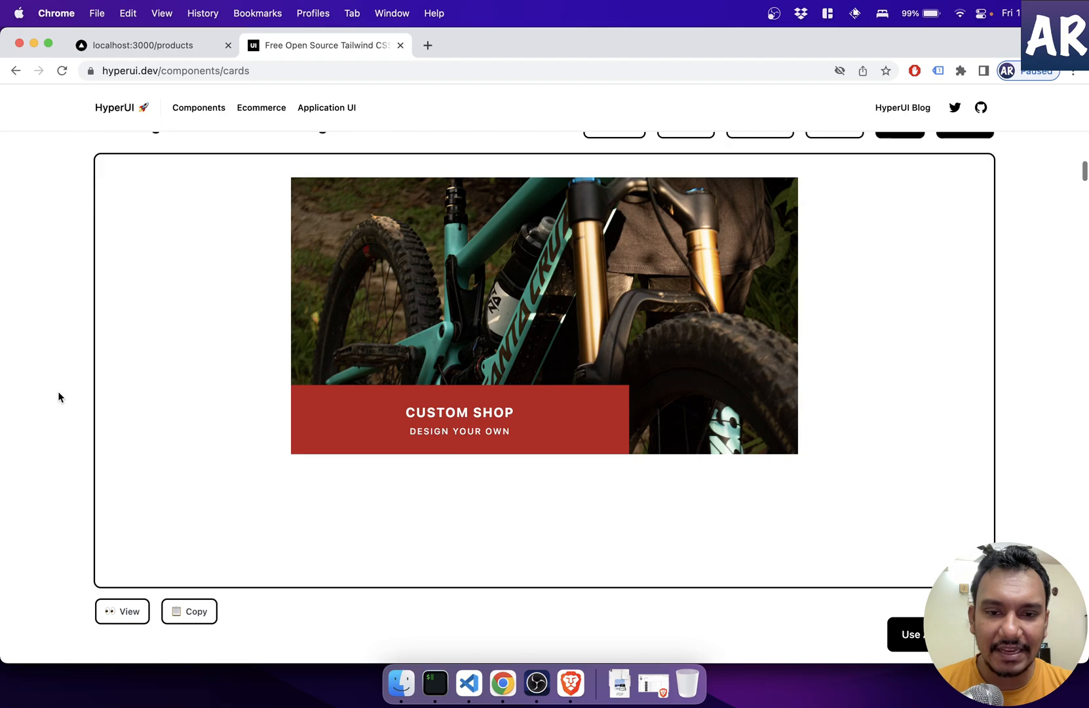
scroll(down, 3)
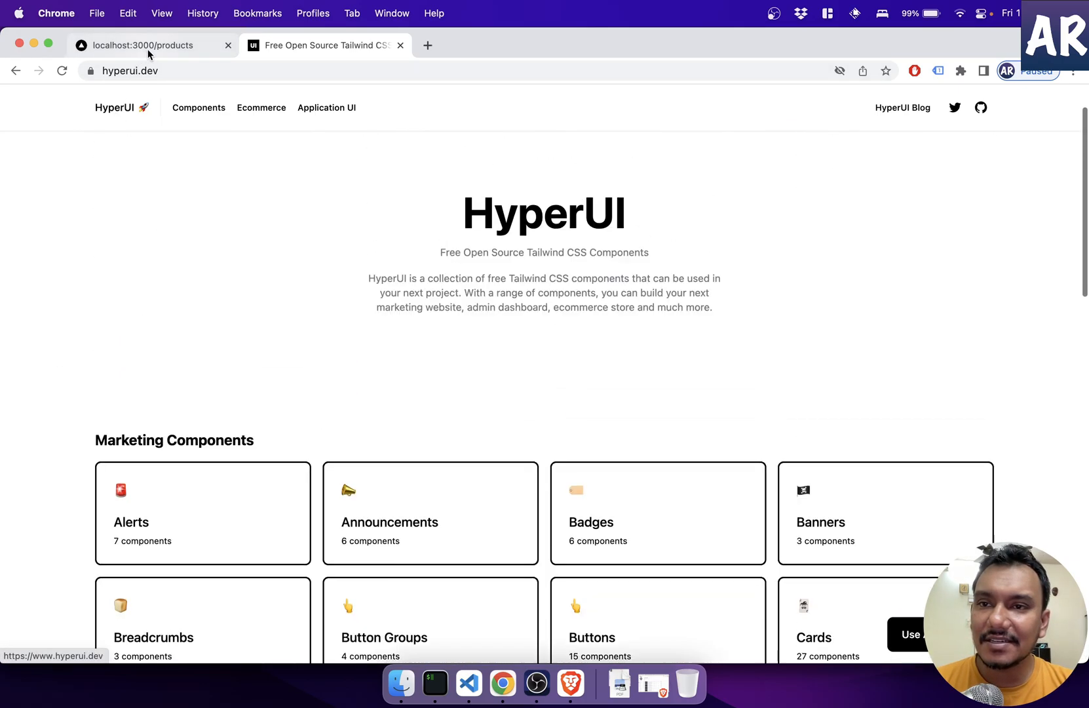
Return to VS Code and view pages/products/index.tsx with its product list and static props code
click(144, 45)
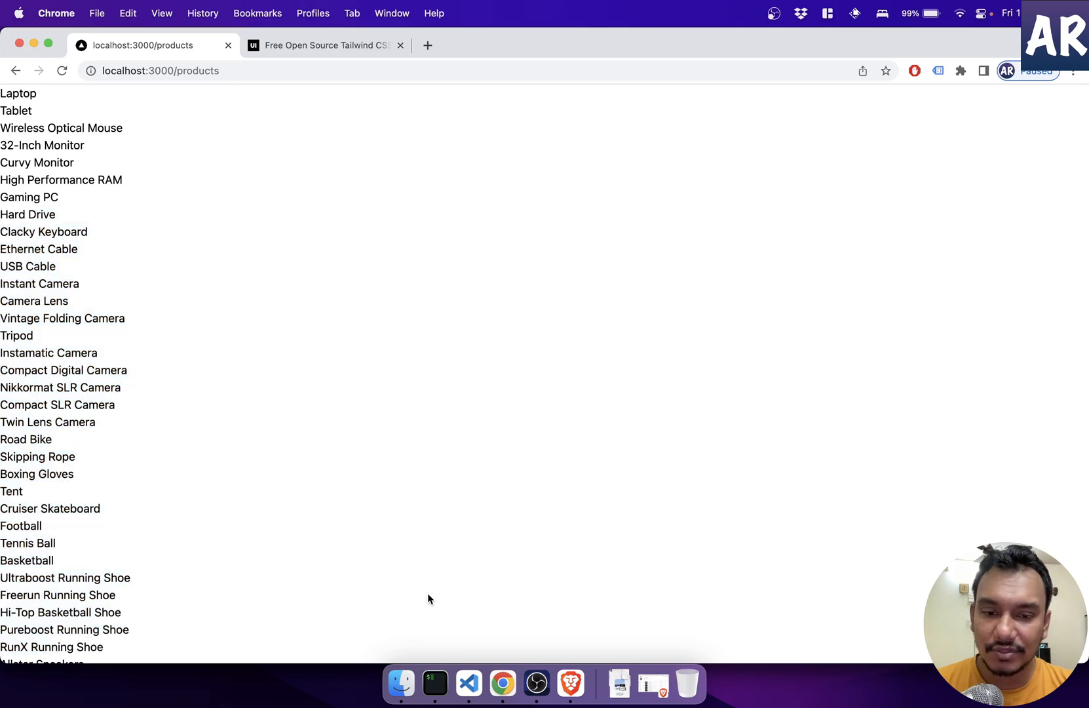
click(468, 683)
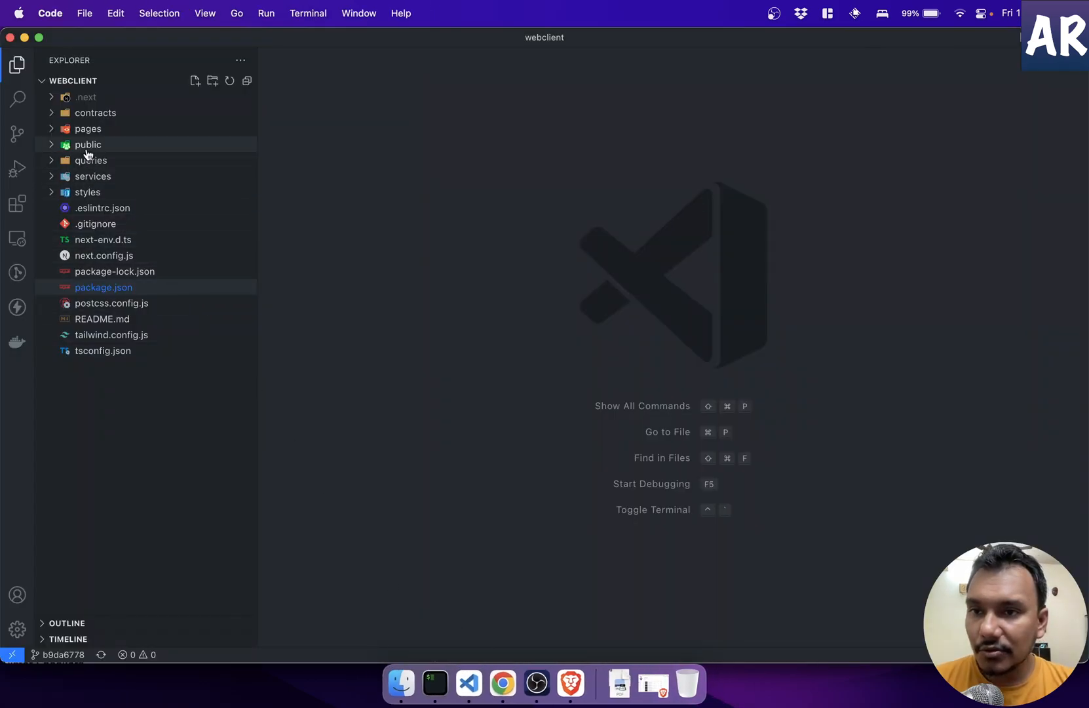
click(88, 129)
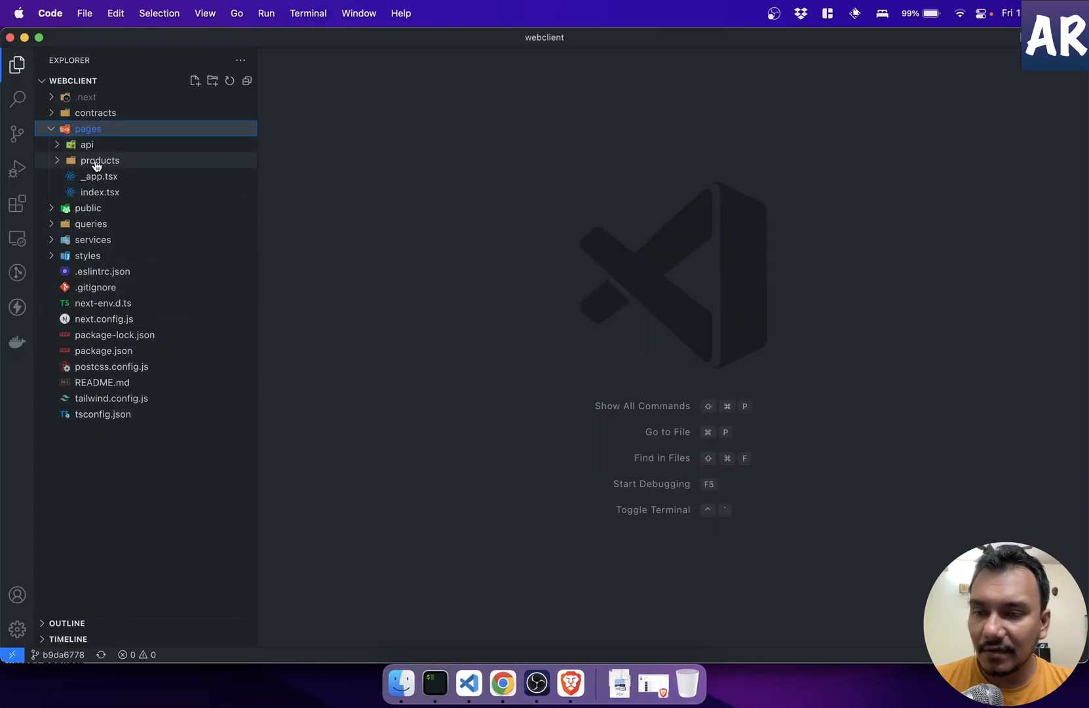
click(99, 160)
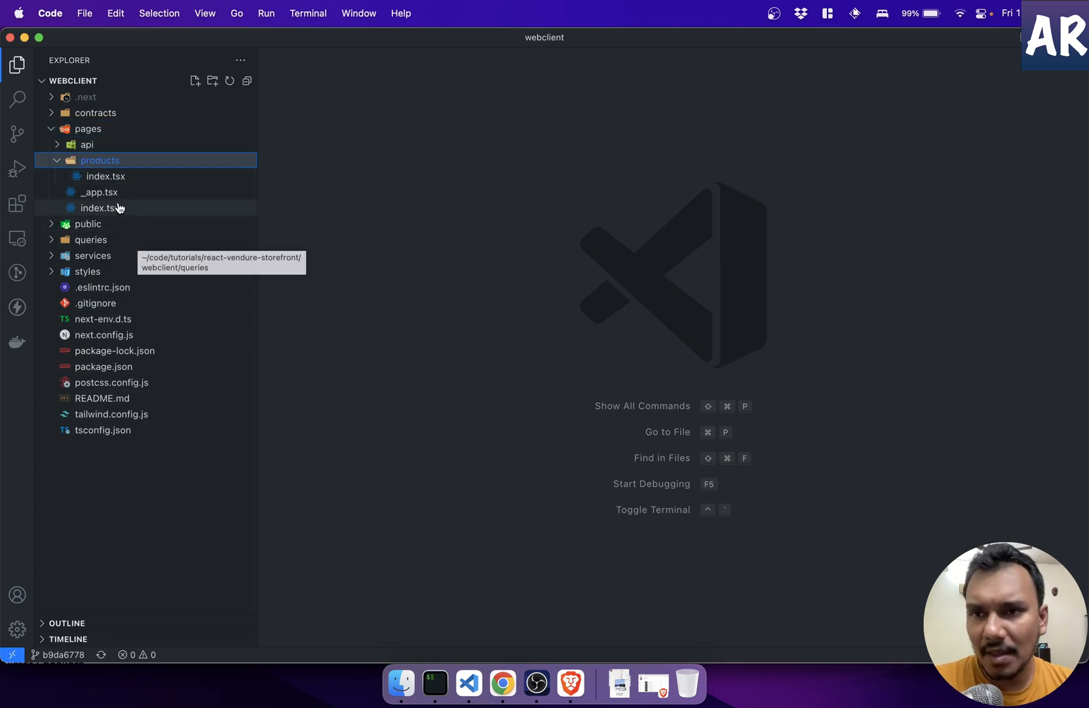
click(106, 176)
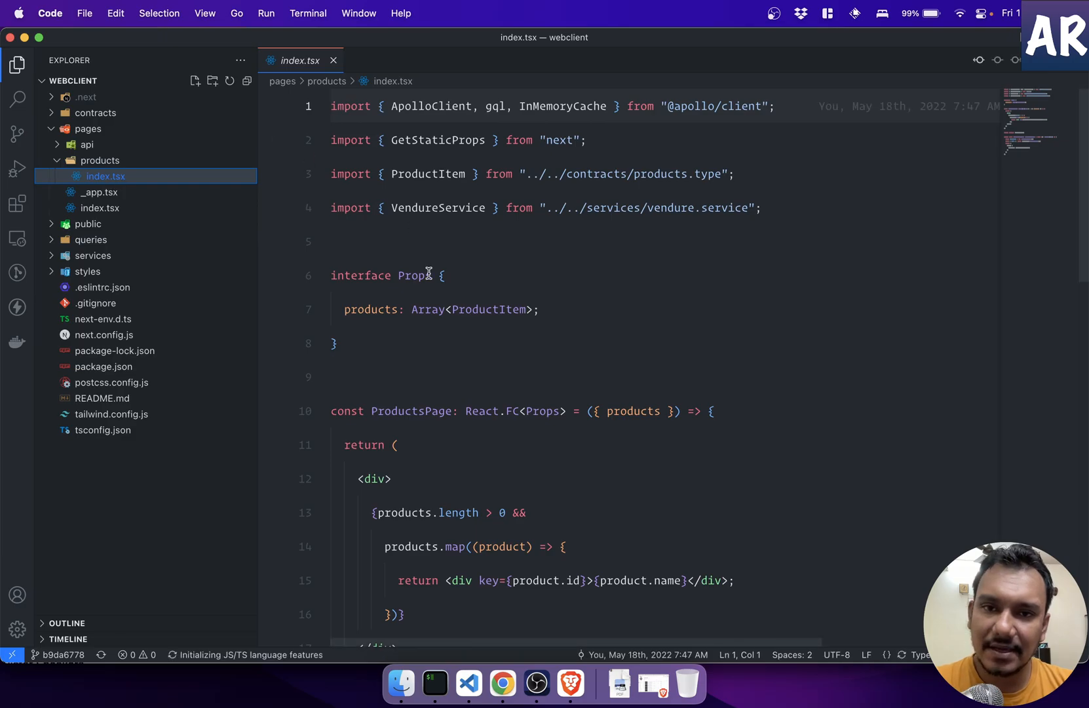
scroll(down, 3)
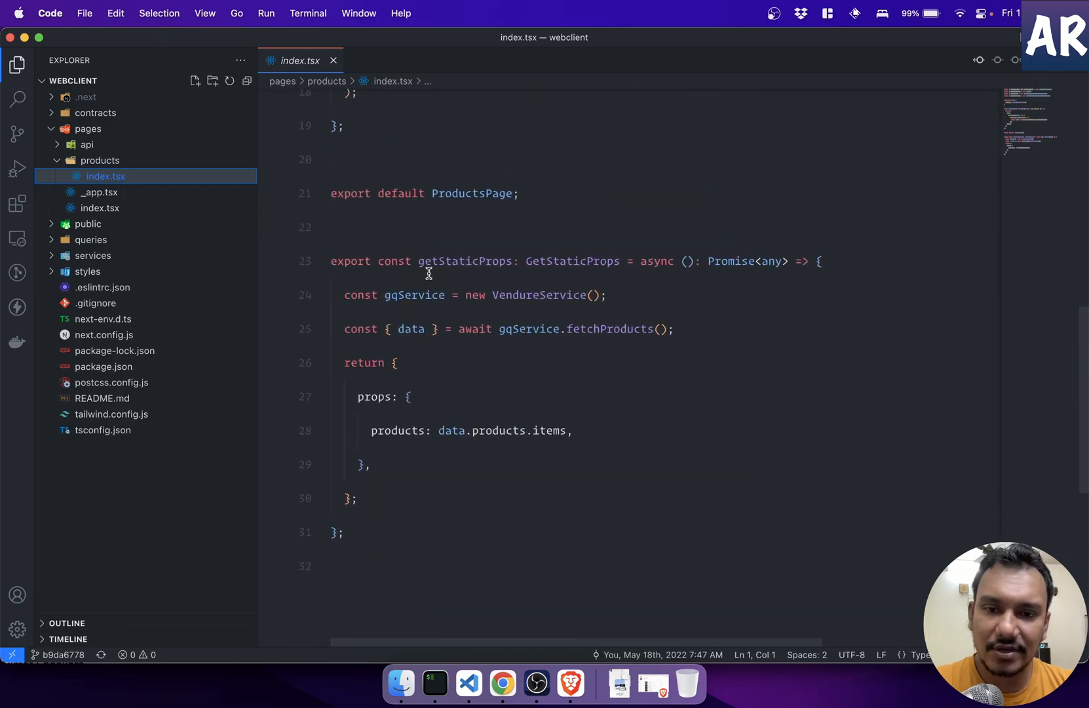
scroll(down, 3)
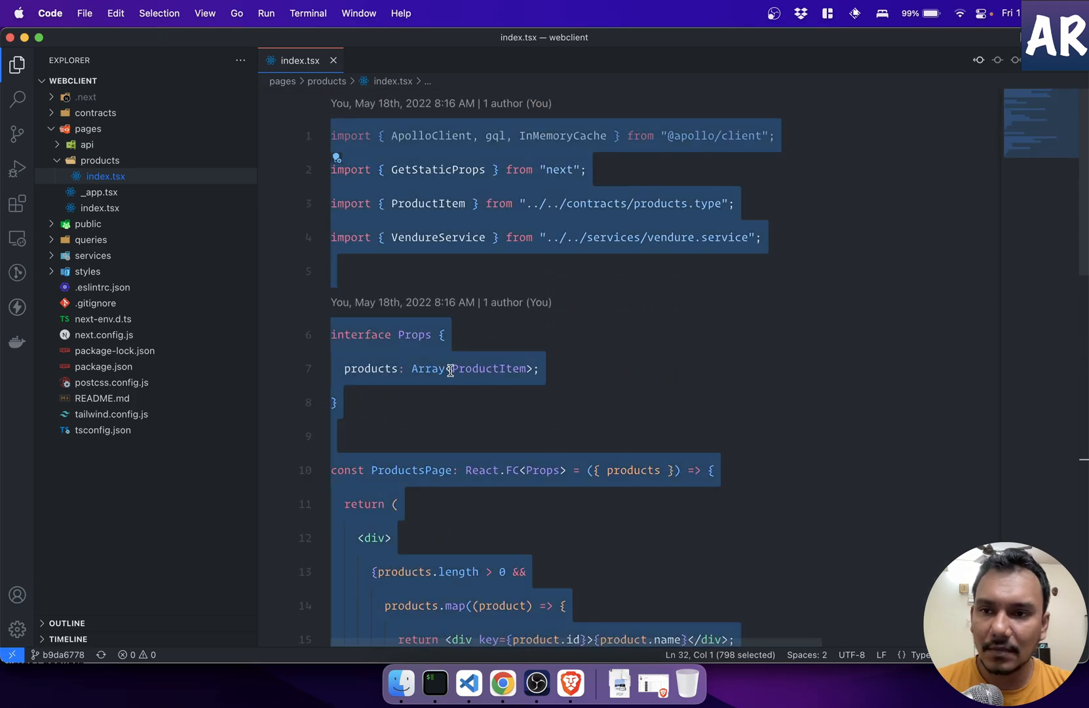
Strip part of the starter markup inside main in pages/index.tsx, leaving unsaved edits
click(100, 207)
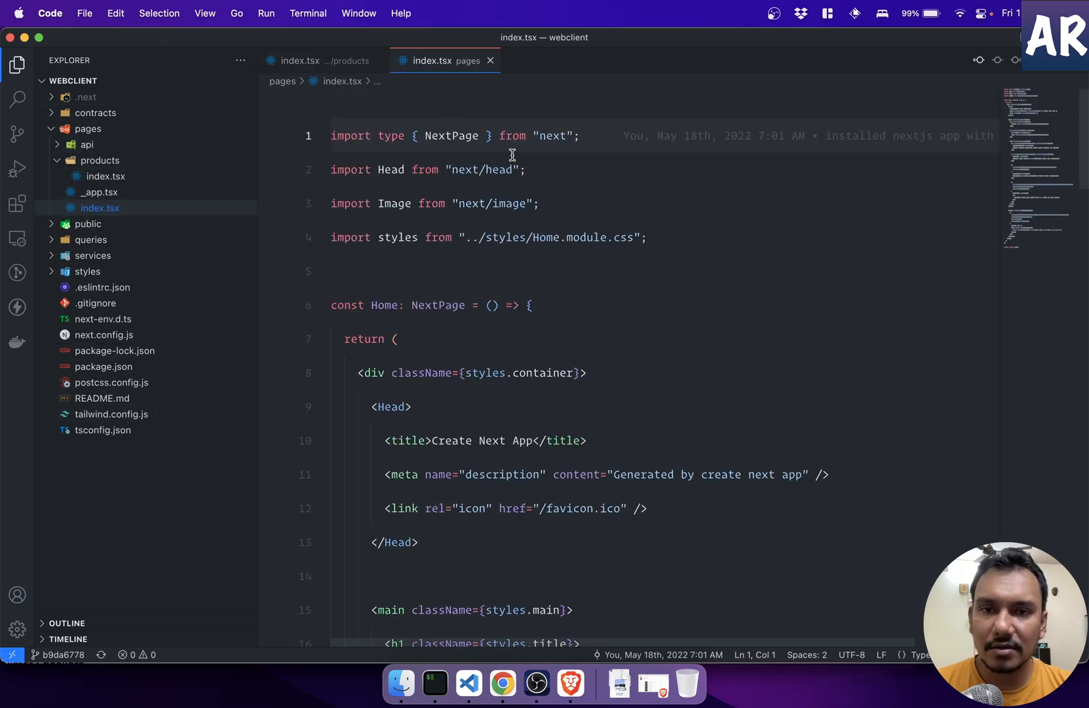
key(cmd+a)
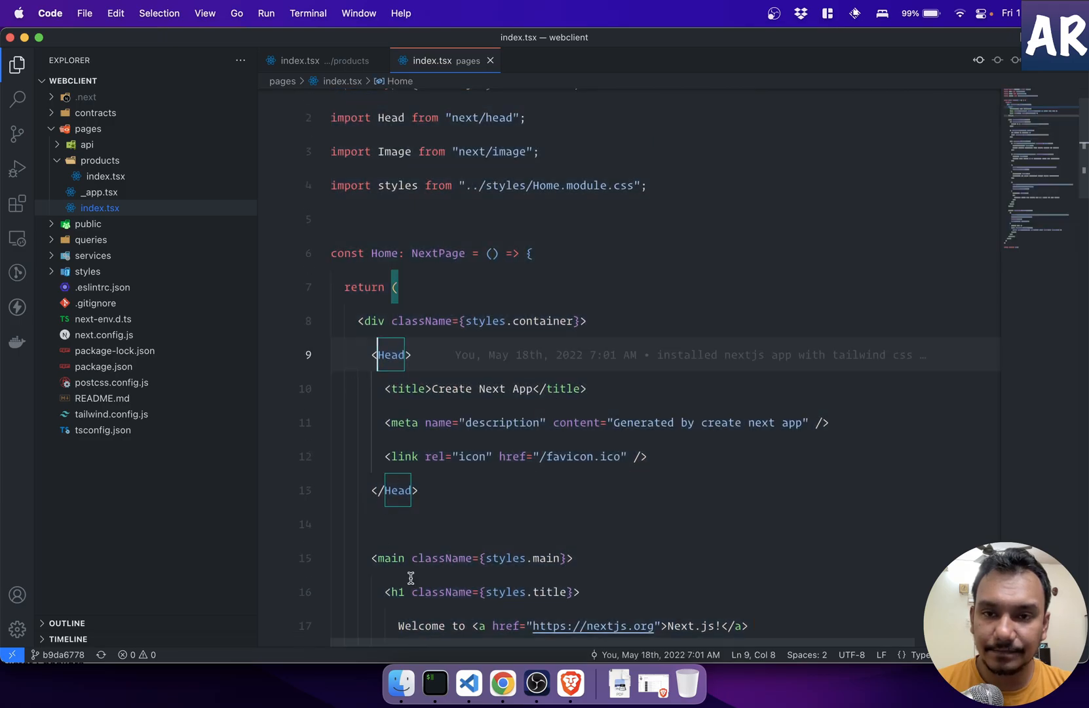
click(316, 60)
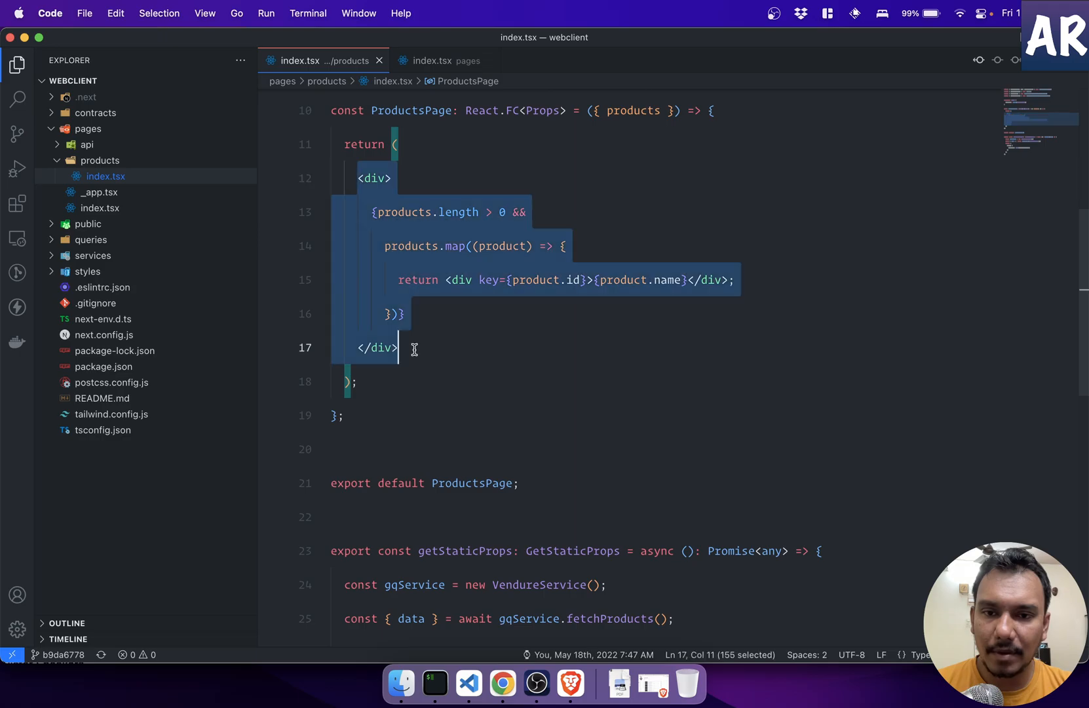
click(431, 61)
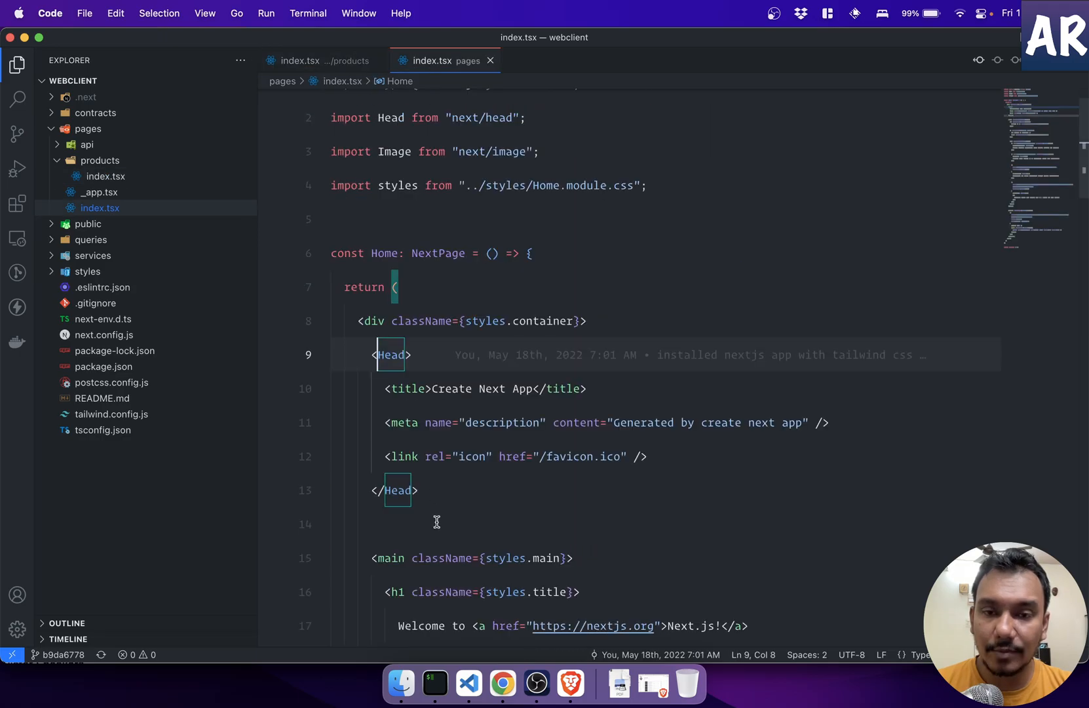
scroll(down, 3)
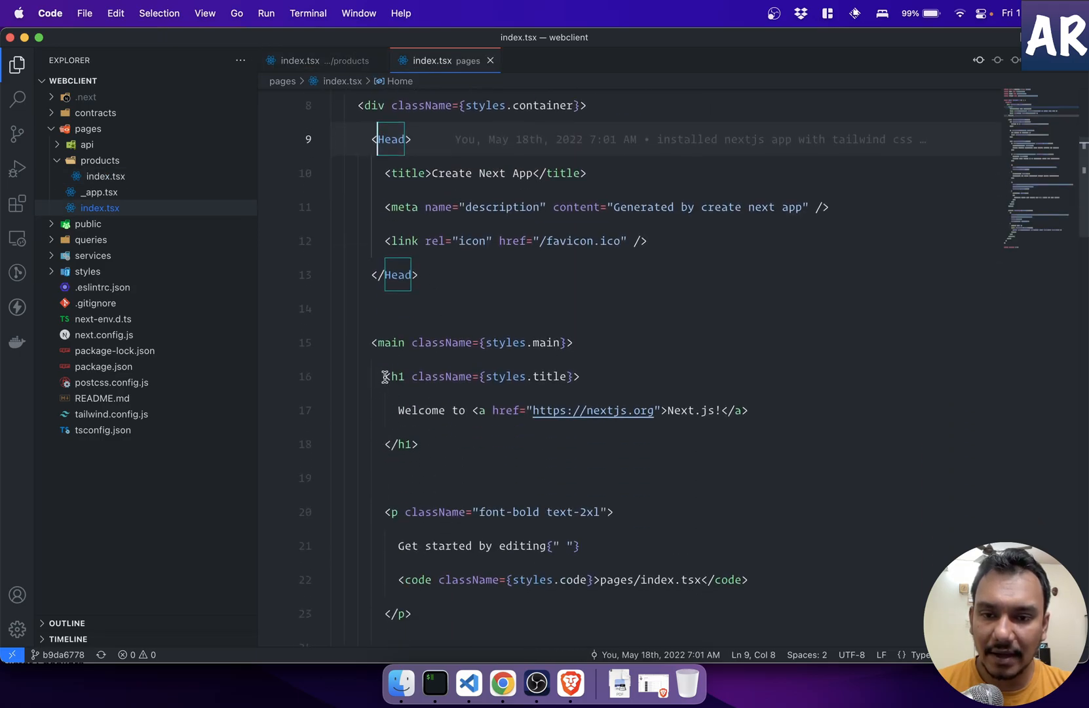
scroll(down, 3)
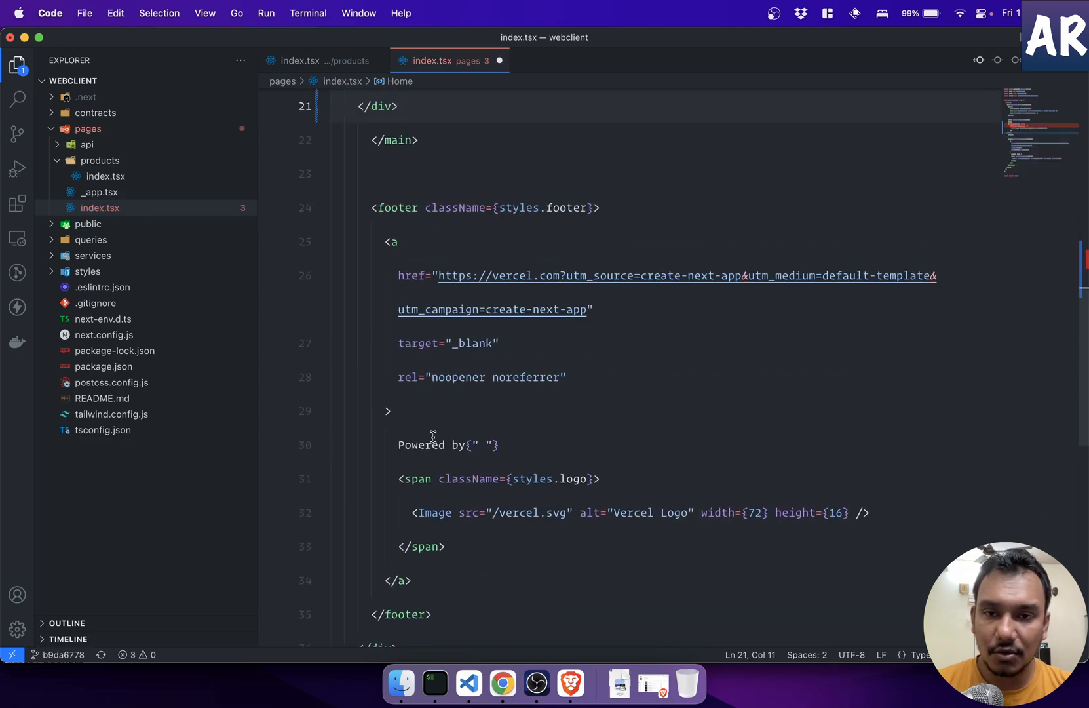
click(431, 445)
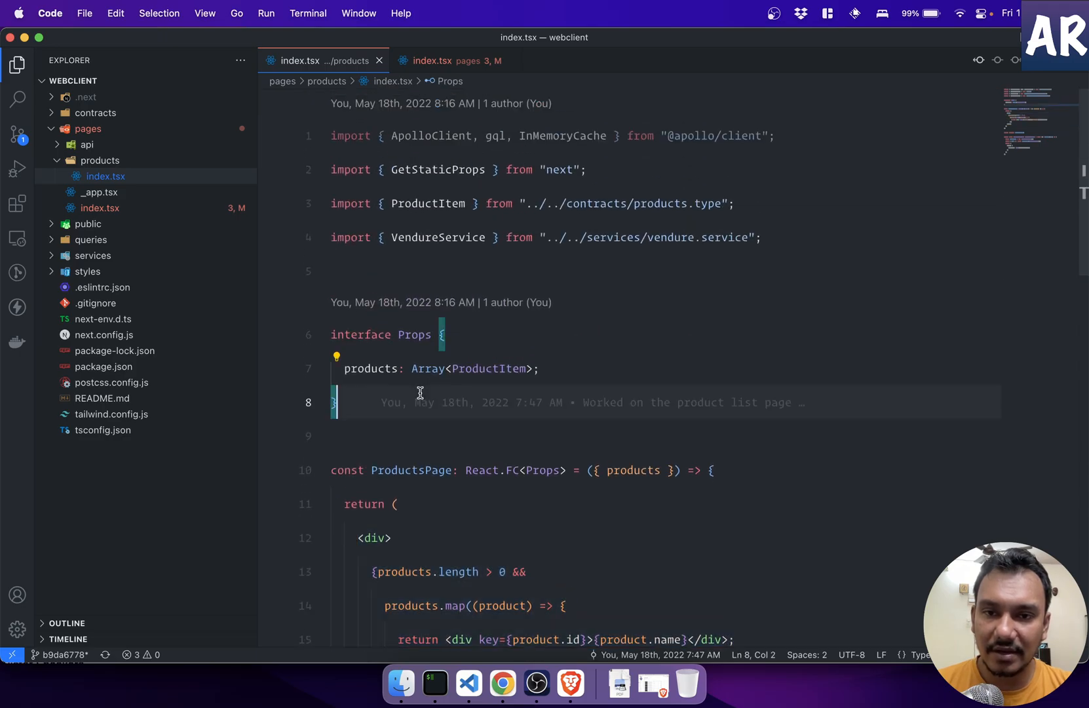
Give pages/index.tsx a products Props interface, type Home as NextPage<Props> and import ProductItem
click(434, 61)
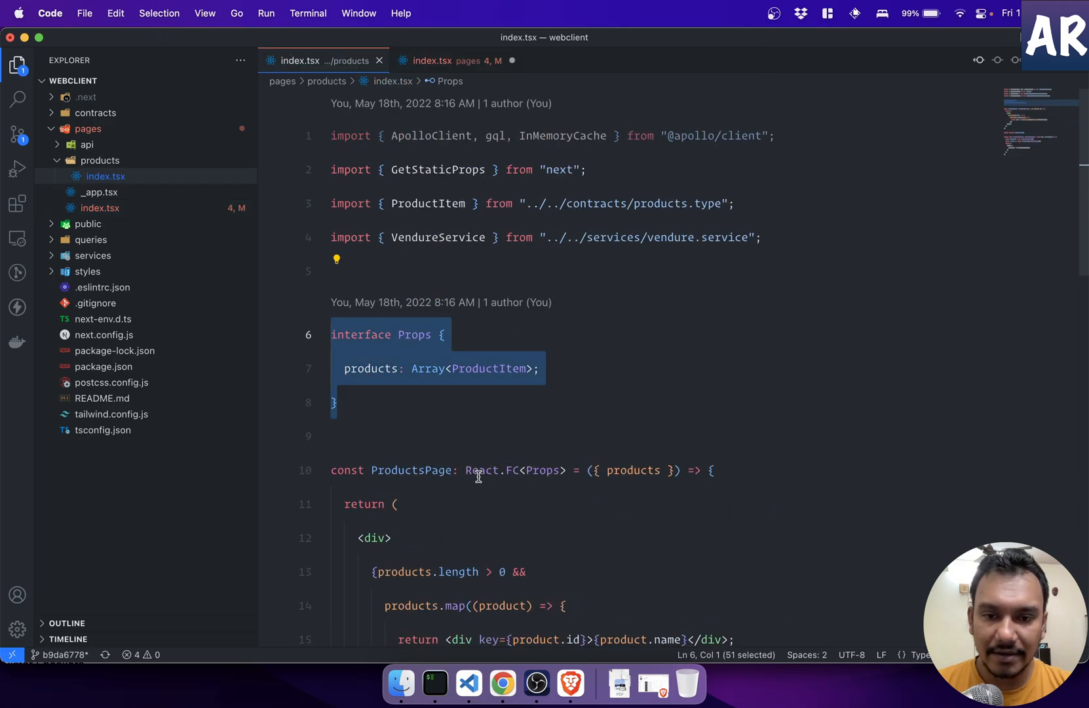
click(450, 60)
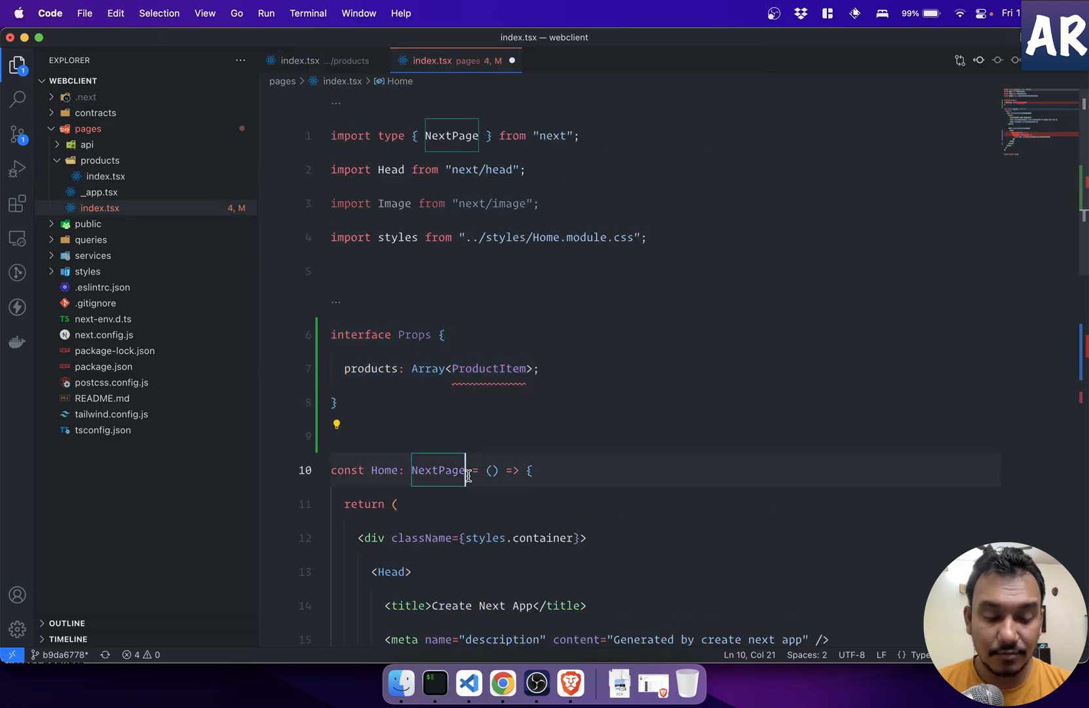
text(<Props>)
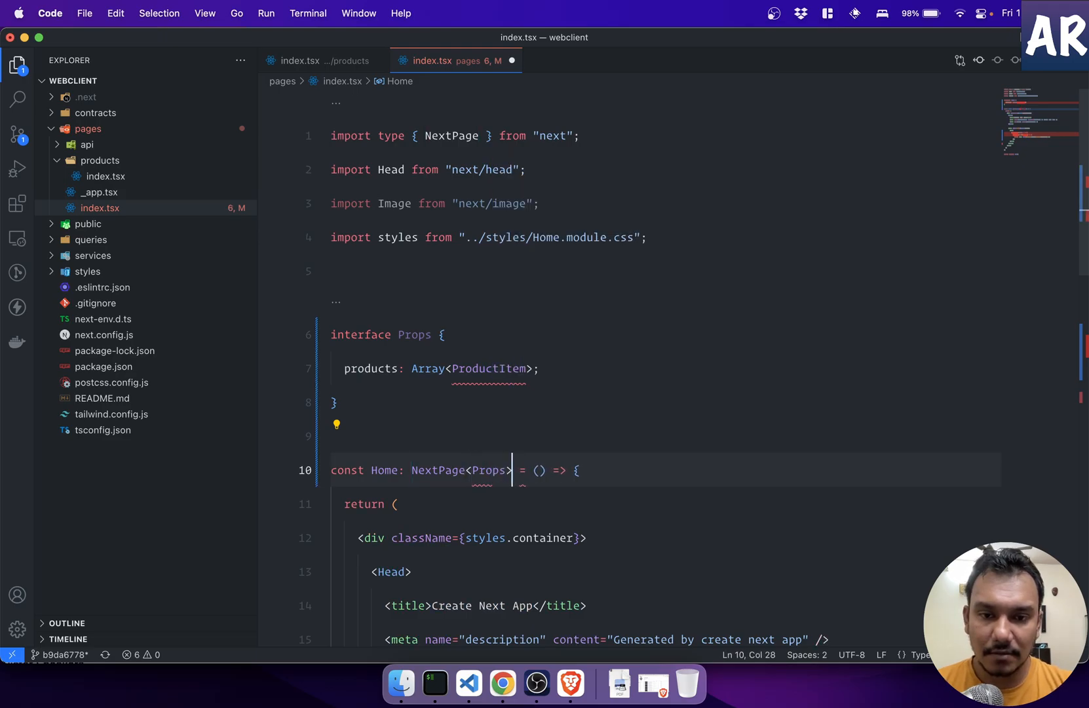
text(products})
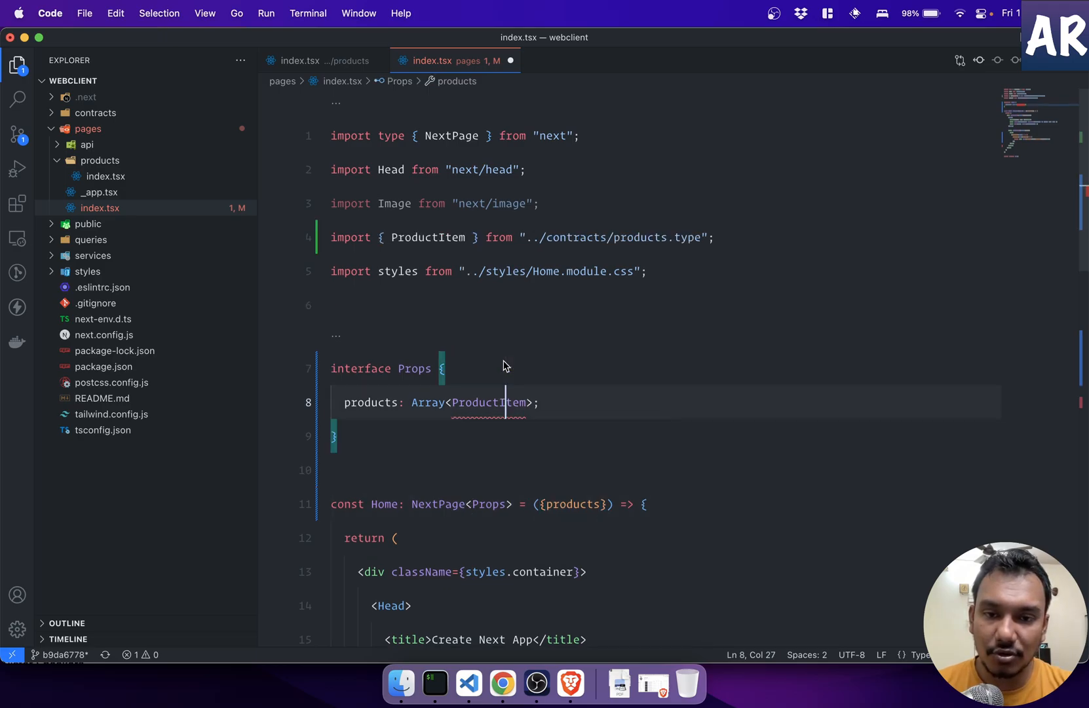
scroll(down, 3)
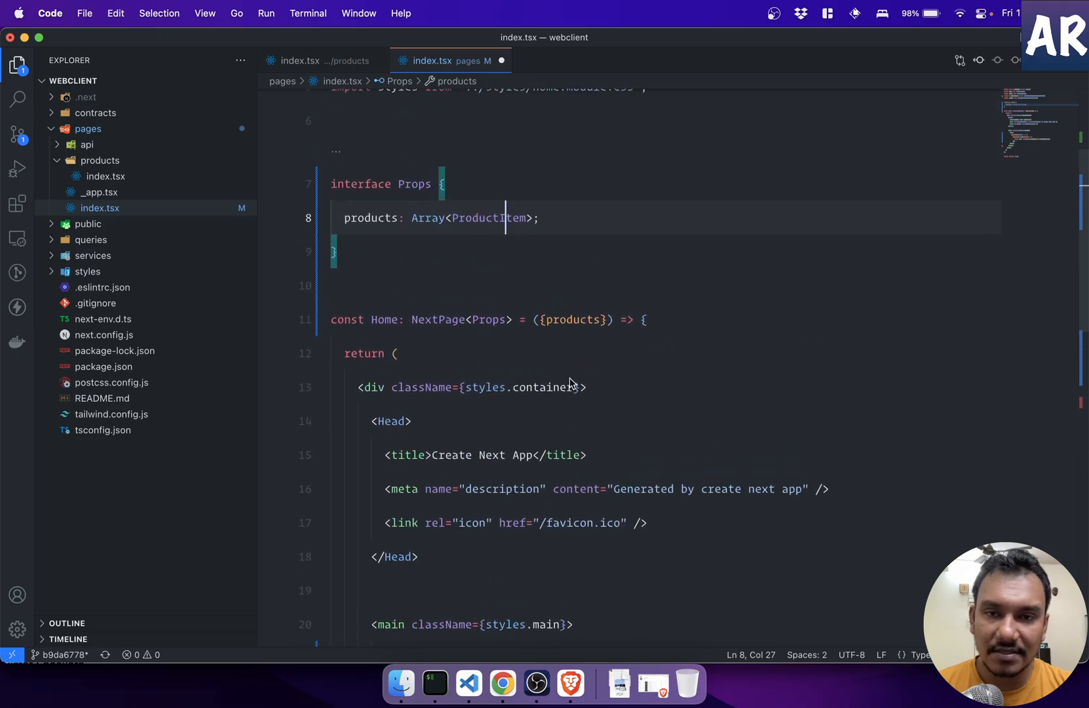
click(300, 60)
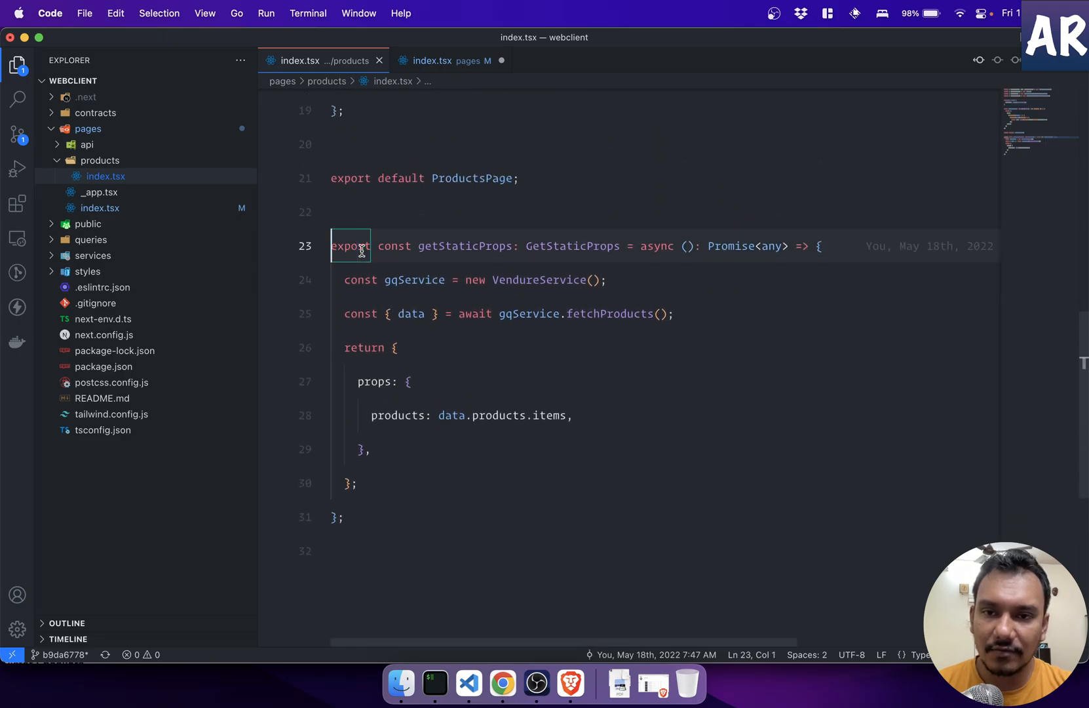
Add getStaticProps to the homepage and quick-fix GetStaticProps to a type import from next
drag(332, 245, 344, 517)
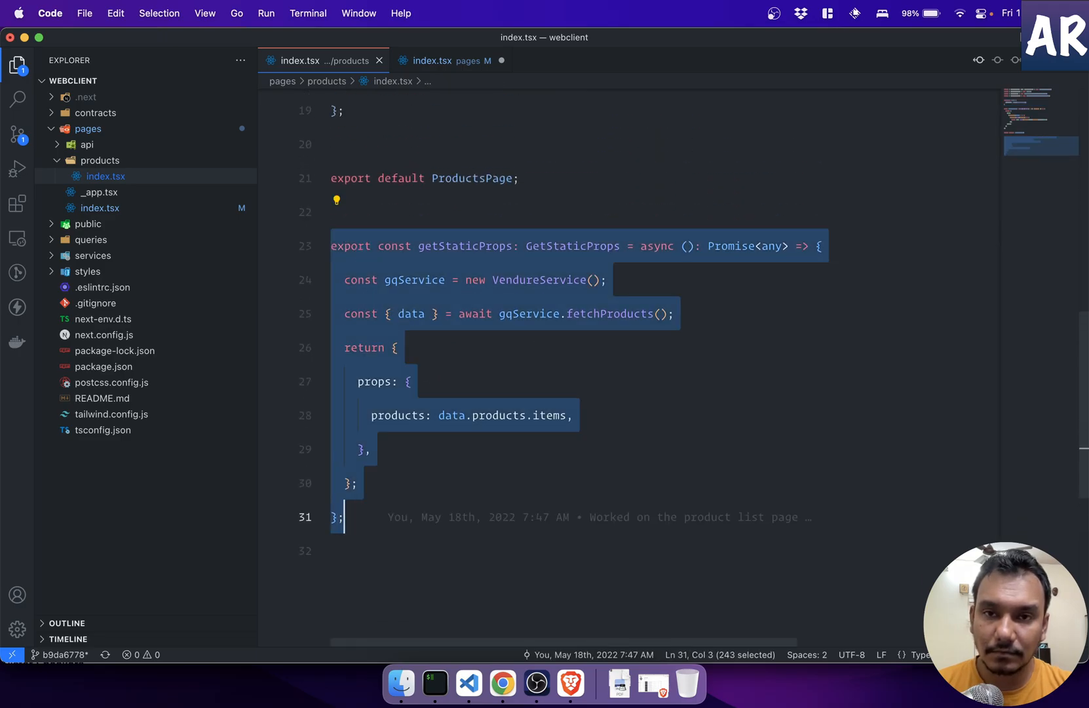
click(448, 61)
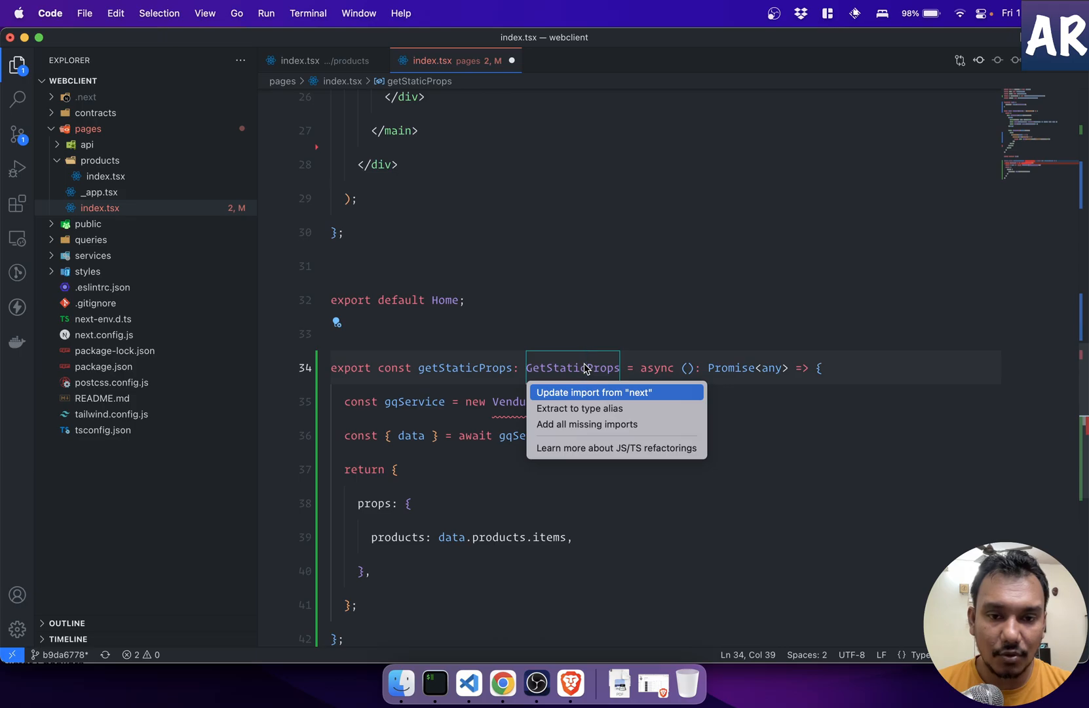
click(595, 392)
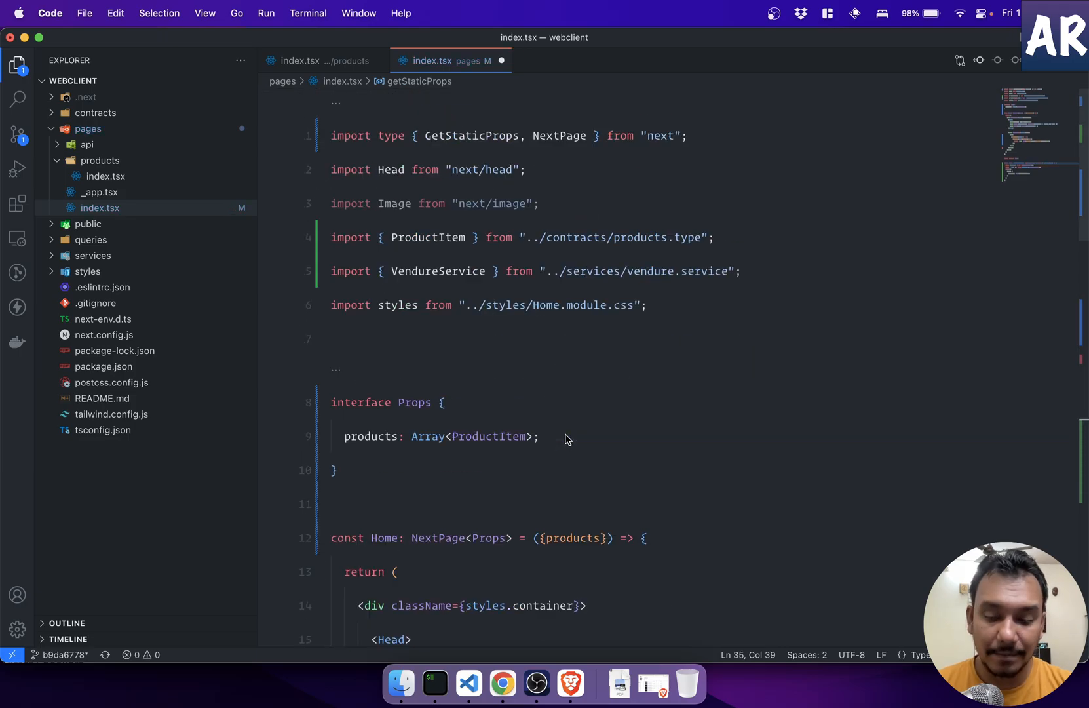
scroll(down, 3)
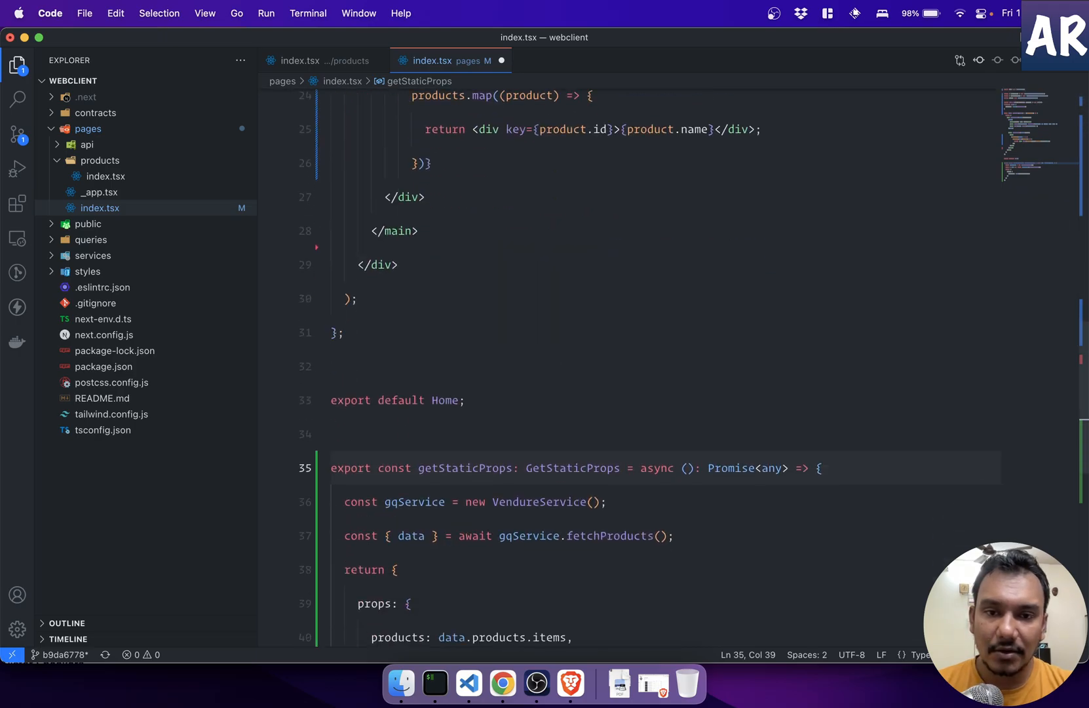
scroll(down, 3)
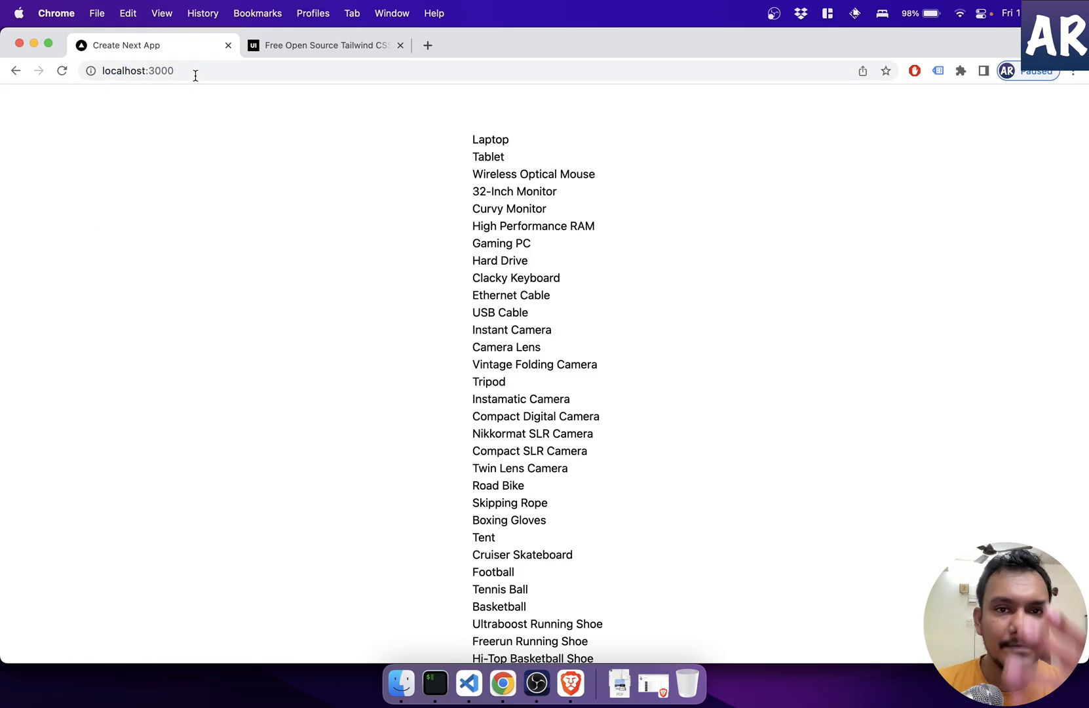
mouse_move(370, 326)
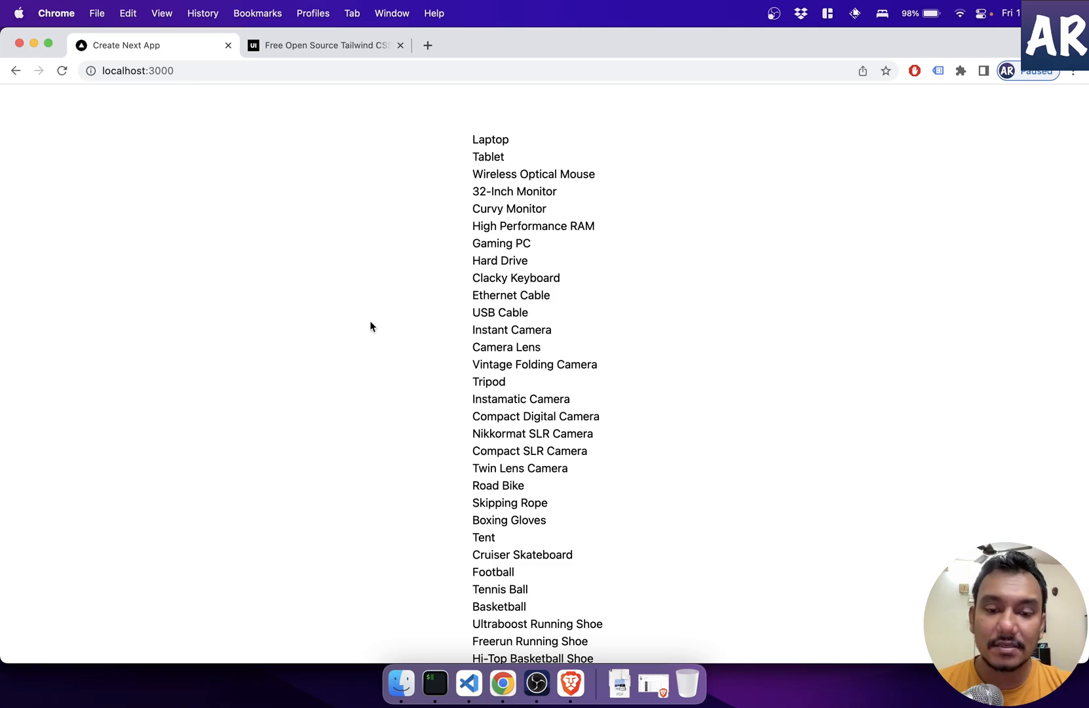
mouse_move(500, 675)
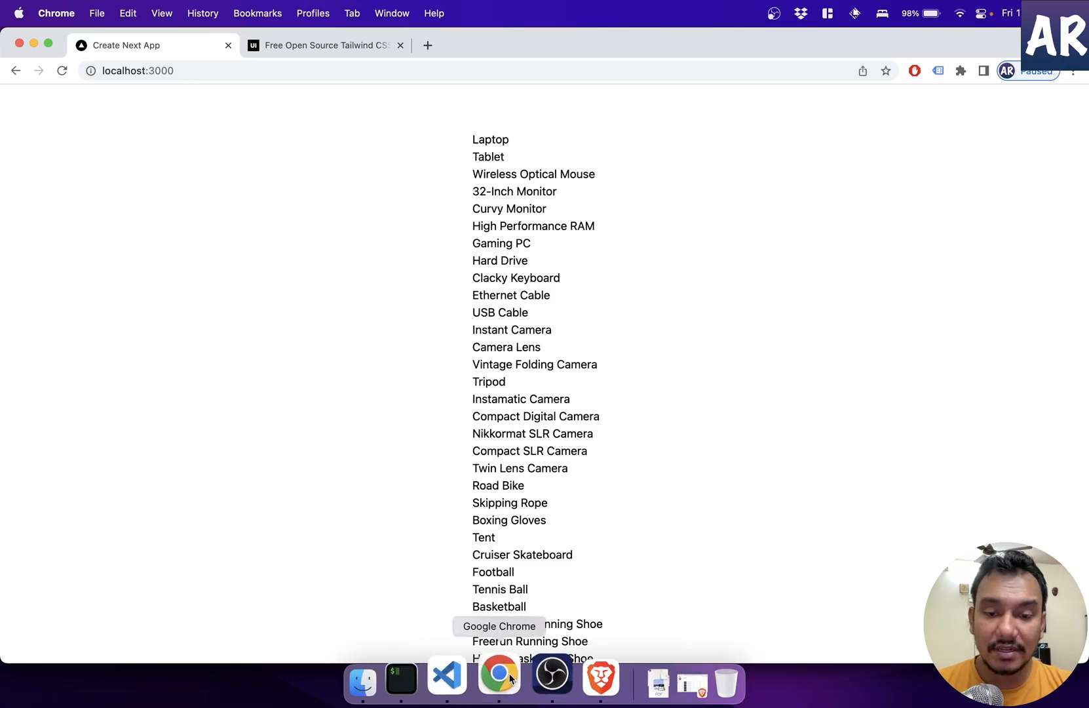
Remove the styles import and styles.container class from Home and delete Home.module.css
click(468, 681)
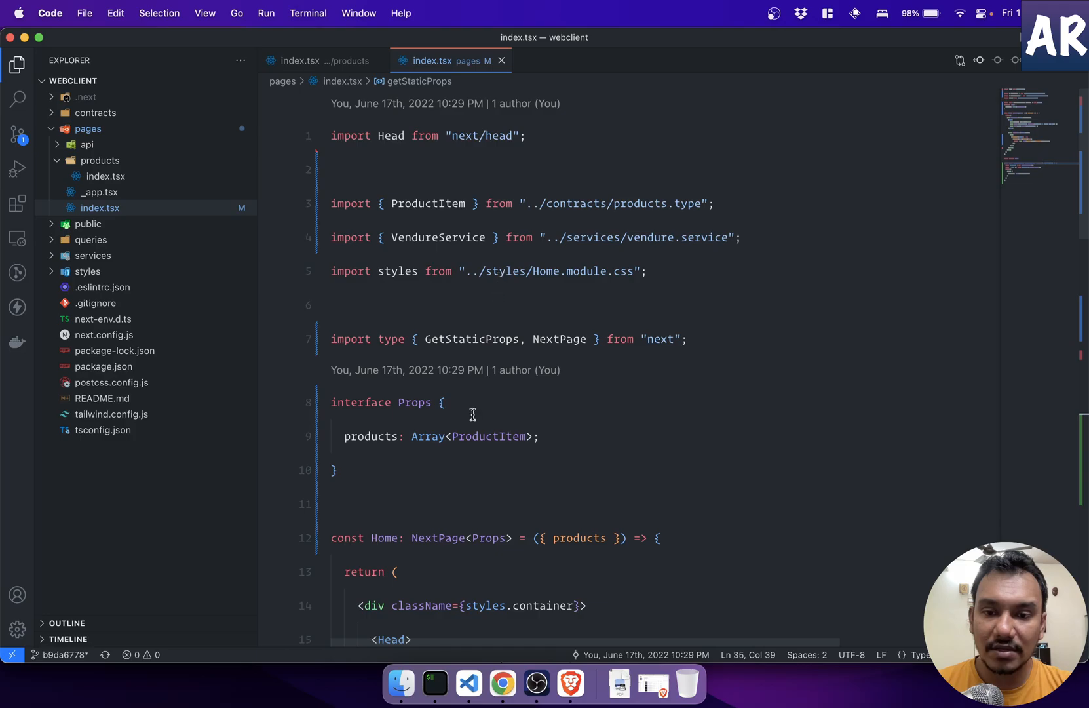
scroll(down, 3)
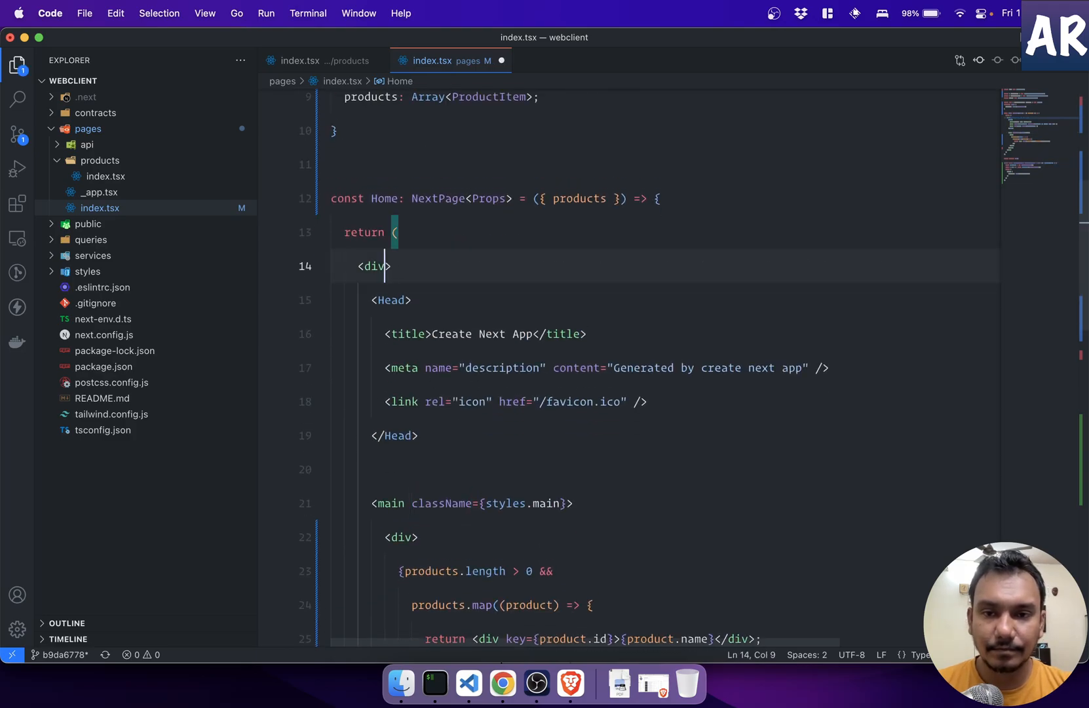
scroll(down, 3)
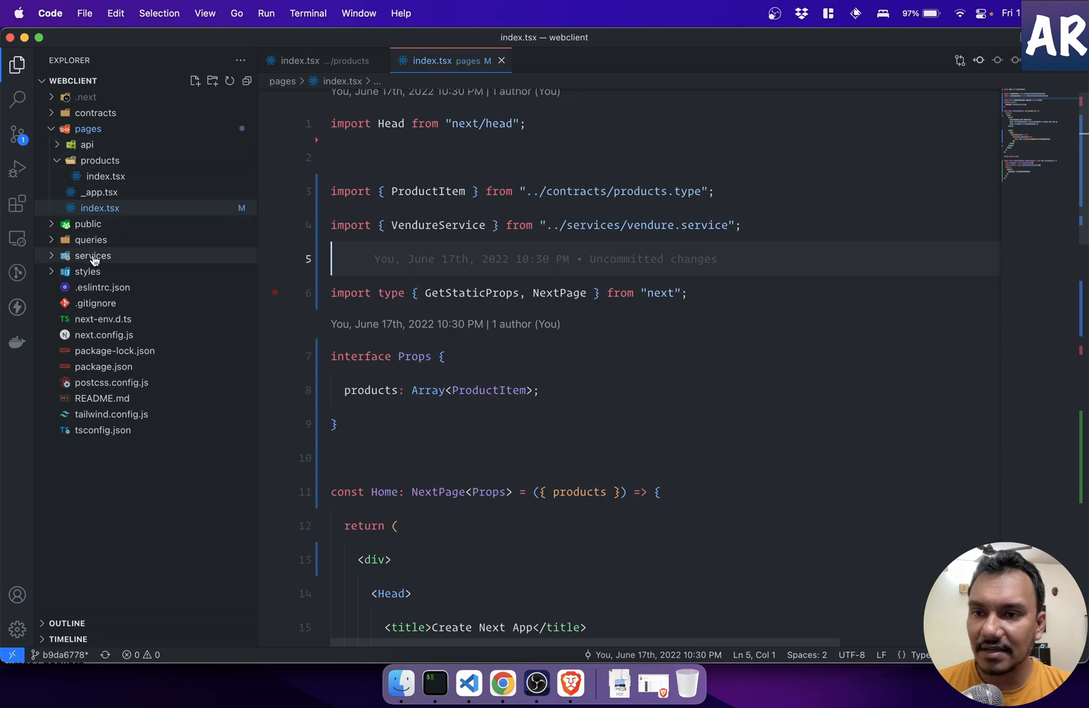
right_click(97, 303)
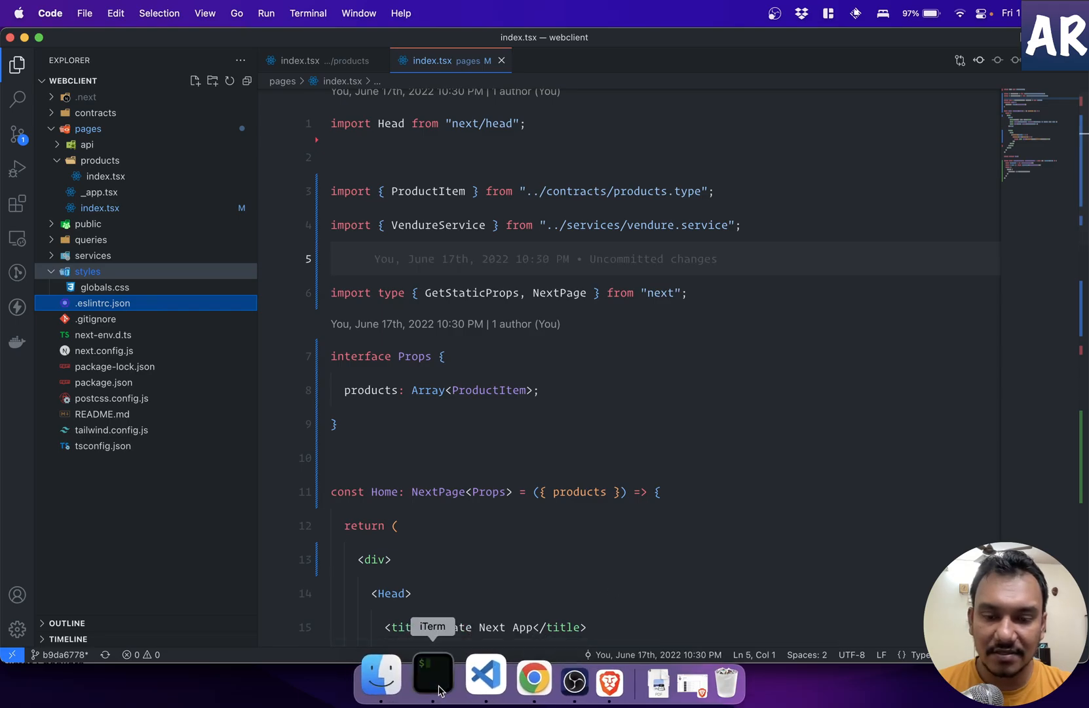
Check the dev server's successful recompiles in iTerm2, then view the unstyled product list at localhost:3000
click(433, 674)
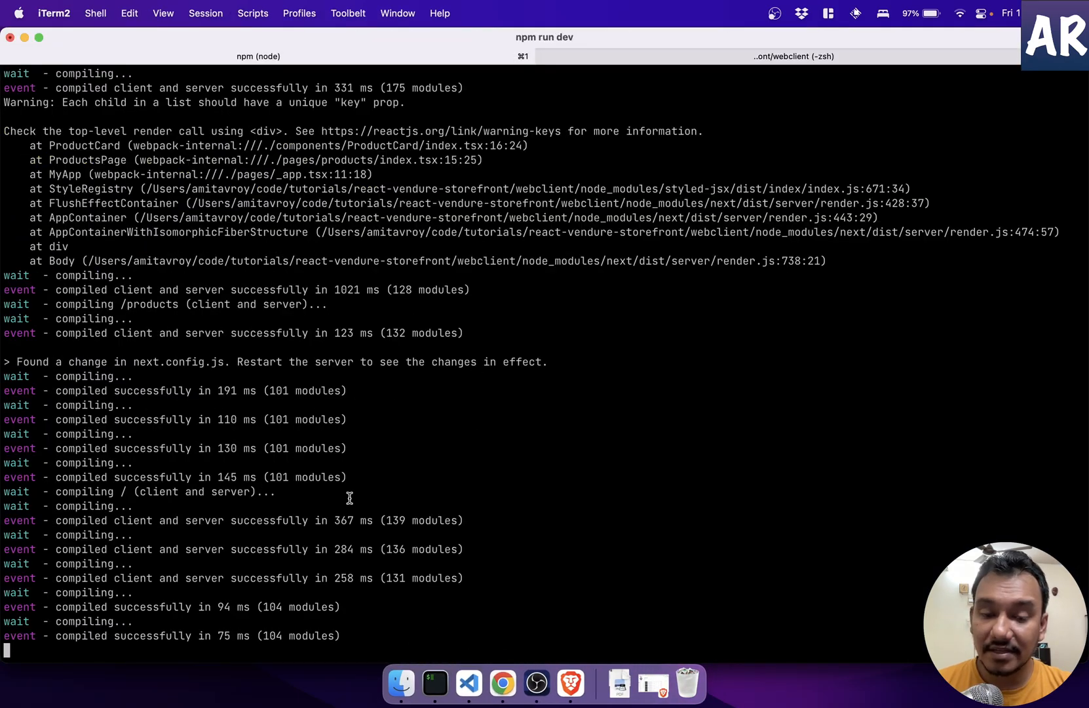
click(502, 683)
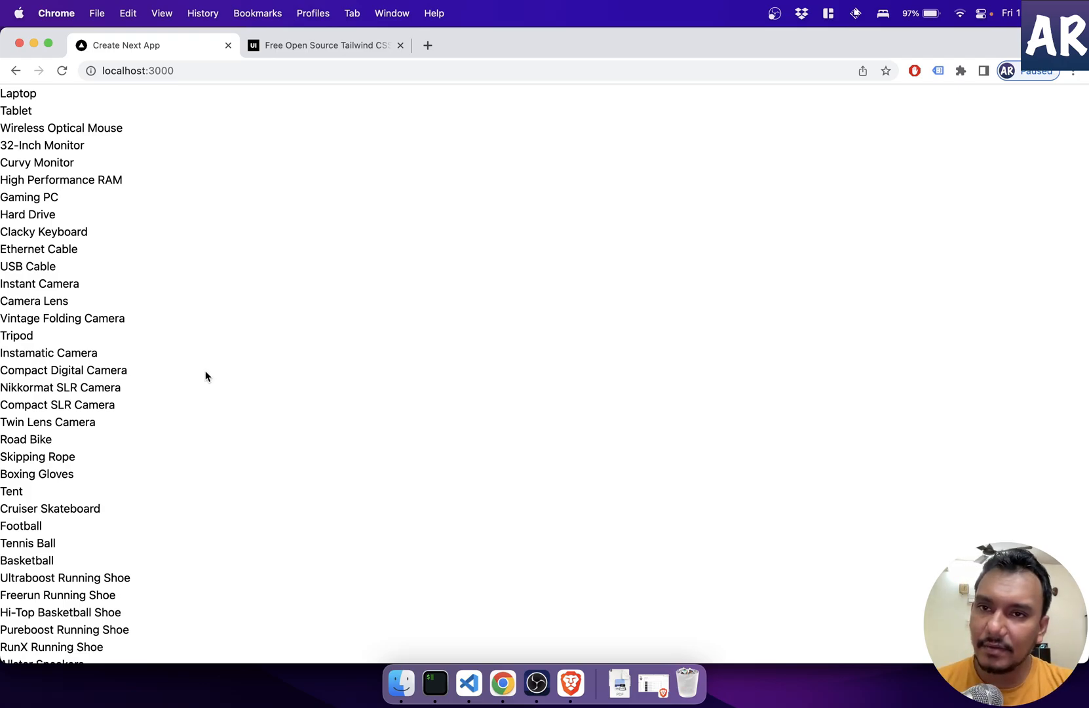
Browse HyperUI's Navigation collection down to the 'With Links, Basket, Account and Search' header
click(326, 44)
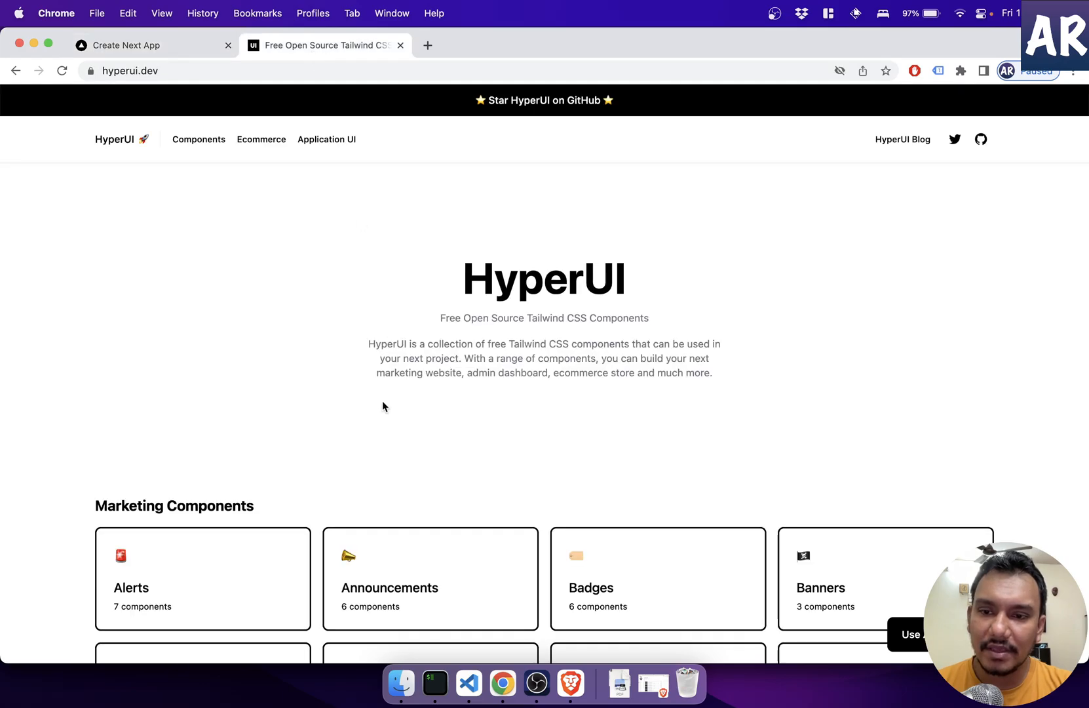
scroll(down, 3)
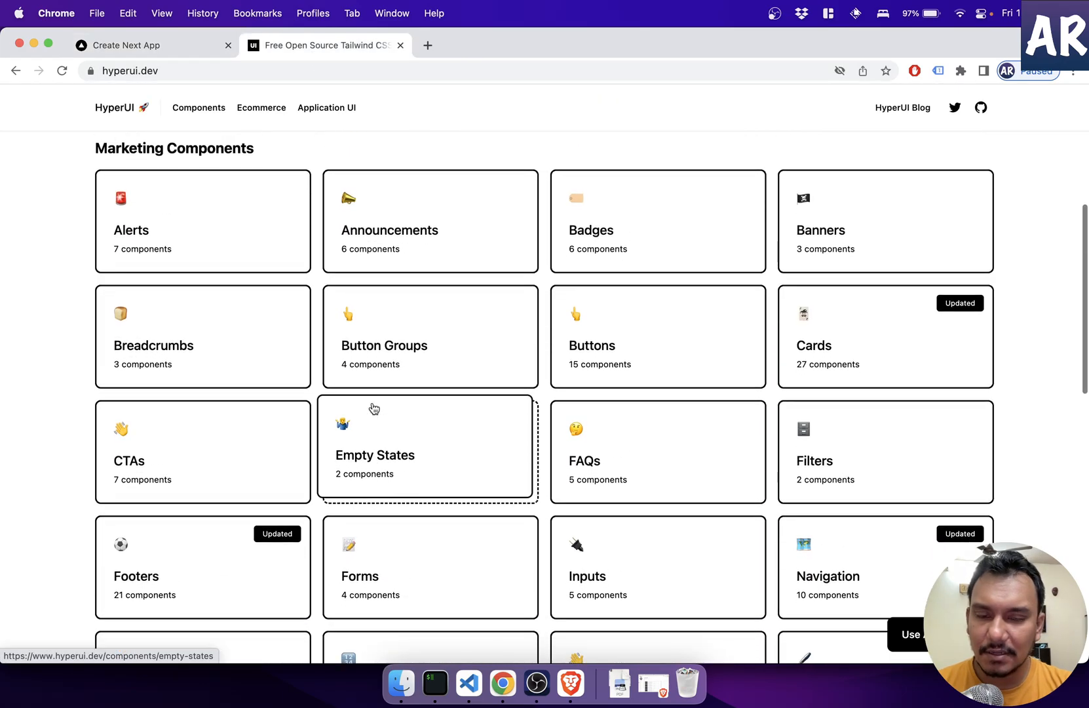
scroll(down, 3)
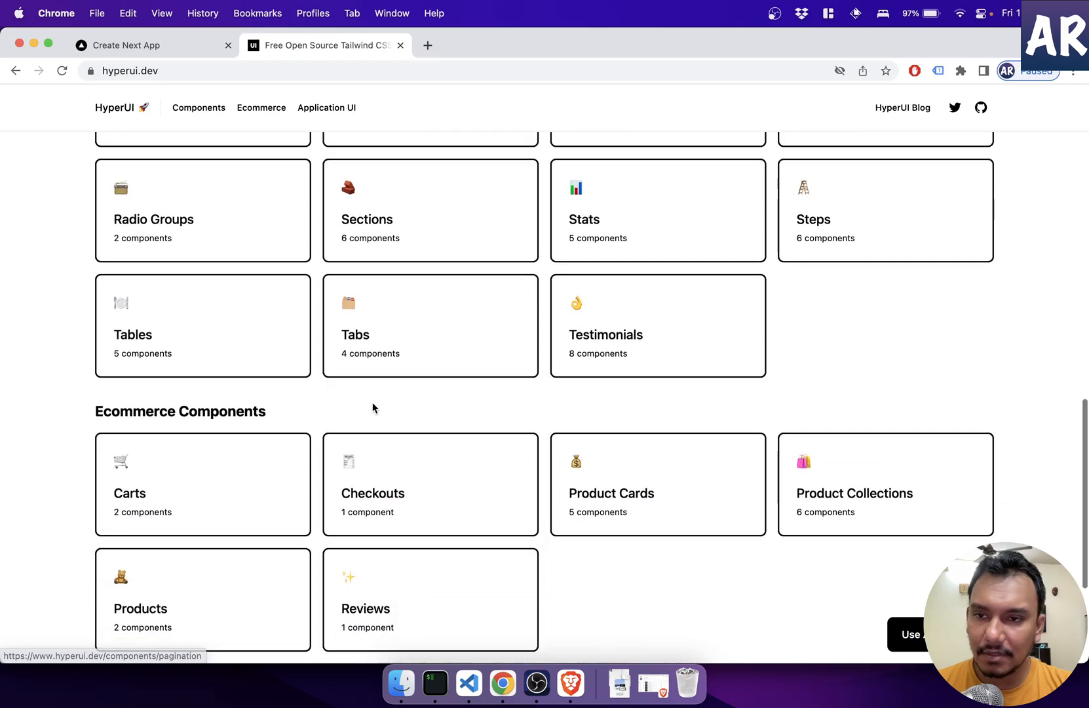
scroll(up, 3)
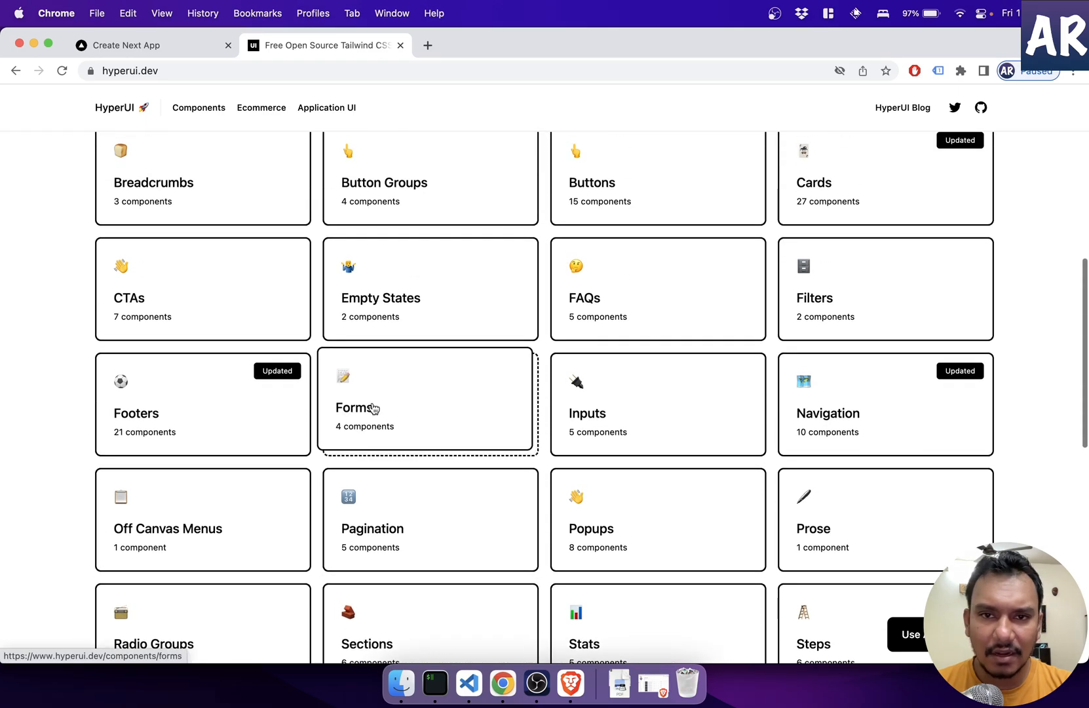
scroll(down, 3)
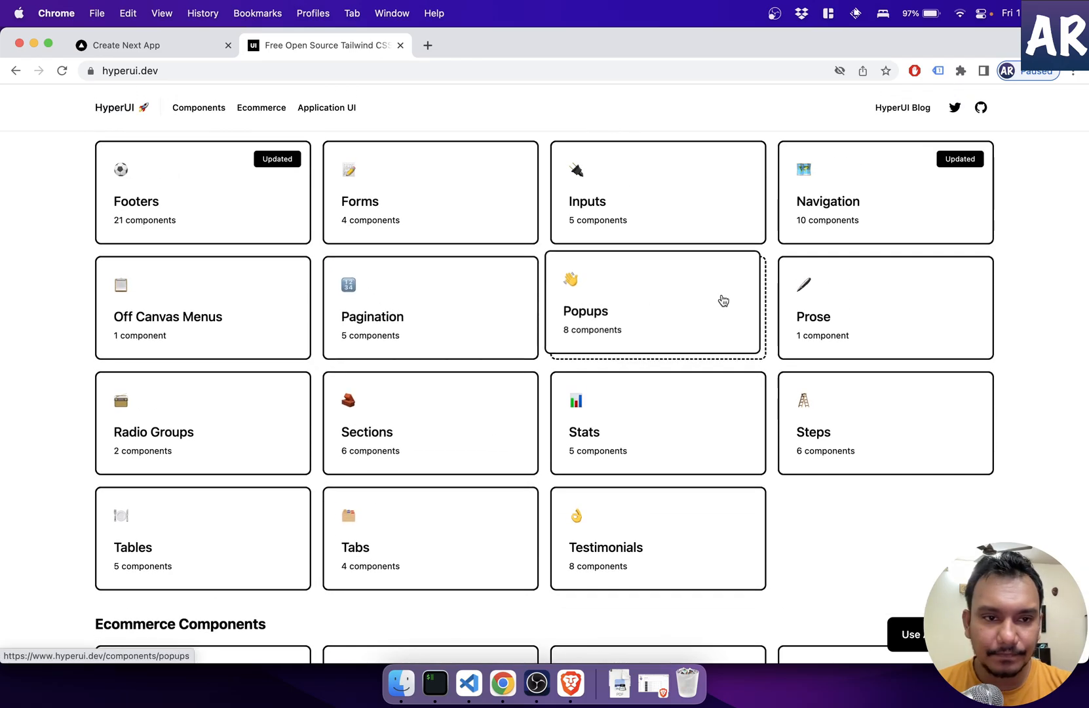
click(885, 192)
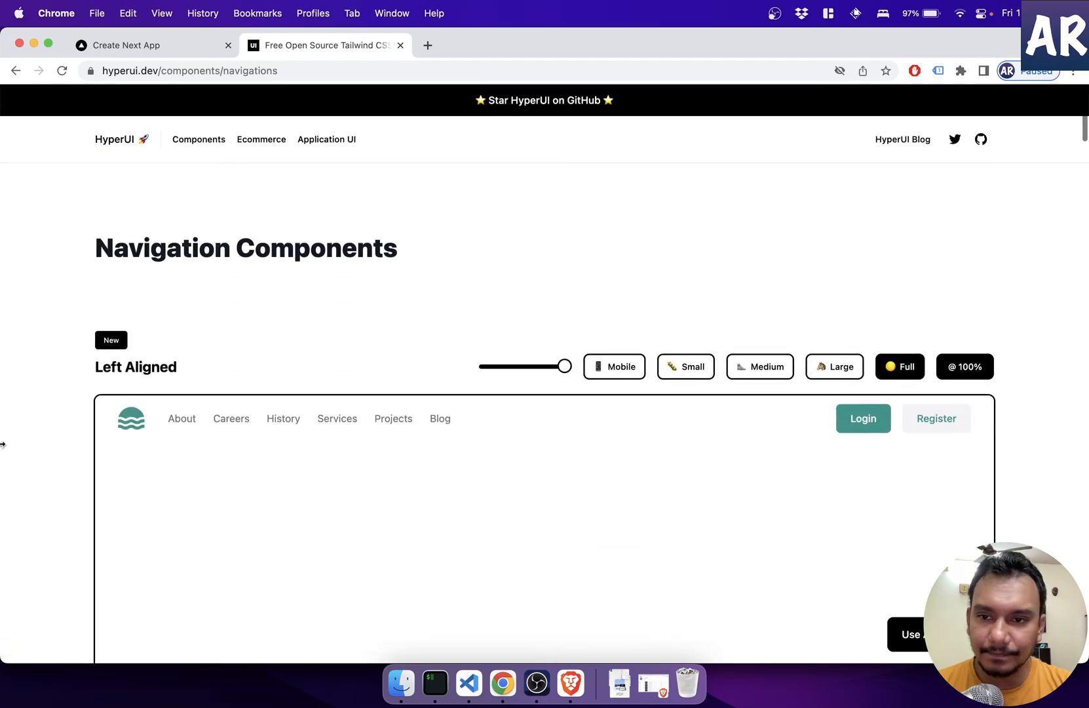
scroll(down, 3)
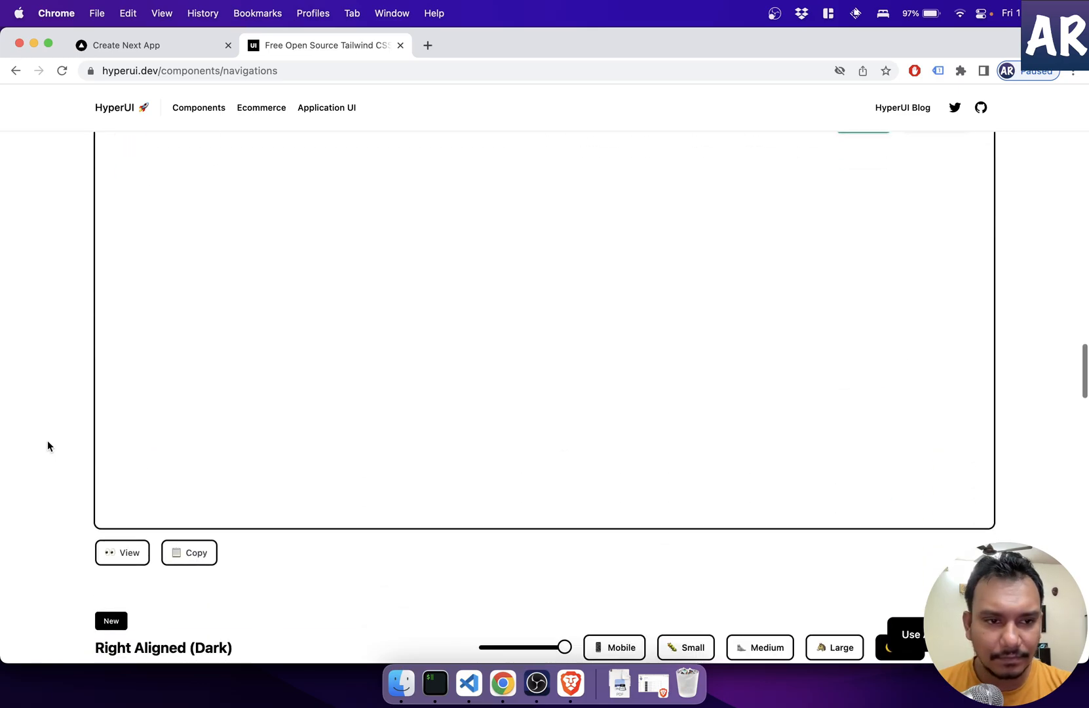
scroll(down, 3)
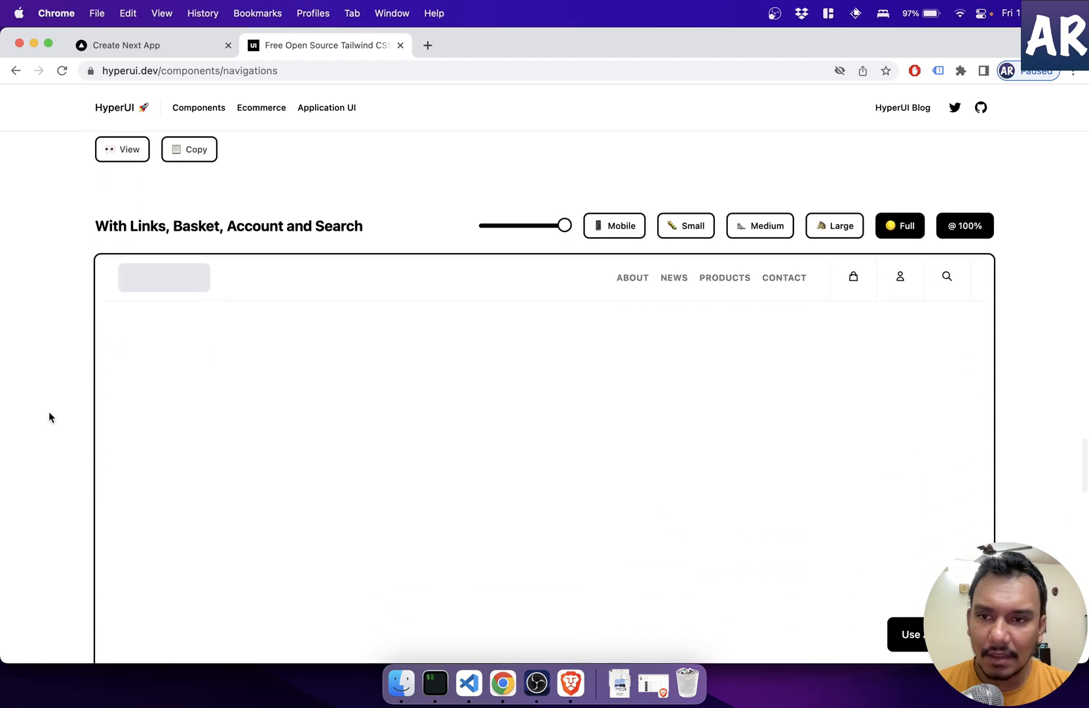
scroll(down, 3)
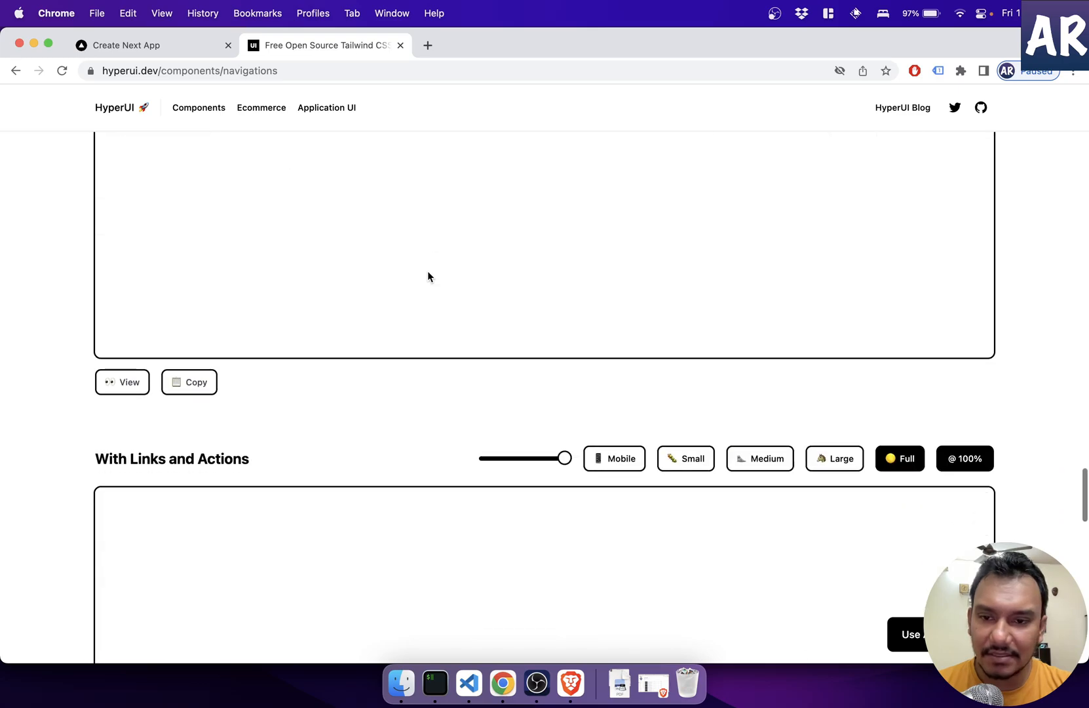
scroll(down, 3)
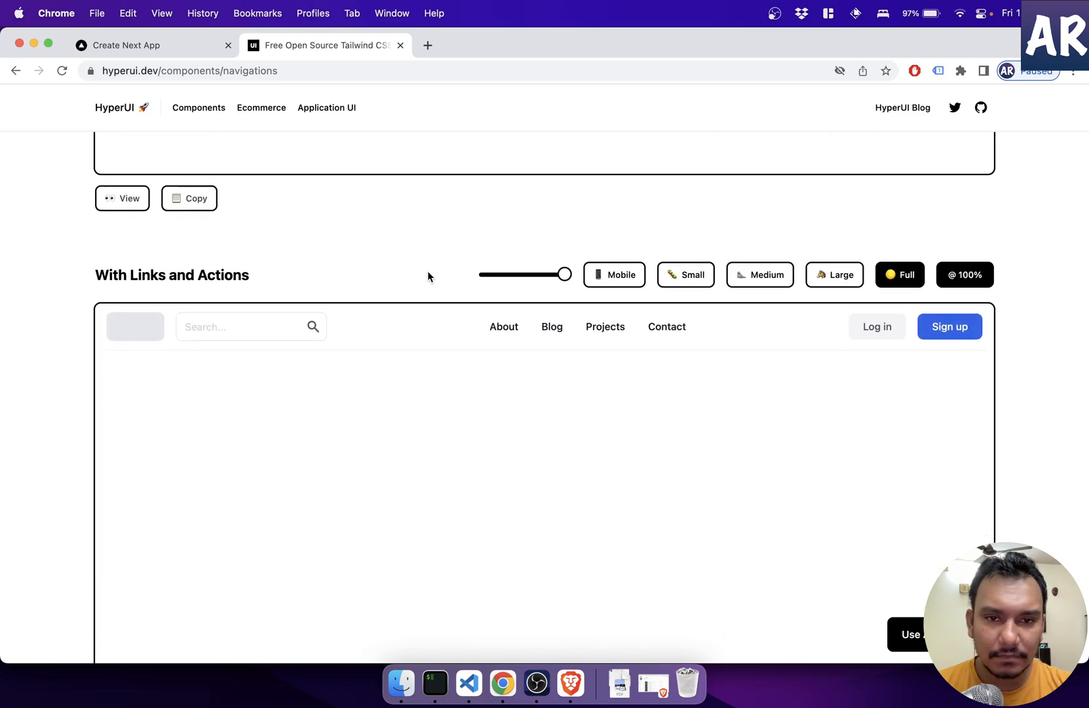
scroll(down, 3)
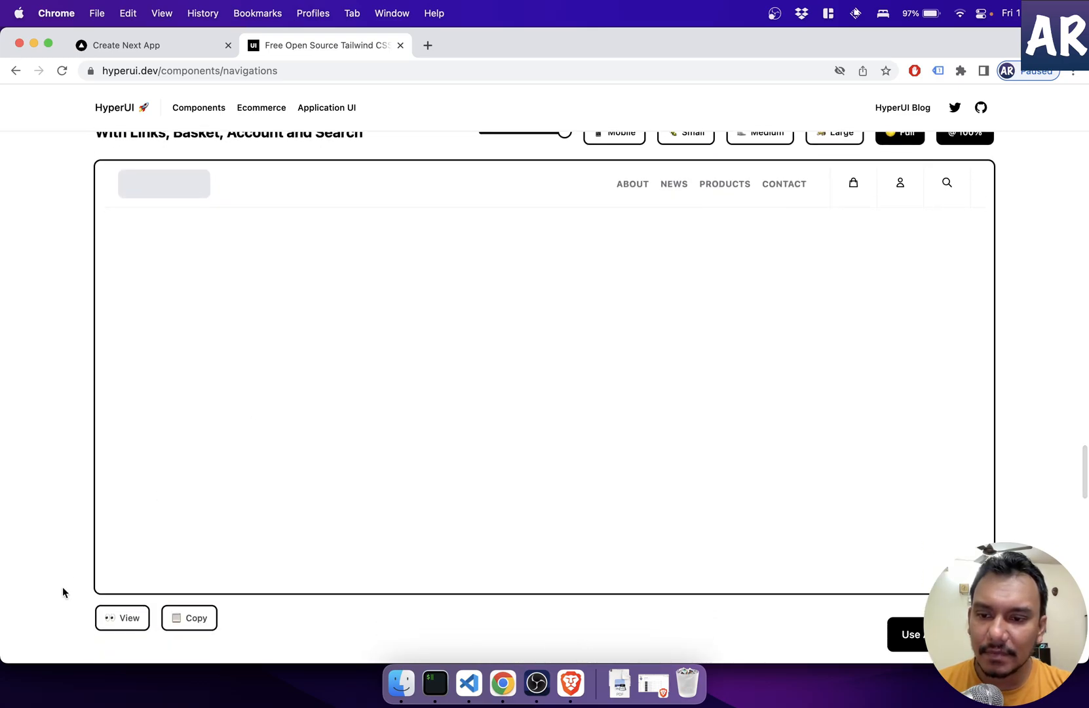
View that header's code and copy its markup to the clipboard
click(122, 618)
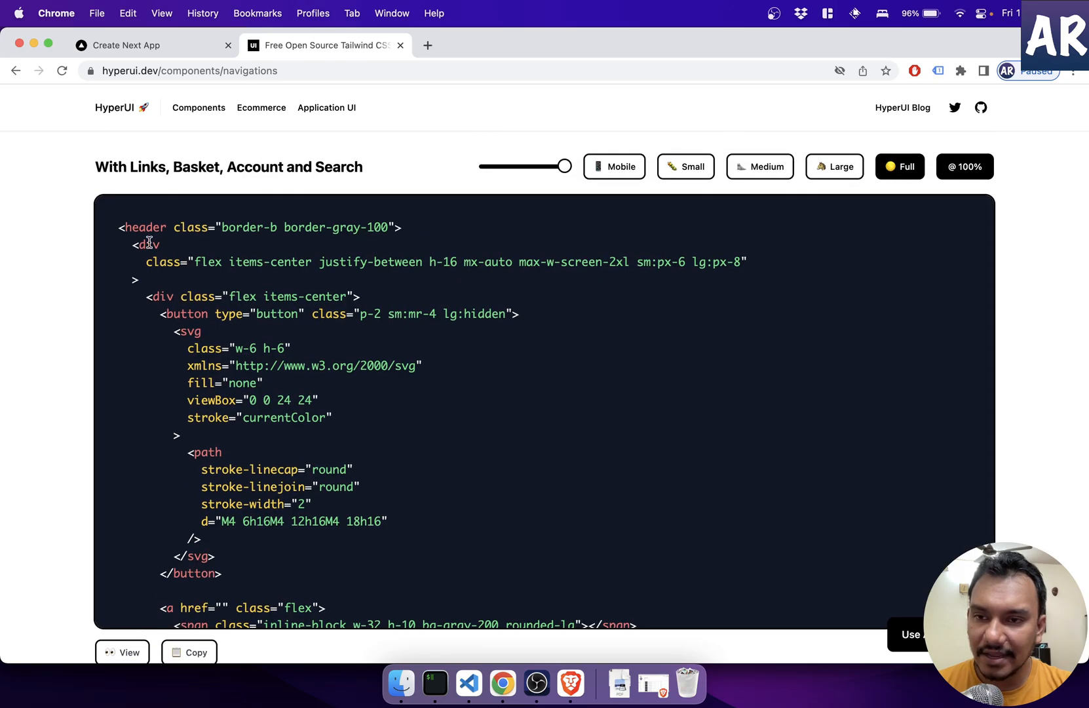
scroll(down, 3)
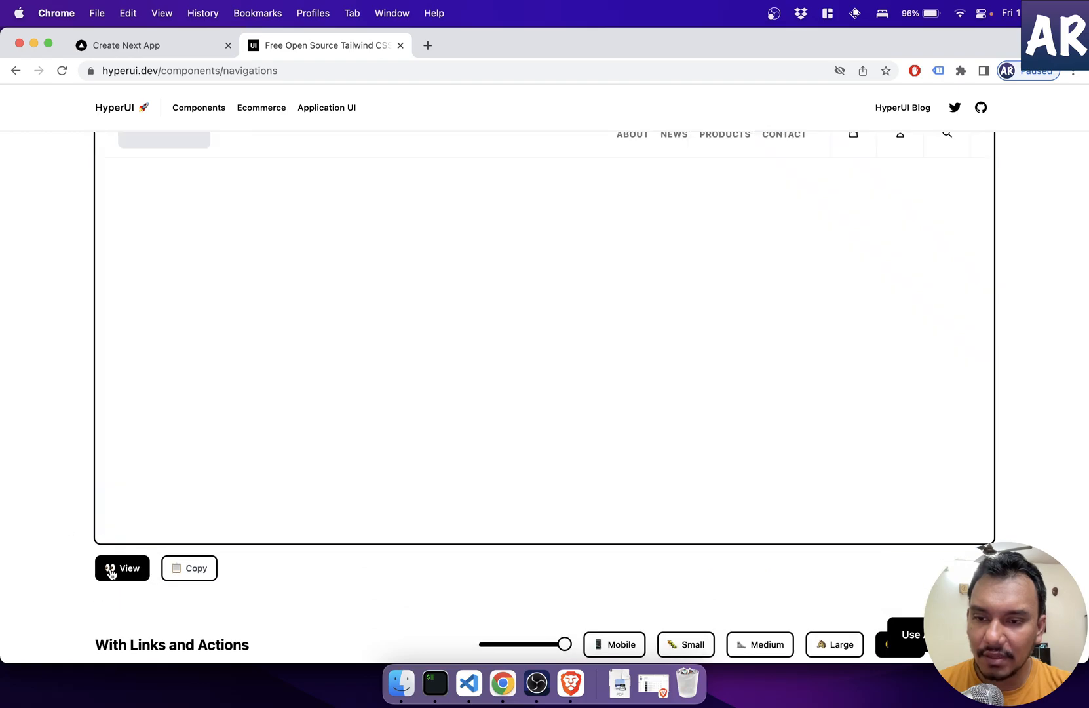
click(189, 568)
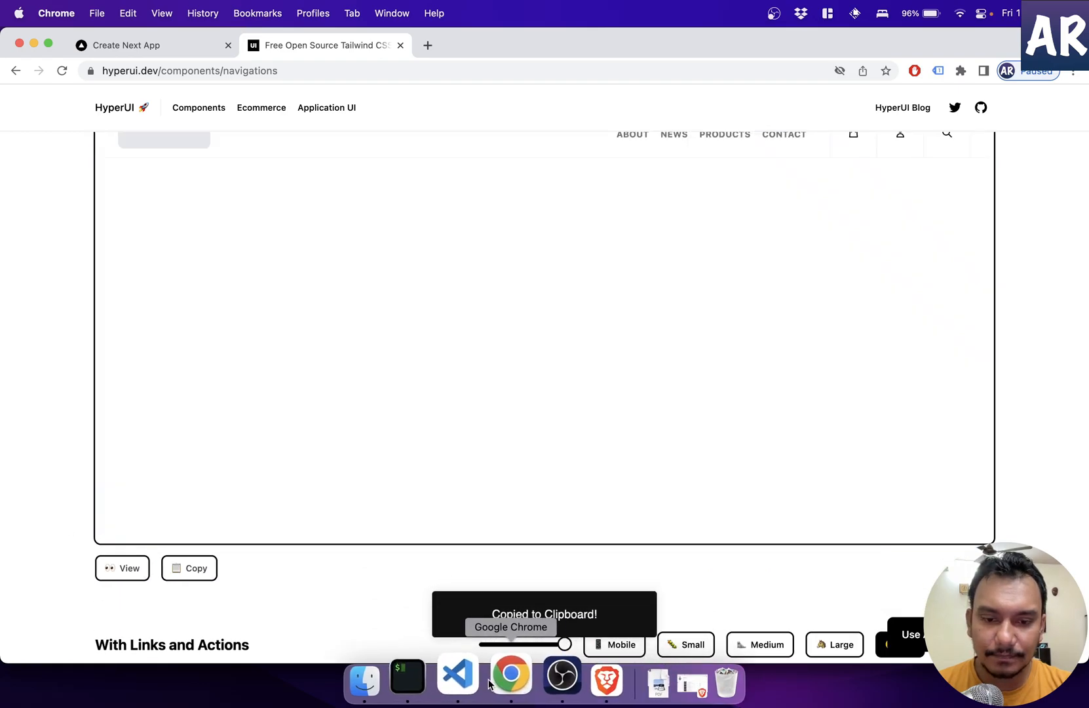
Create components/Header/index.tsx holding a Header const with the pasted markup
click(456, 675)
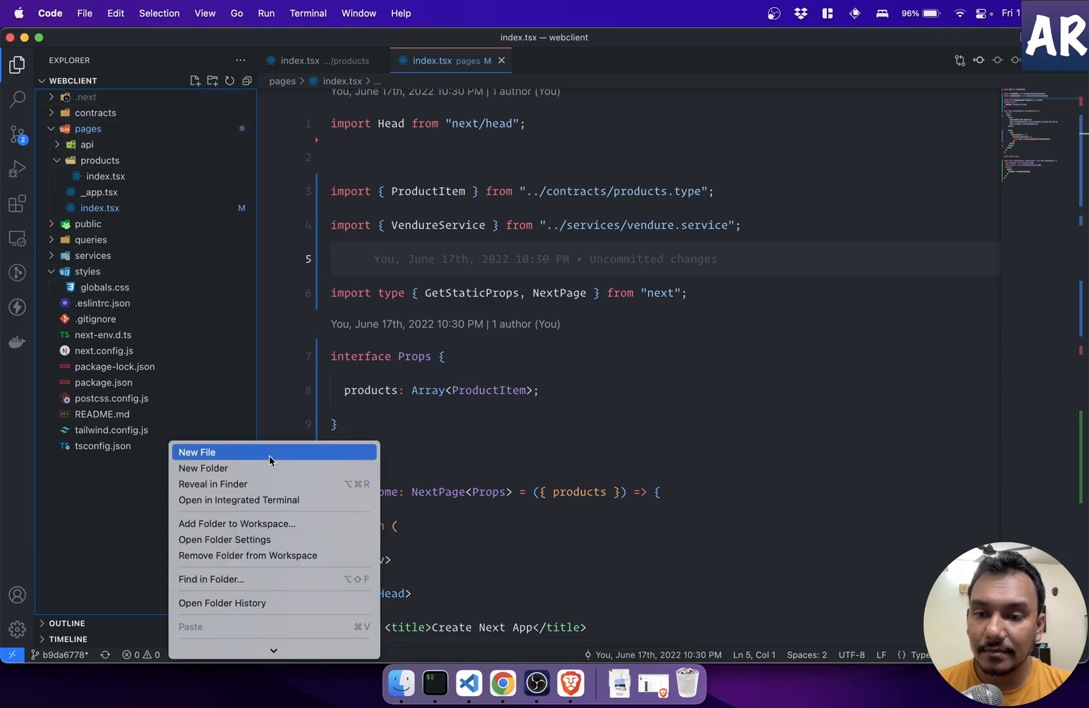
click(197, 451)
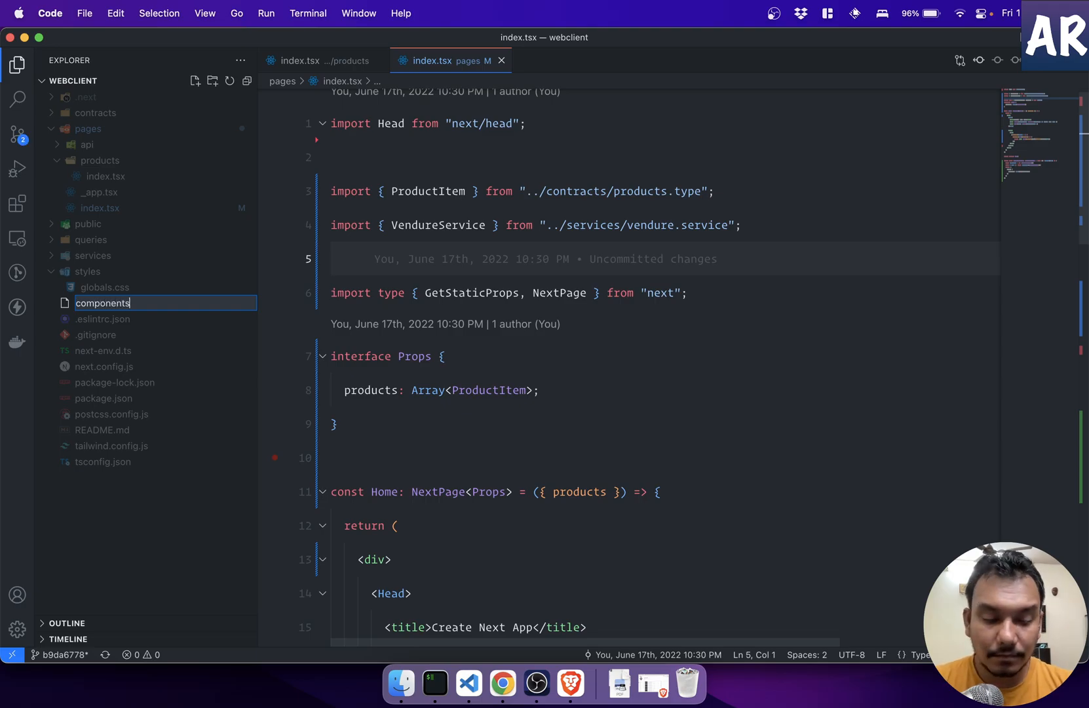
text(/)
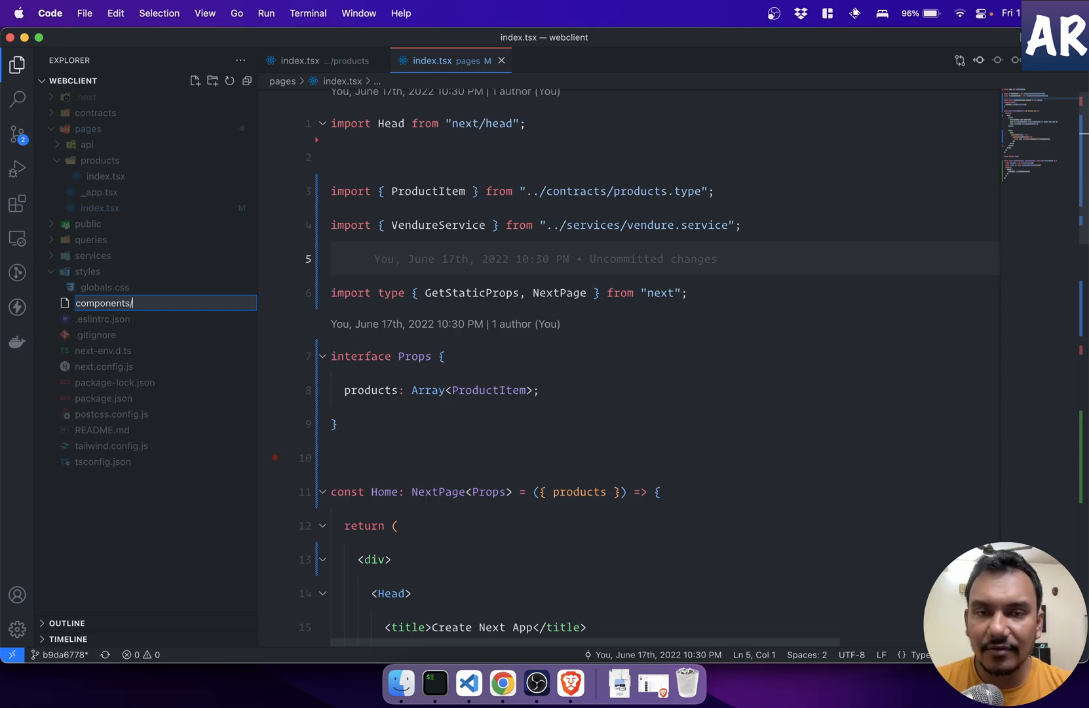
text(He)
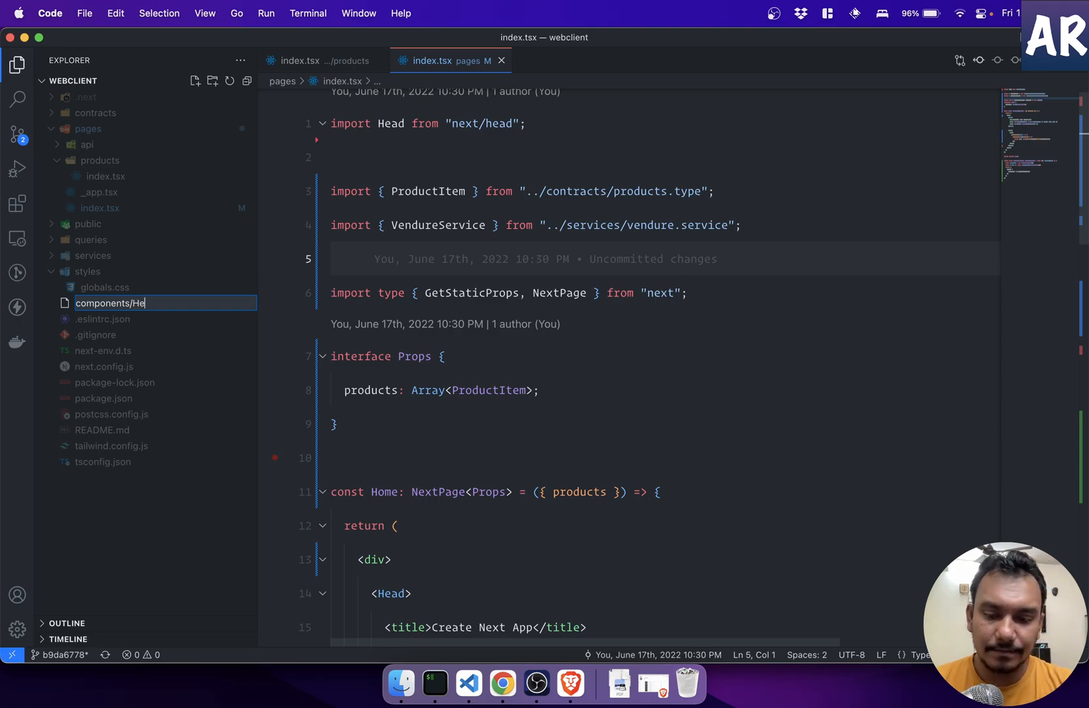
text(ader/index.)
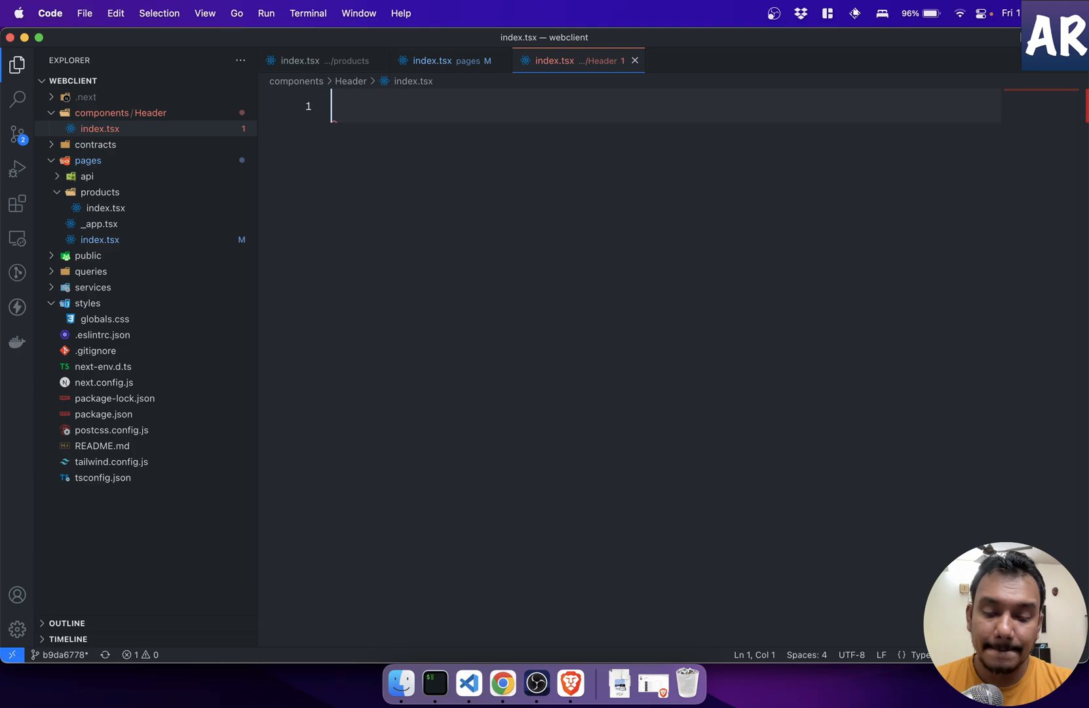
text(cons)
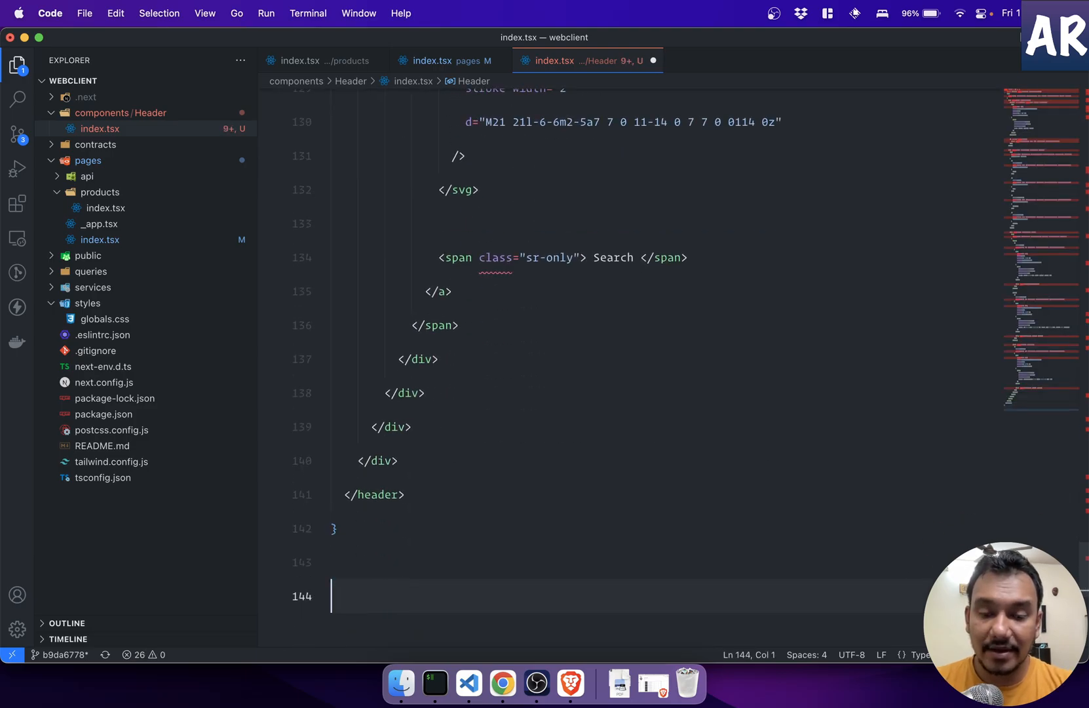
End the file with 'export default Header', completed from IntelliSense
text(export default)
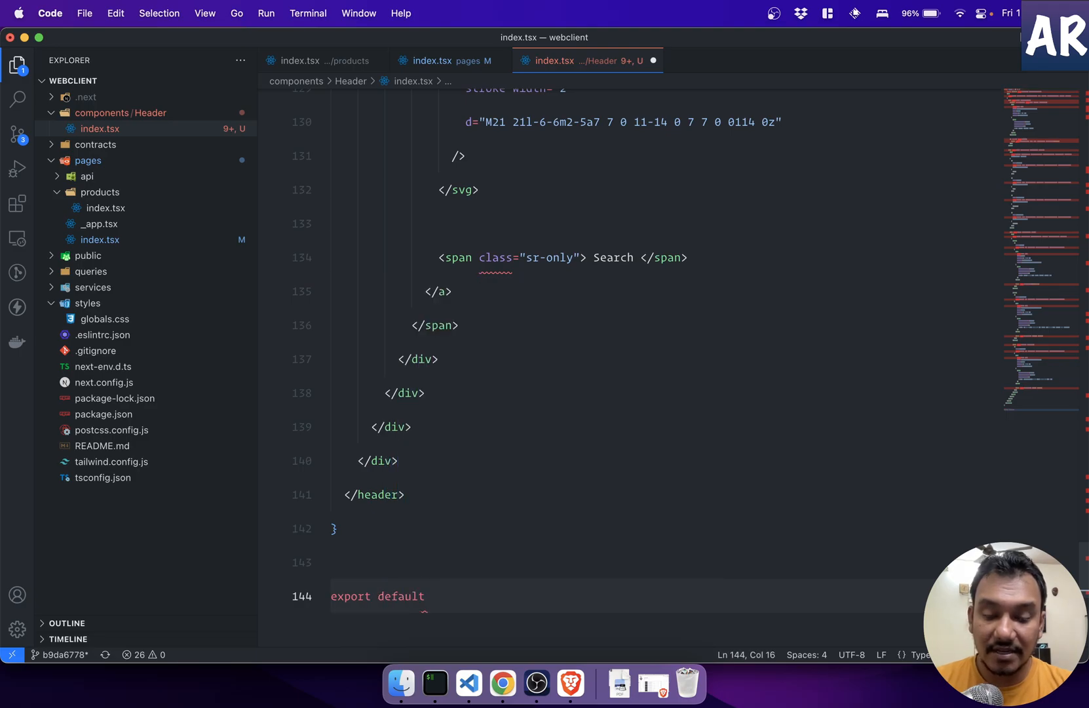
text(Head)
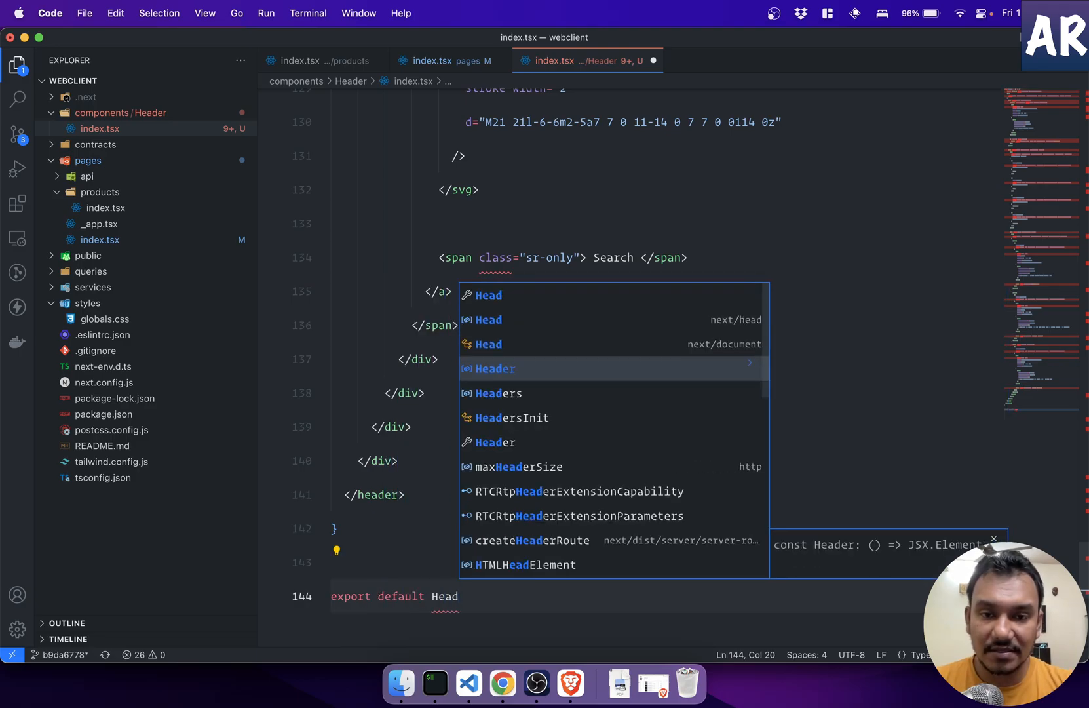
click(102, 334)
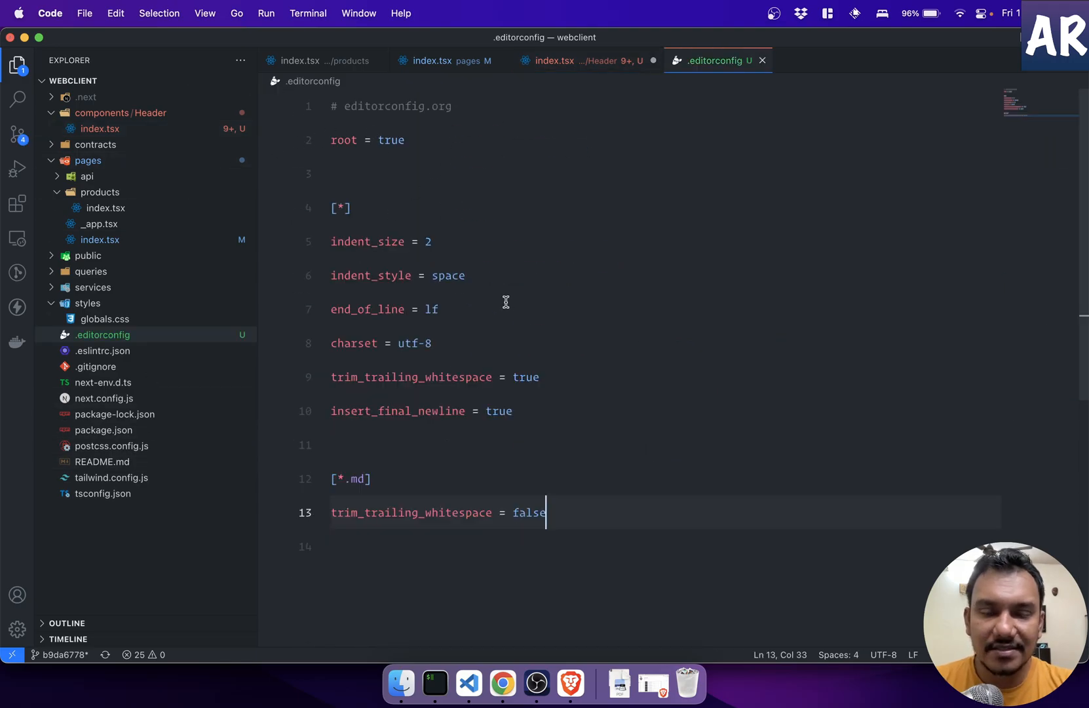
Keep .editorconfig's 2-space indent, drop its [*.md] block and return to the Header file
click(431, 241)
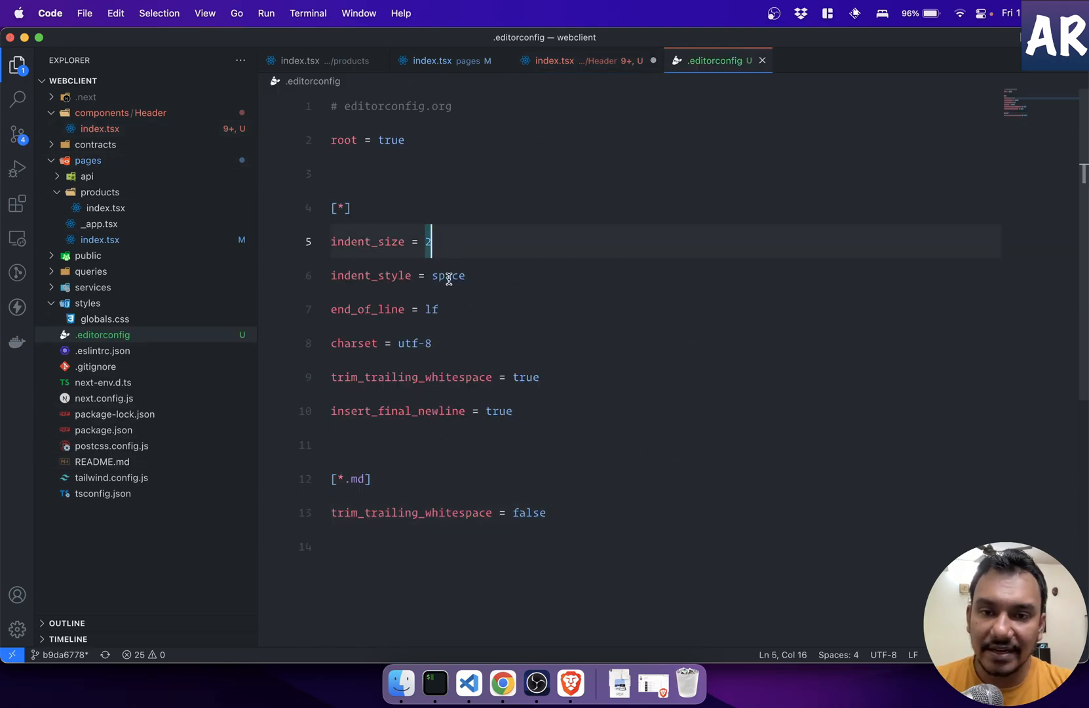
double_click(447, 275)
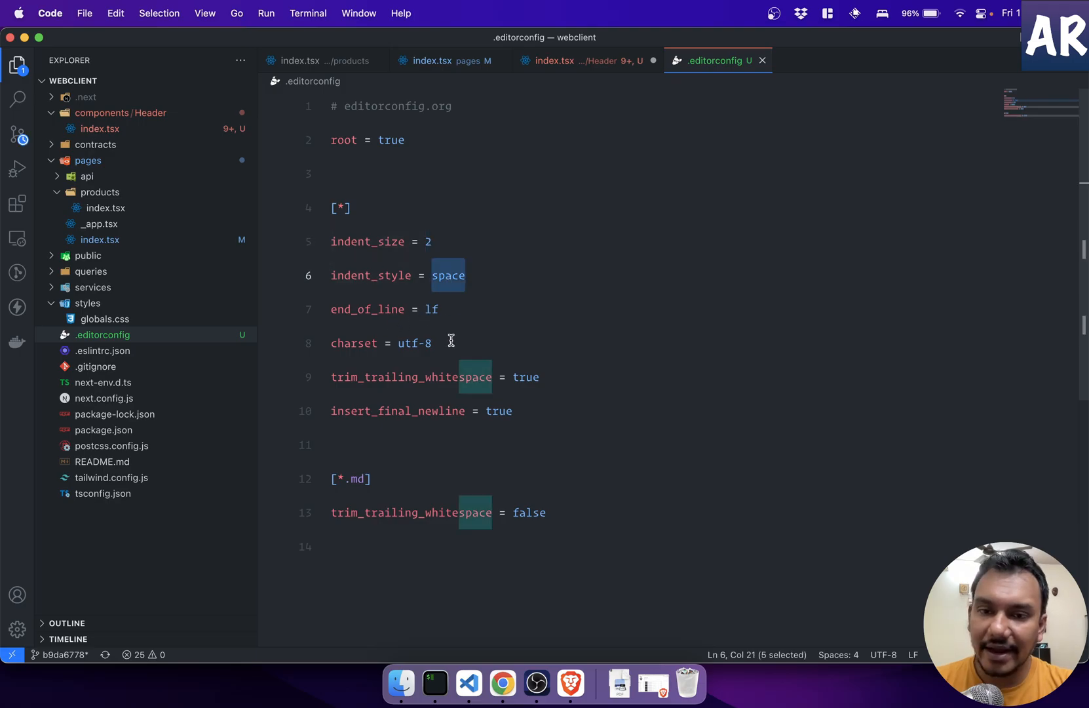
mouse_move(570, 397)
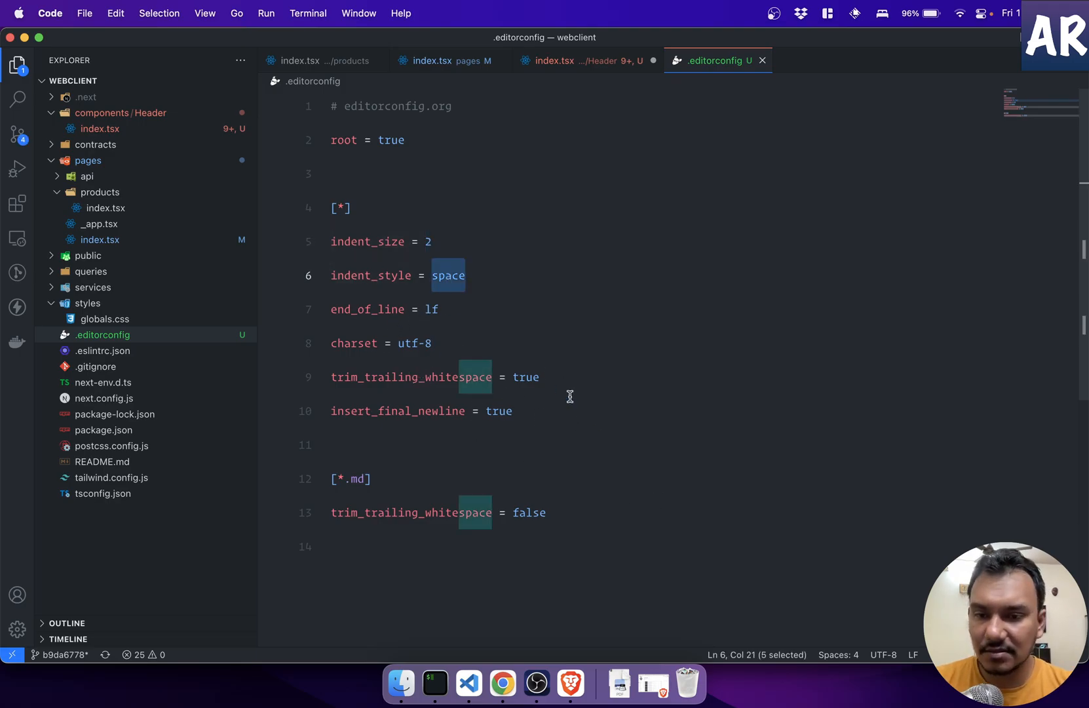
mouse_move(557, 498)
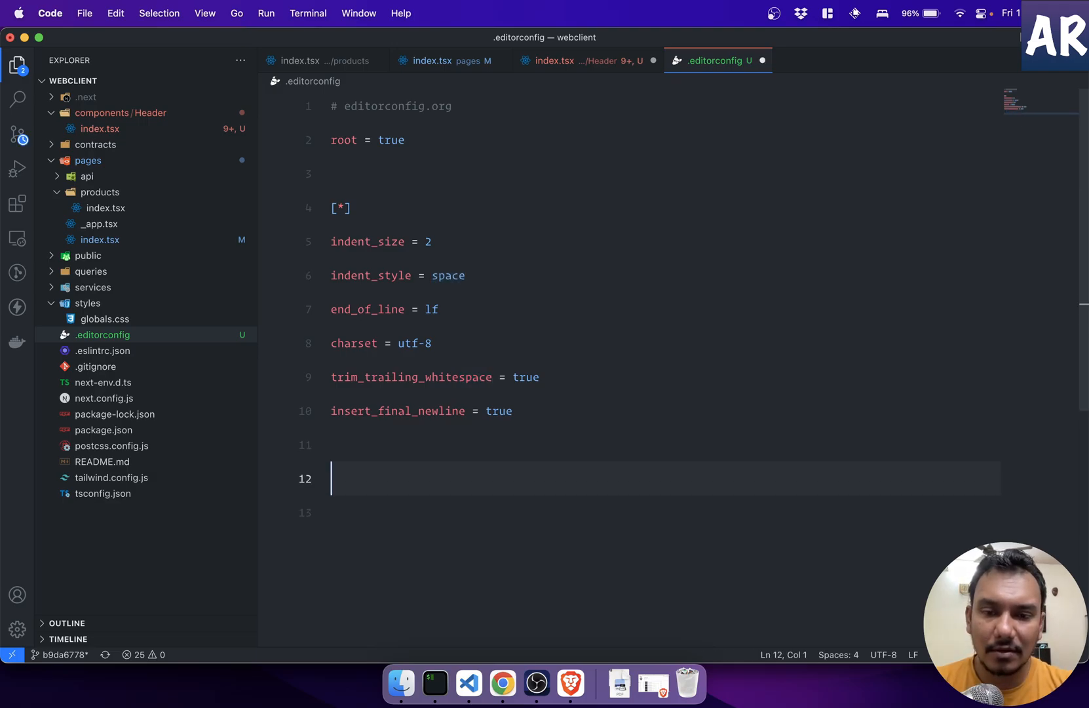
click(554, 60)
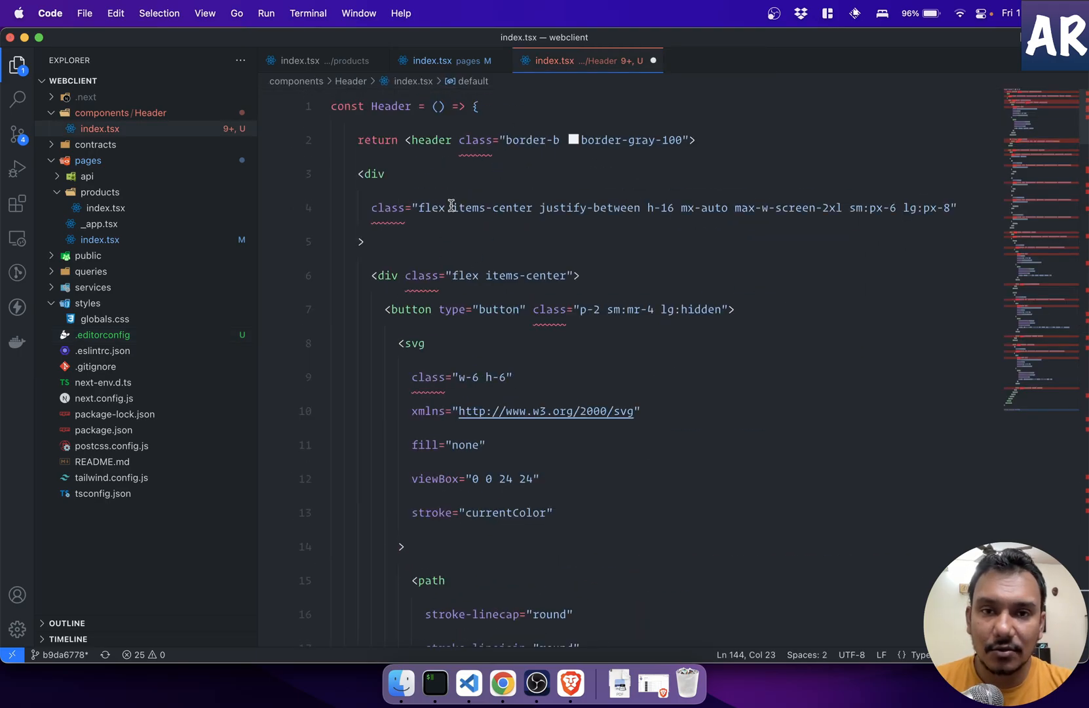
Replace every class=" in the Header component with className=" via Replace All
click(477, 141)
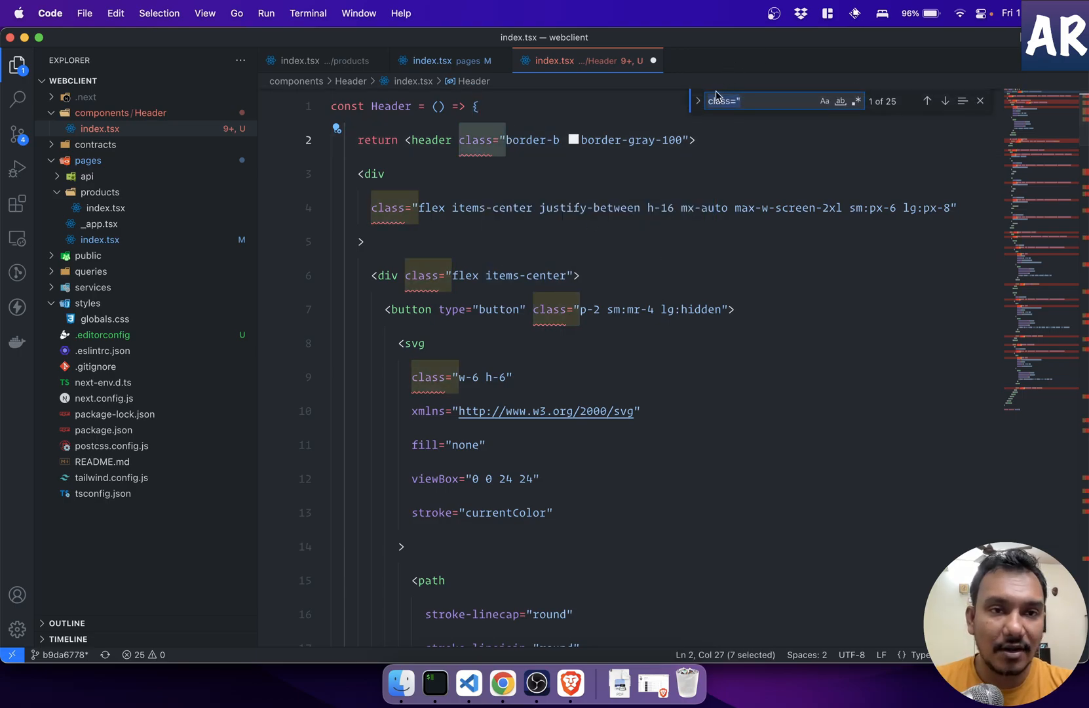
click(699, 101)
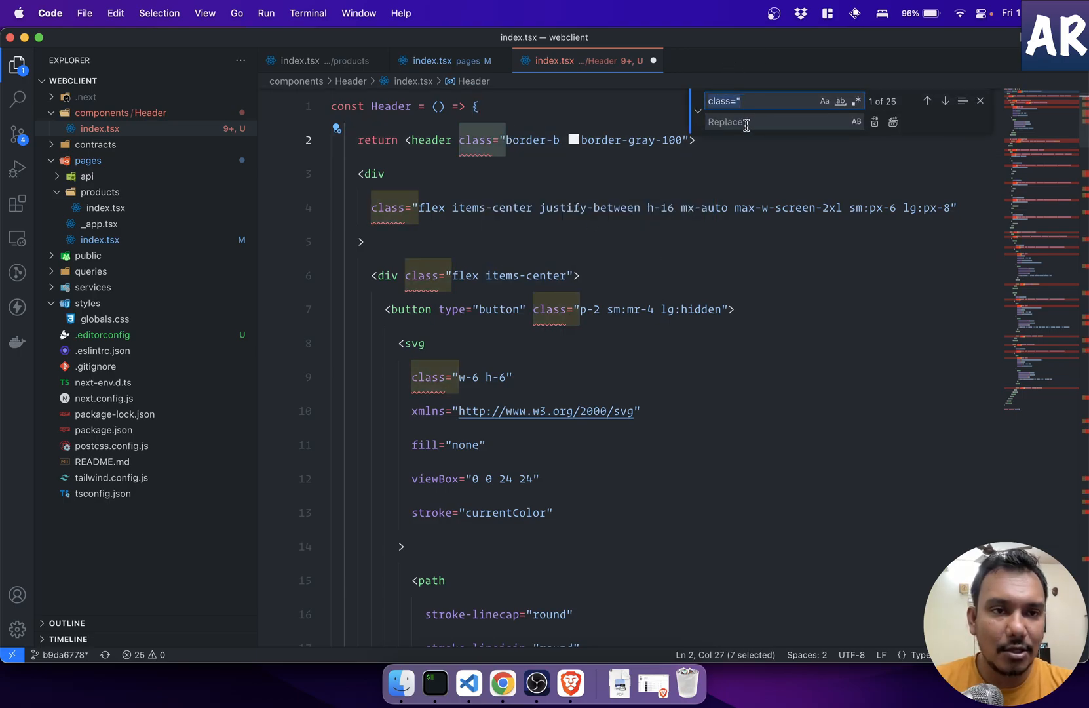
text(className=")
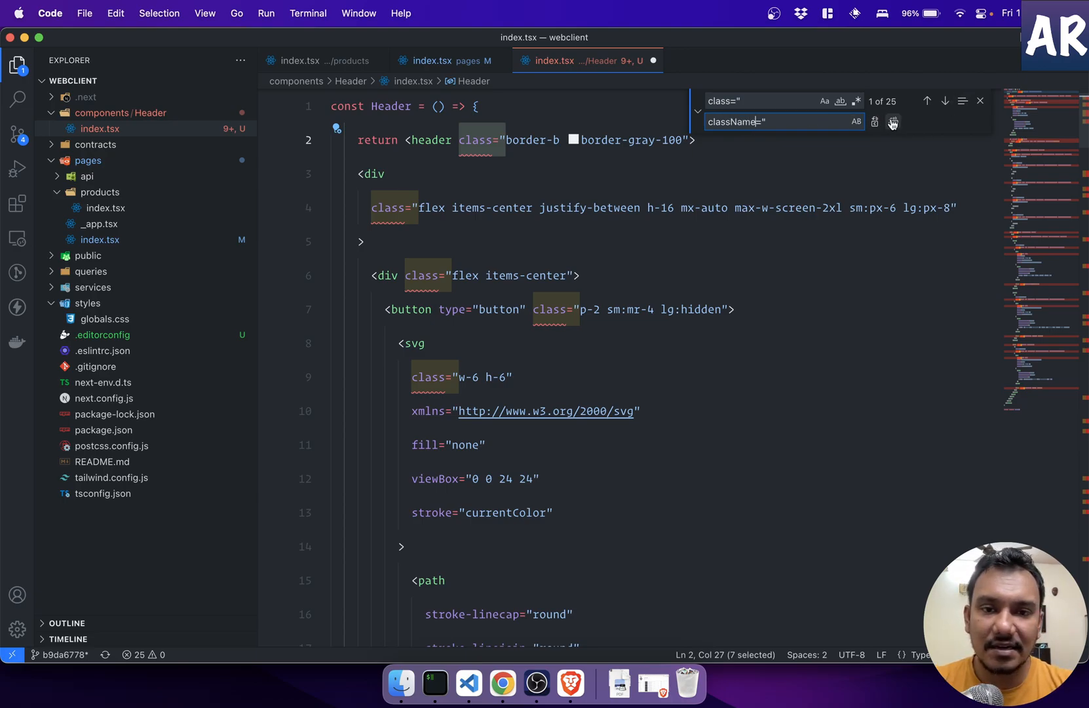
click(894, 122)
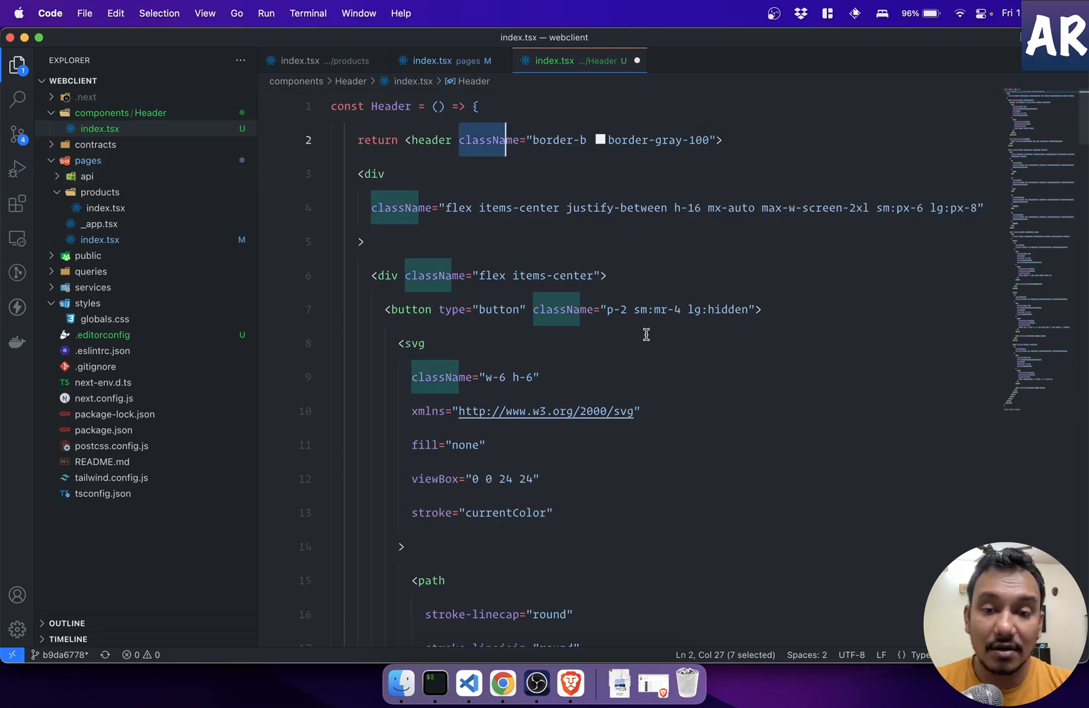
Rename the hyphenated SVG attributes such as stroke-linecap to camelCase strokeLinecap
scroll(down, 3)
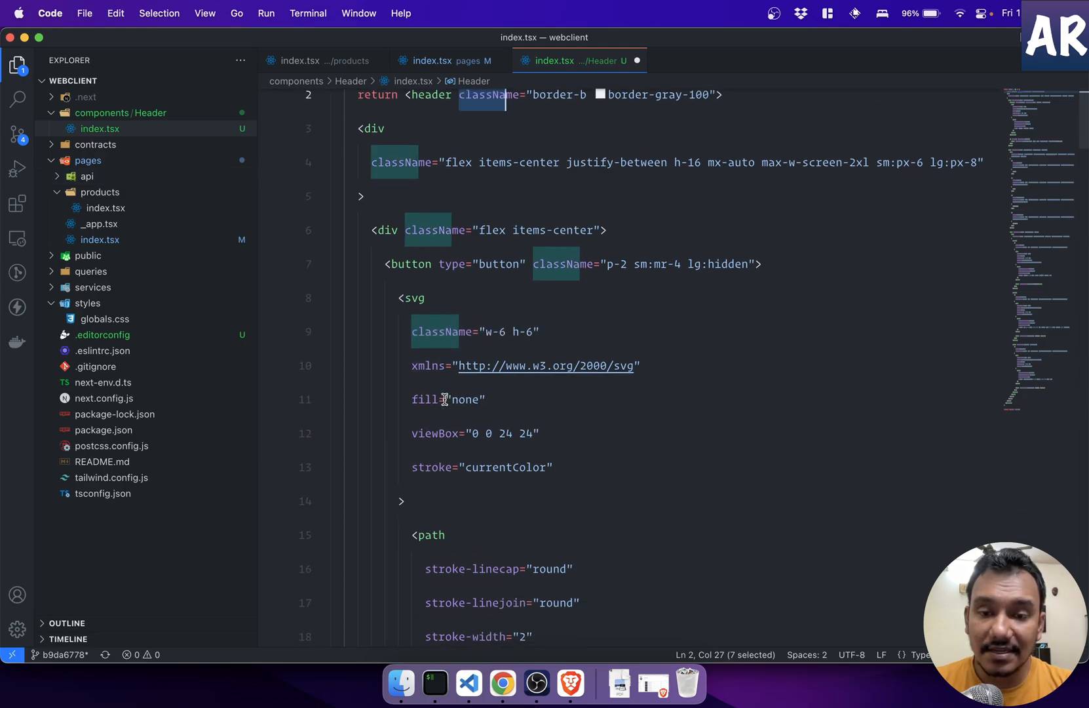
mouse_move(442, 332)
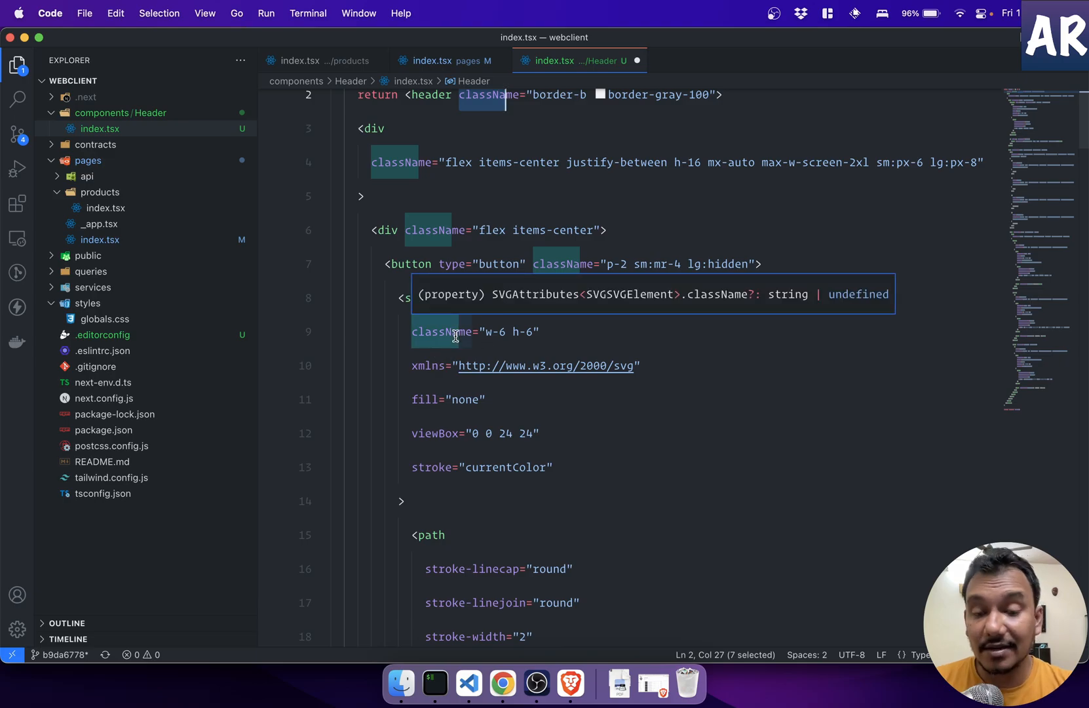
scroll(down, 3)
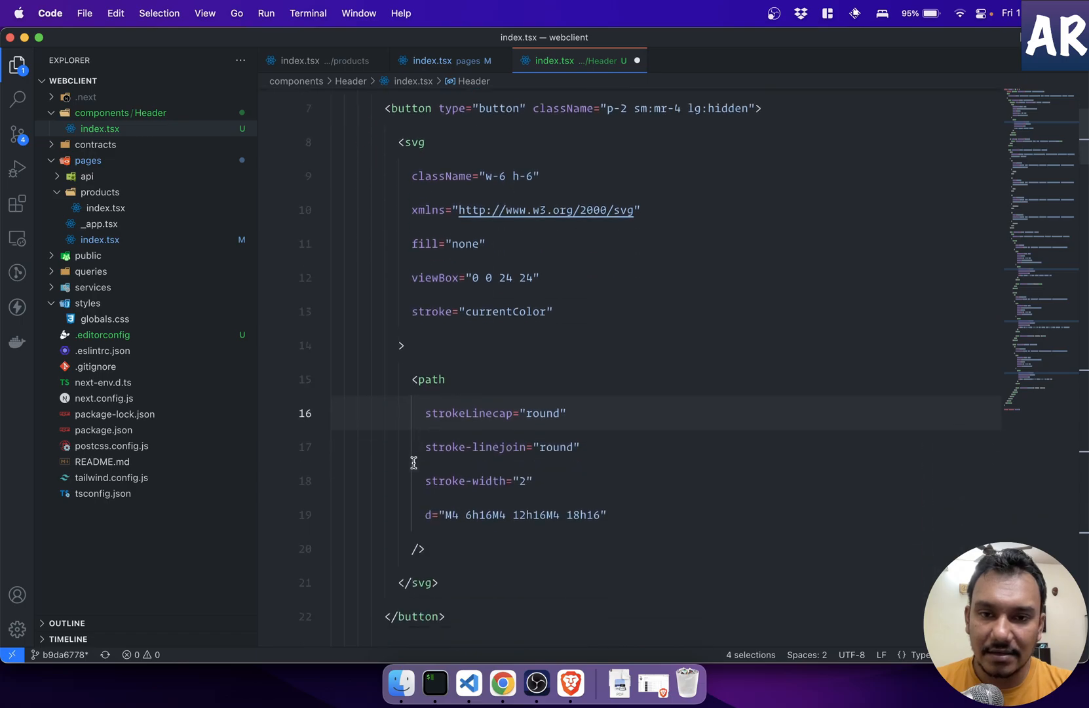
double_click(475, 393)
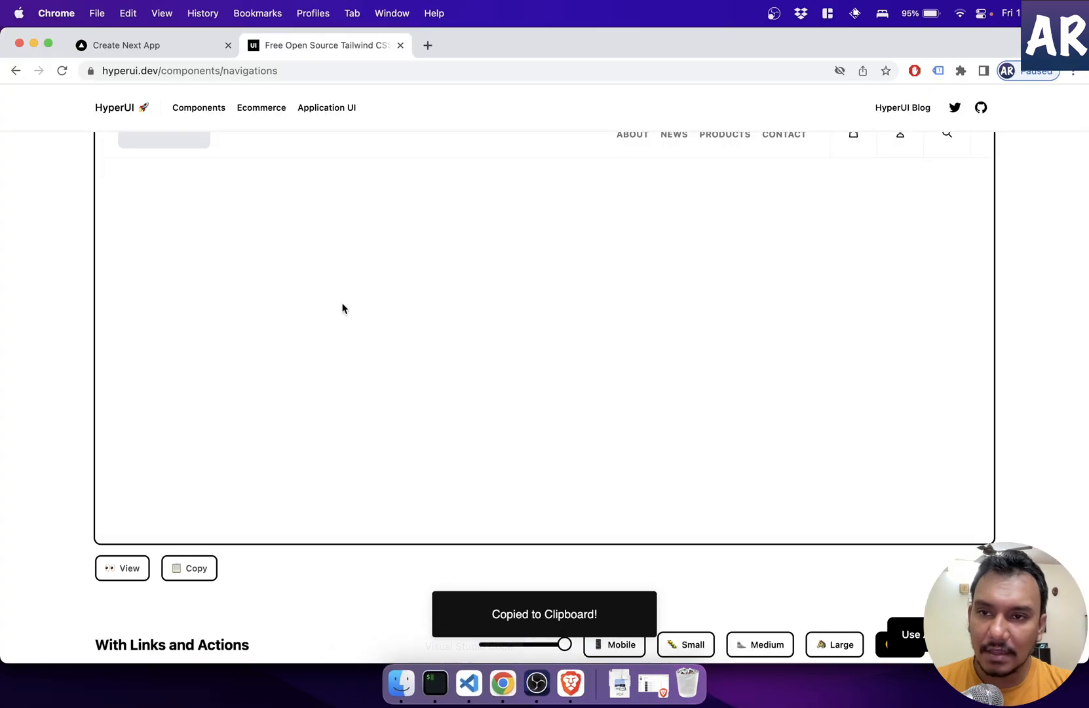
Insert the Header component as the first element inside <main> in pages/index.tsx
click(154, 44)
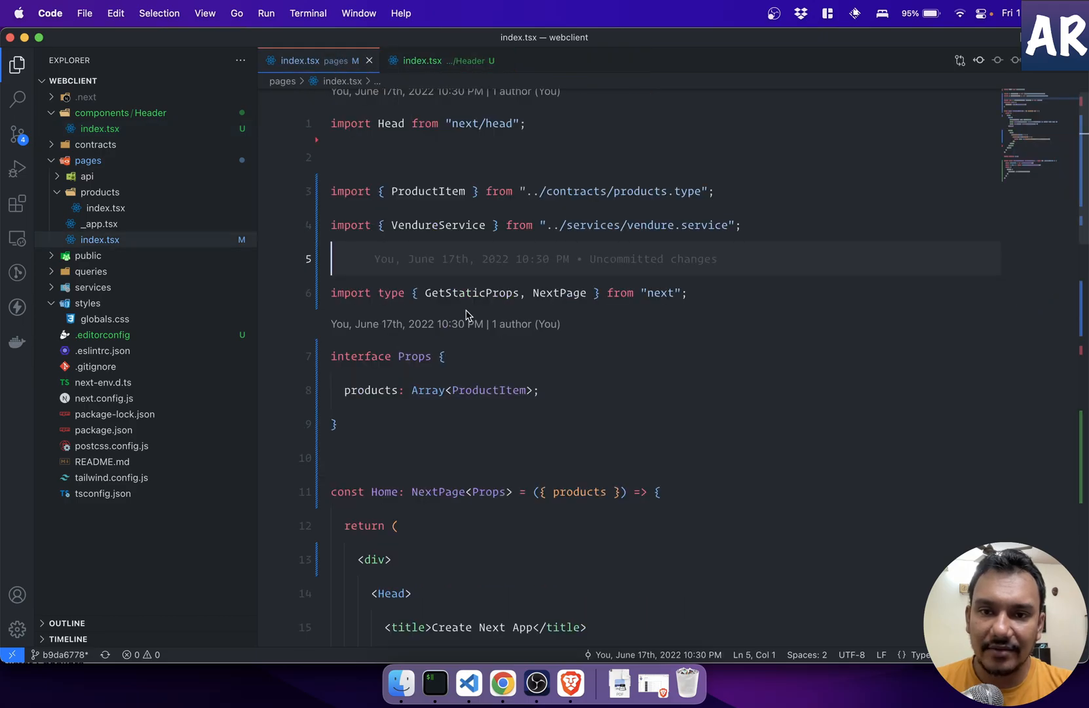
scroll(down, 3)
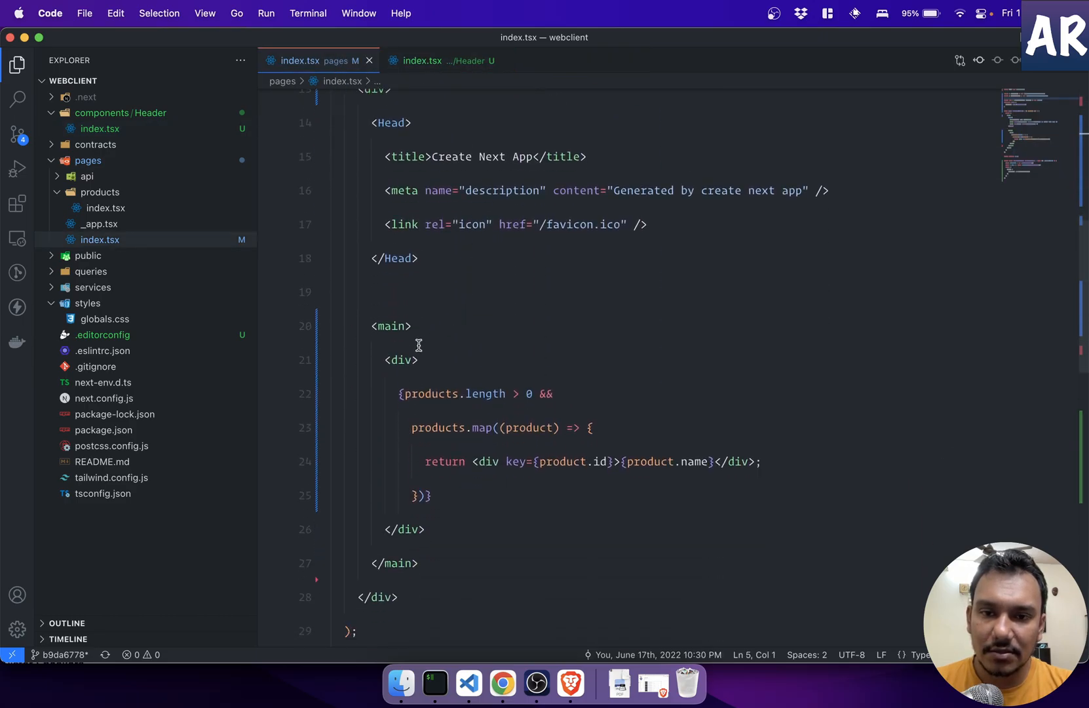
key(enter)
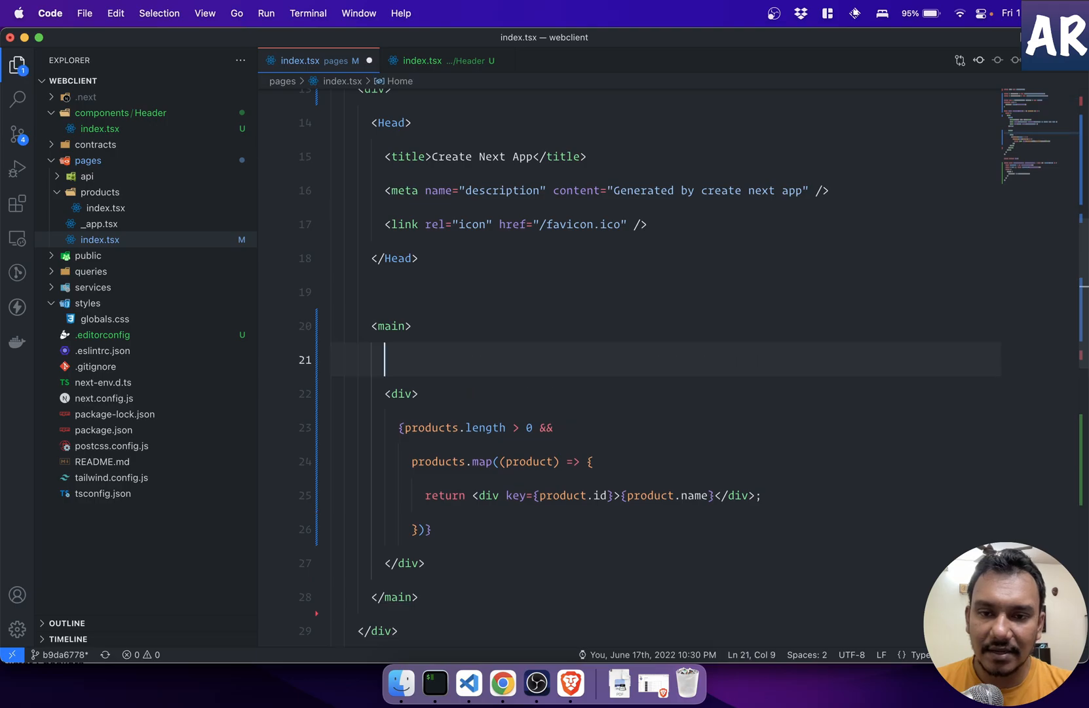
text(<Header)
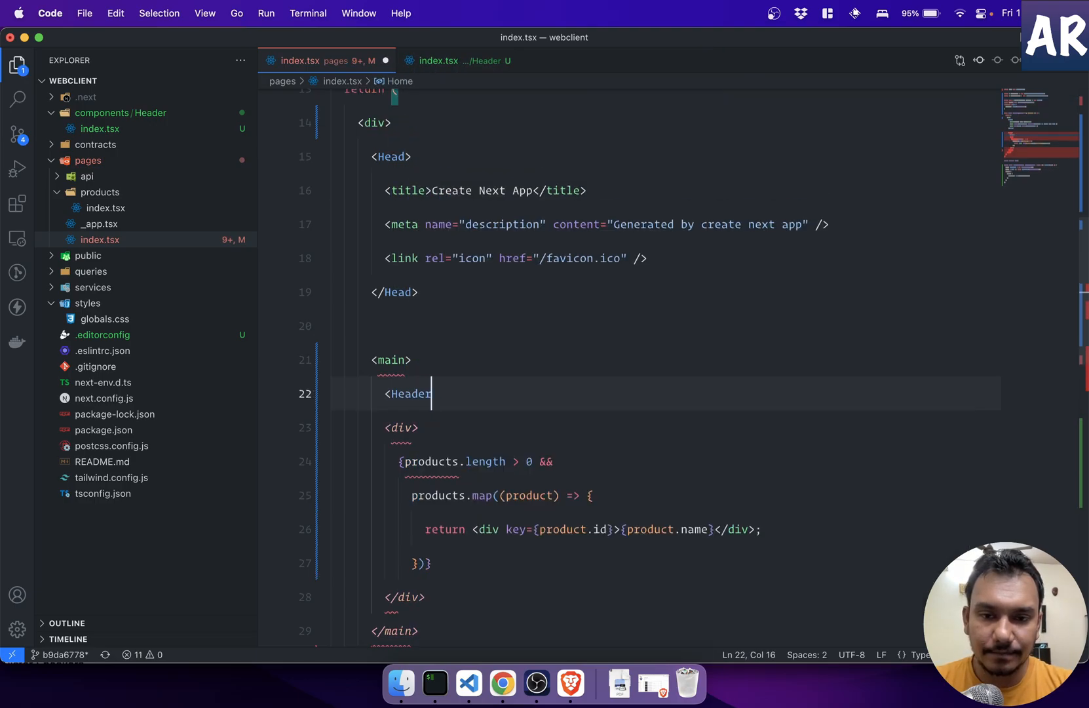
click(502, 684)
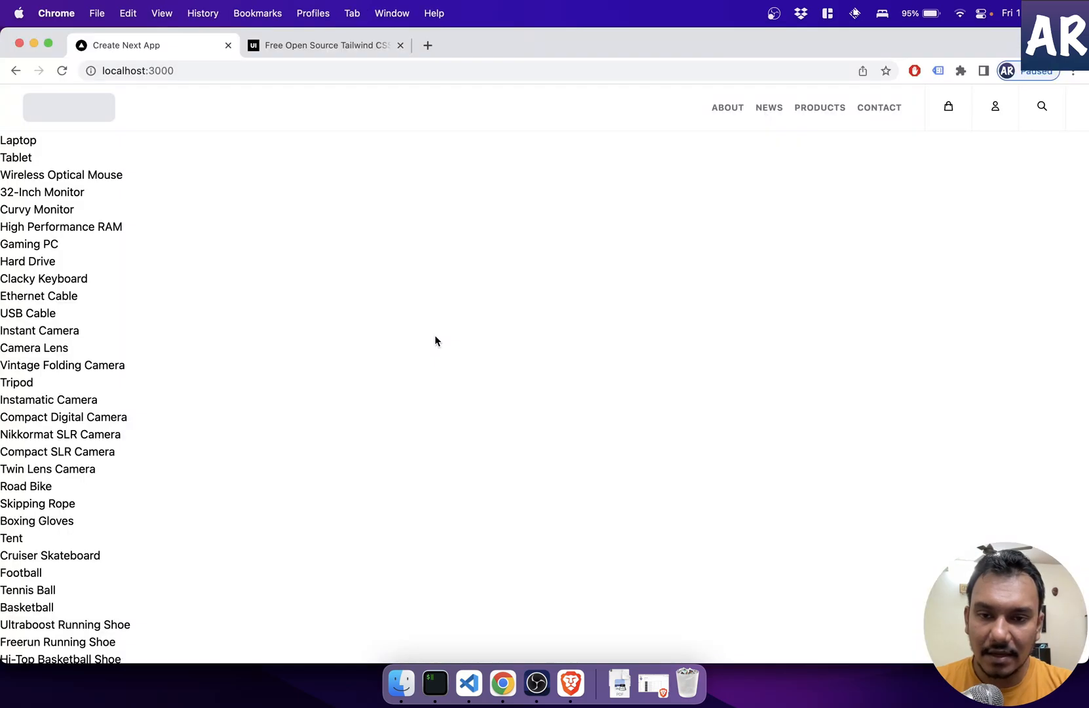
mouse_move(539, 212)
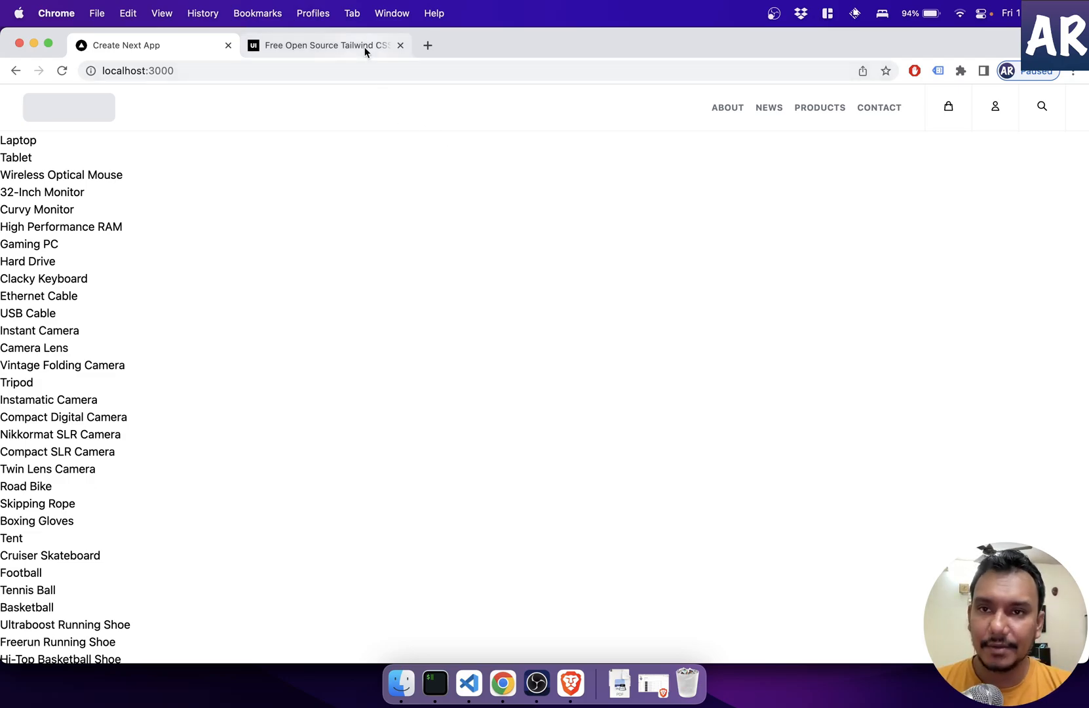
mouse_move(352, 45)
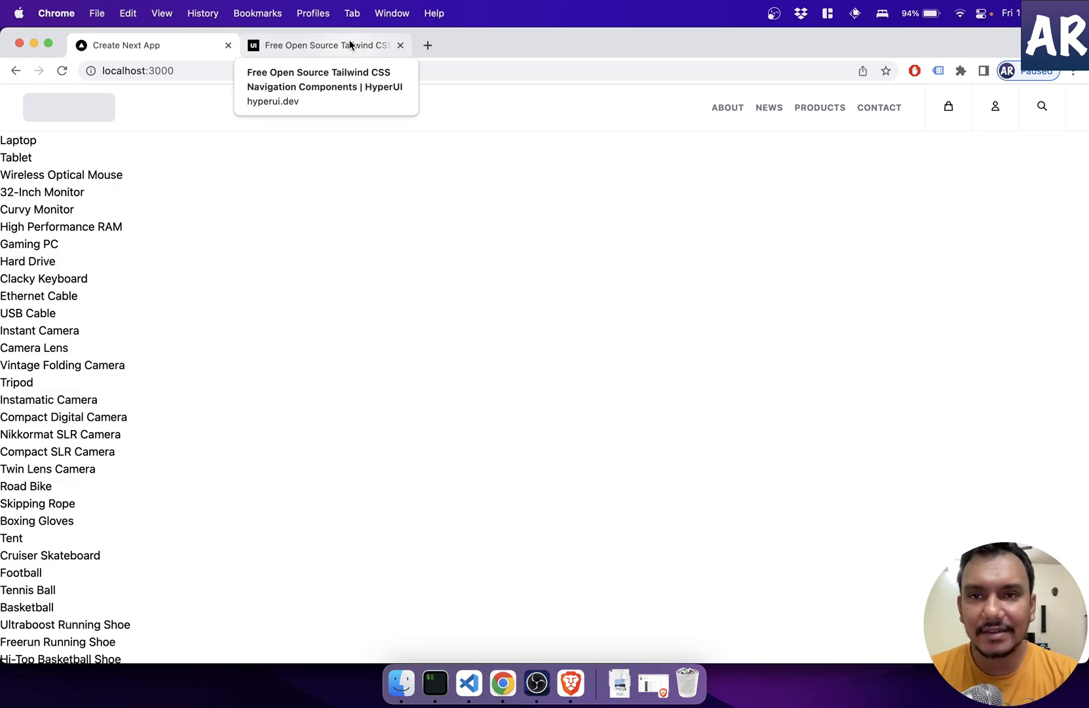
Switch to the HyperUI tab to browse its card components
click(325, 44)
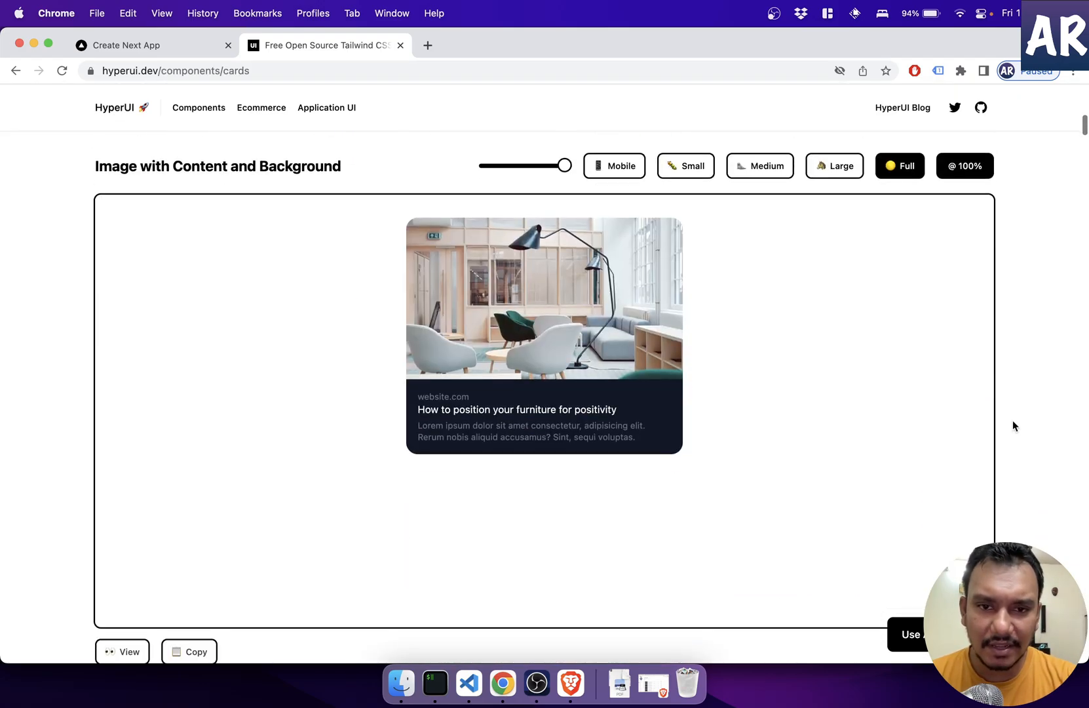
Browse HyperUI's components and open the Ecommerce collection
scroll(down, 3)
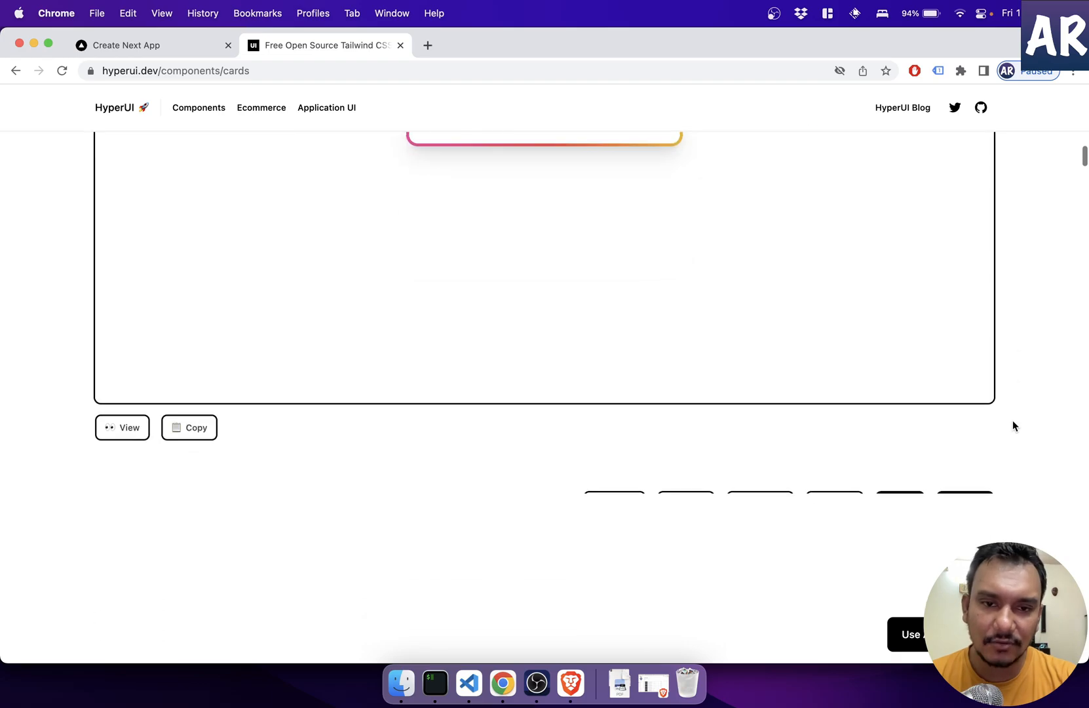
scroll(down, 3)
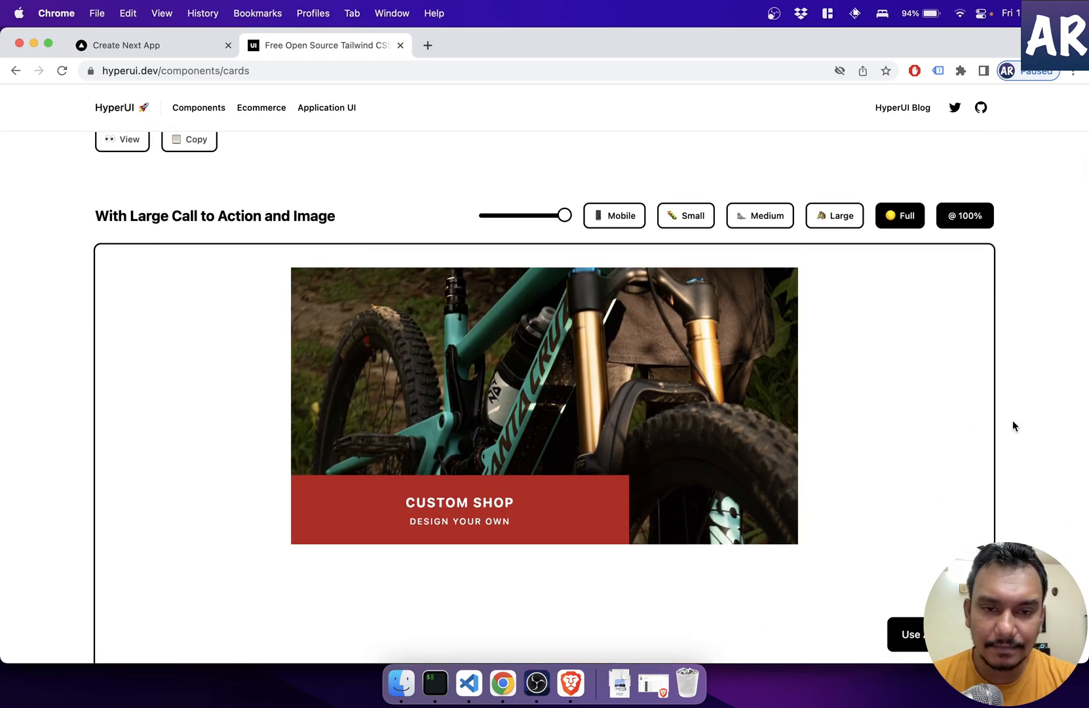
scroll(down, 3)
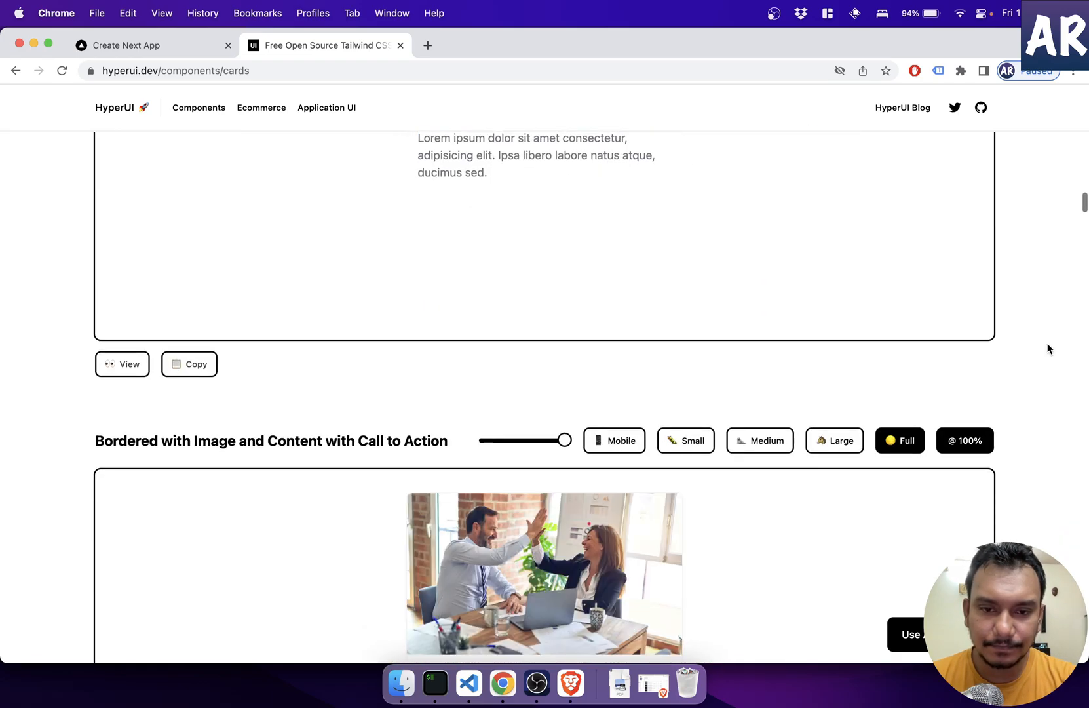
scroll(down, 3)
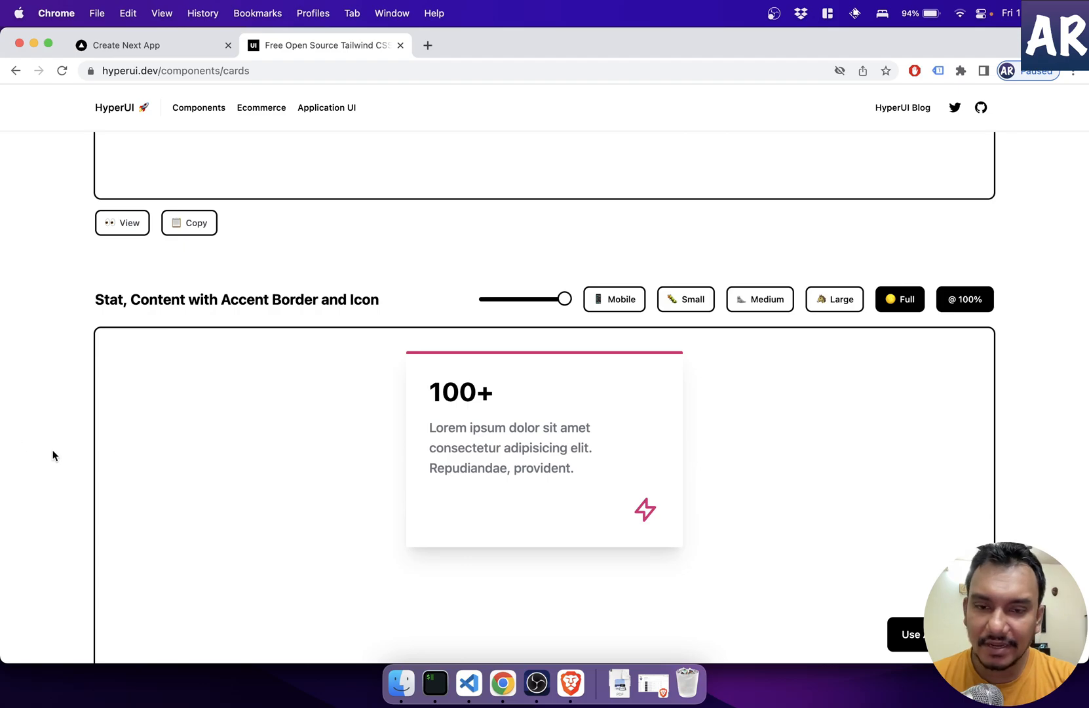
scroll(down, 3)
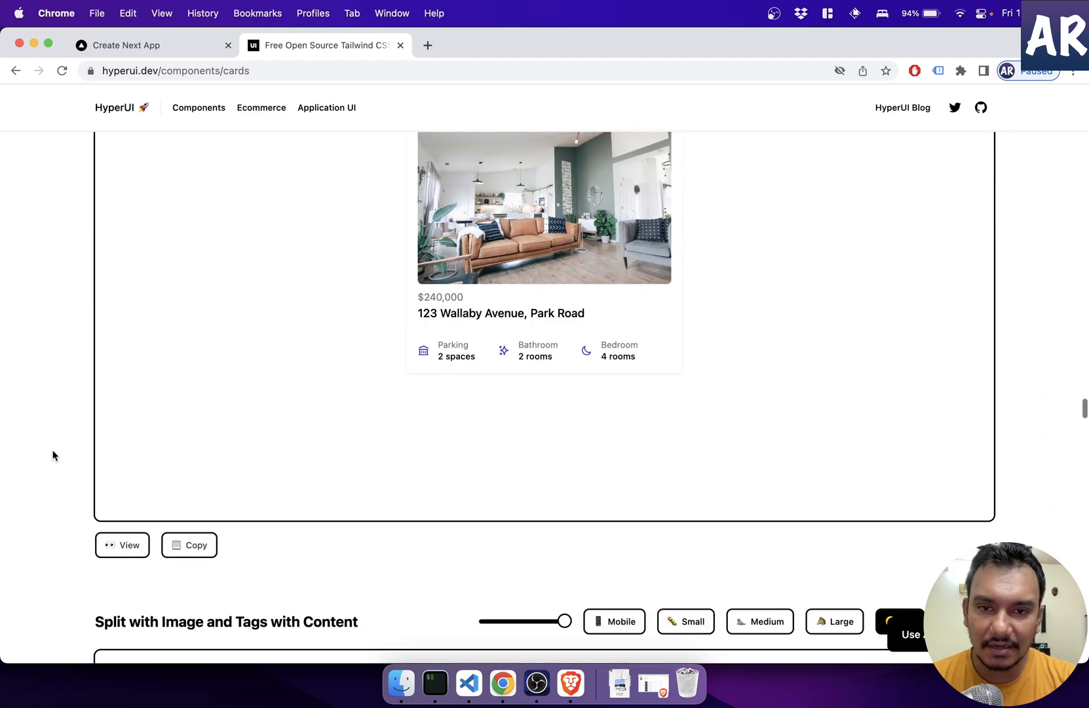
scroll(down, 3)
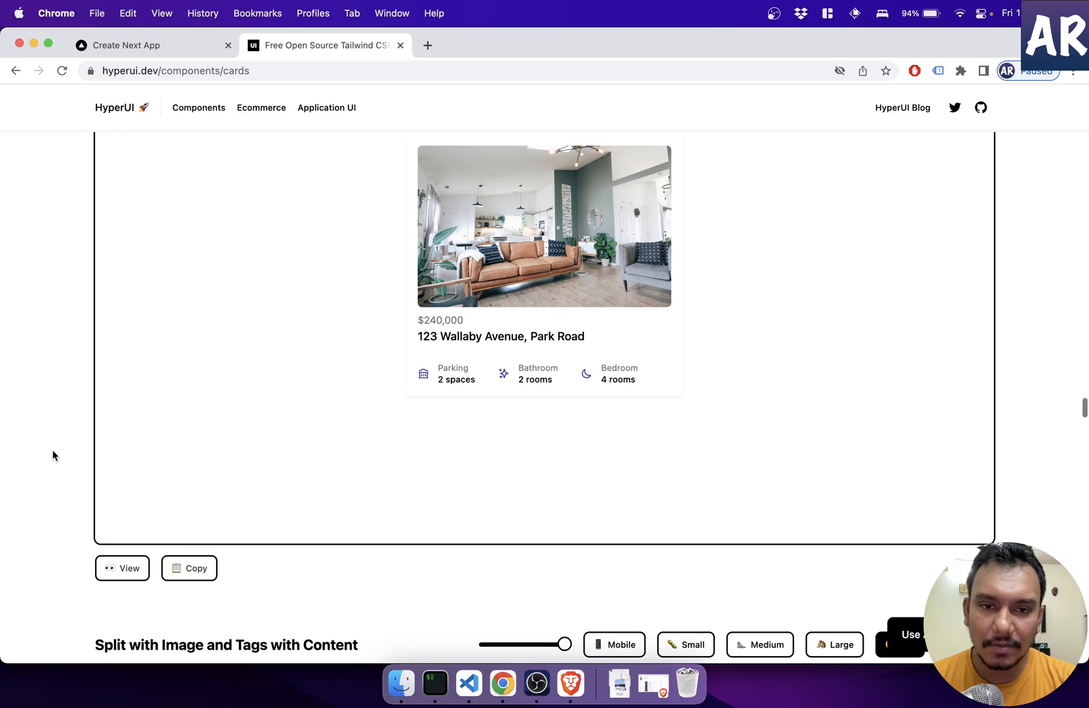
scroll(down, 3)
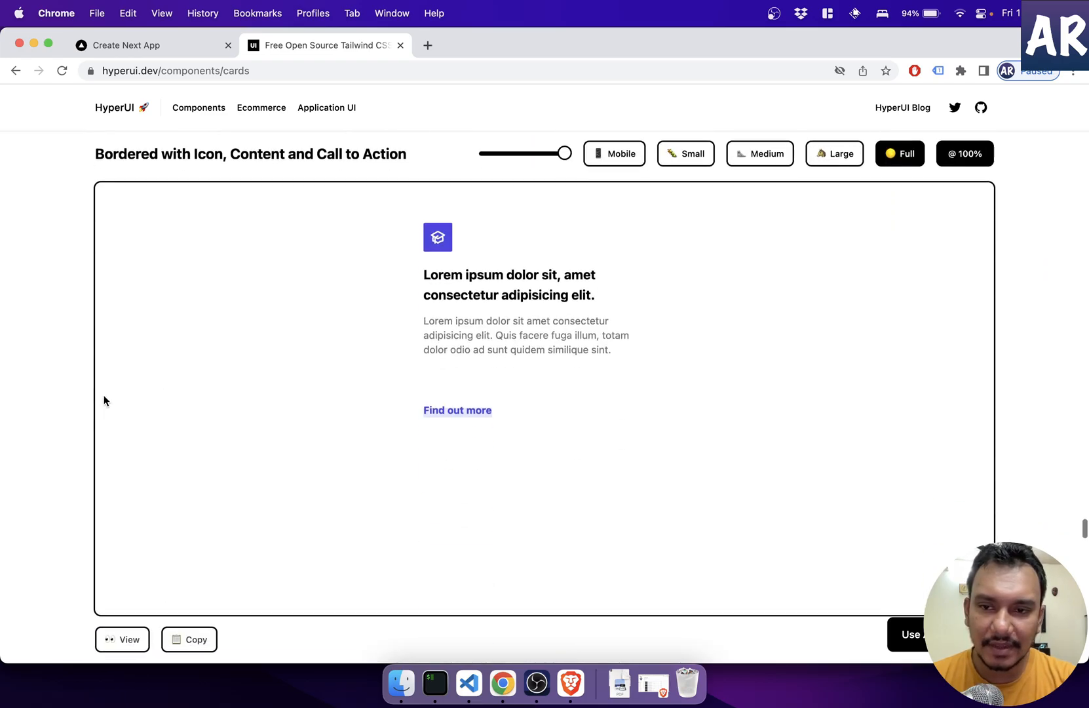
scroll(down, 3)
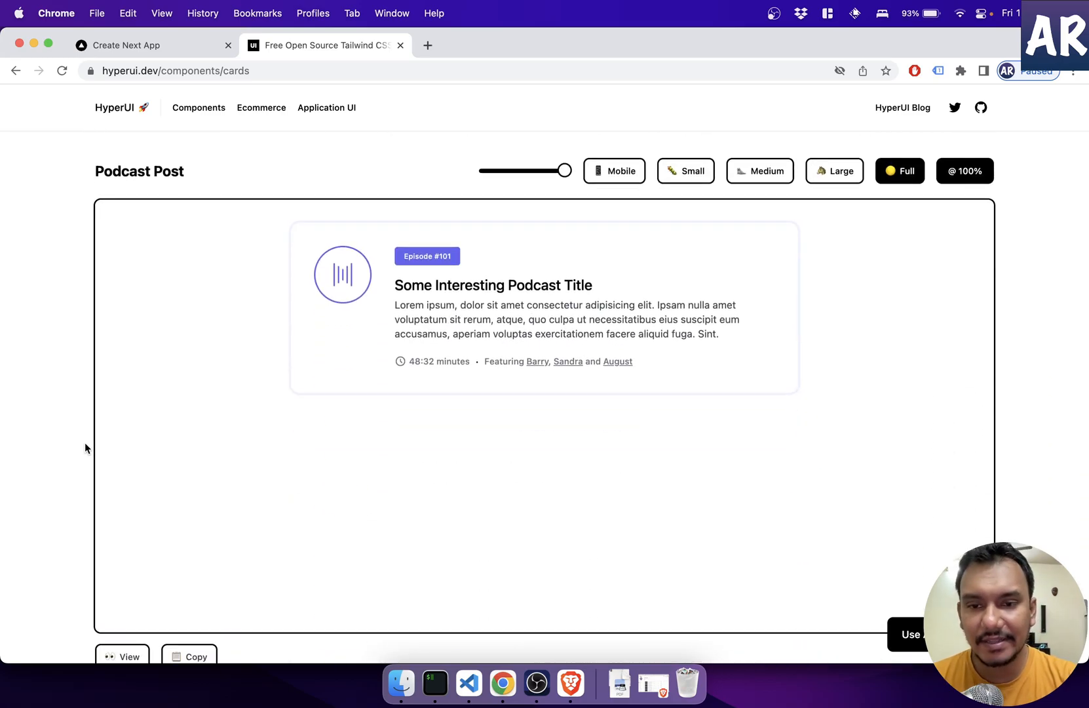
scroll(down, 3)
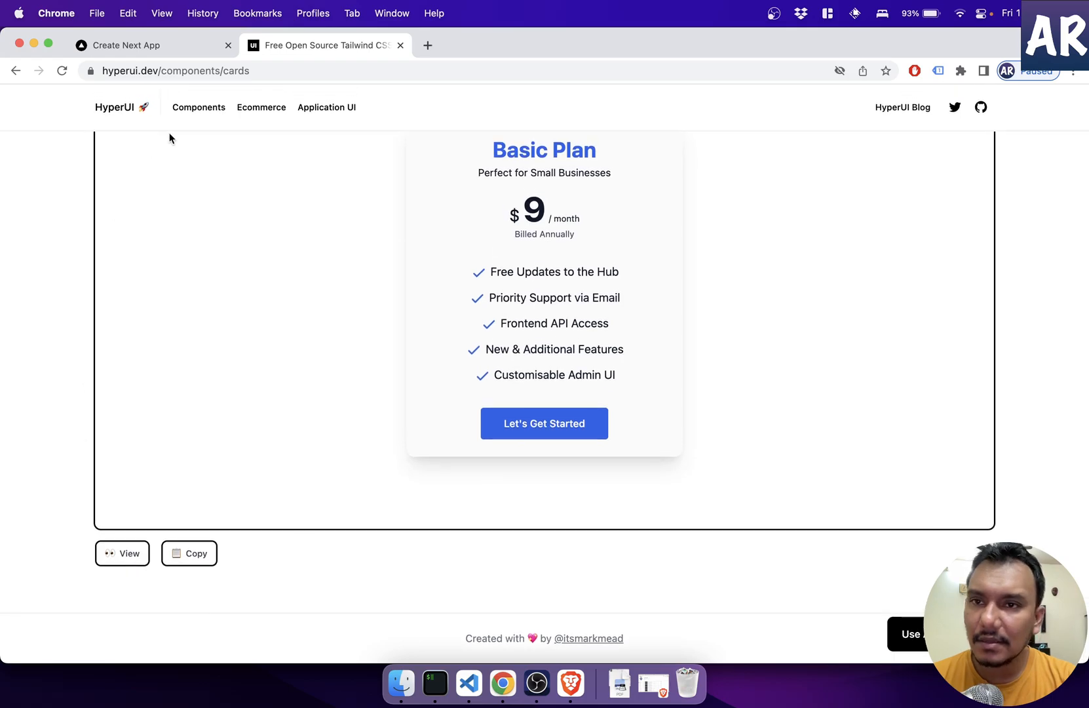
mouse_move(260, 108)
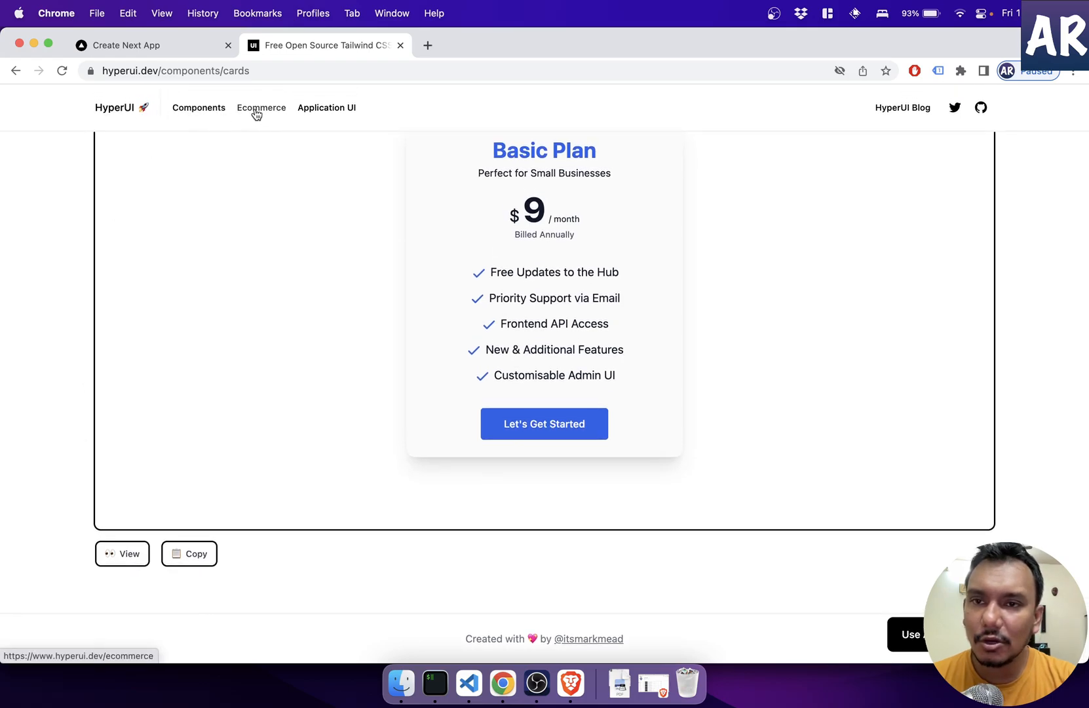
click(261, 108)
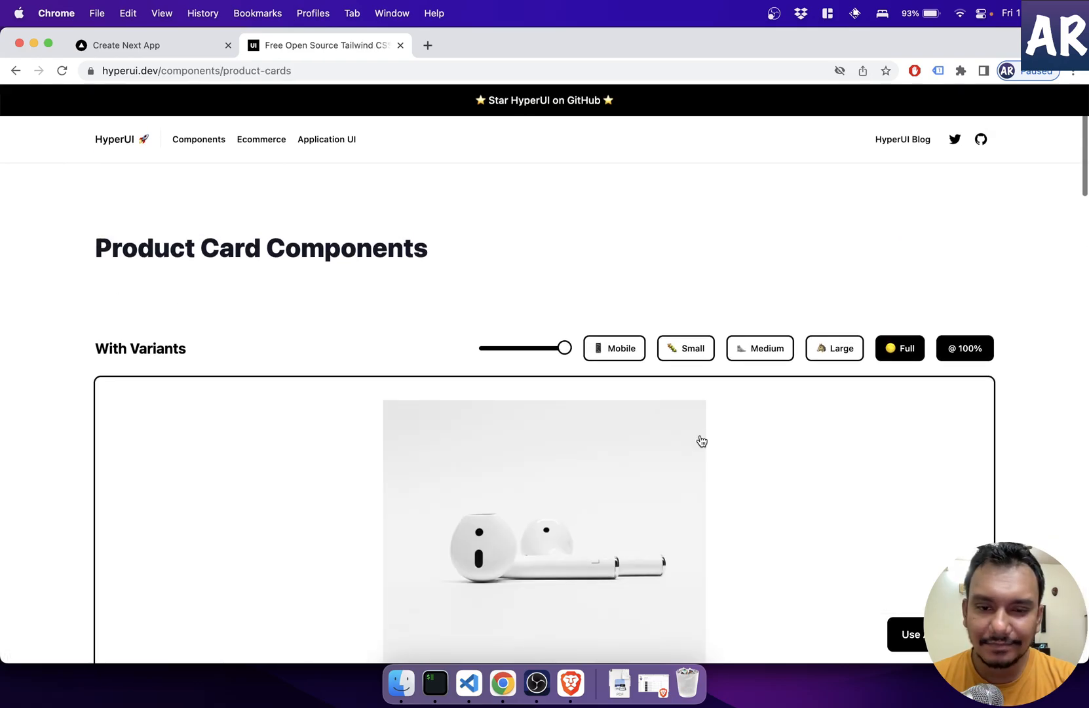
View the code of the With Tag Limited Edition Sports Trainer product card
scroll(down, 3)
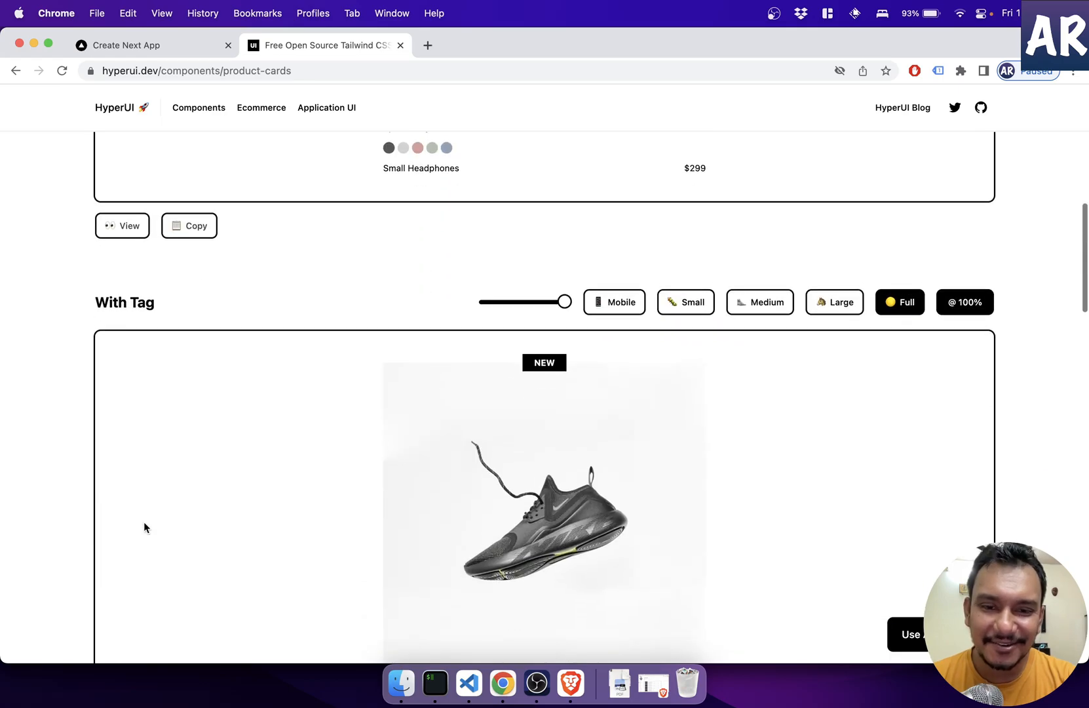
scroll(down, 3)
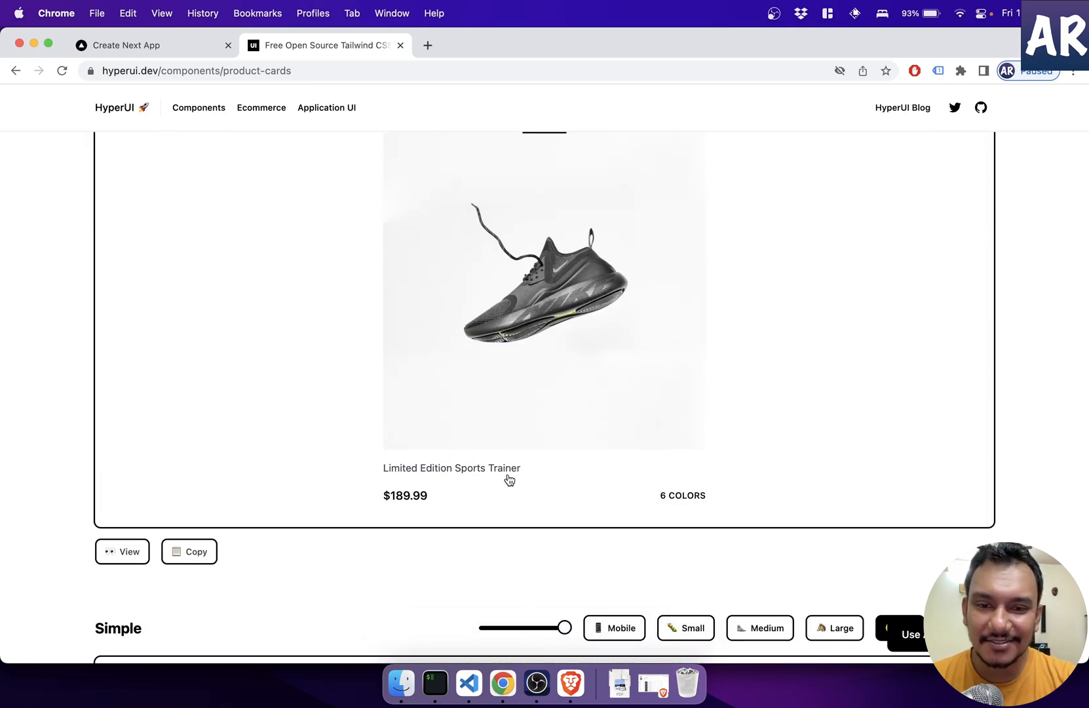
scroll(down, 3)
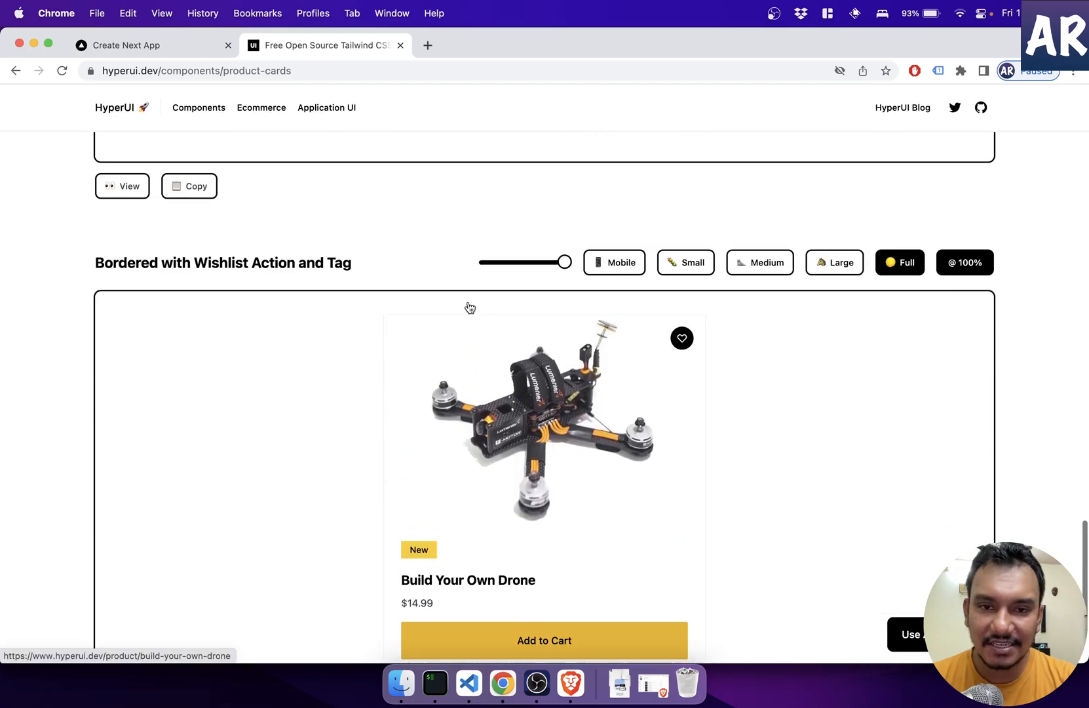
scroll(down, 3)
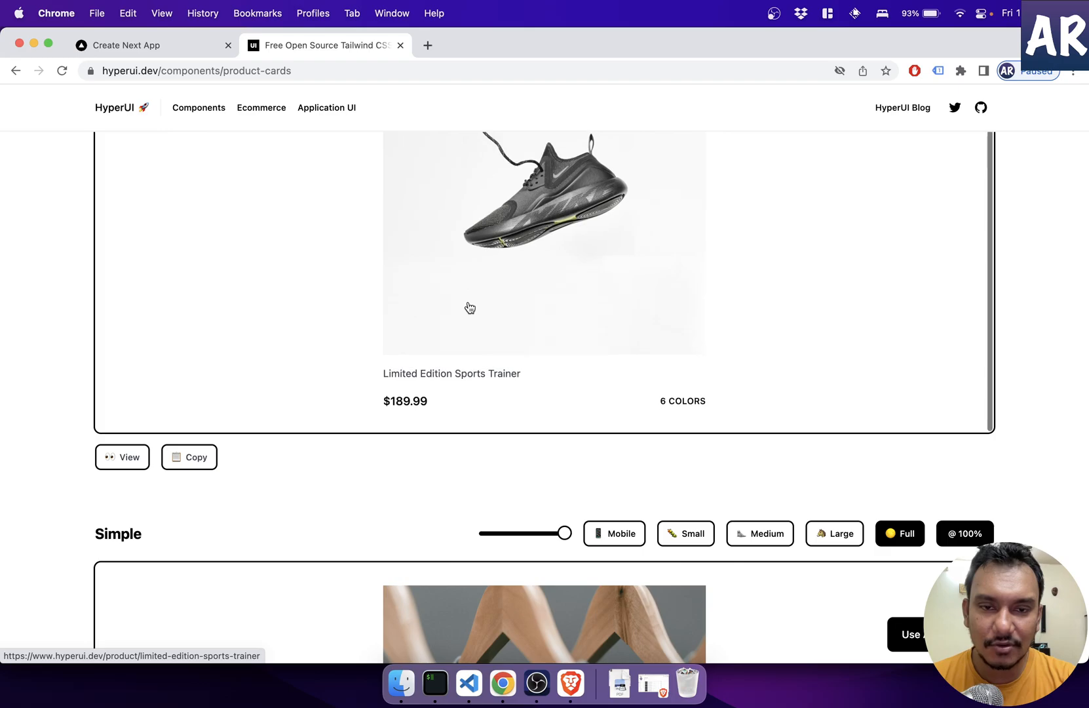
scroll(down, 3)
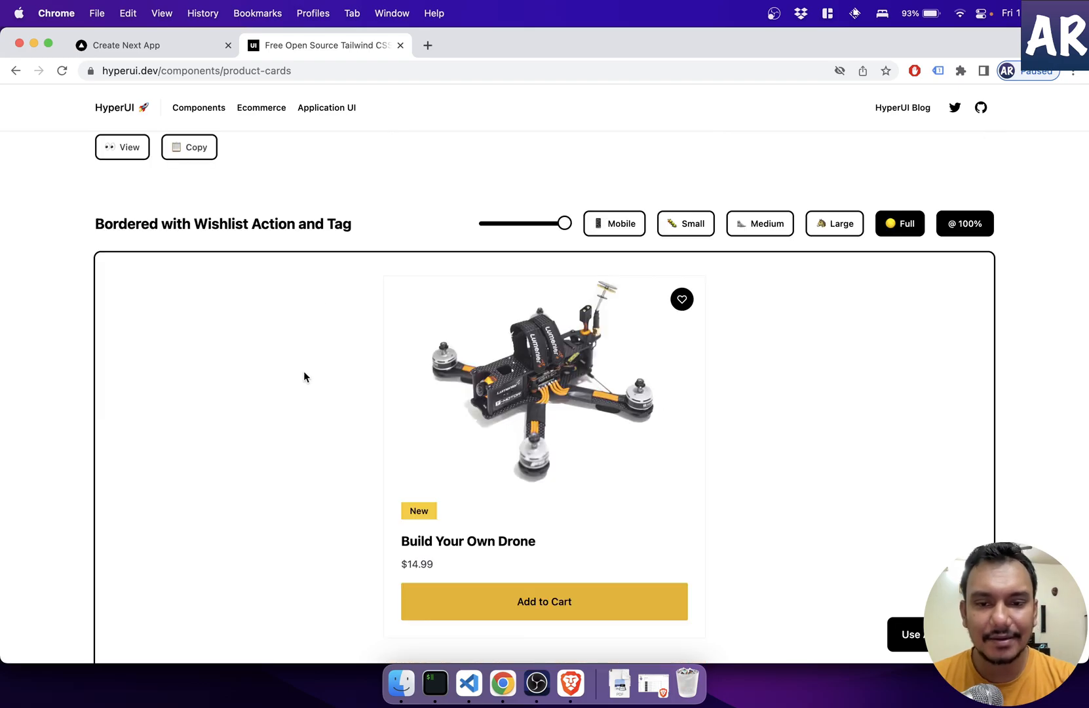
scroll(down, 3)
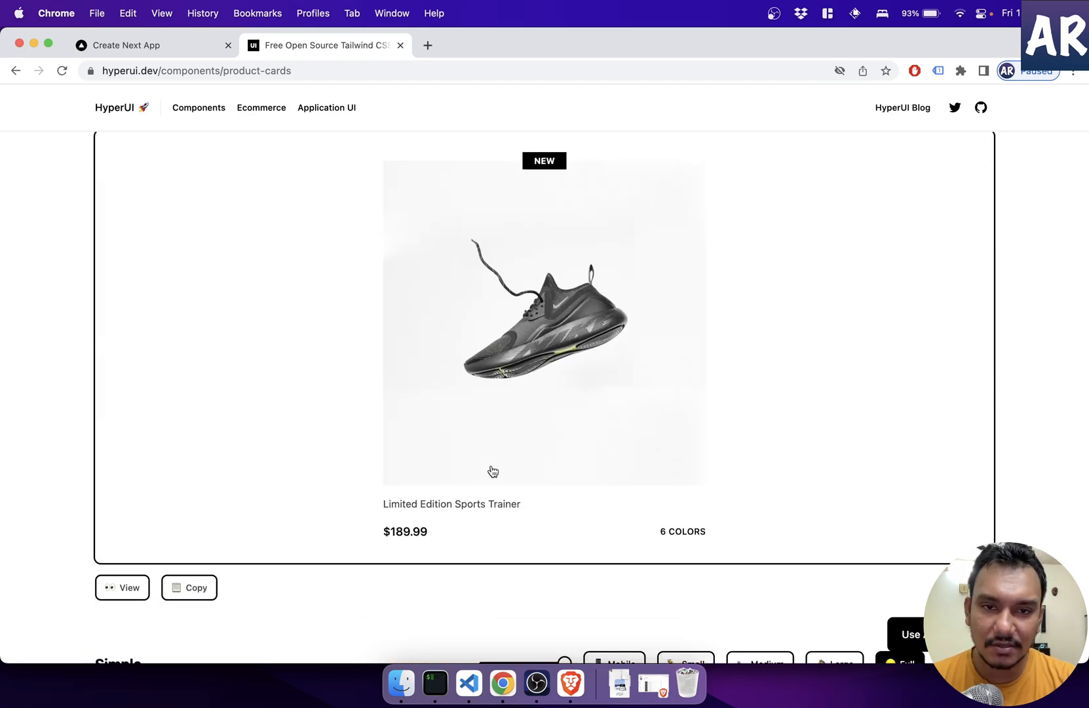
click(122, 587)
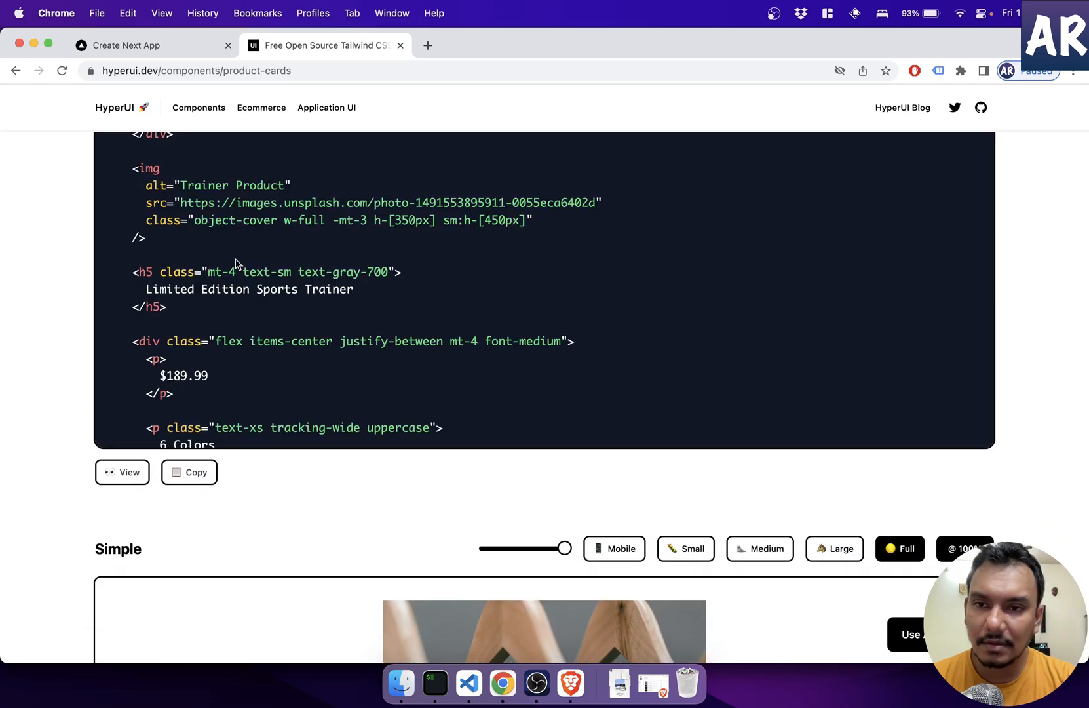
scroll(down, 3)
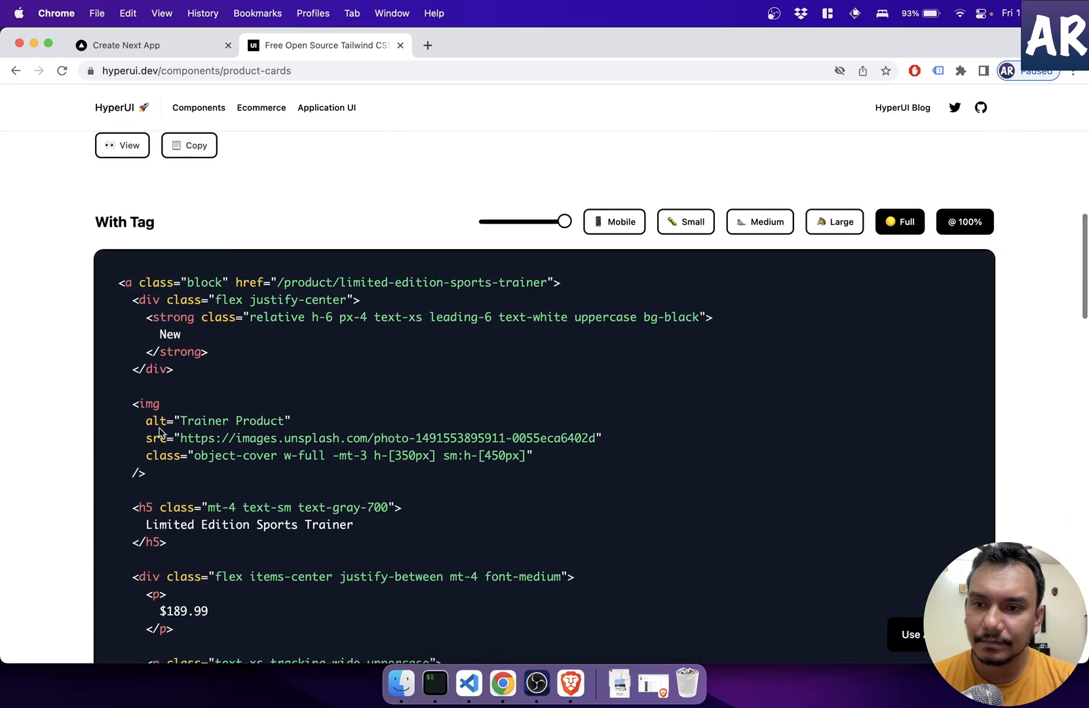
scroll(down, 3)
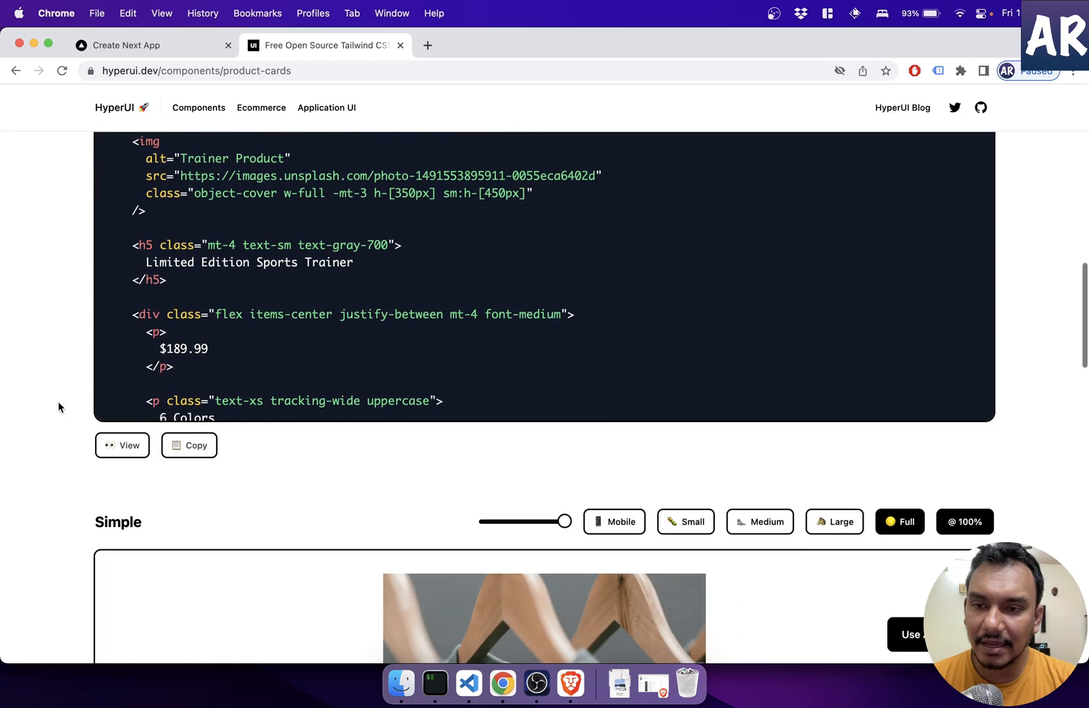
Create components/ProductCard/index.tsx and paste the trainer card markup into it
click(460, 675)
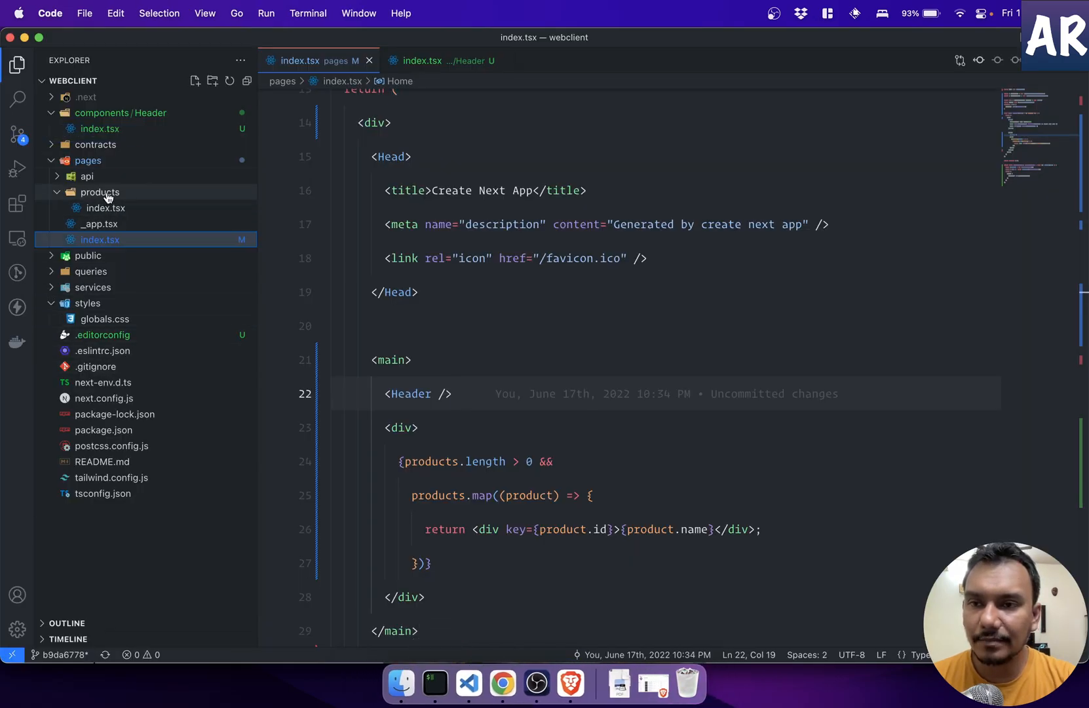
right_click(120, 112)
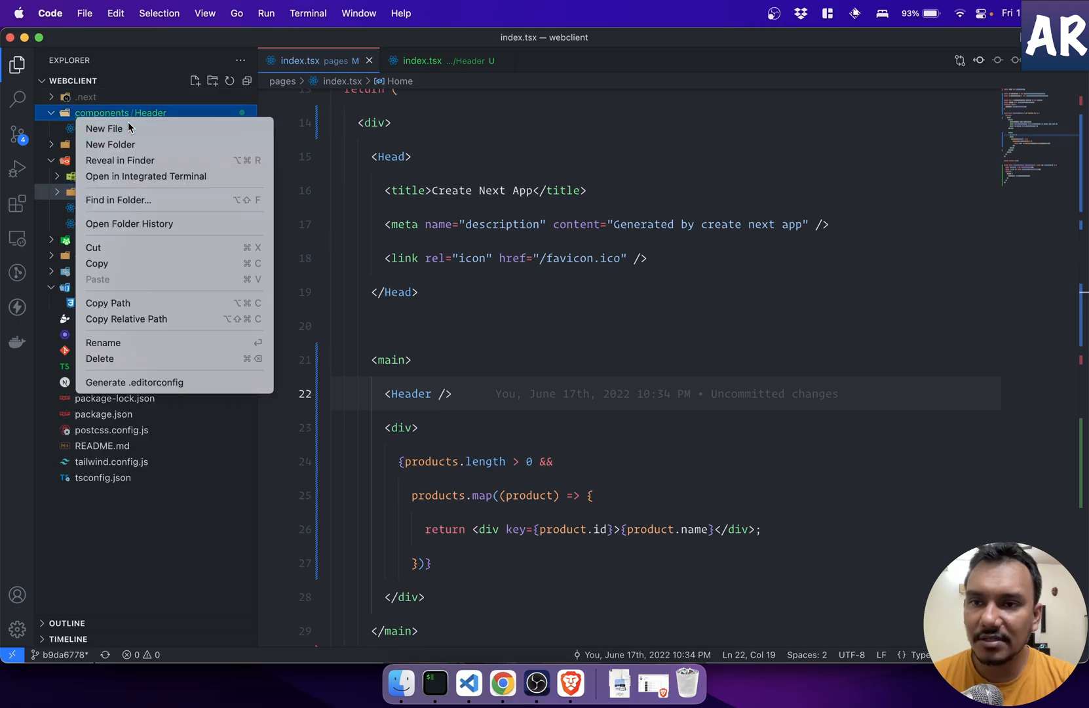
click(102, 128)
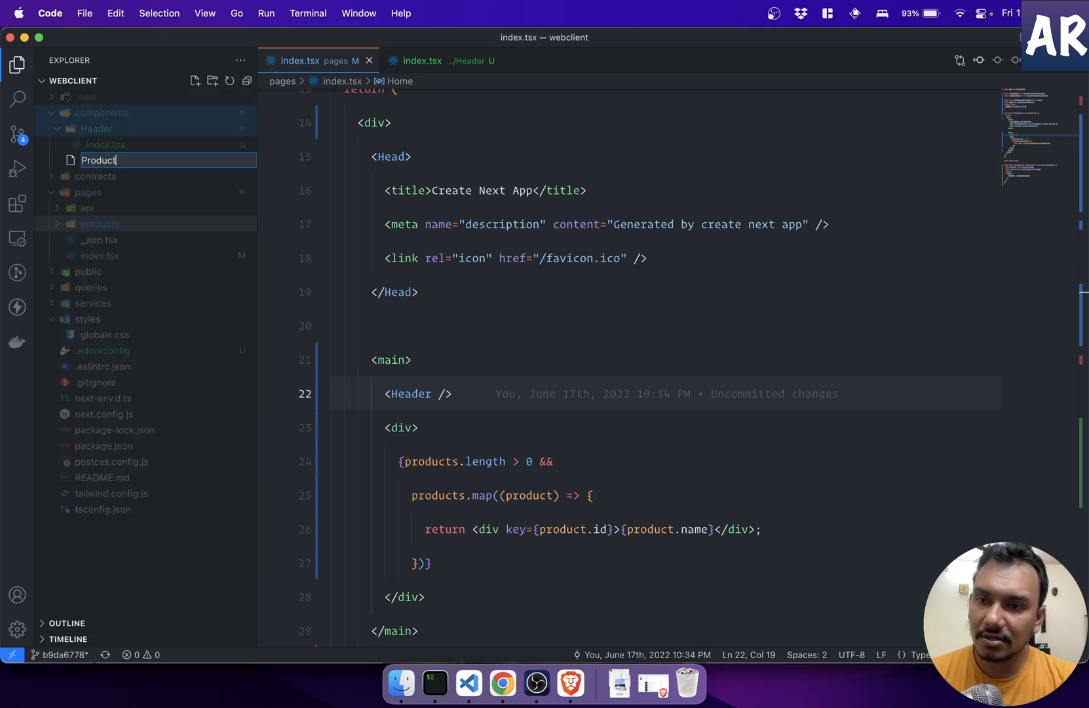
text(Card/)
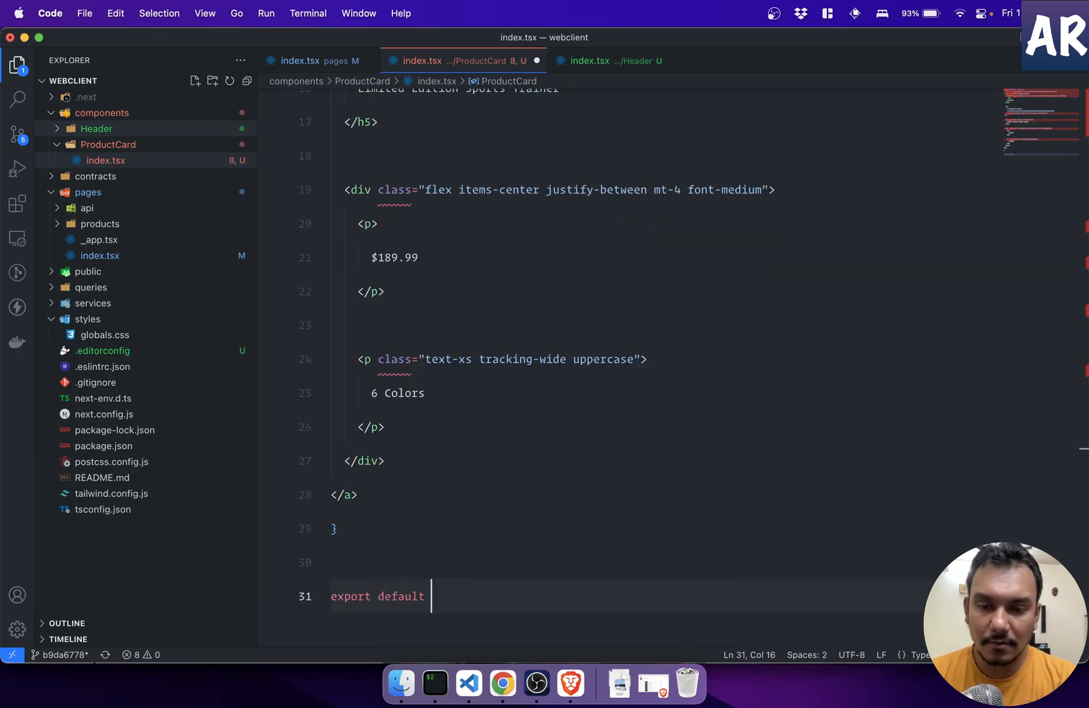
text(Produc)
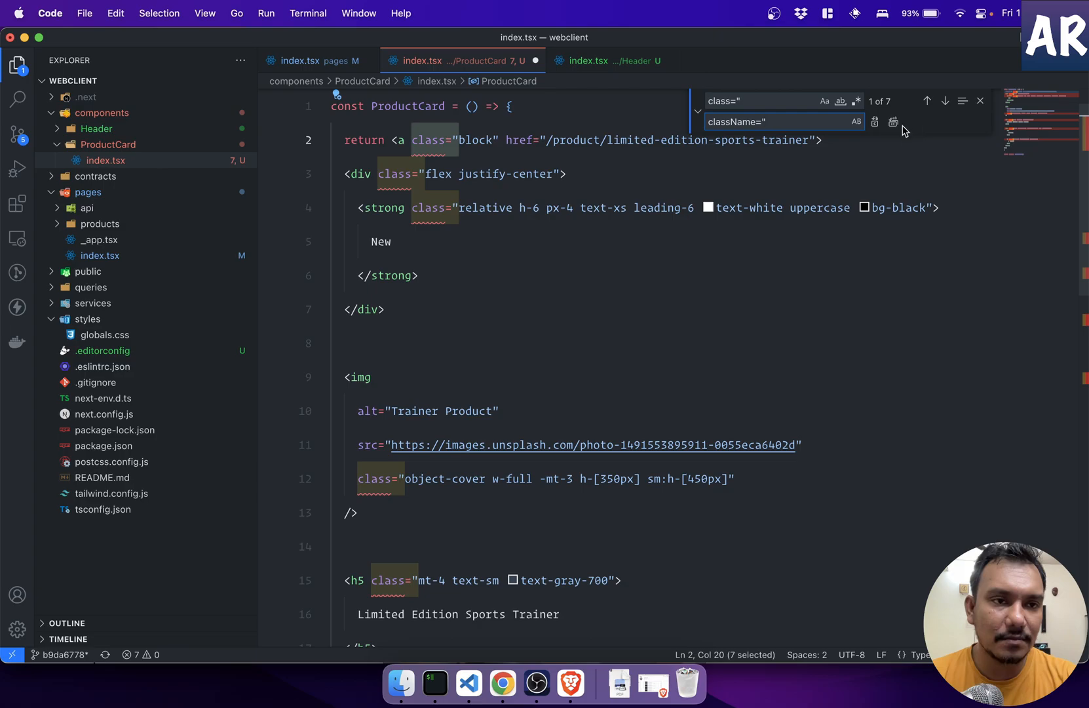
Replace every class attribute in ProductCard with className via Replace All
click(894, 122)
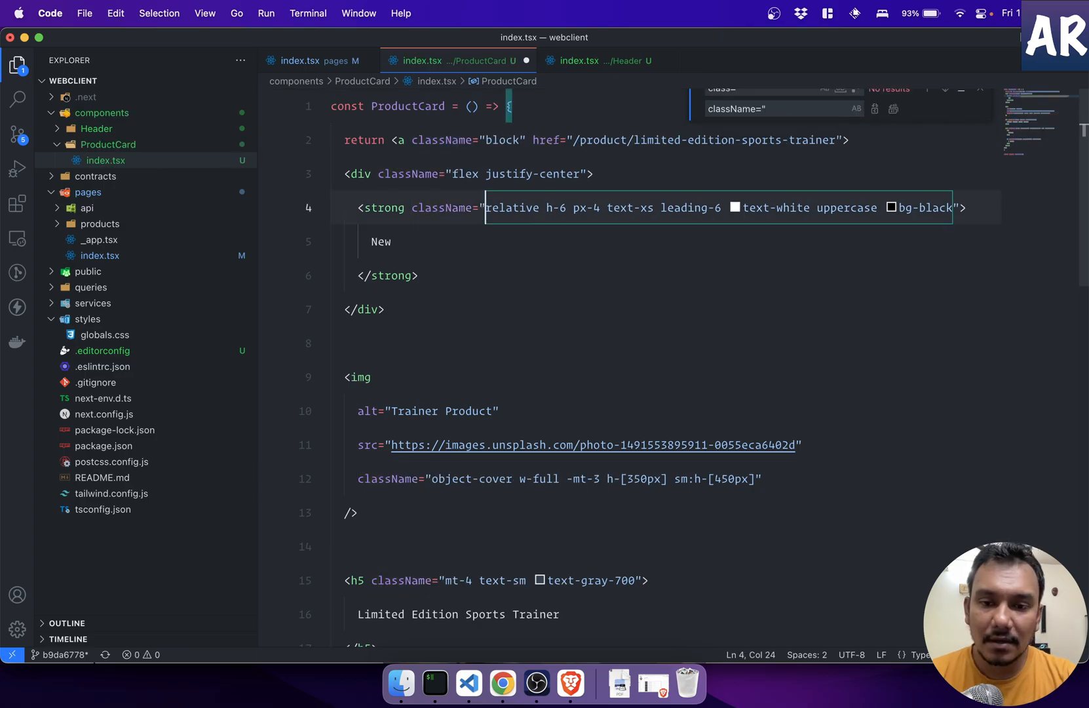
scroll(down, 3)
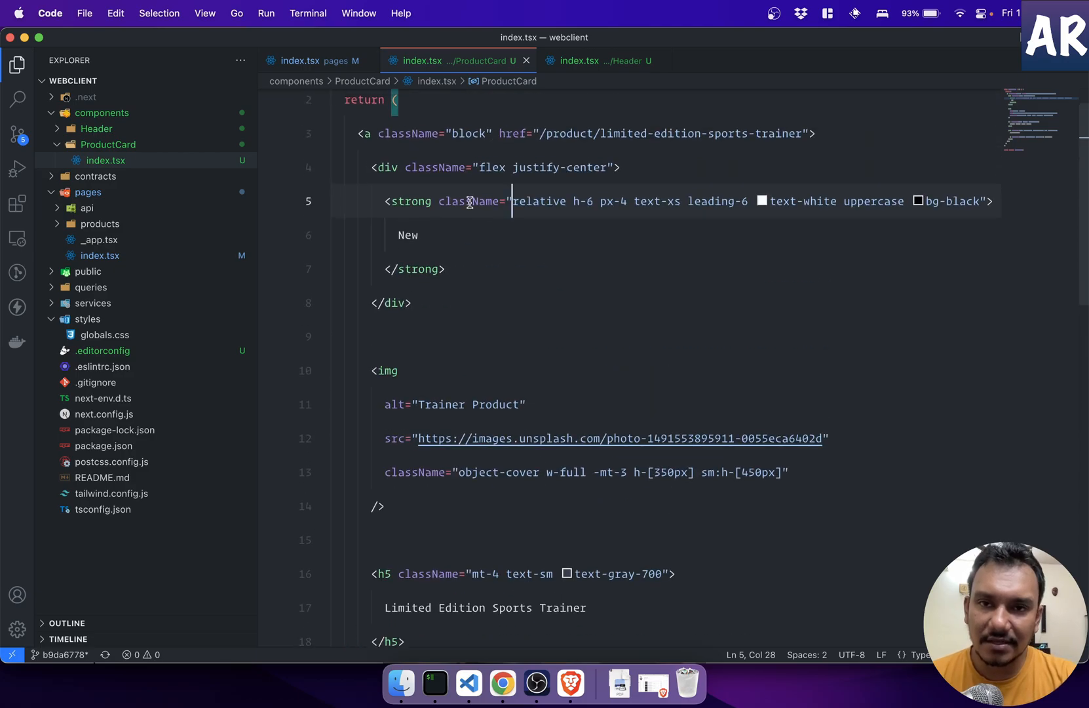
mouse_move(532, 334)
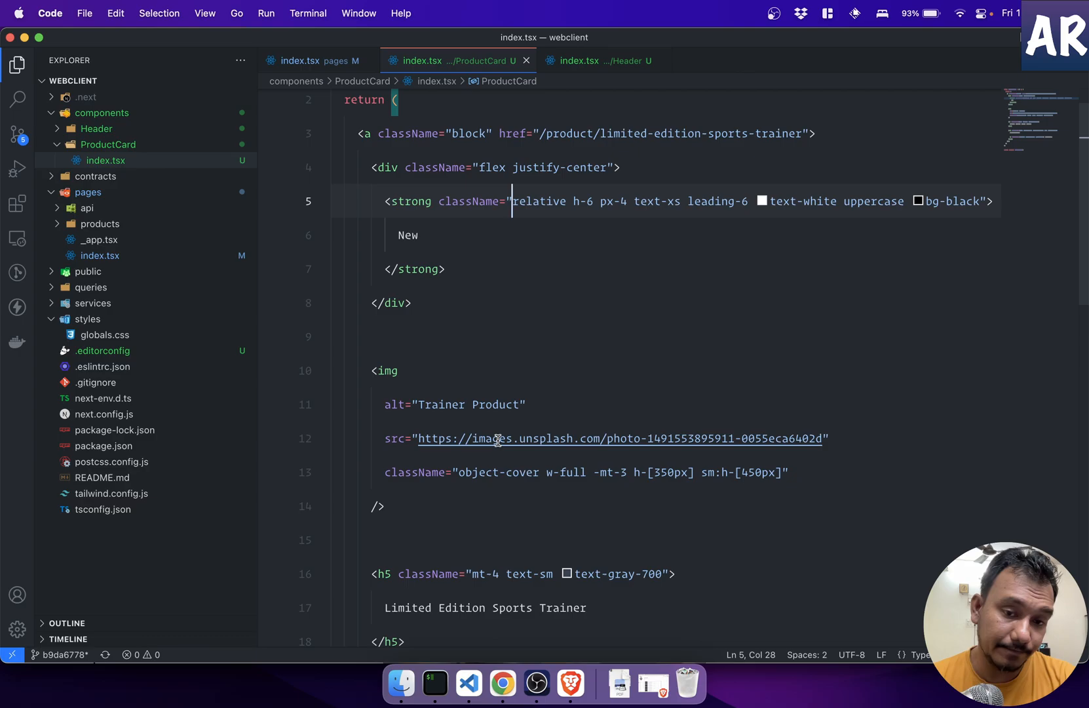
mouse_move(496, 437)
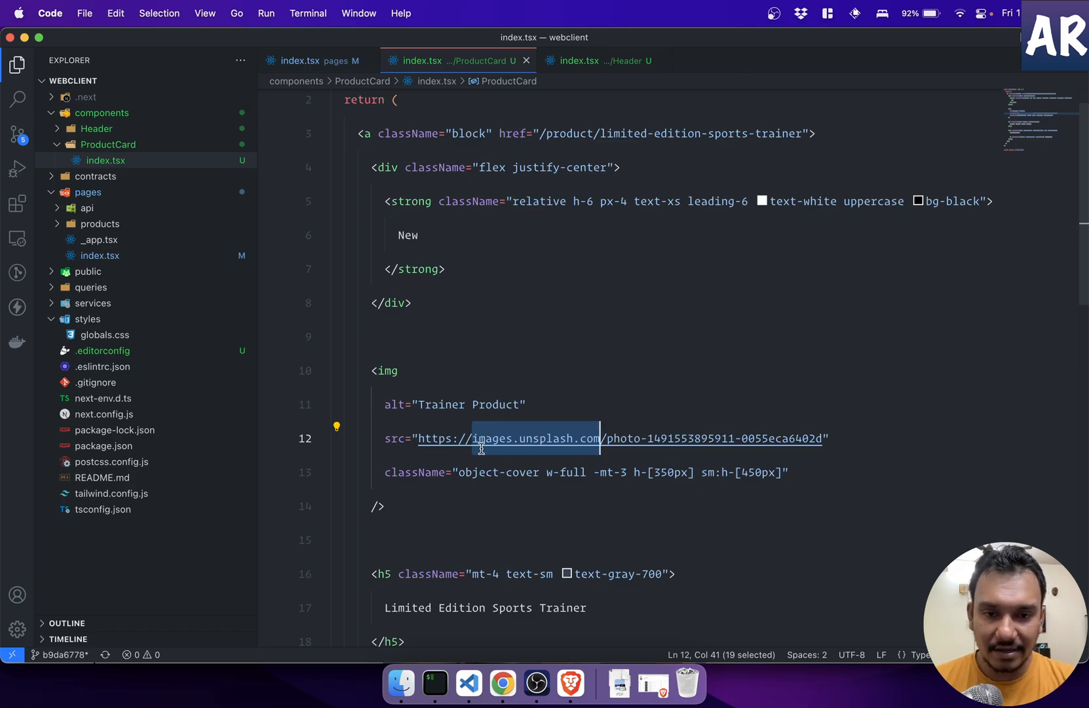
mouse_move(570, 438)
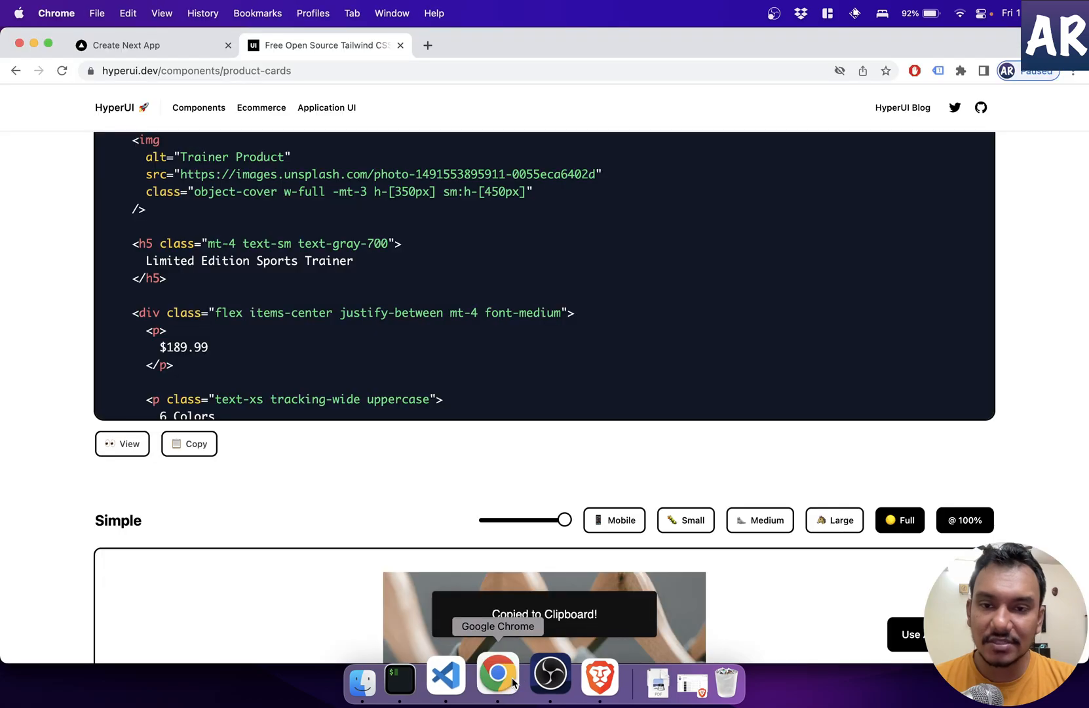
click(153, 45)
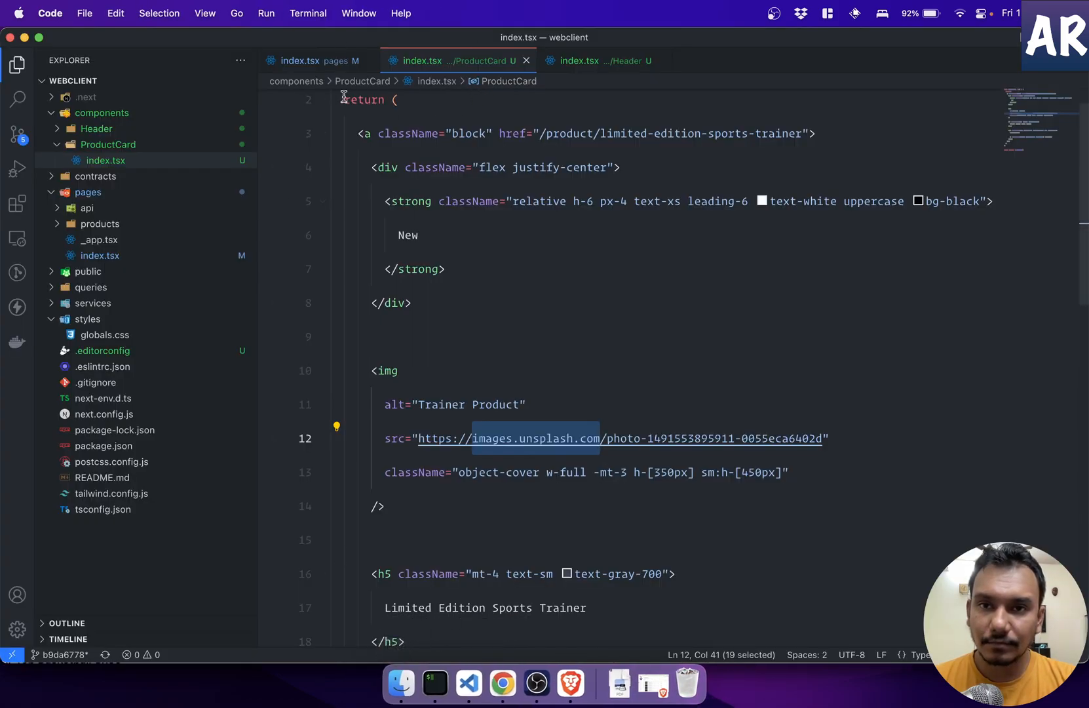
Return <ProductCard /> for each product on the homepage and check the result on localhost
click(307, 61)
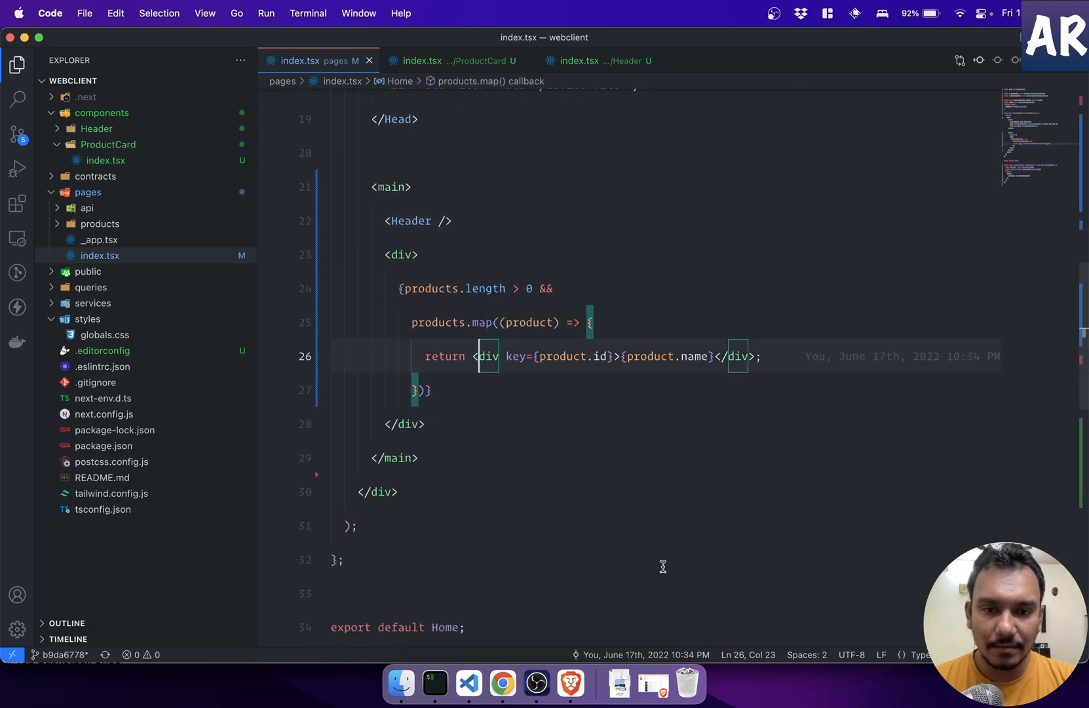
drag(471, 357, 754, 356)
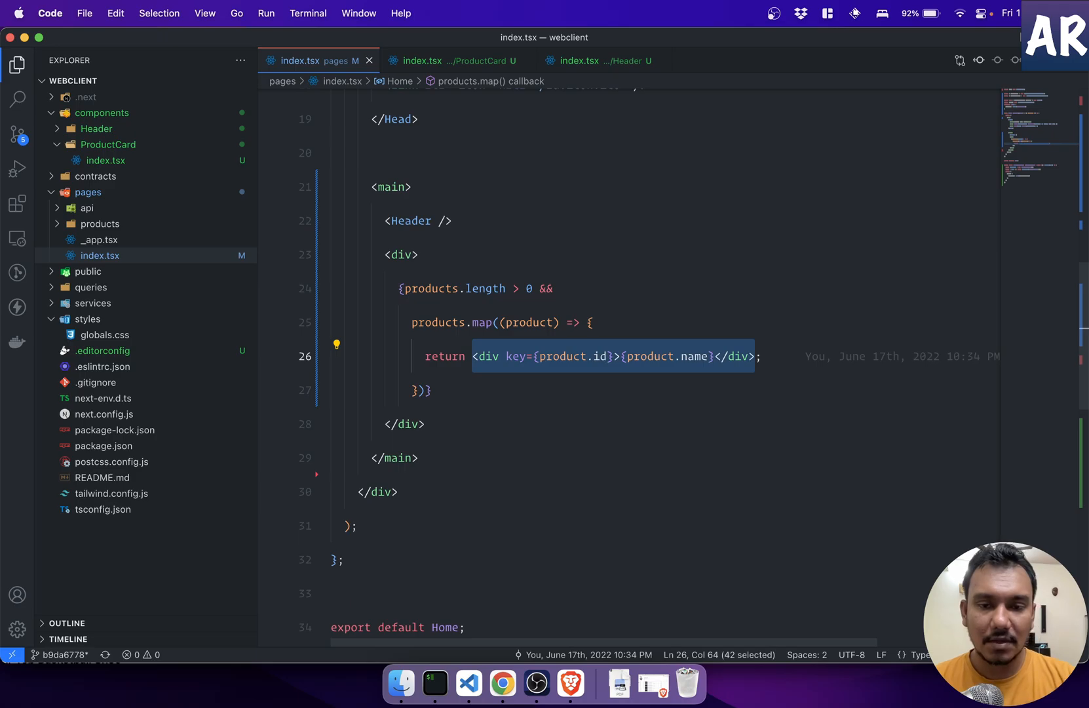
text(ProductCard />;)
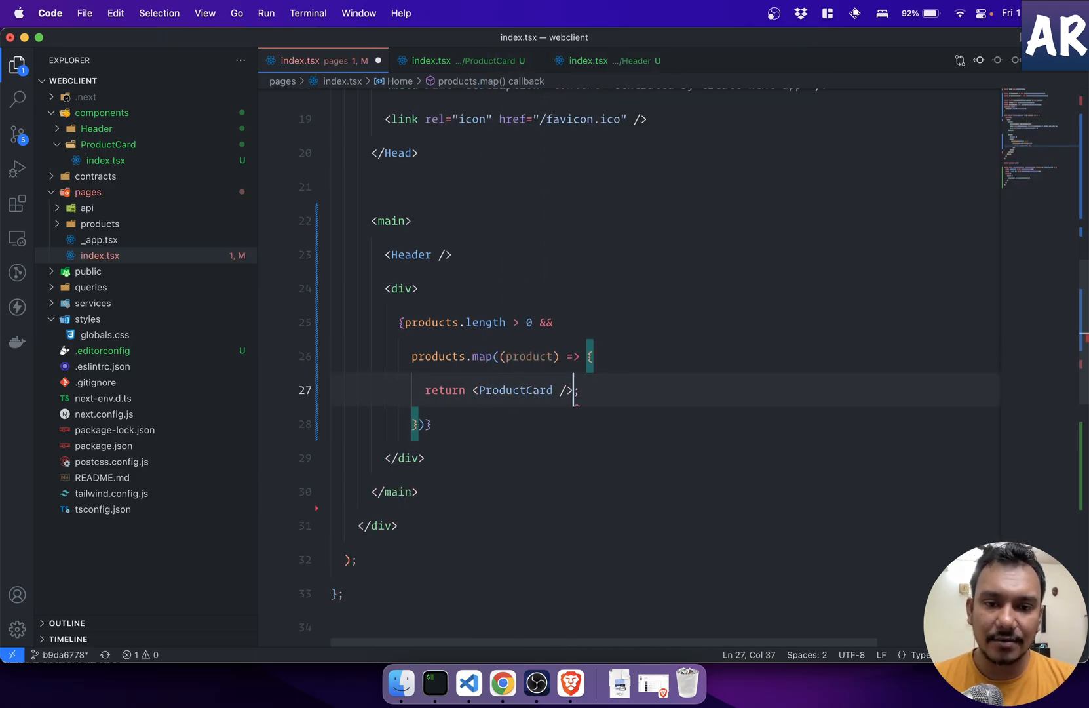
click(502, 684)
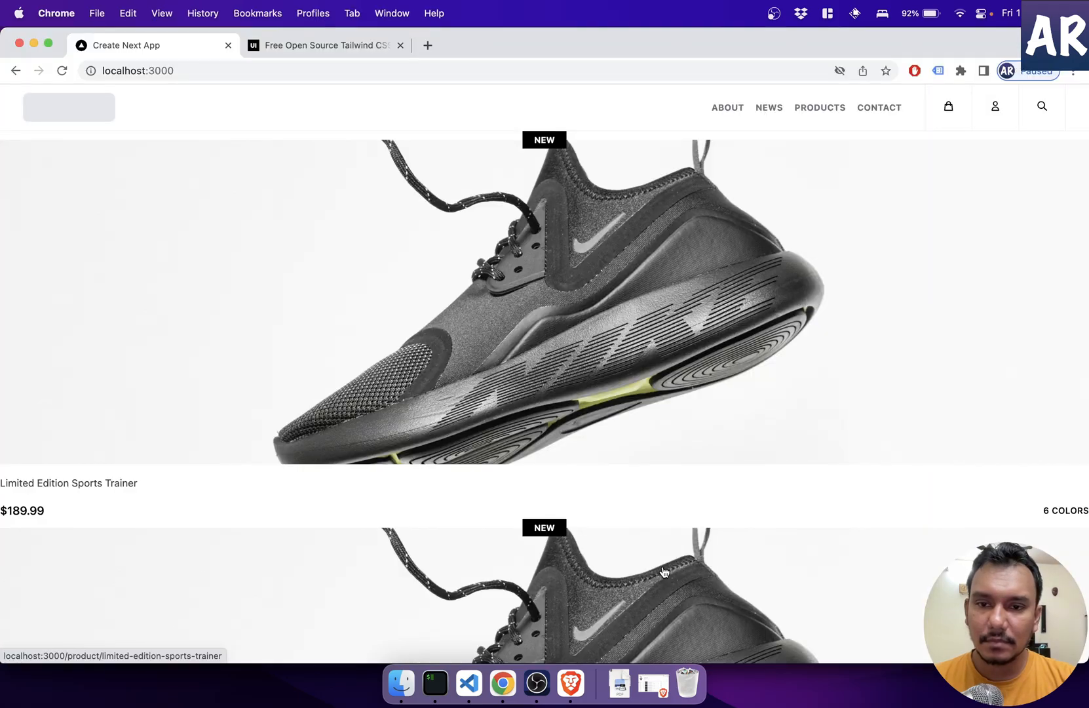
scroll(down, 3)
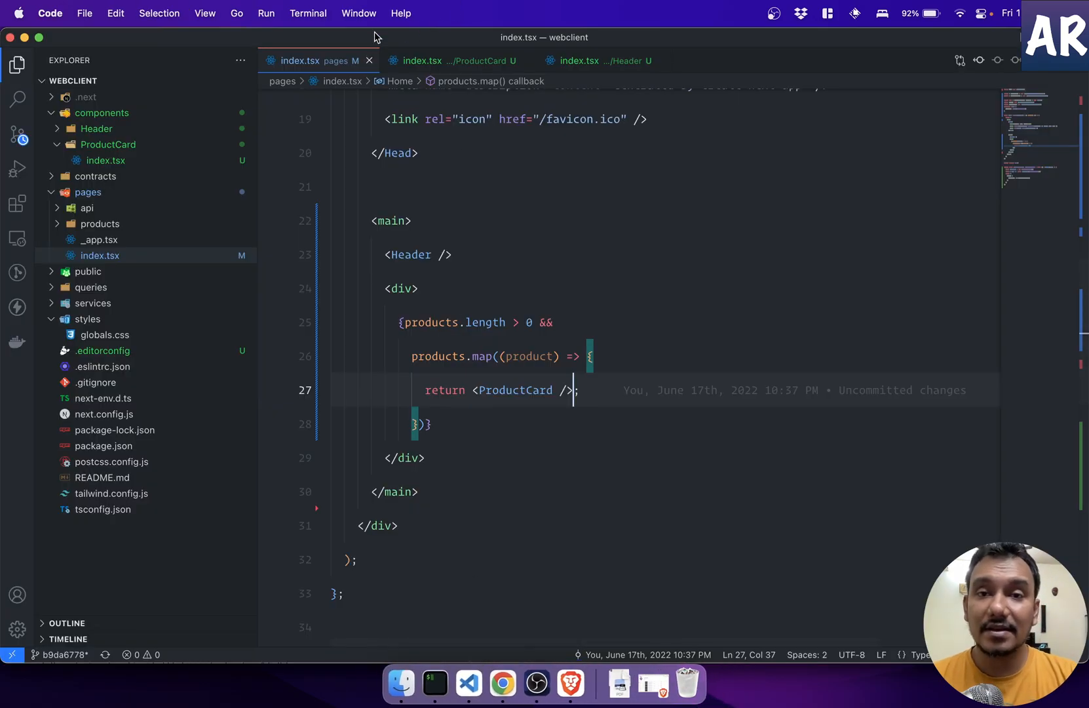
click(451, 61)
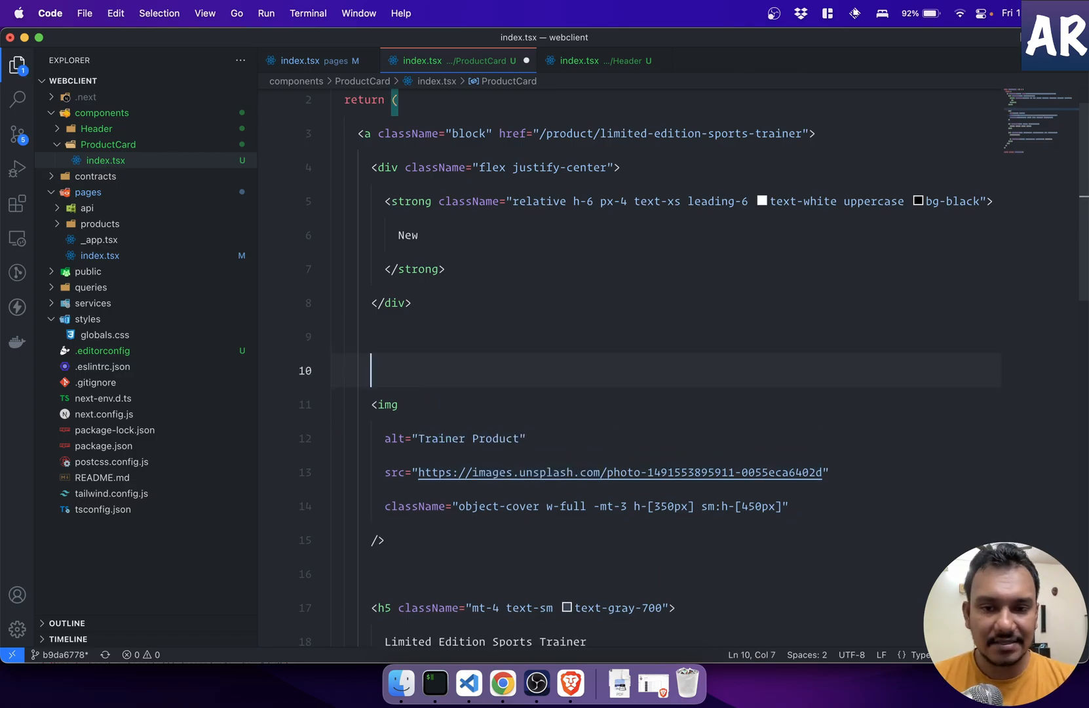
text(Image />)
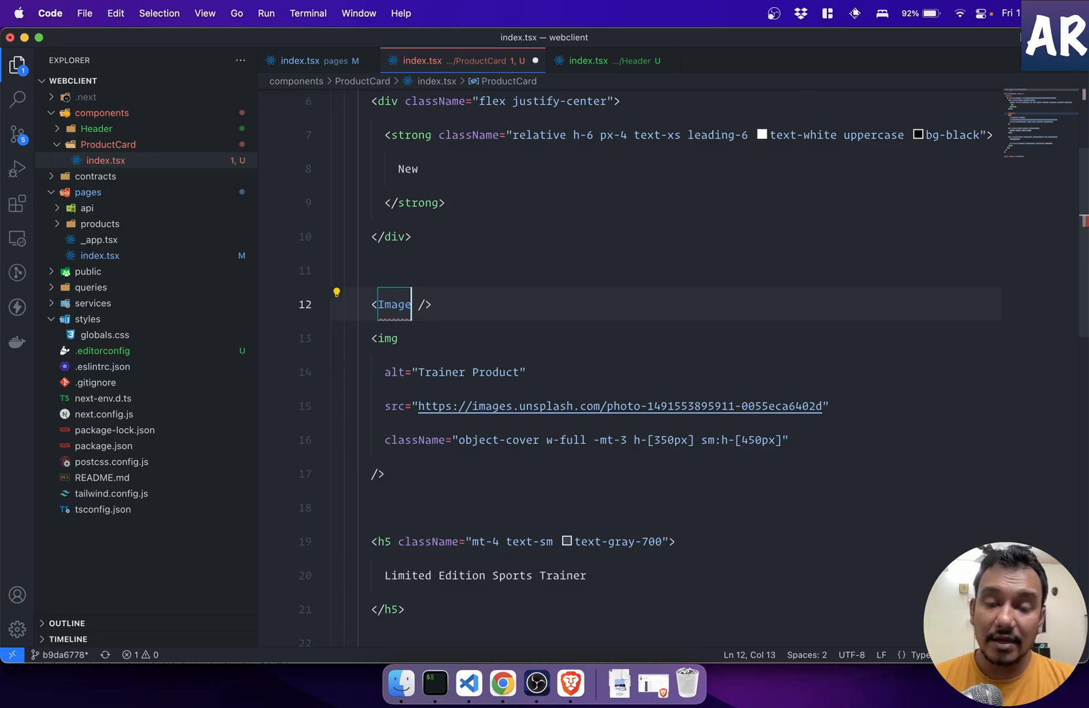
text(width={)
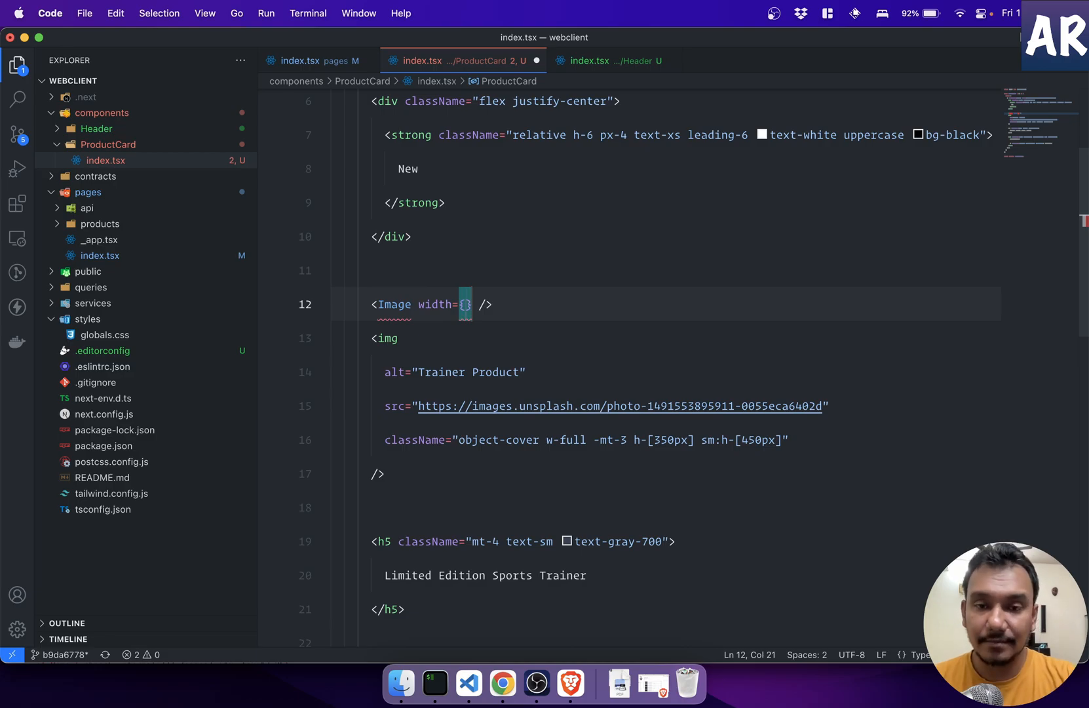
text(src)
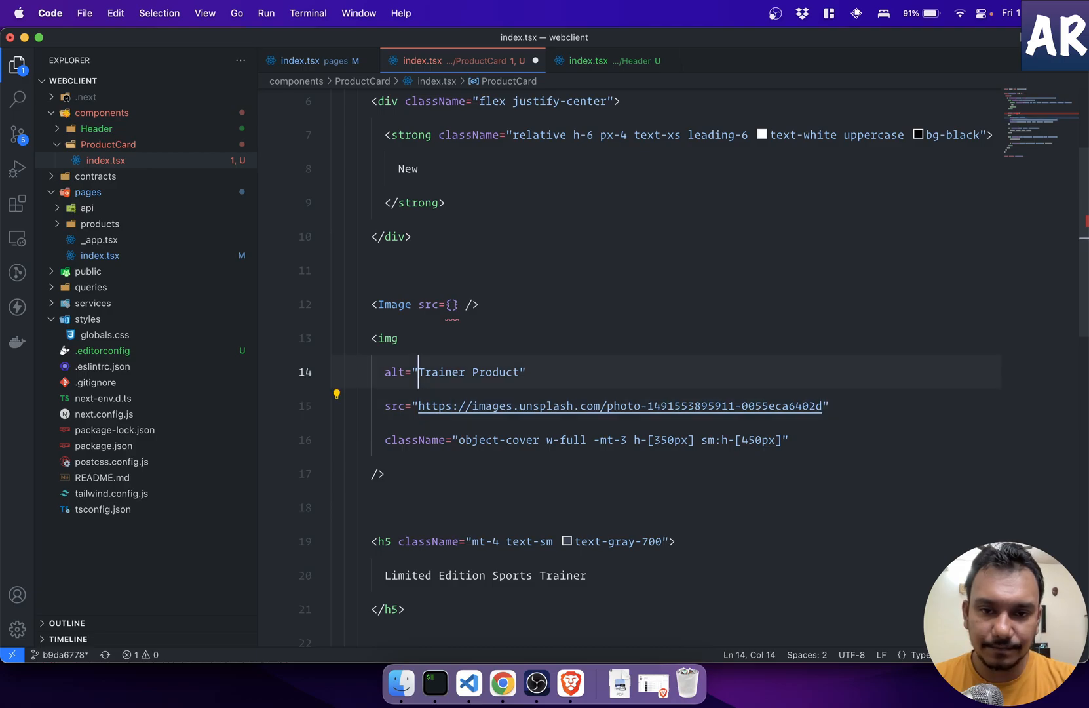
click(449, 304)
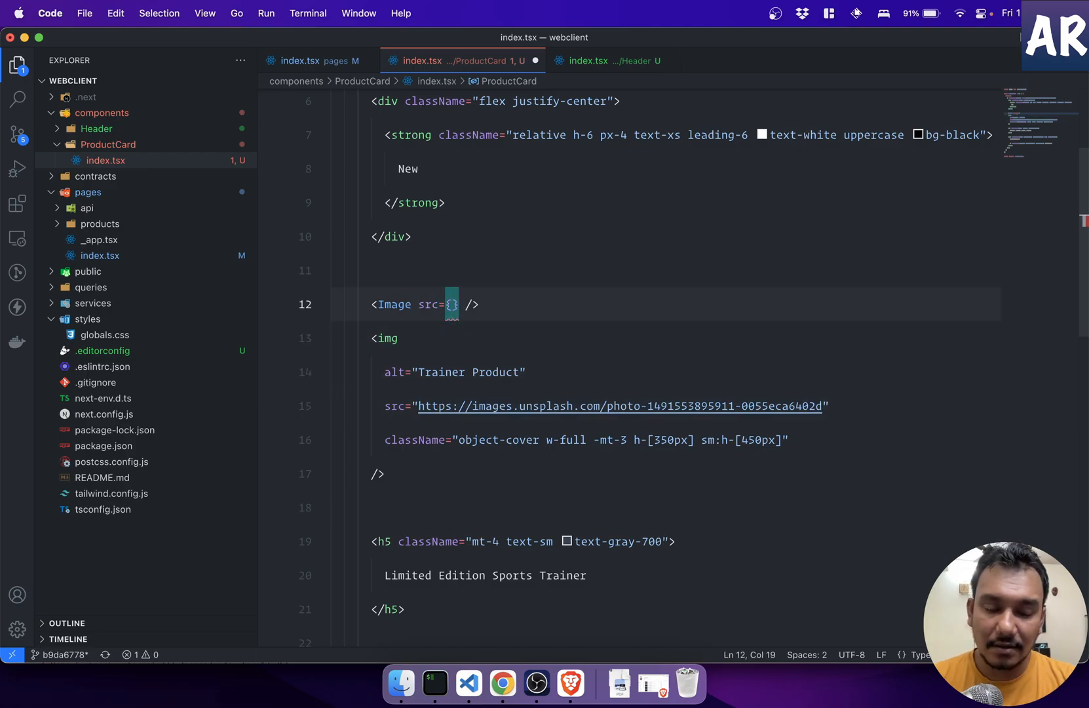
text("https://images.unsplash.com/photo-1491553895911-0055eca6402d")
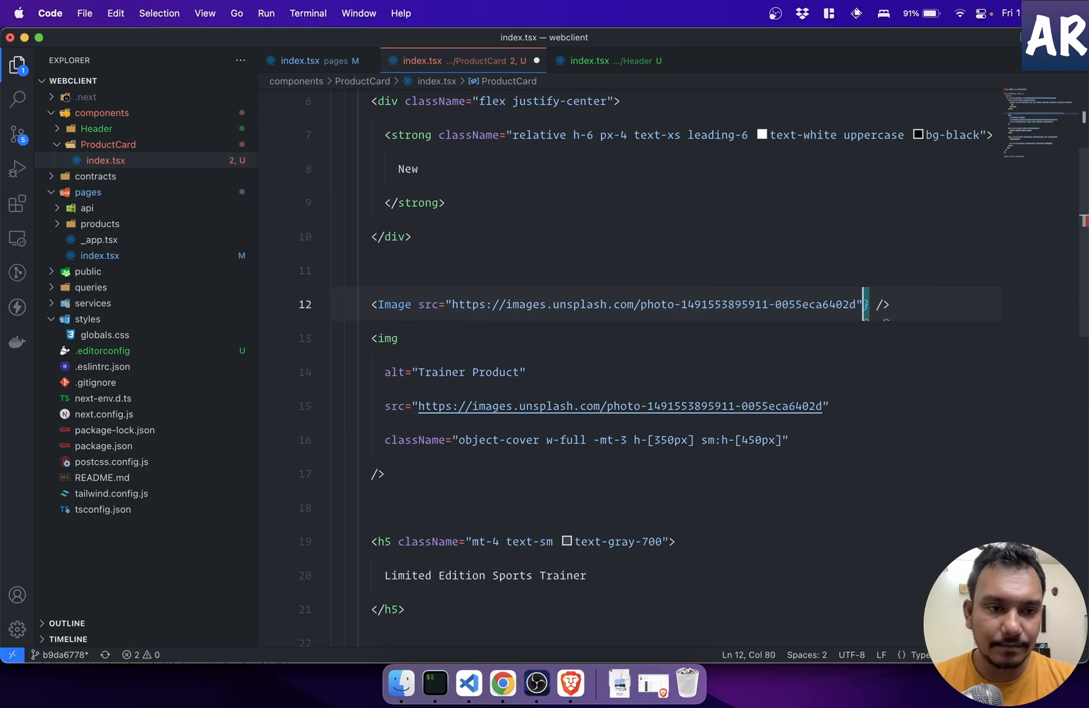
Give the Image layout="fill" plus alt and classes, removing the old img tag
text(l)
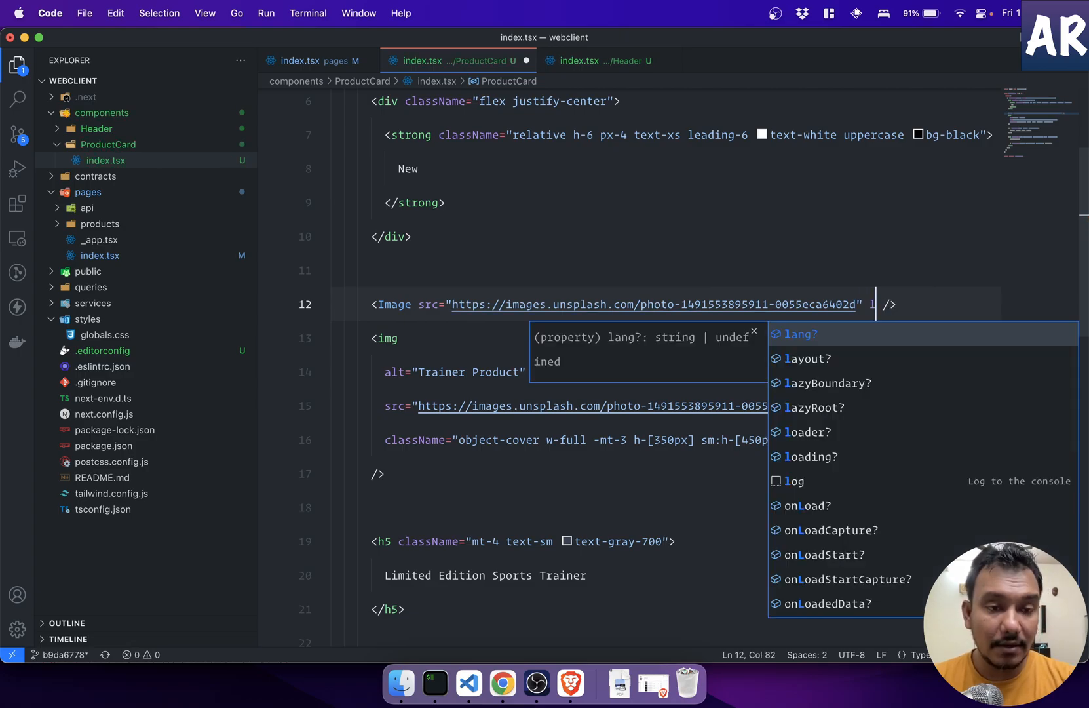
text(ayout=")
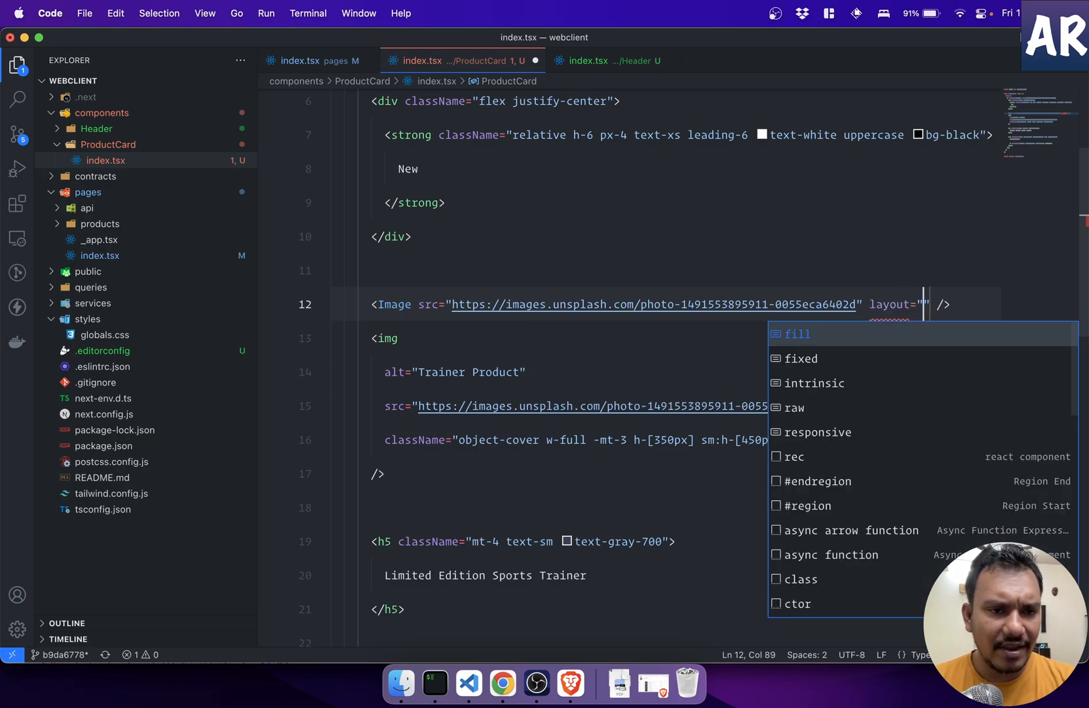
click(797, 333)
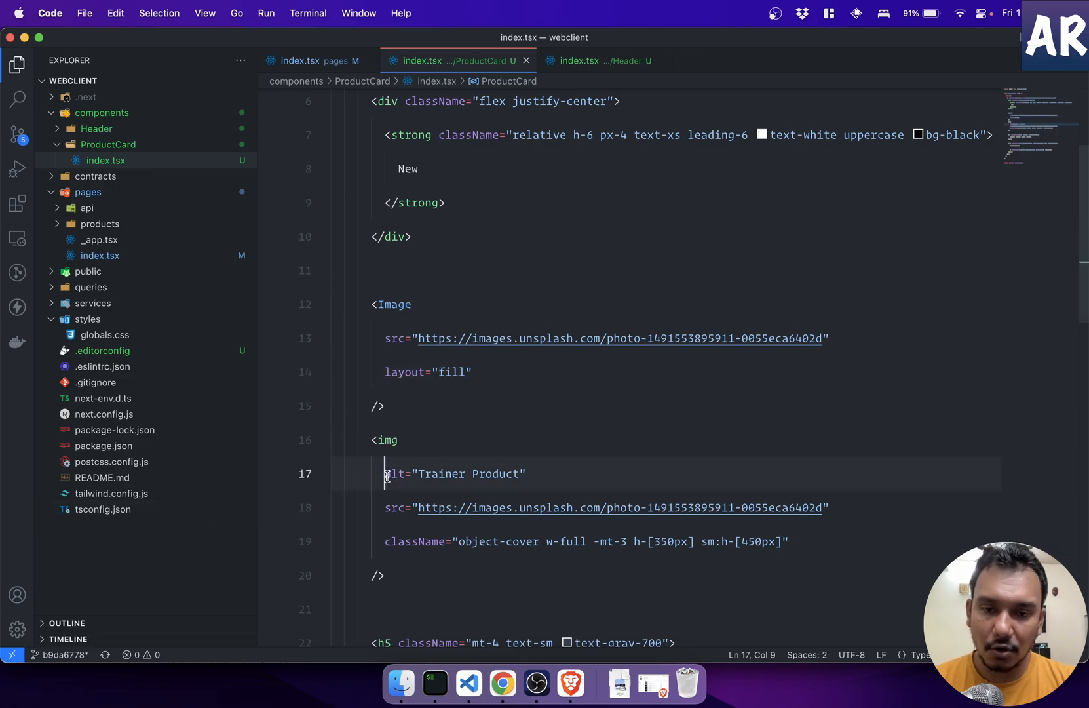
key(Backspace)
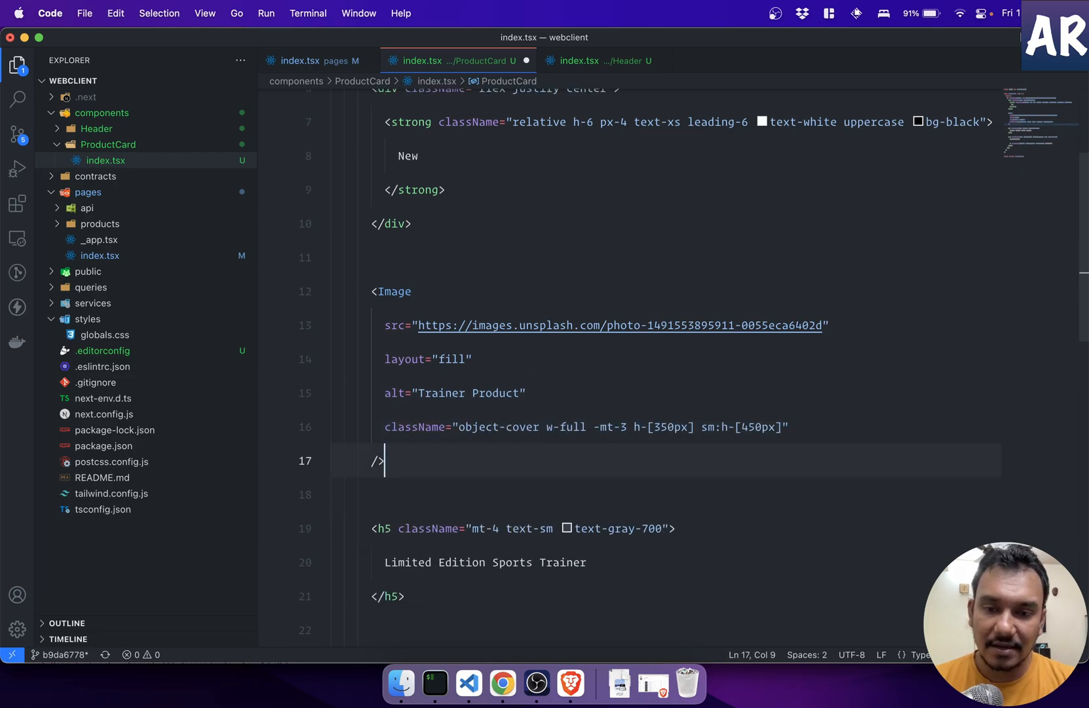
click(502, 684)
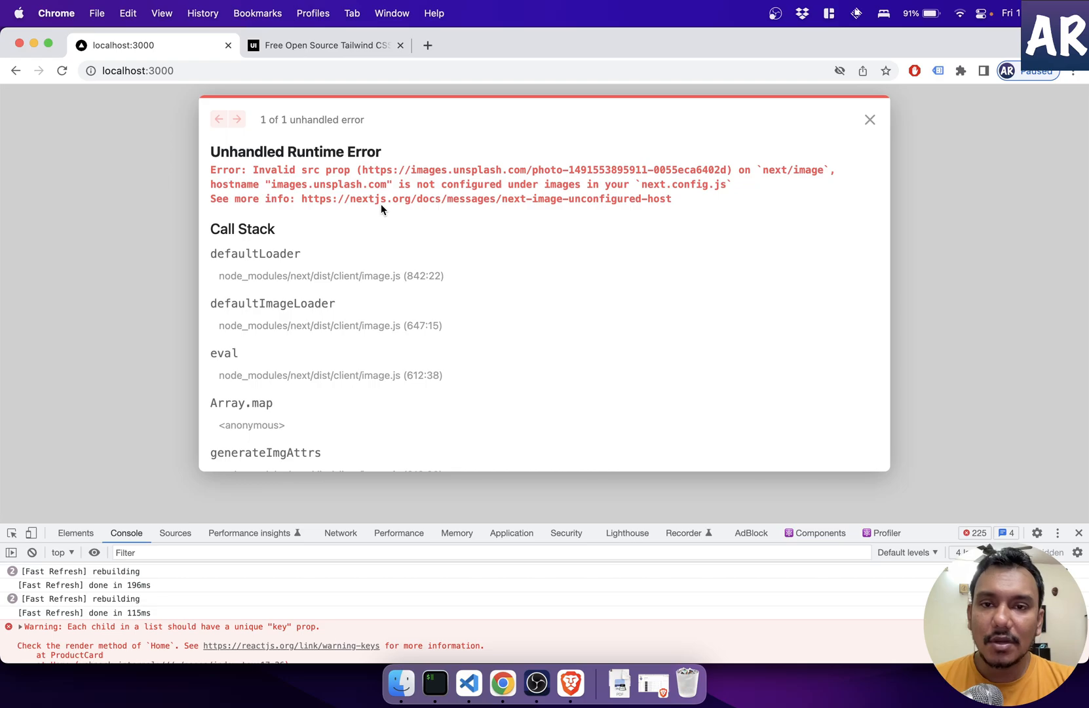
mouse_move(576, 202)
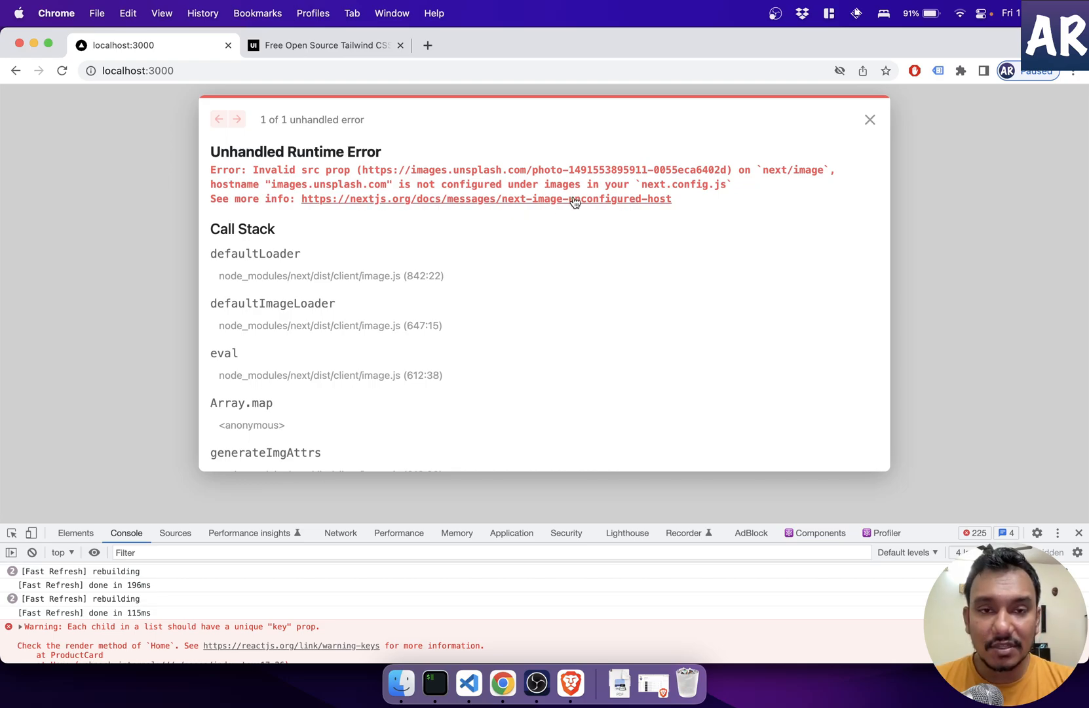
mouse_move(499, 246)
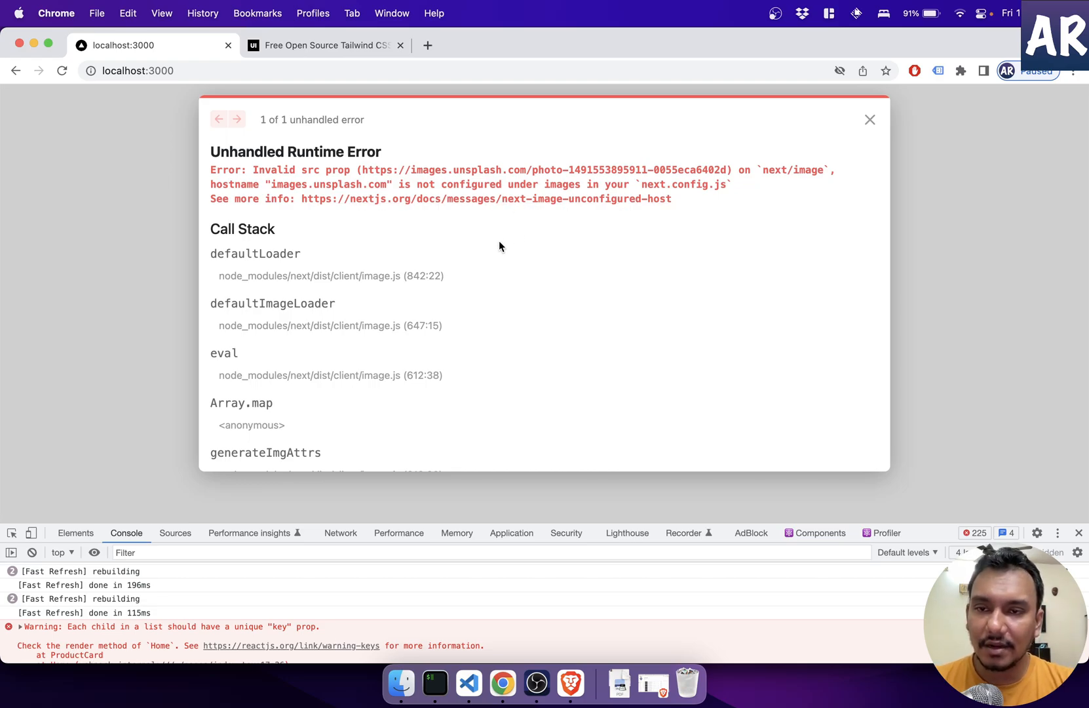
mouse_move(466, 235)
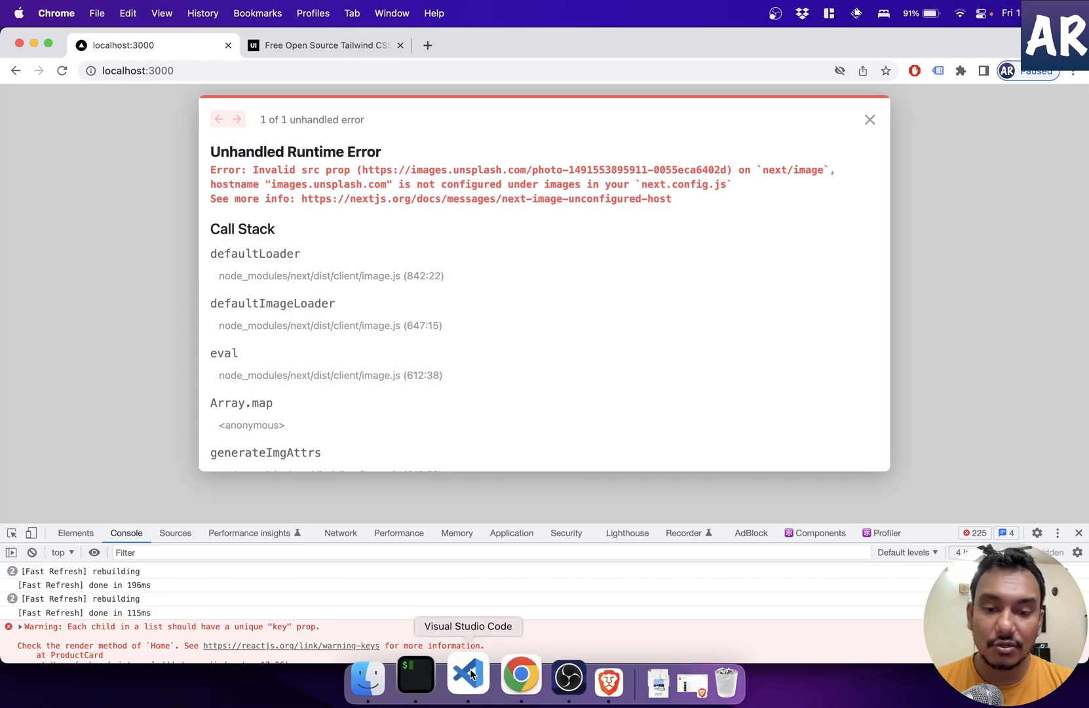
Return to VS Code after reading the unconfigured images.unsplash.com runtime error
click(468, 674)
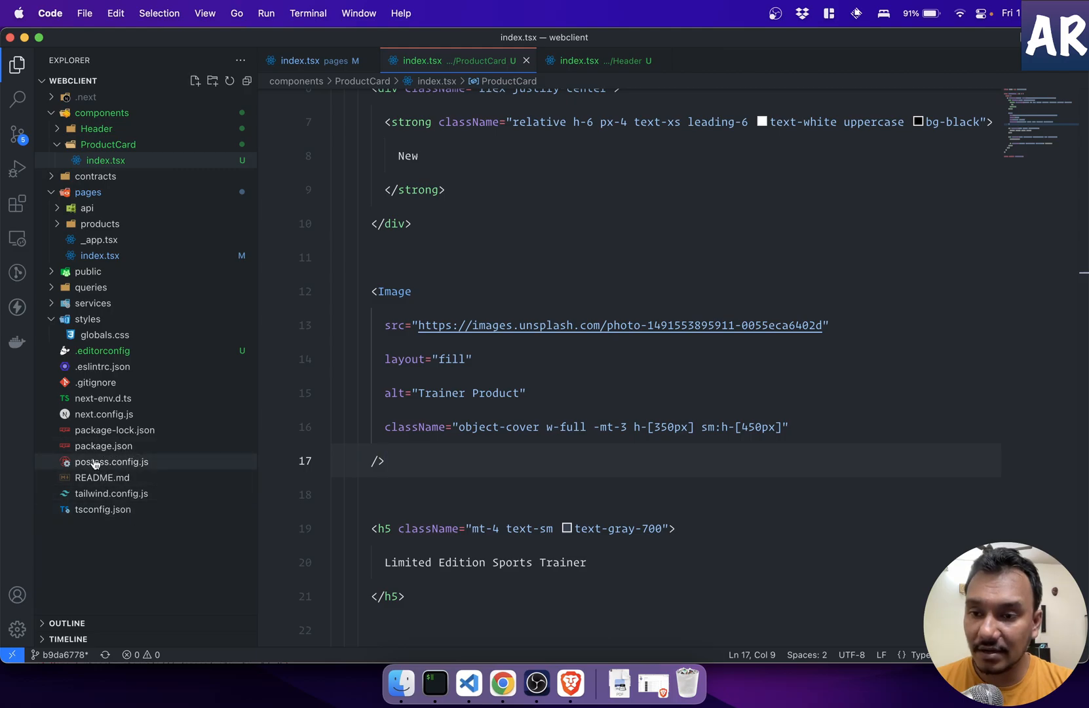
Add images: { domains: [''] } to next.config.js for the images.unsplash.com hostname
click(104, 412)
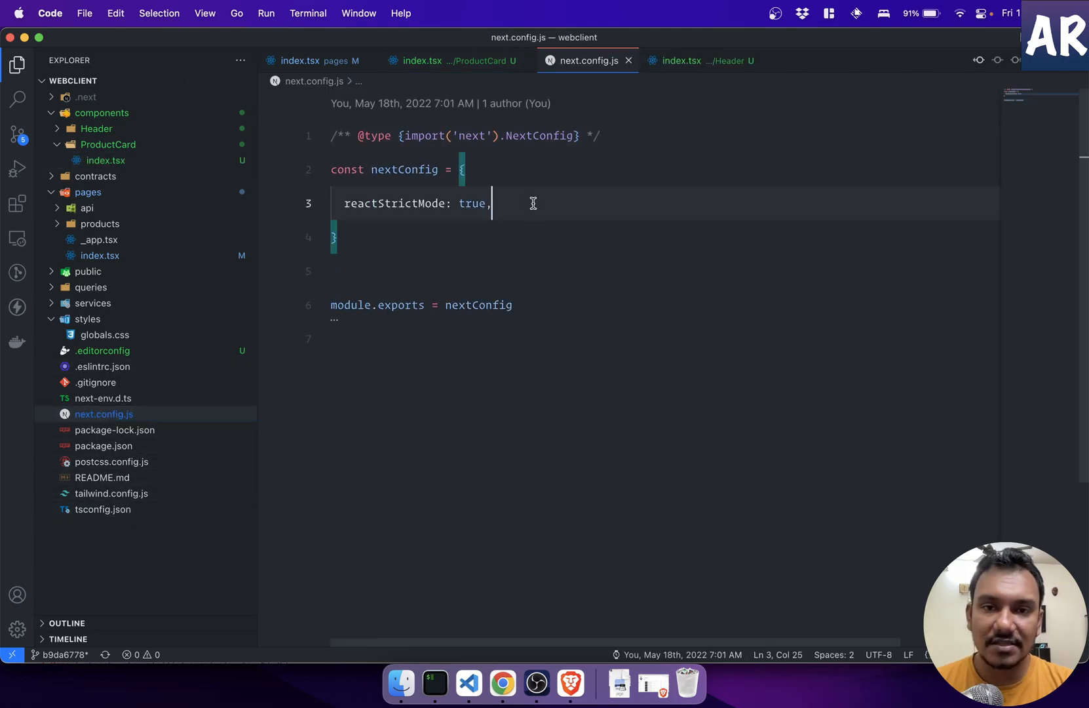
text(images: {)
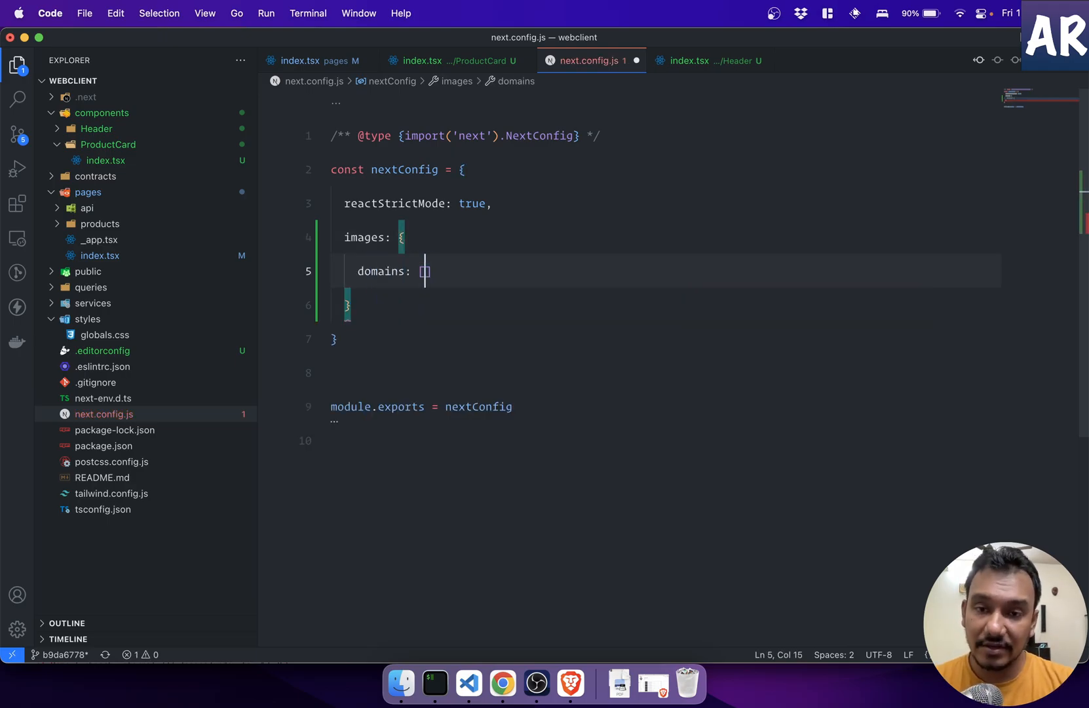
text([''])
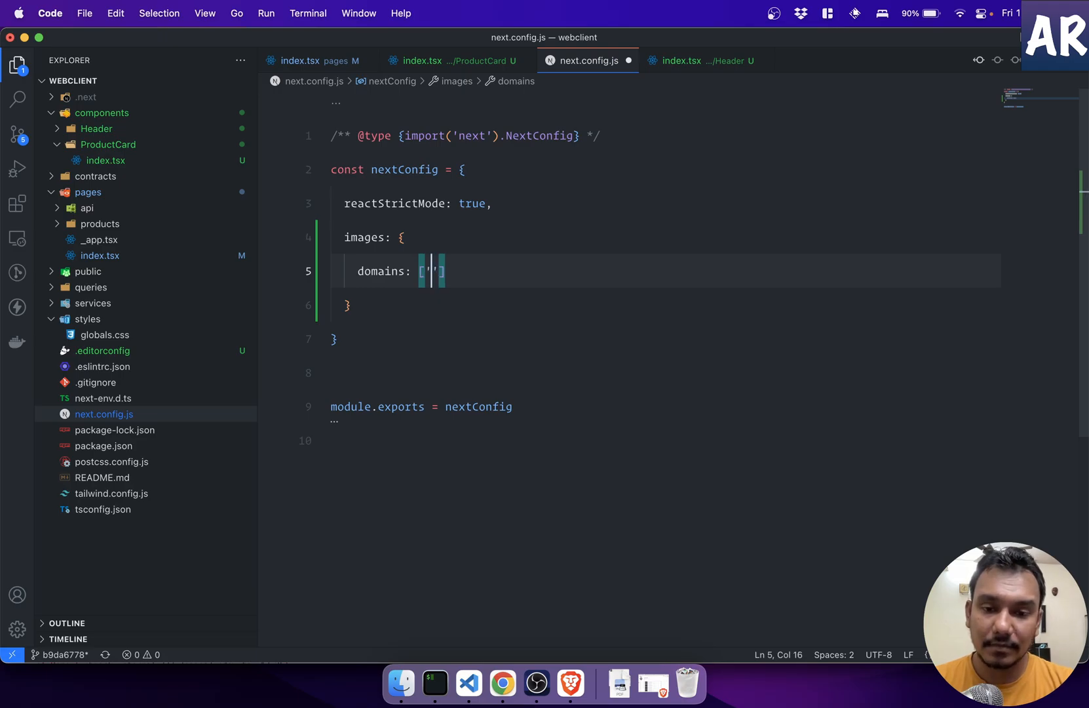
click(502, 674)
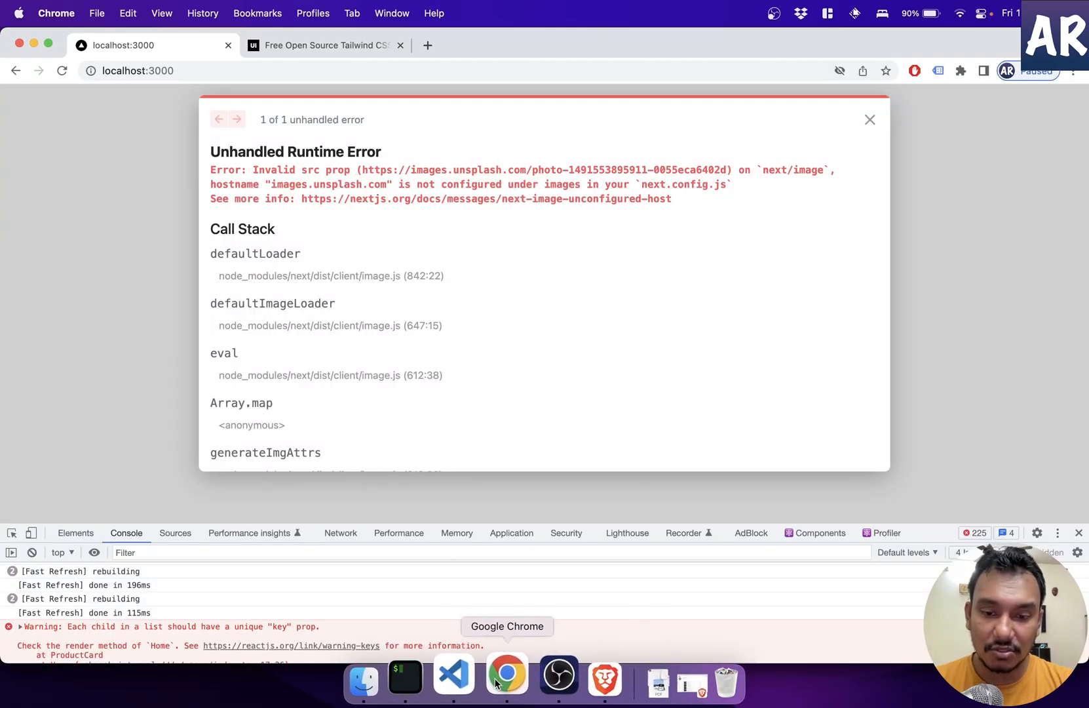
click(452, 674)
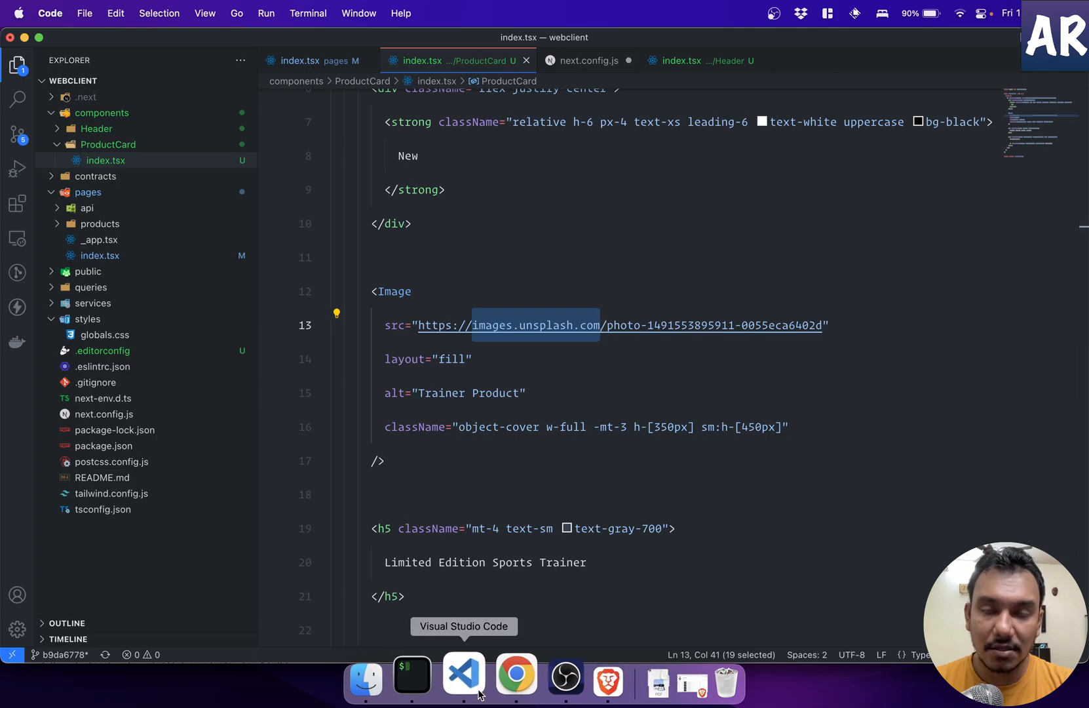
click(586, 60)
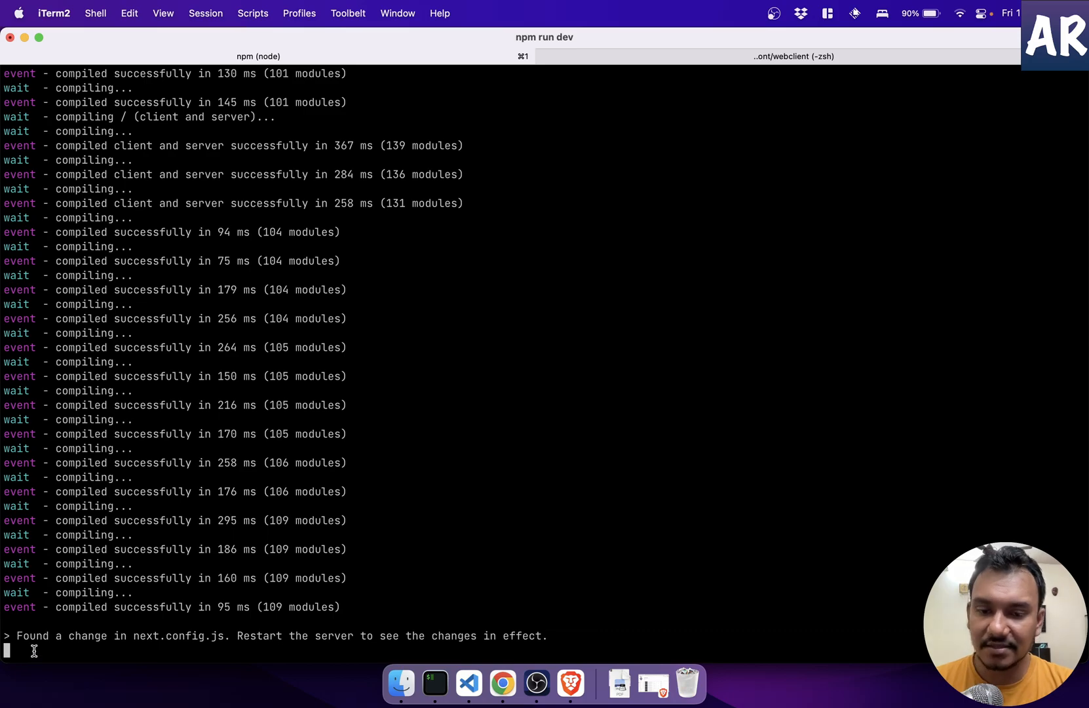
Stop the dev server with Ctrl+C, restart it, and view the storefront in Chrome
key(ctrl+c)
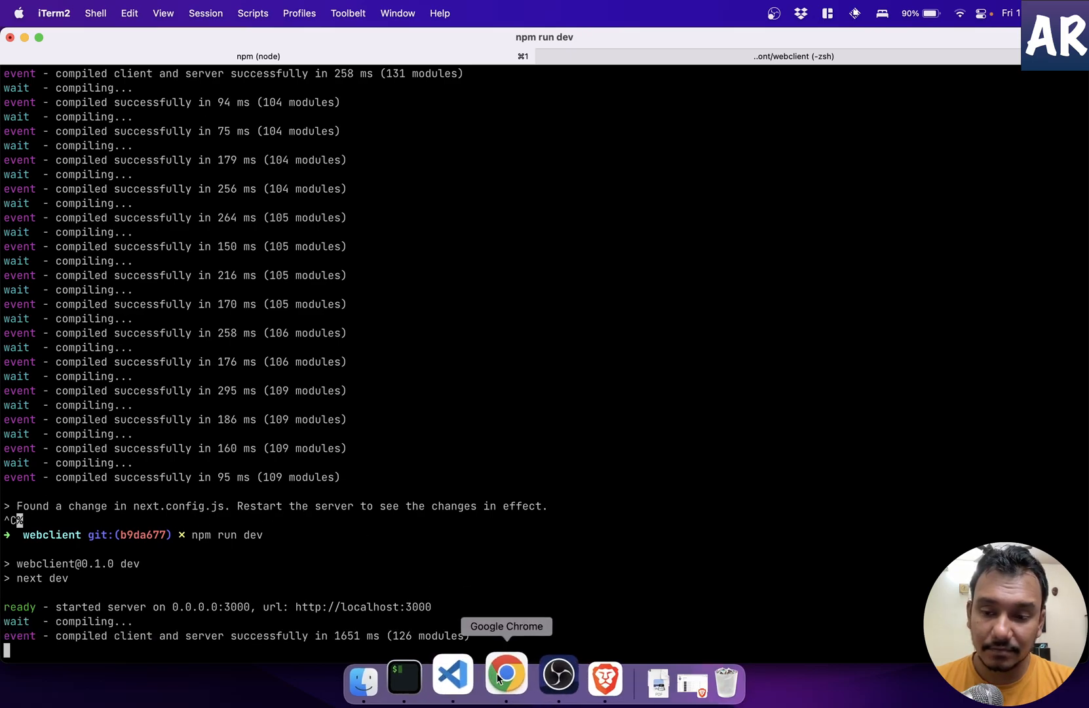
click(505, 674)
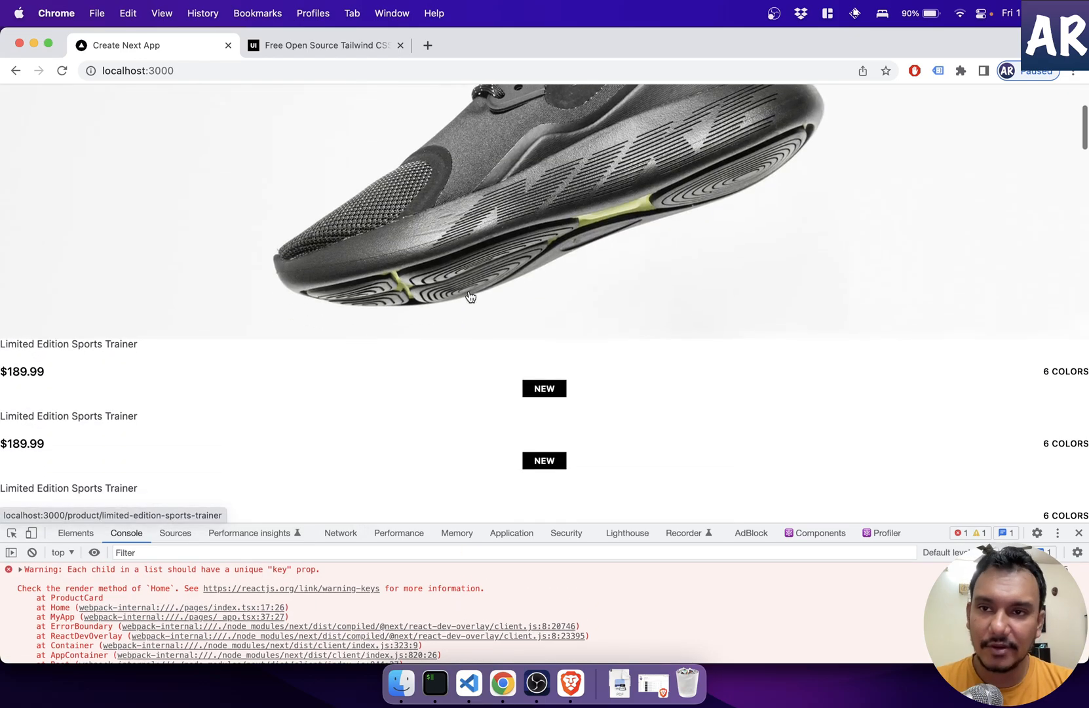
Give the products.map wrapper div className="grid grid-cols-4" in pages/index.tsx
scroll(down, 3)
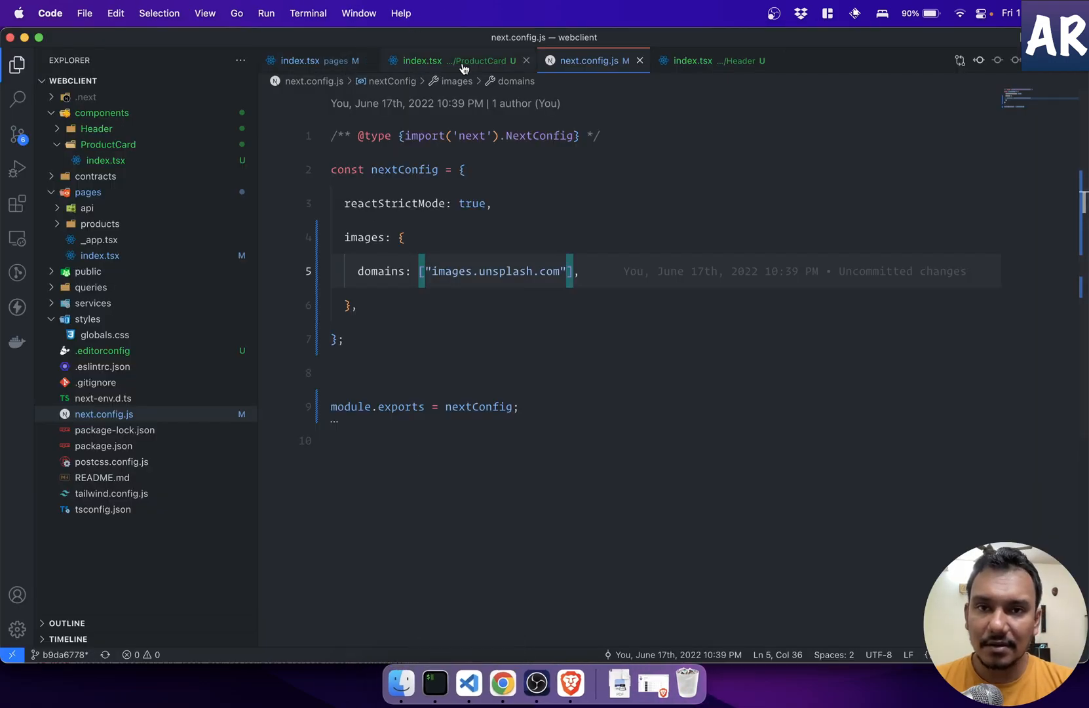
click(453, 60)
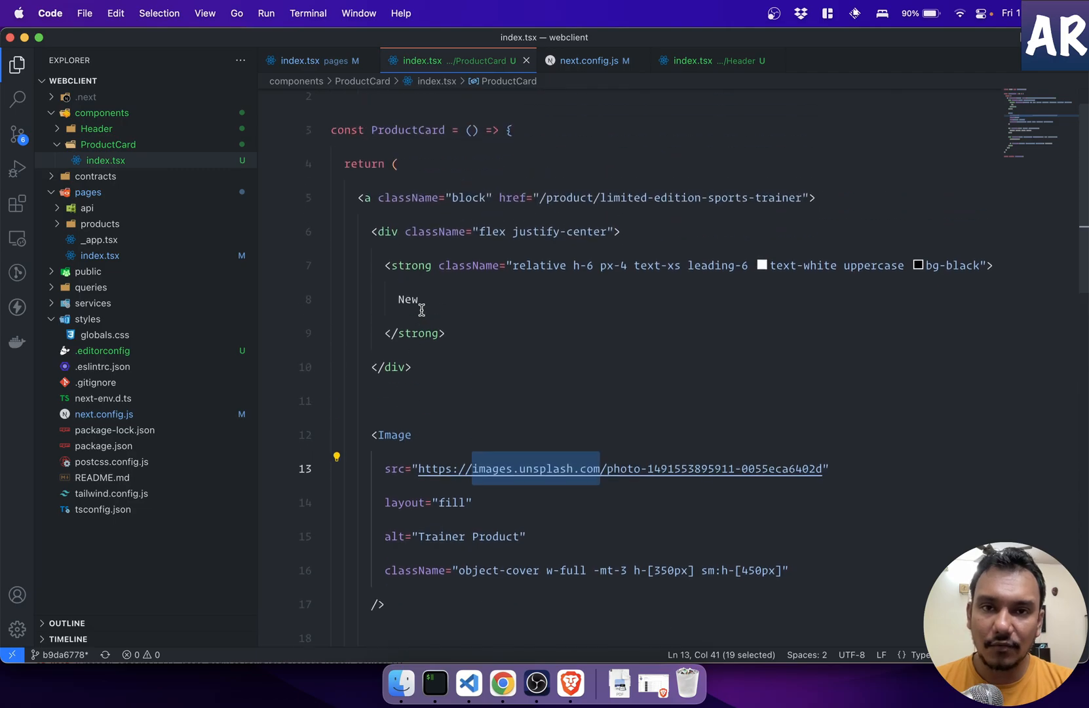
click(315, 60)
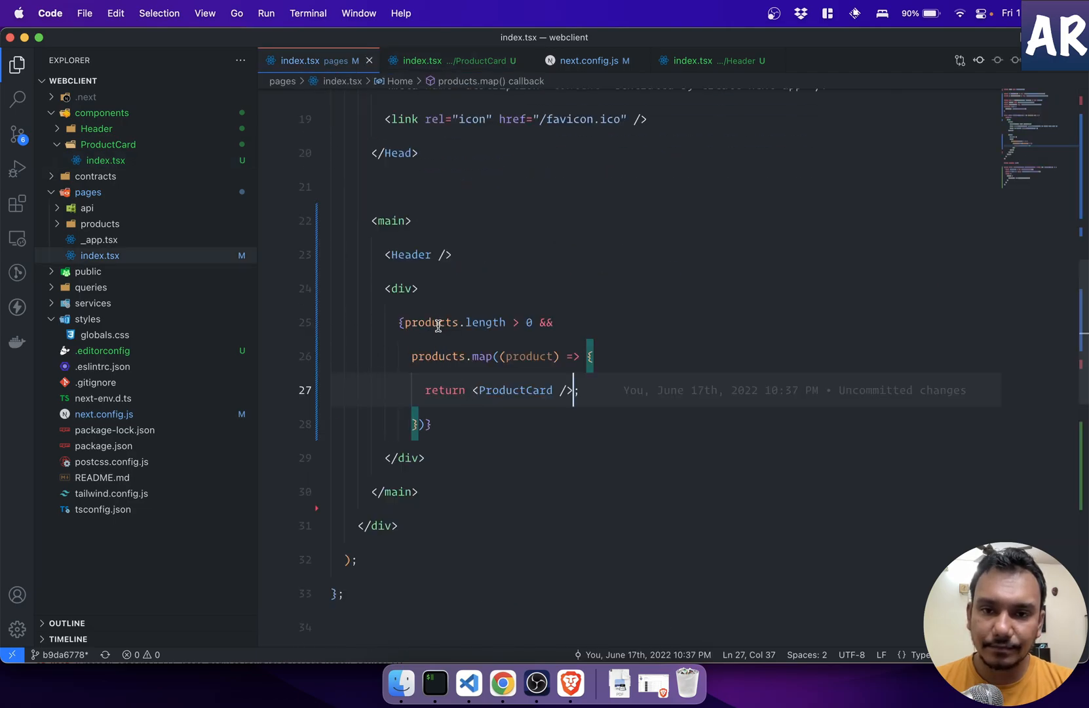
text(lo)
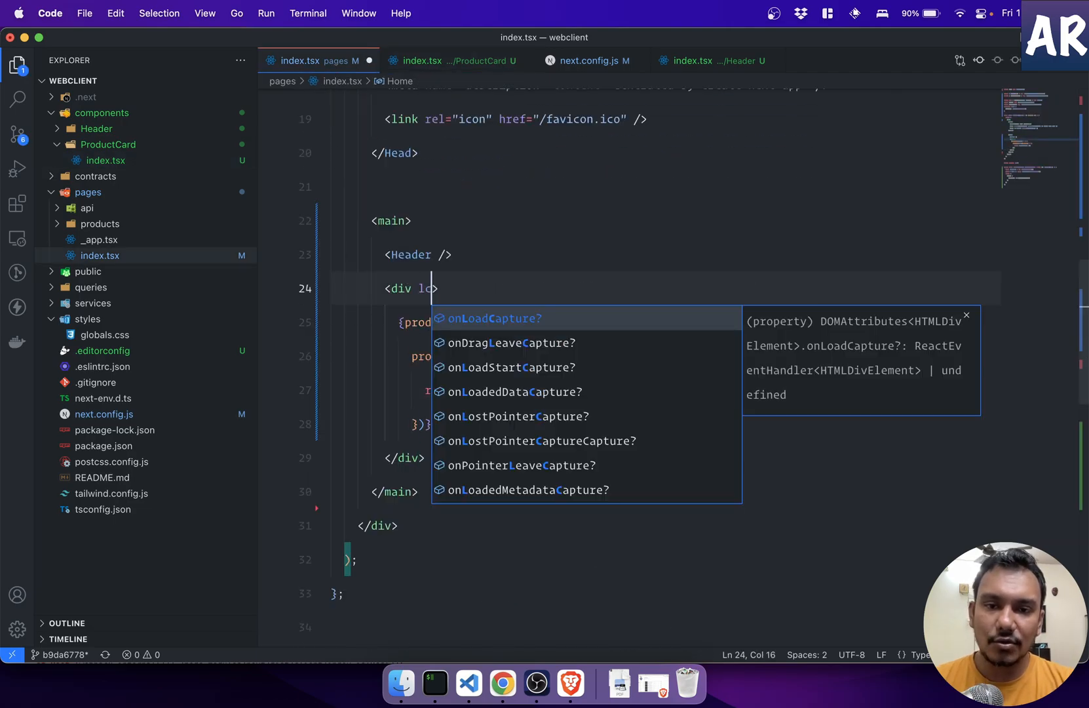
text(className="")
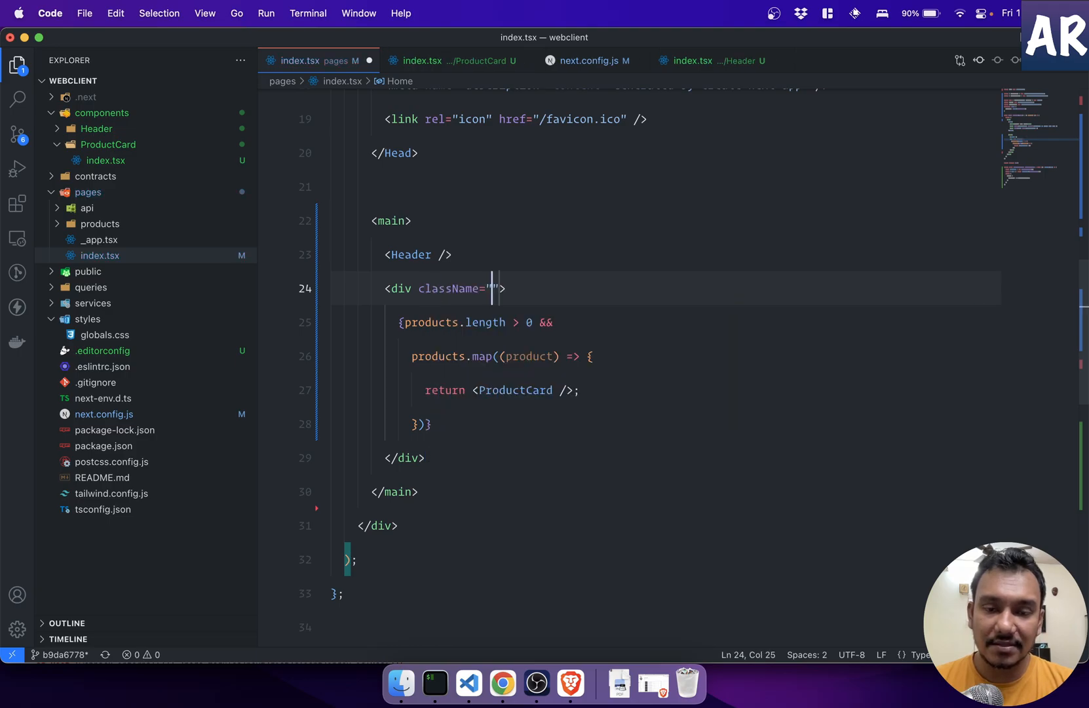
text(grid grid-c)
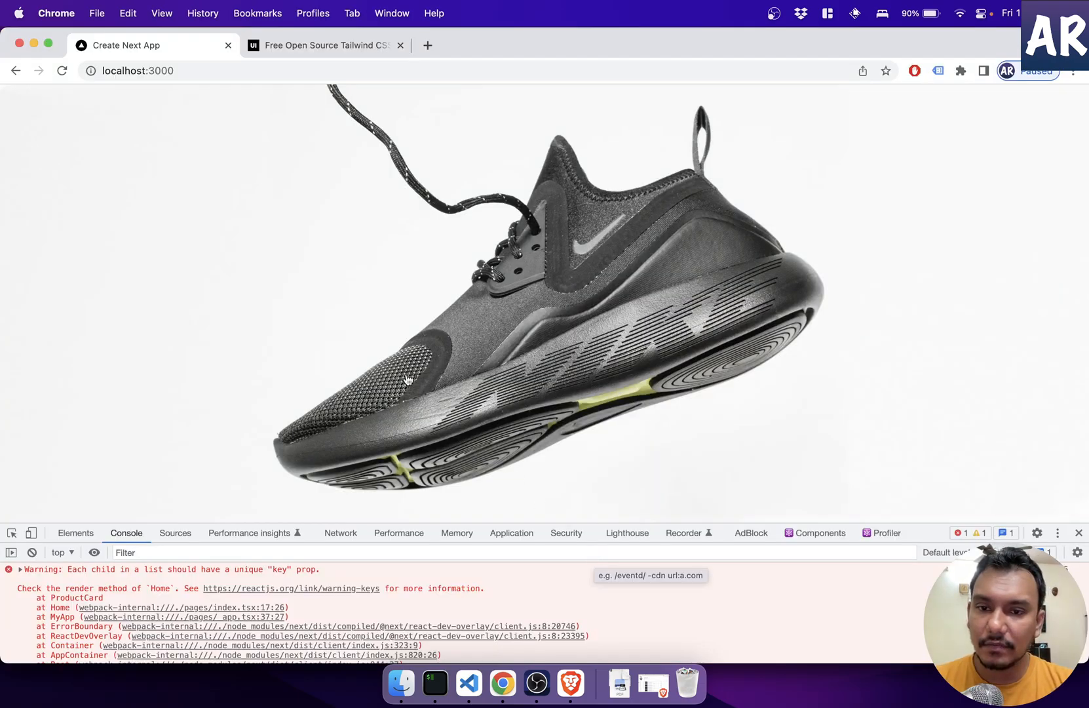
Scroll the storefront in Chrome to check the cards render in columns
scroll(down, 3)
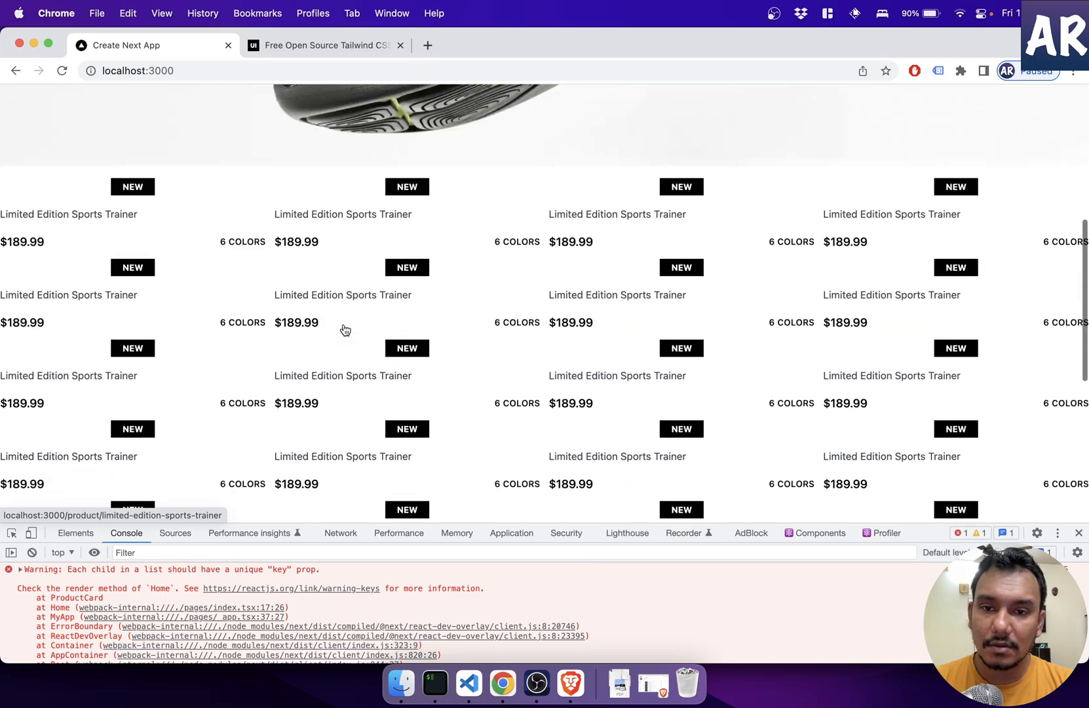
scroll(down, 3)
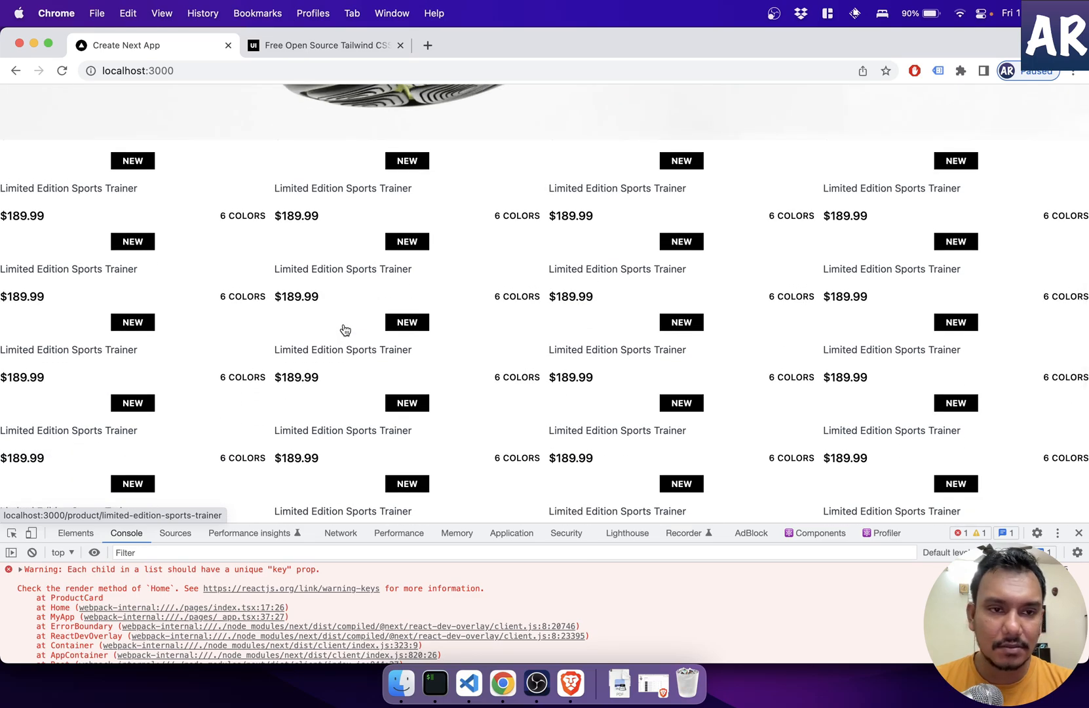
scroll(down, 3)
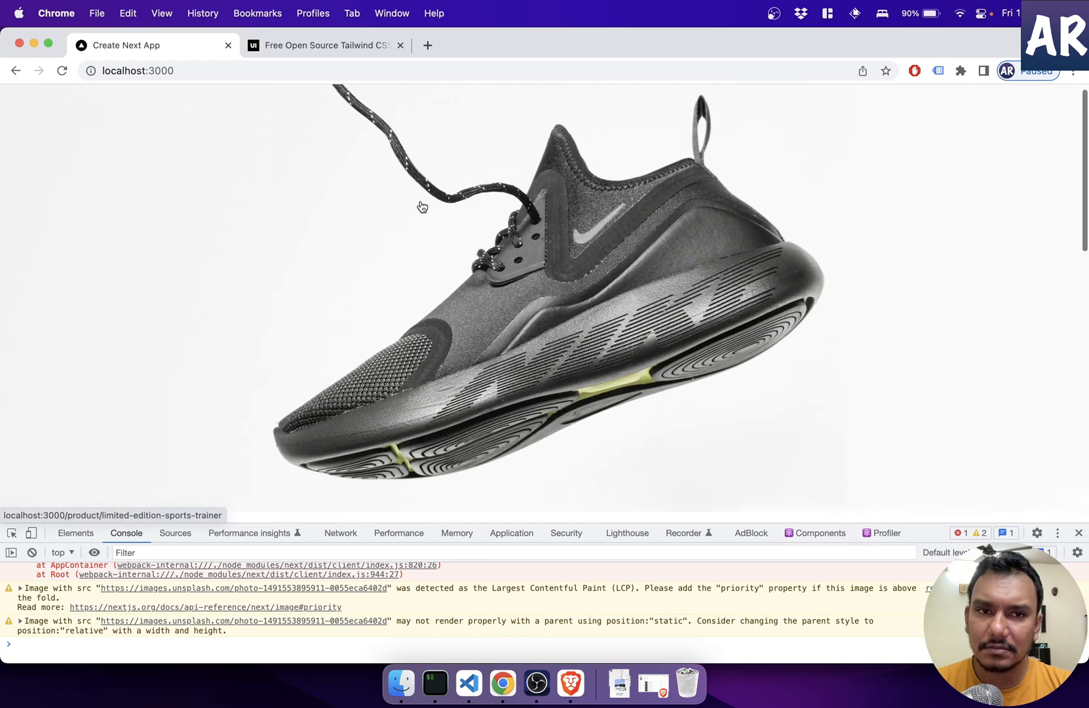
Add key={product.id} to each mapped ProductCard and view localhost:3000 in Chrome
key(cmd+tab)
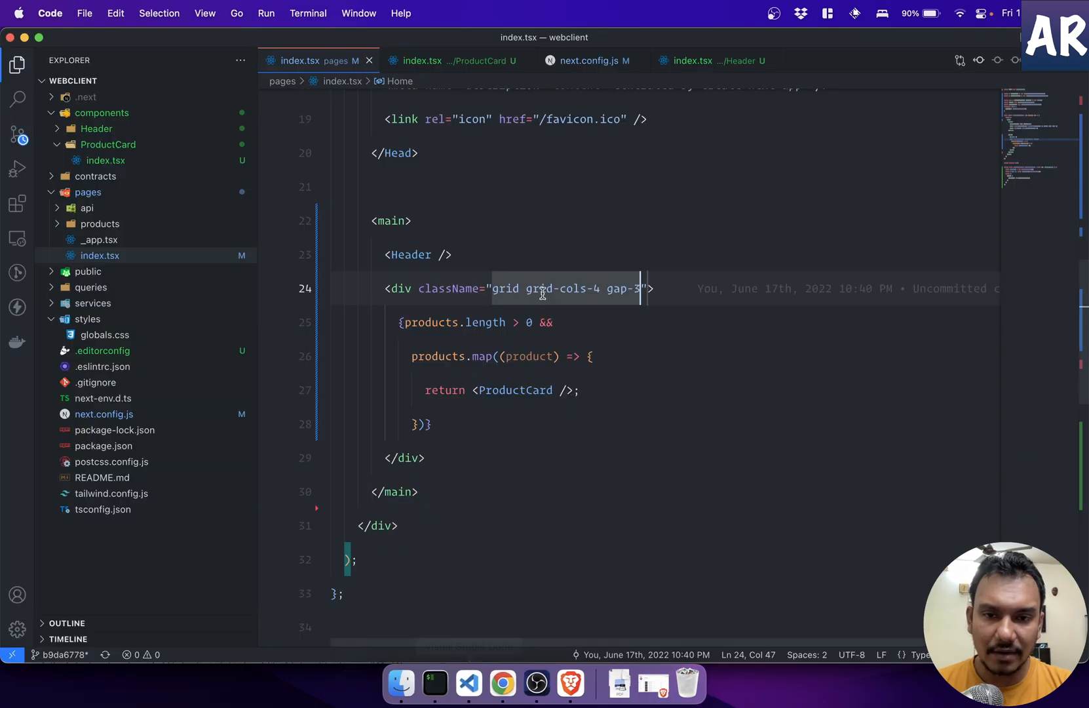
mouse_move(515, 390)
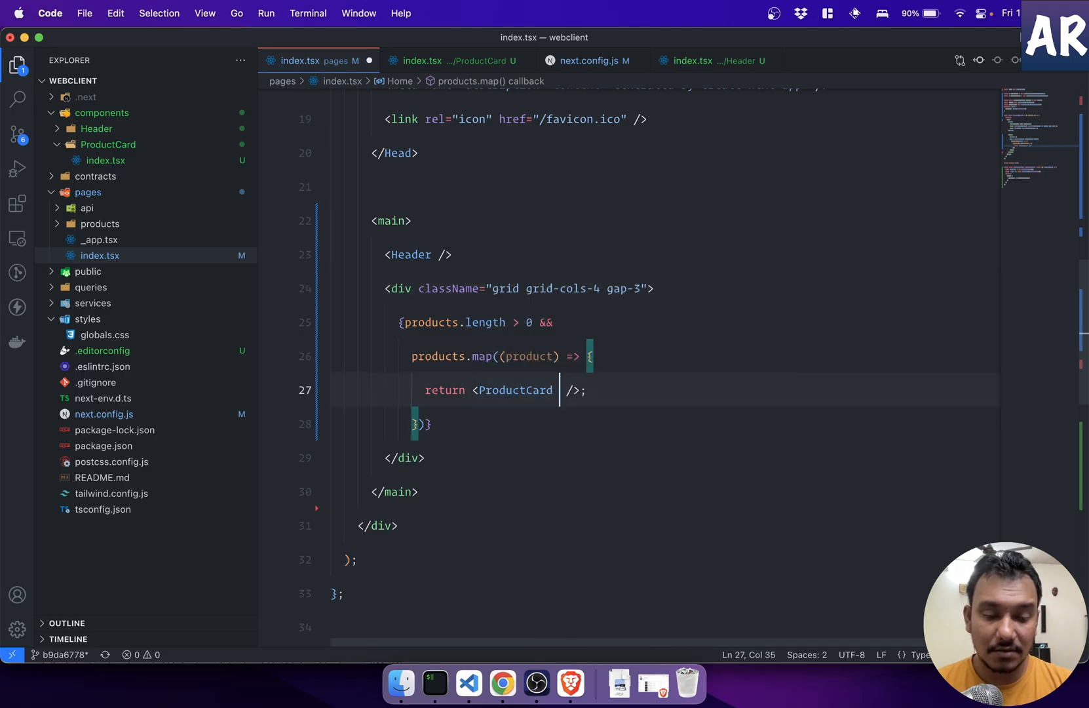
text(key={p})
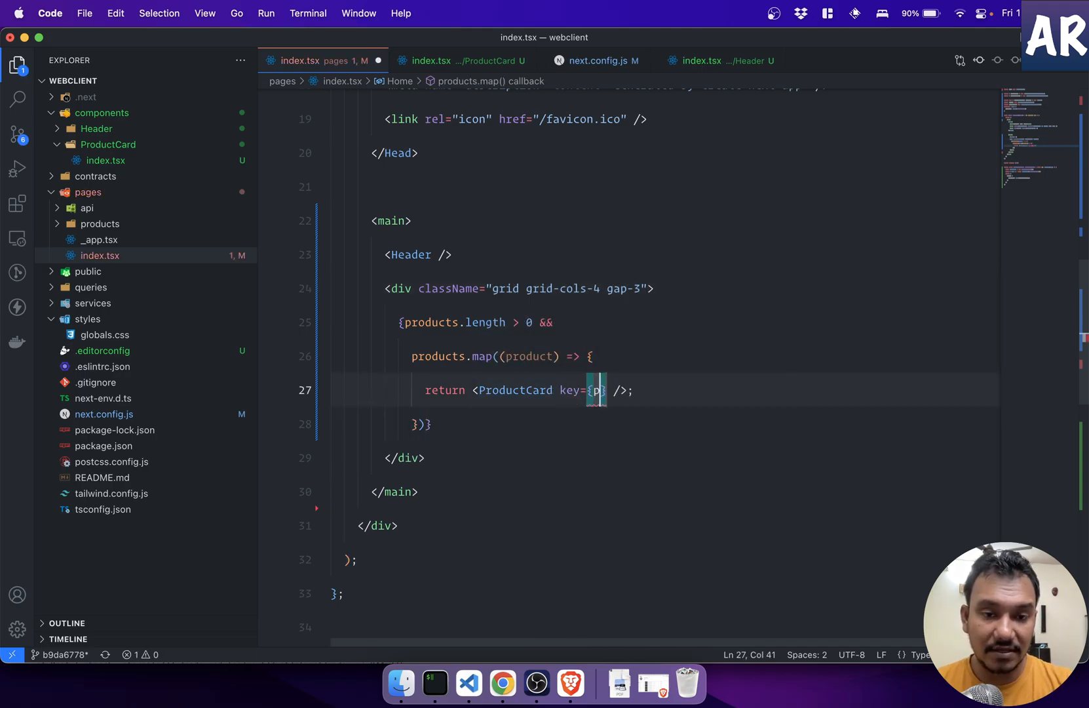
text(roduct.id)
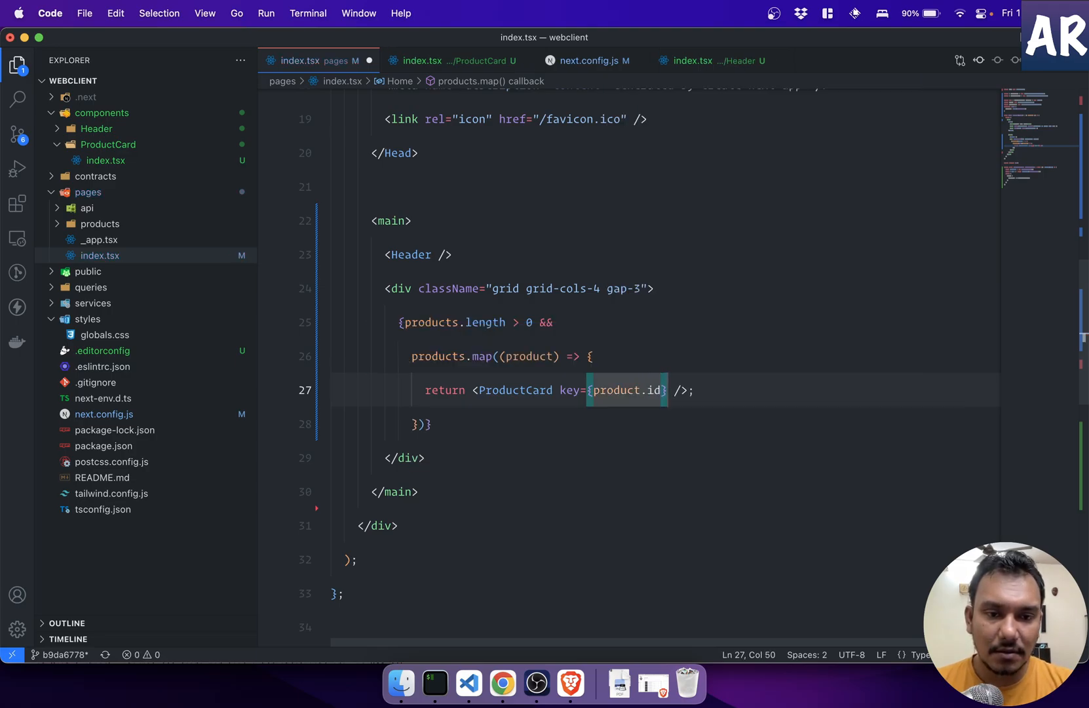
click(502, 684)
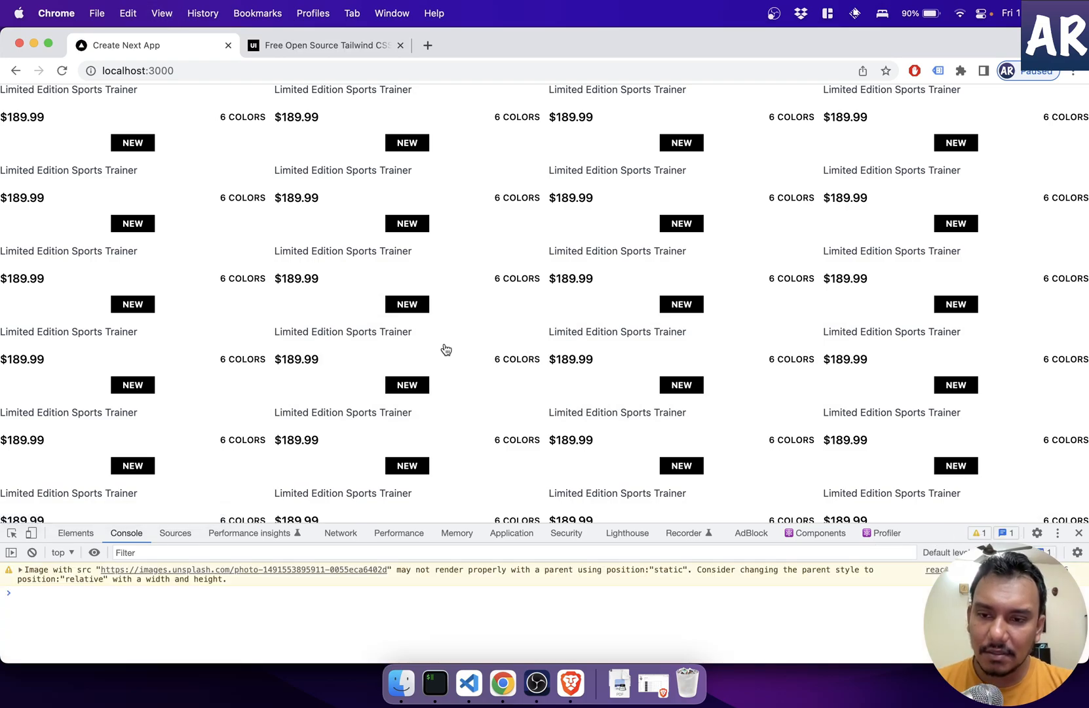
mouse_move(370, 617)
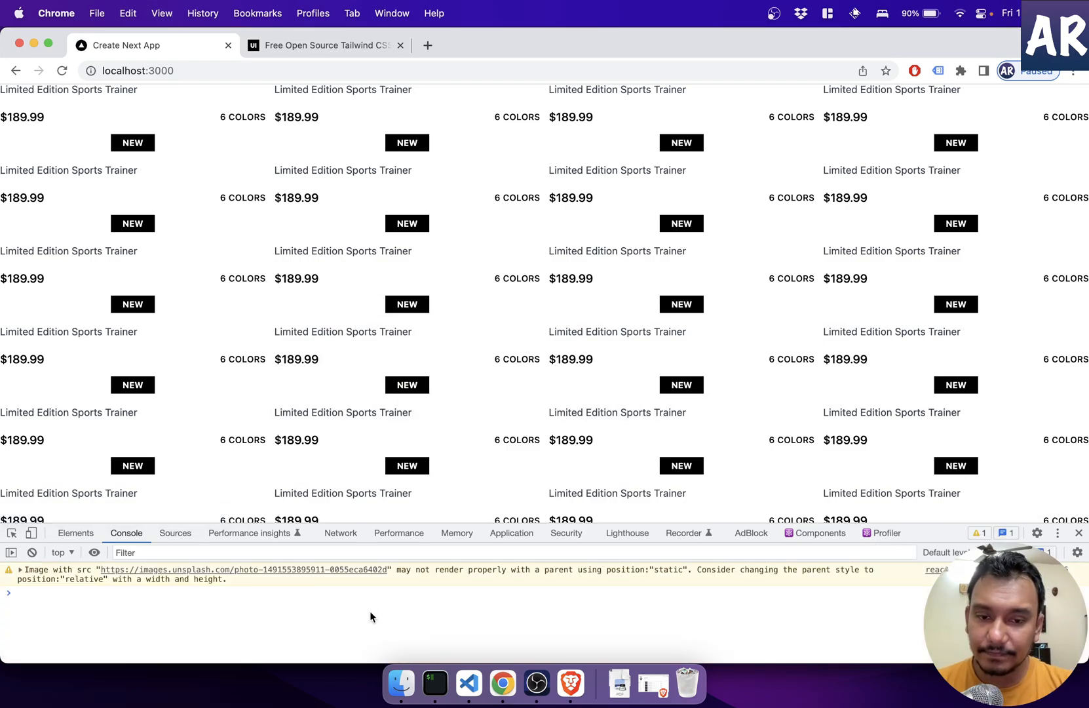
mouse_move(409, 590)
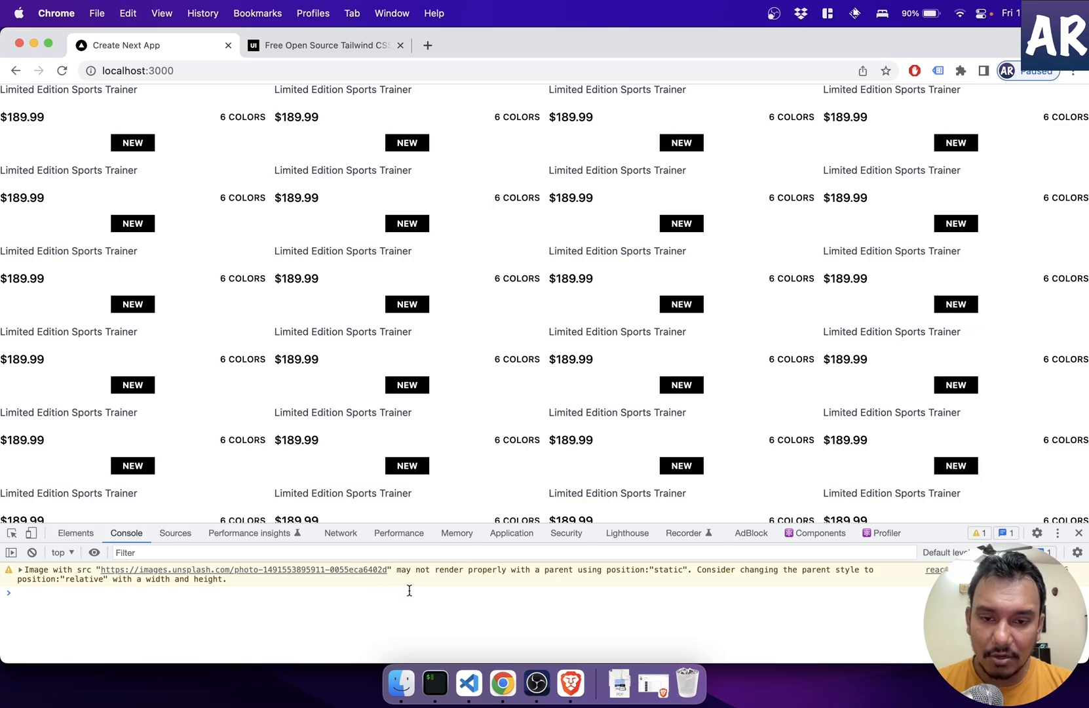
mouse_move(668, 584)
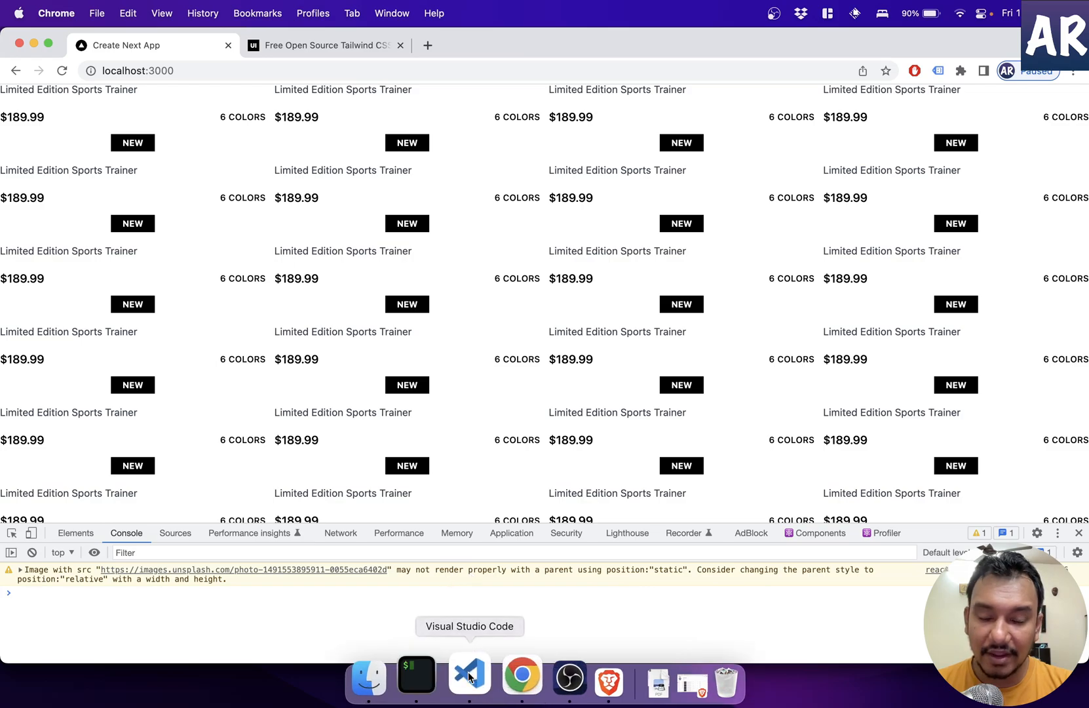
Give the ProductCard Image a width prop, checking the HyperUI card's 450px image size
click(469, 673)
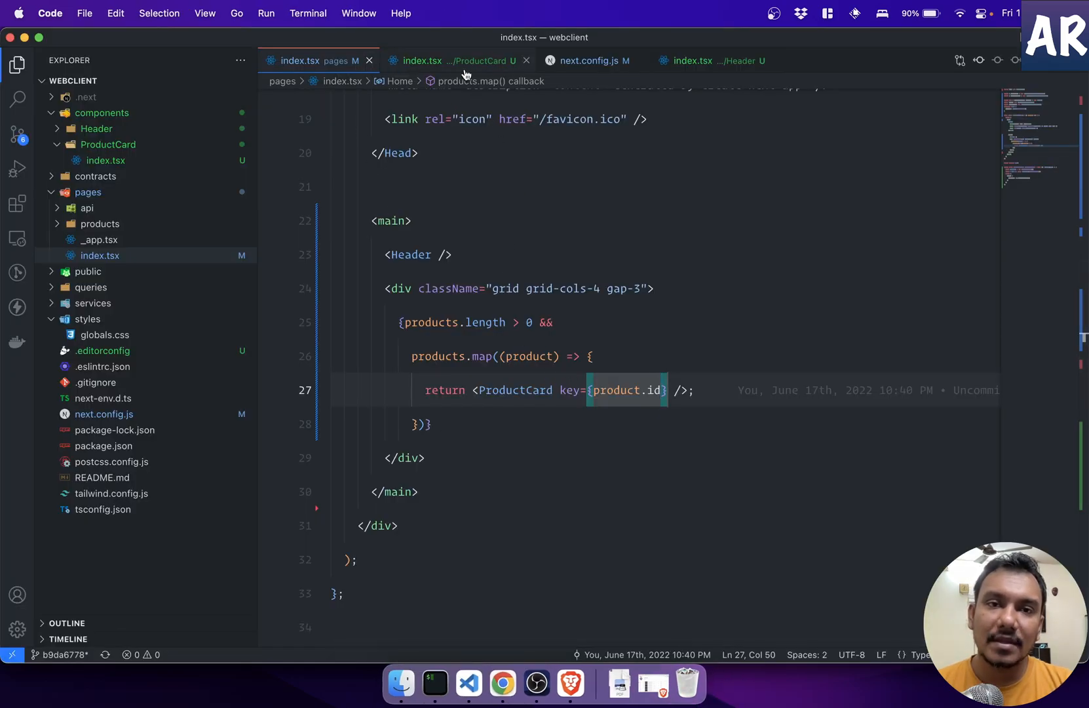
click(453, 60)
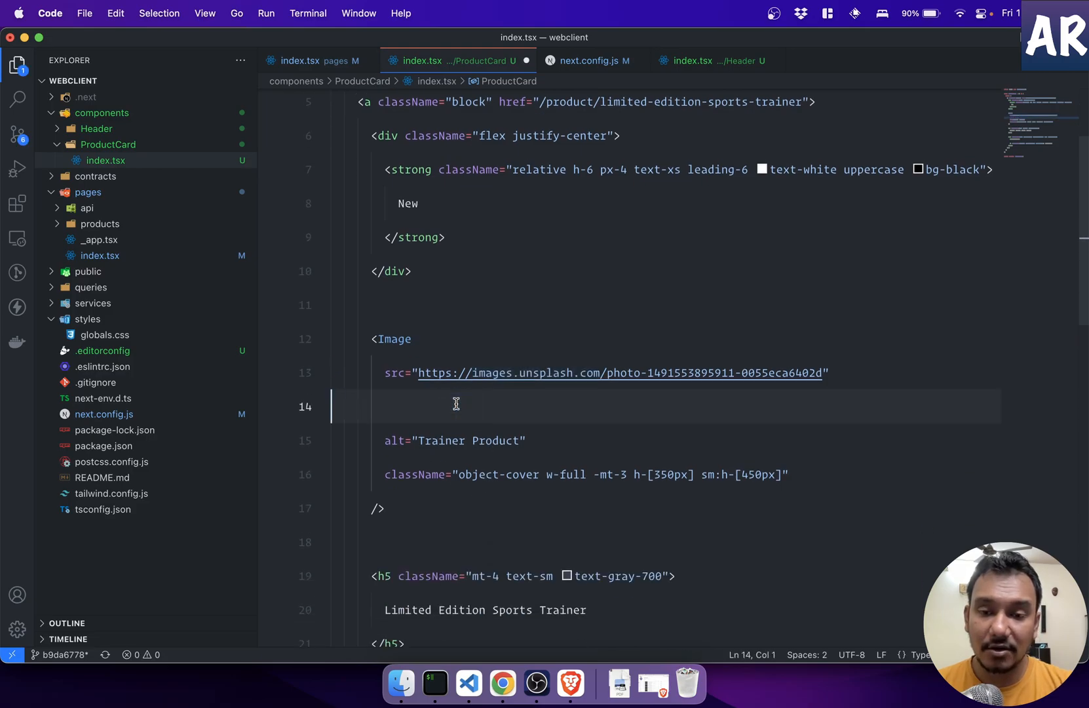
text(width={)
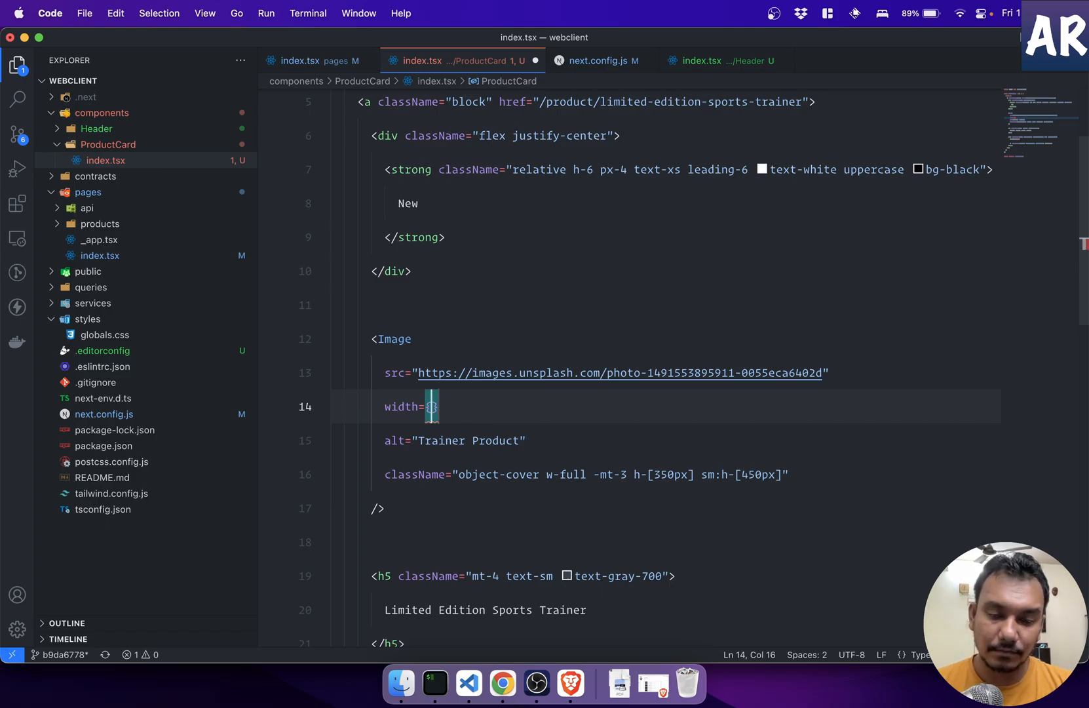
text(500})
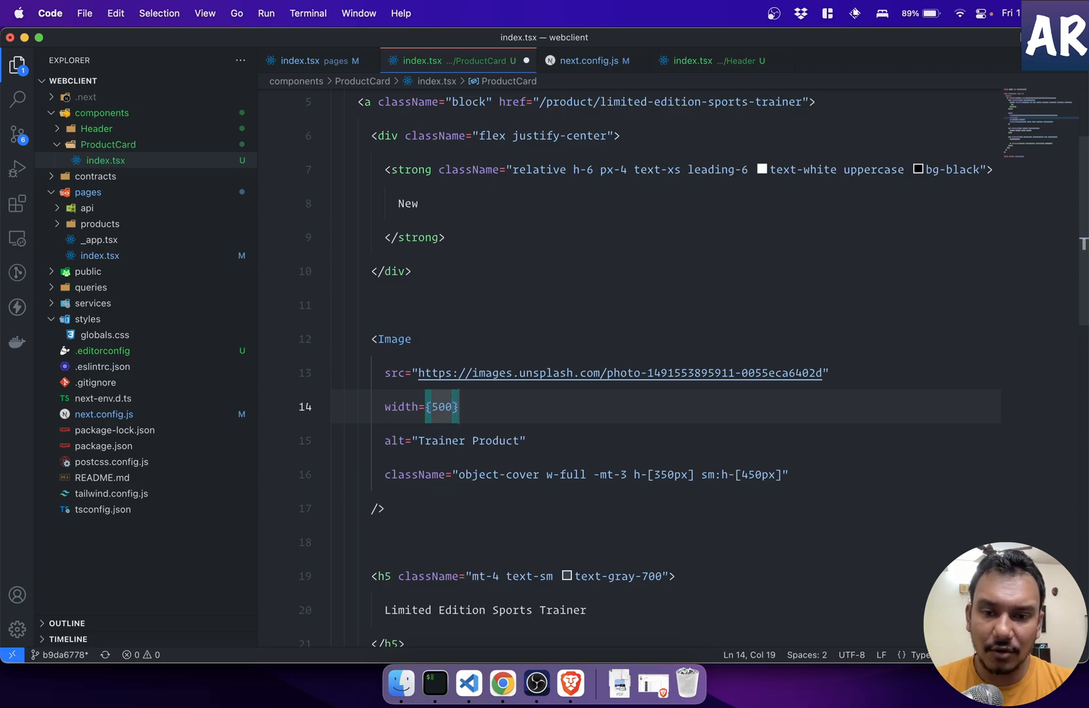
click(502, 685)
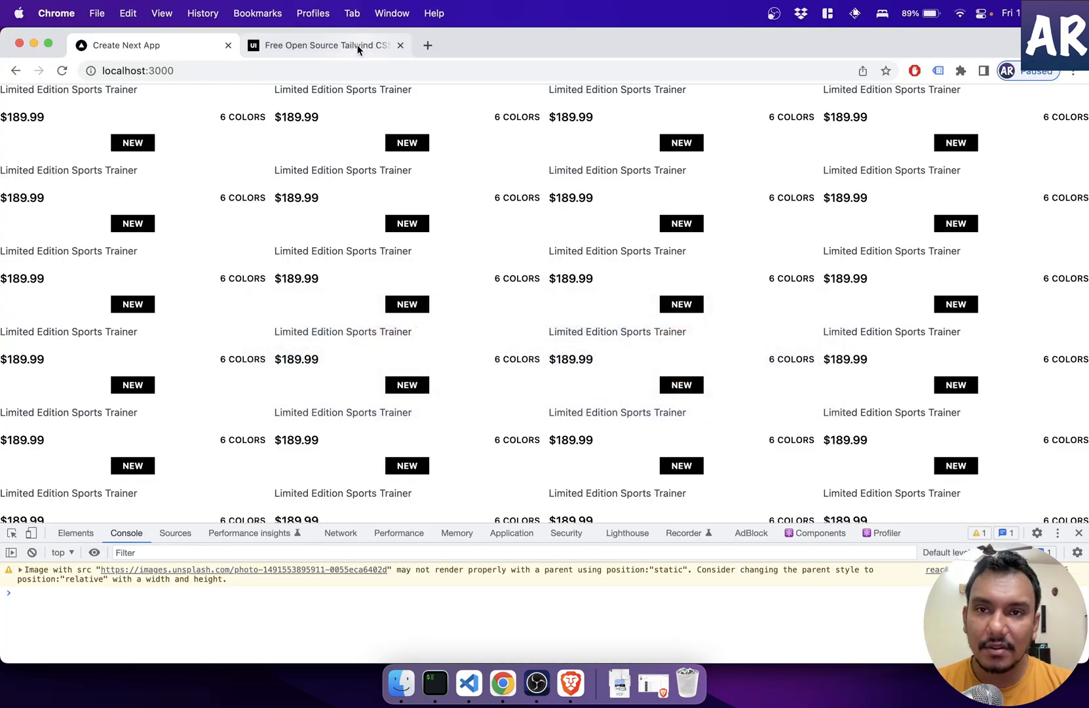
click(327, 45)
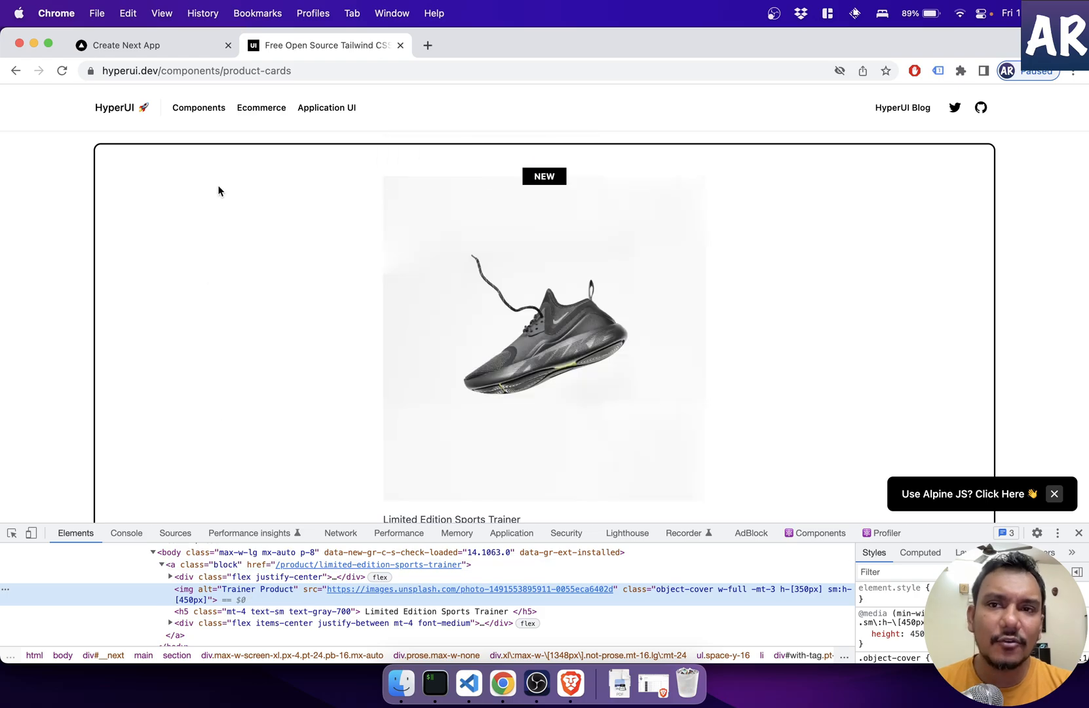
Set the Image to width={450} and height={450}, then view the storefront images
click(467, 684)
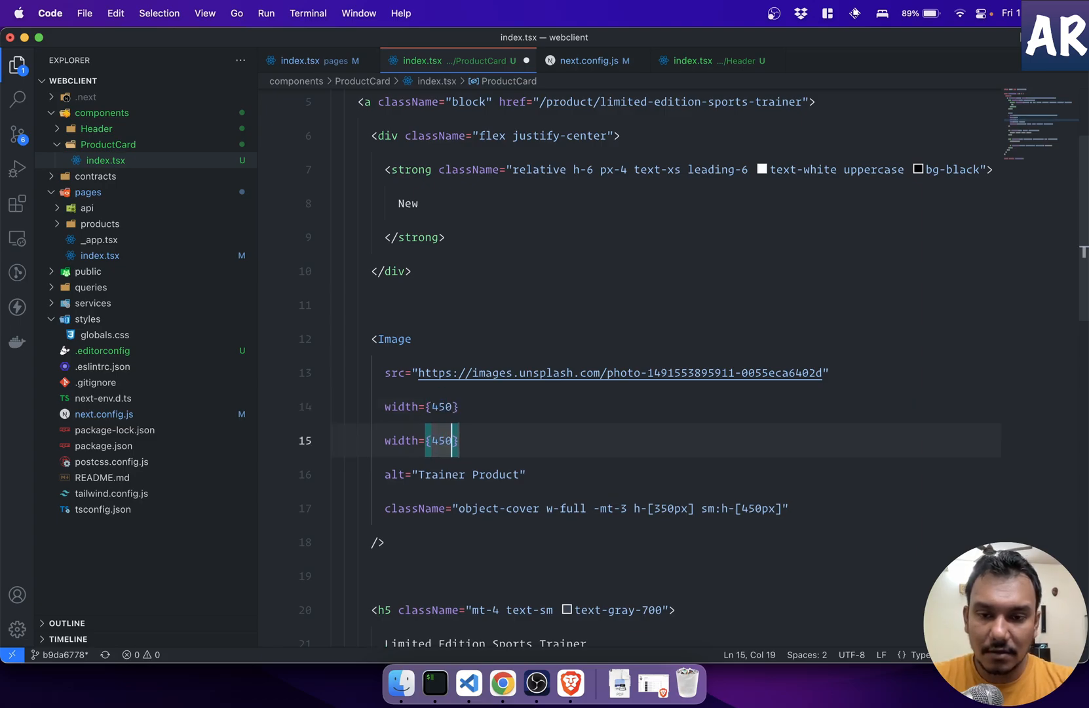
text(height)
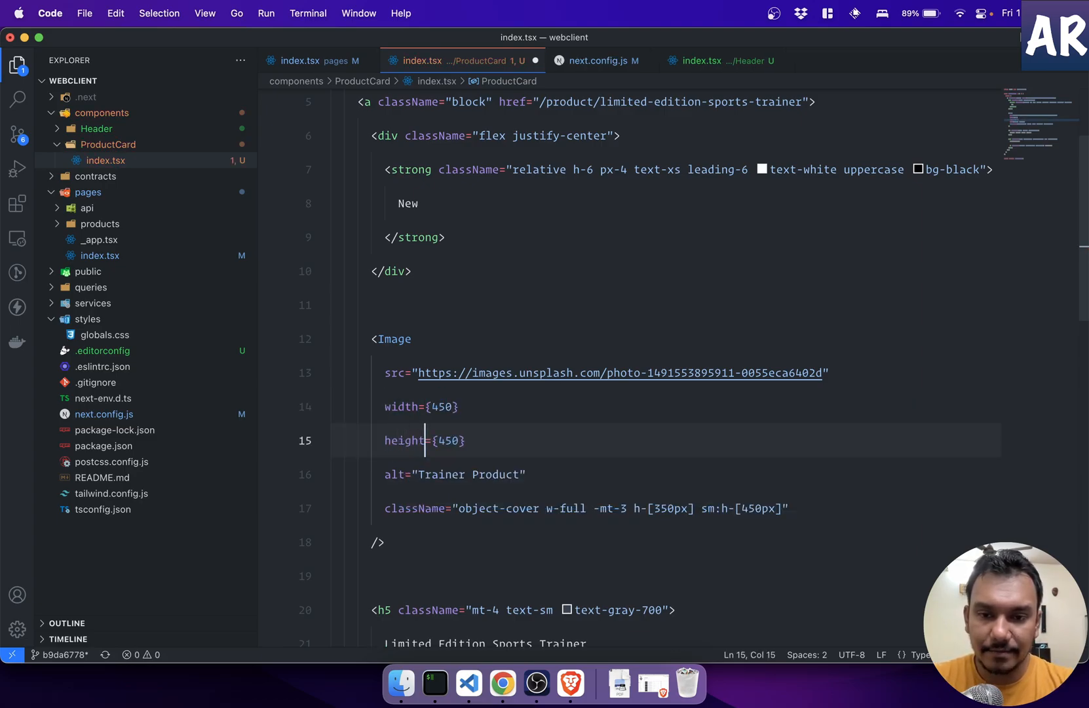
click(502, 683)
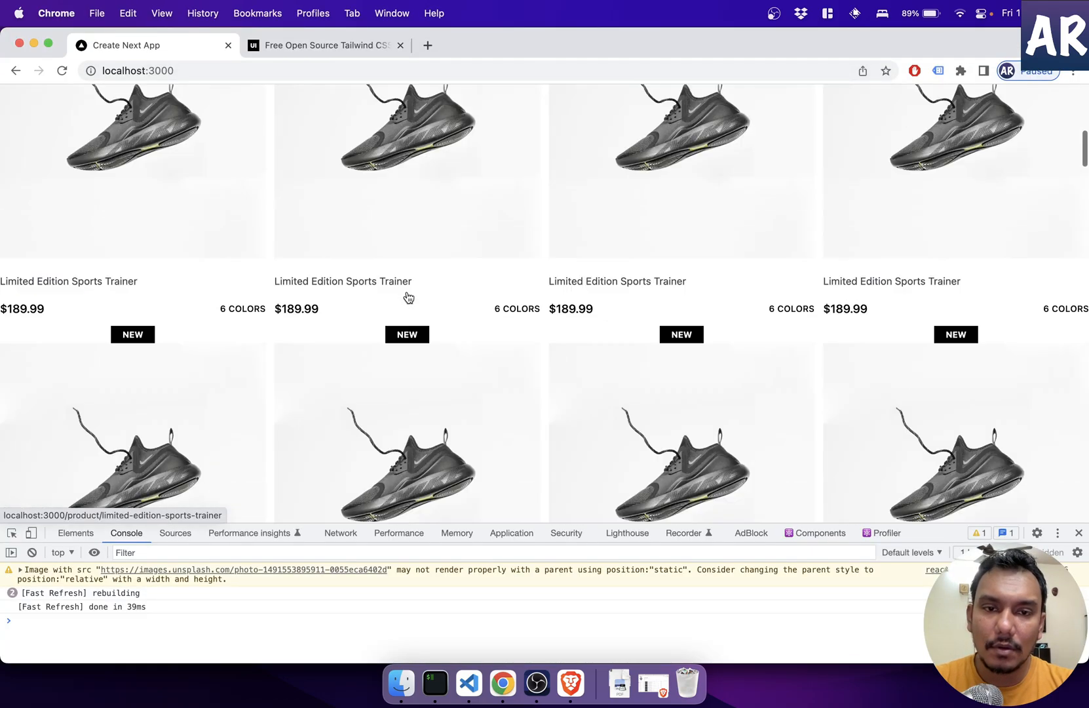
Scroll through the four-column grid on localhost:3000 to check every card shows its shoe photo
scroll(down, 3)
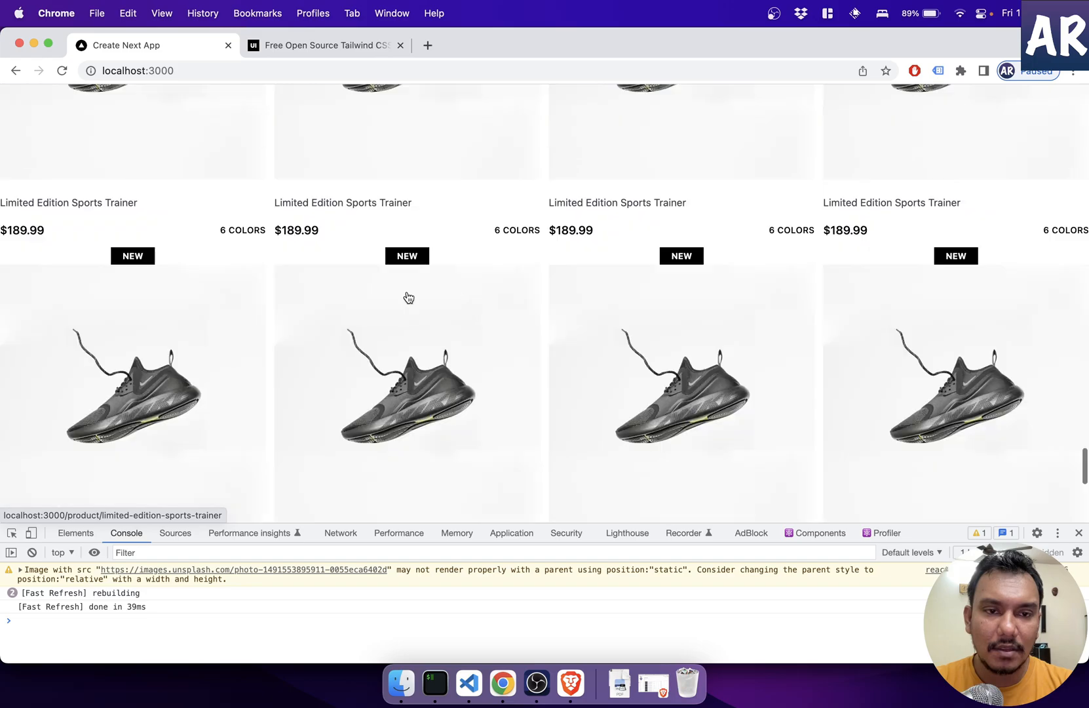
scroll(up, 3)
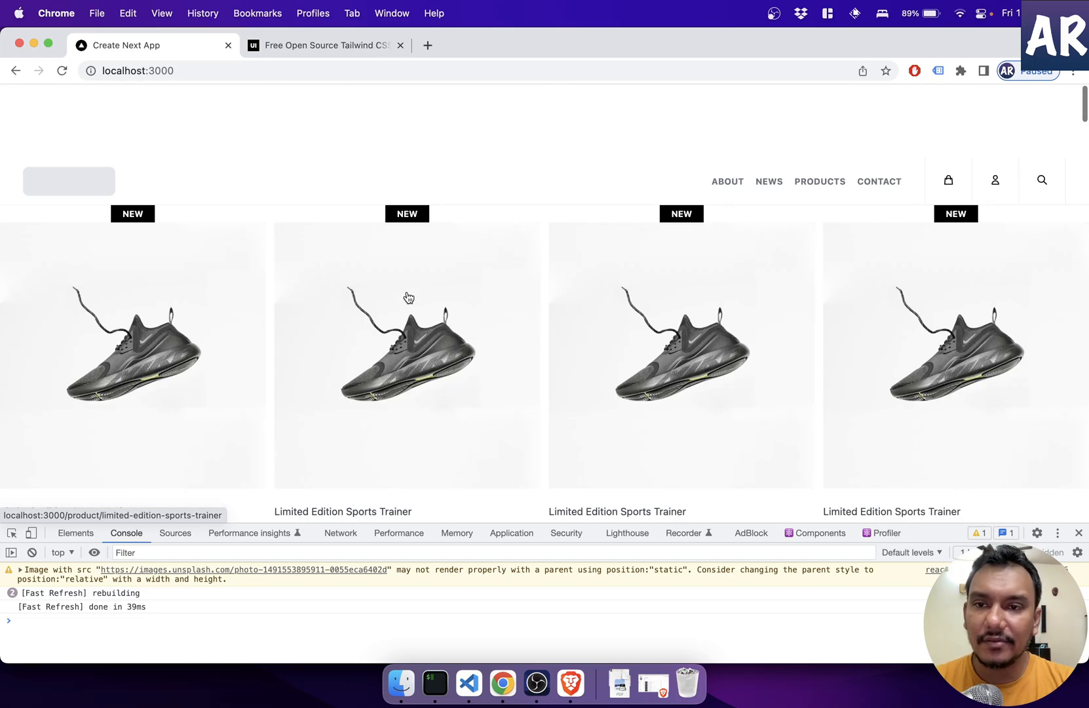
scroll(down, 3)
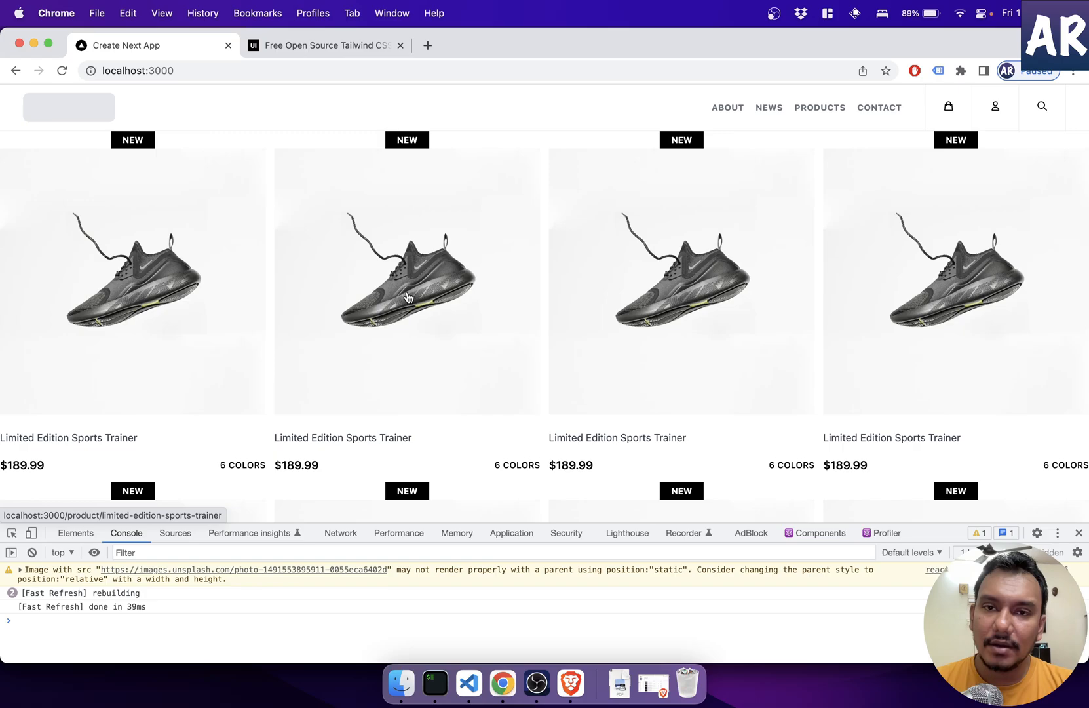
mouse_move(507, 192)
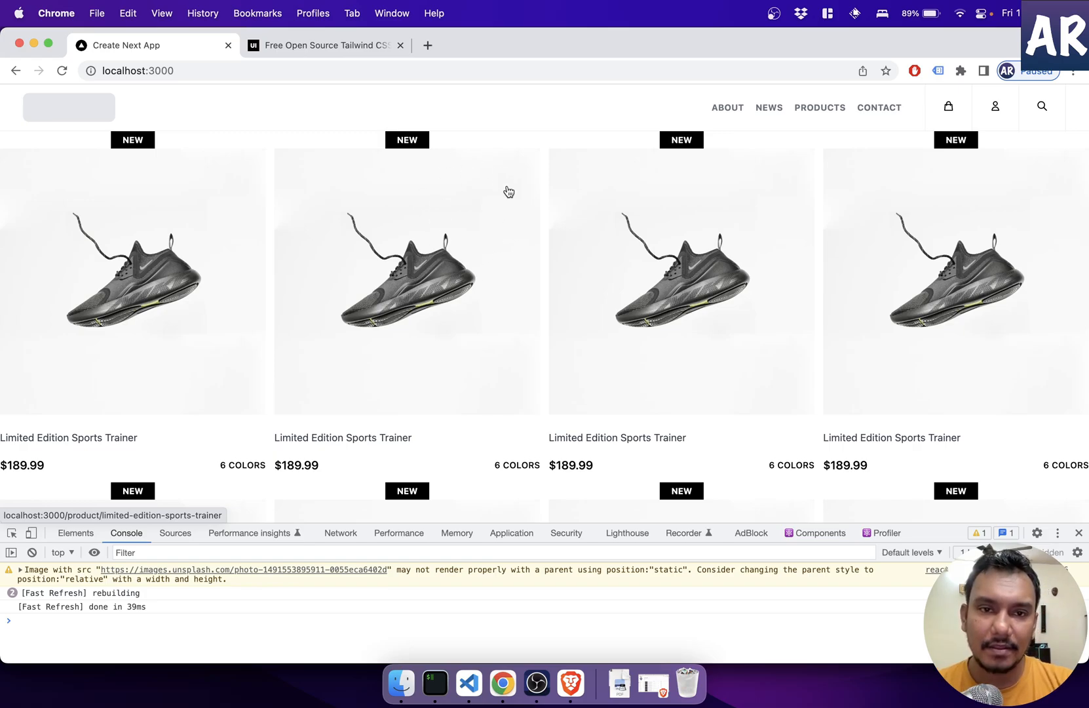
scroll(down, 3)
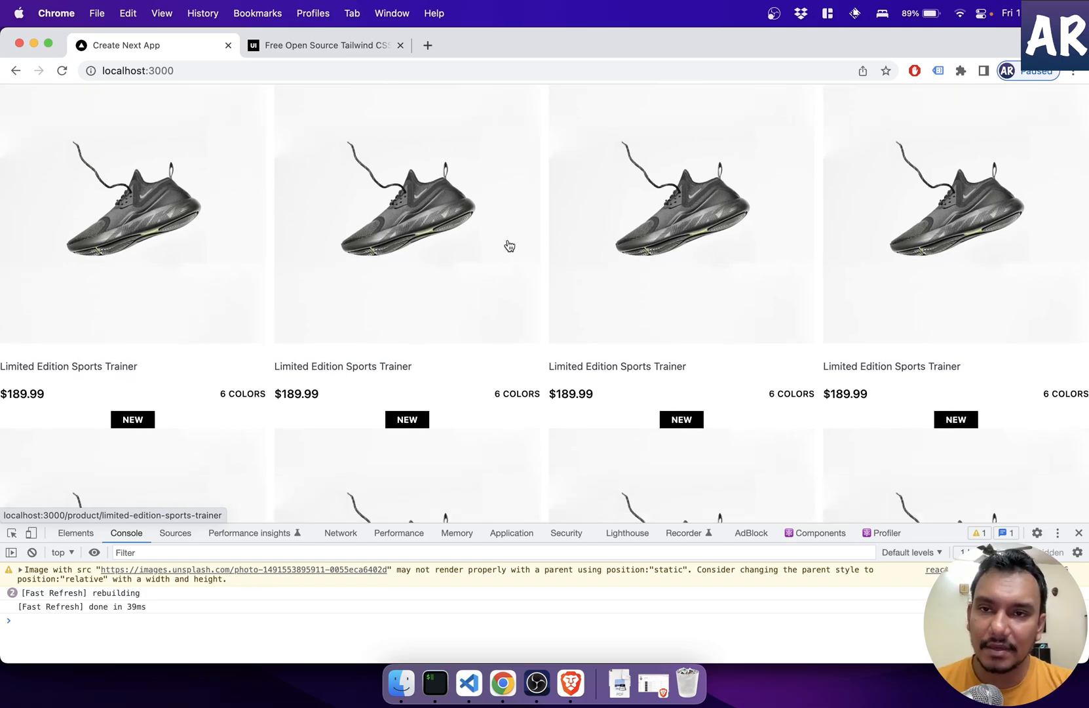
mouse_move(545, 475)
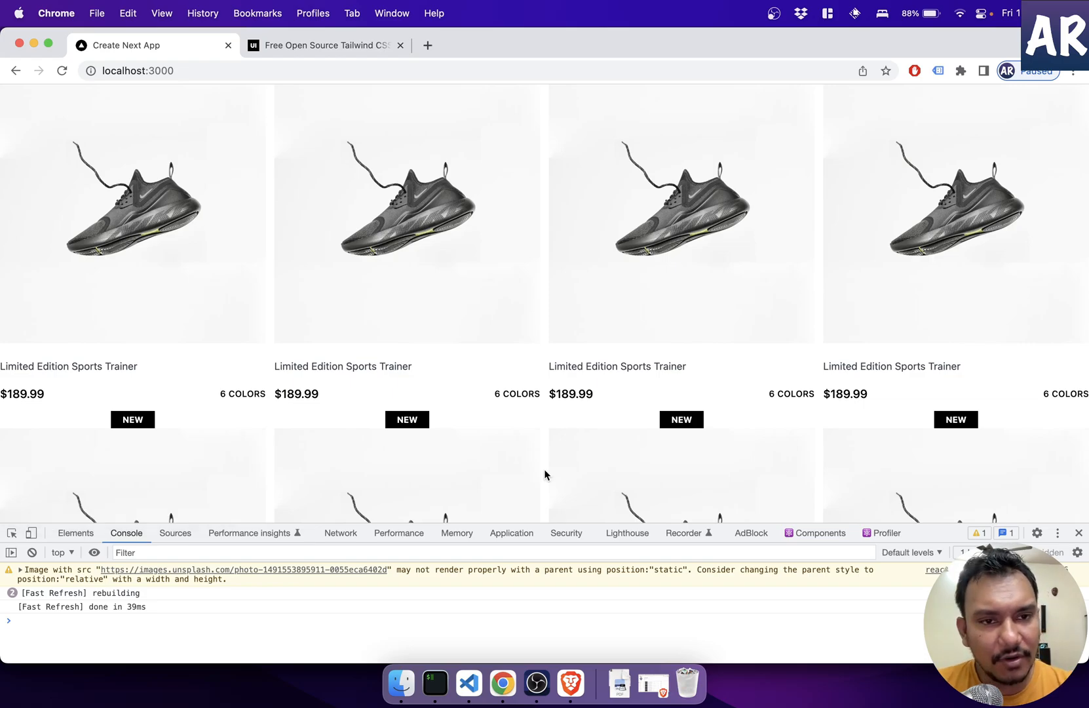
mouse_move(501, 555)
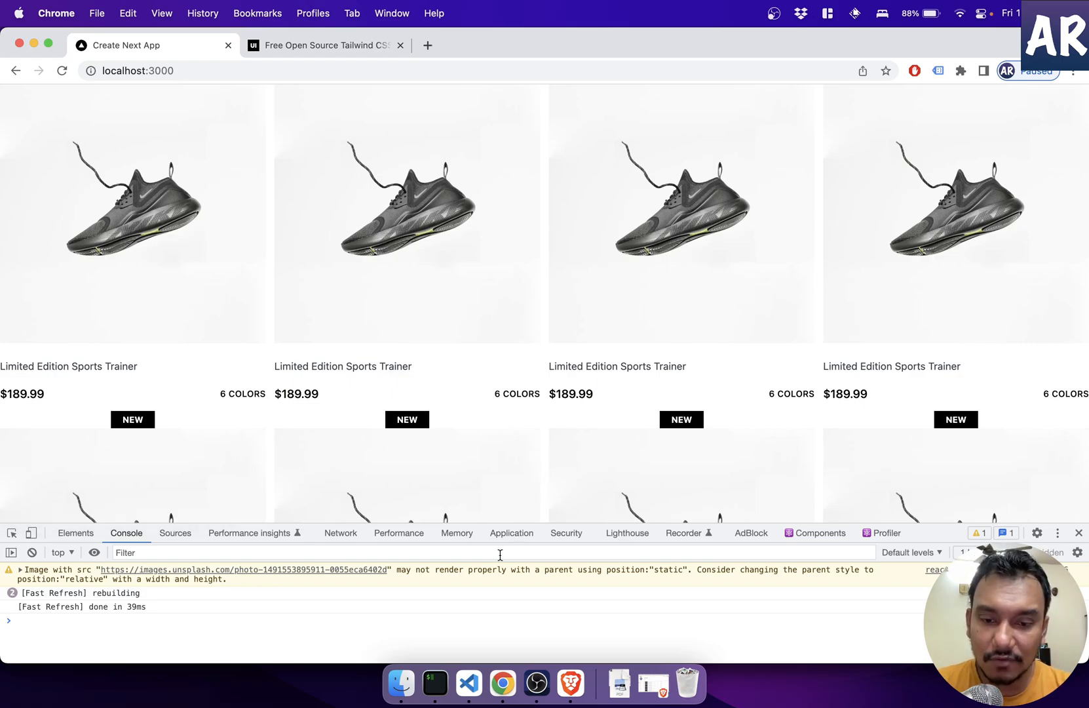
Collapse the ProductCard folder and reopen pages/index.tsx, then next.config.js with its images.unsplash.com domain
click(468, 683)
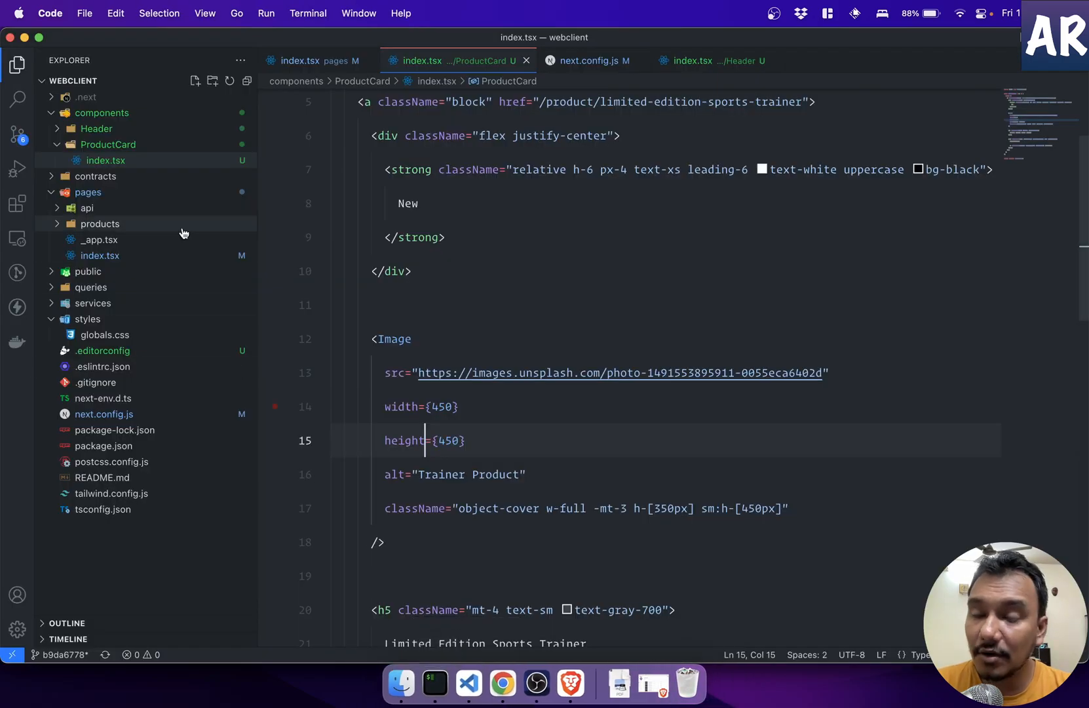
click(109, 144)
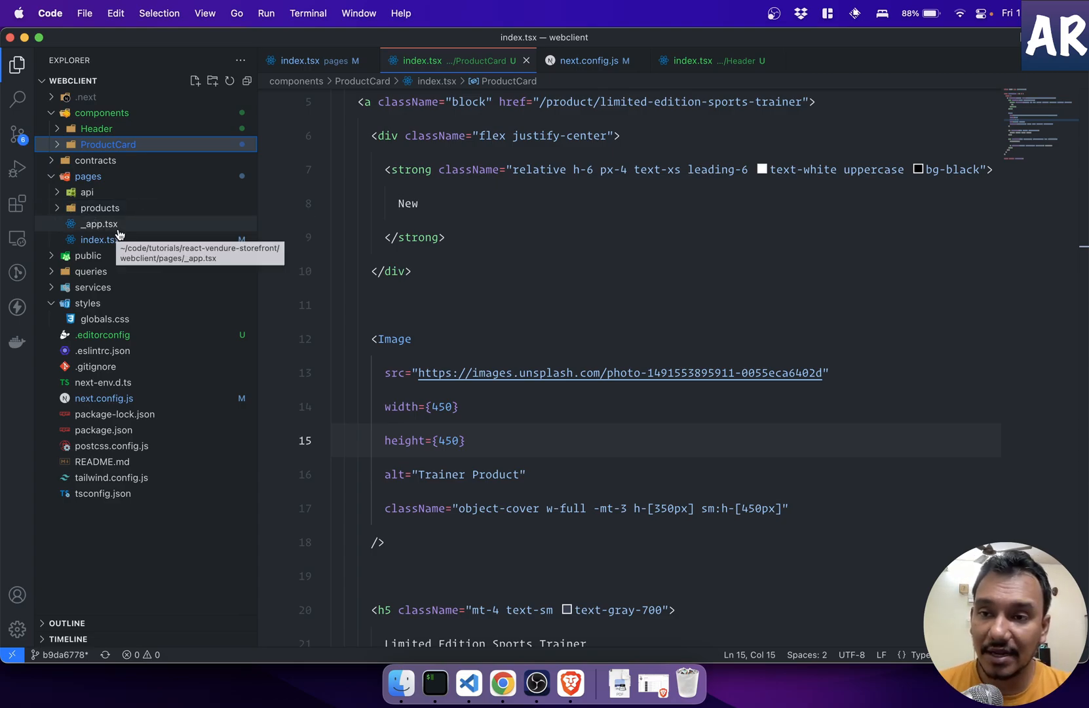
mouse_move(493, 675)
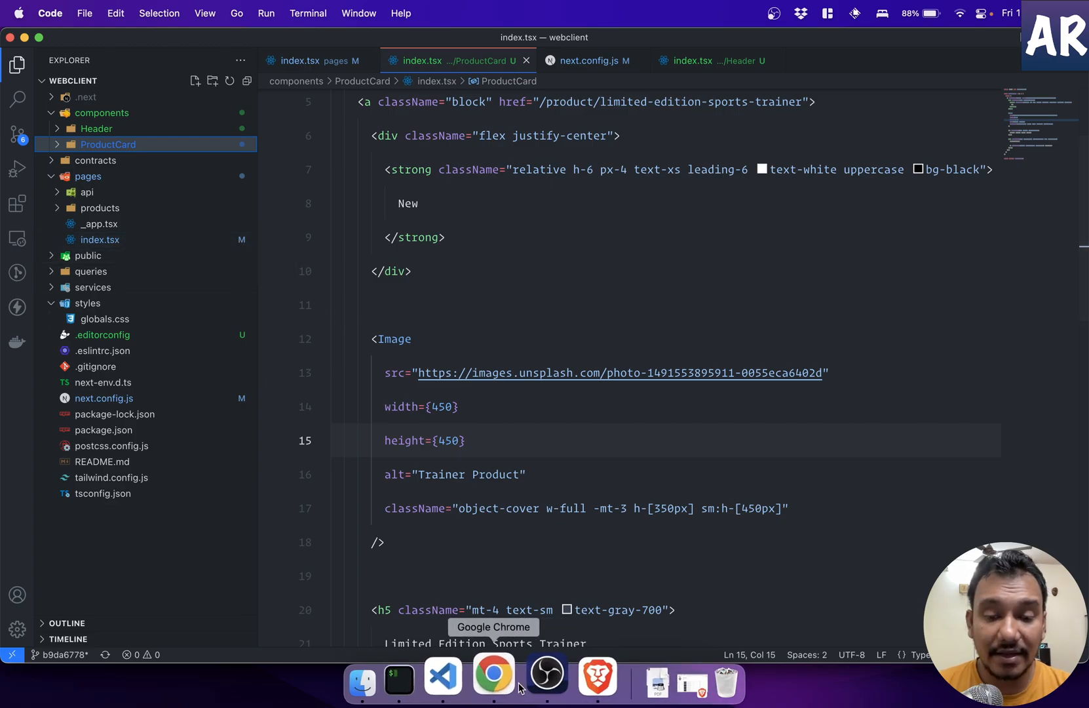
click(492, 675)
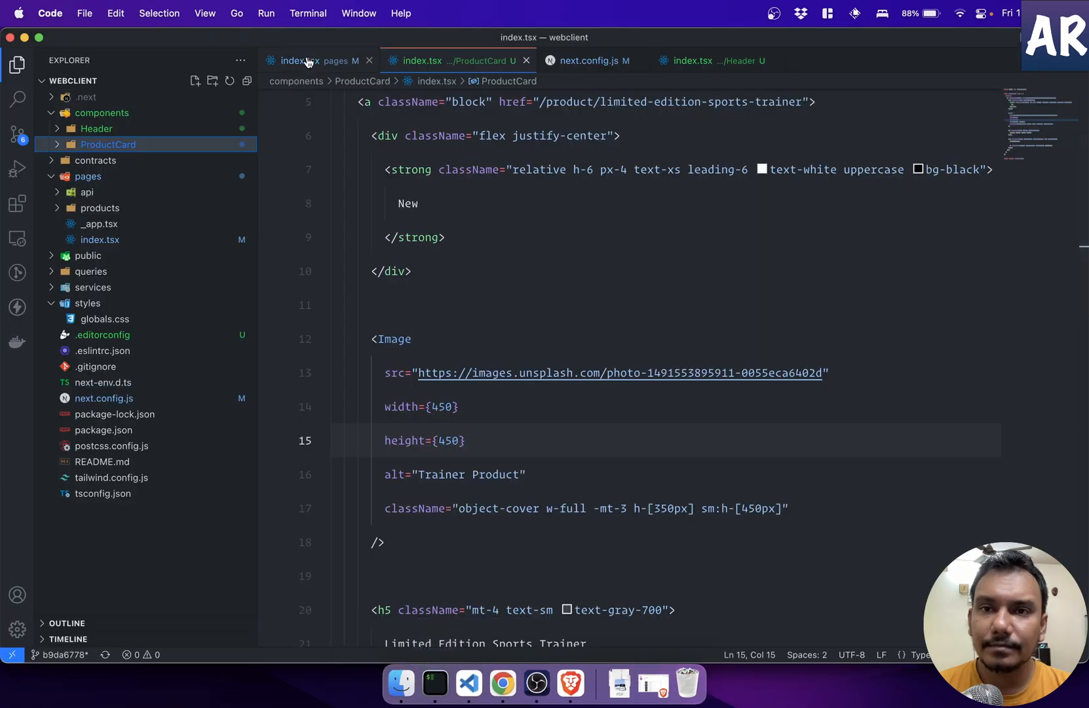
click(295, 60)
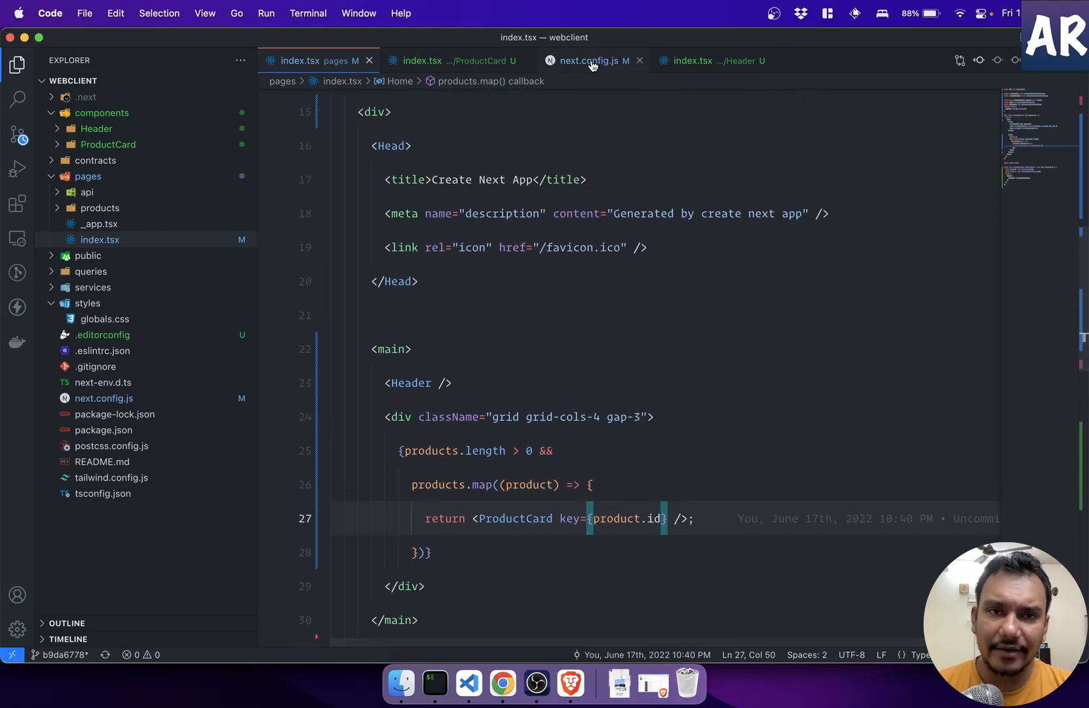
click(589, 60)
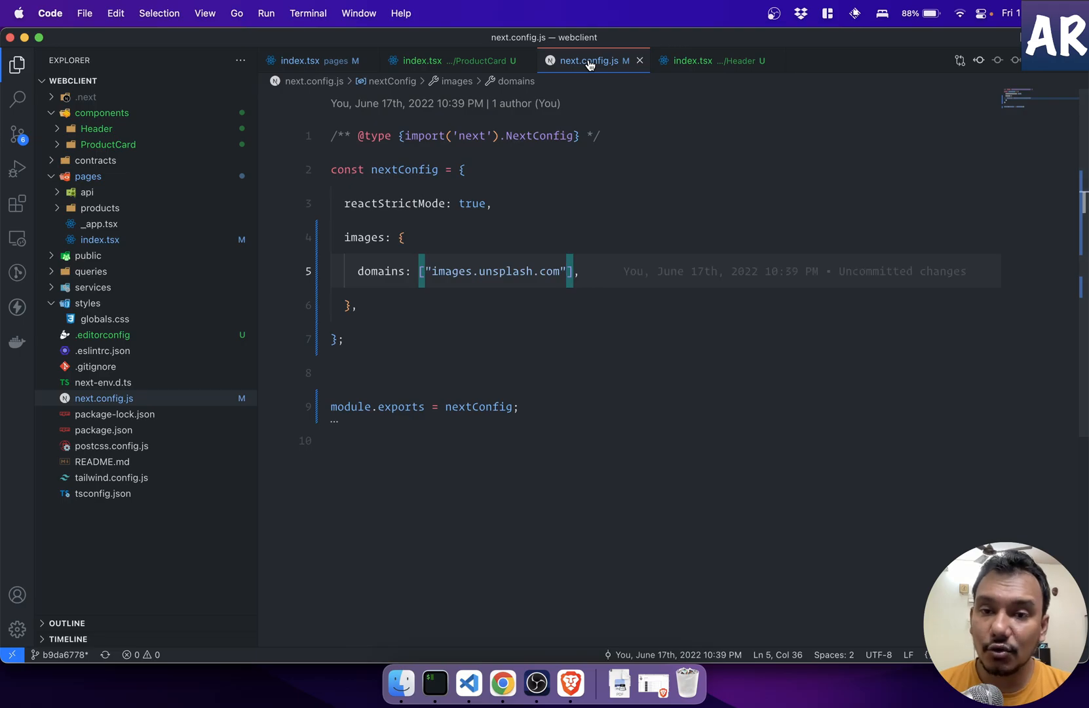
mouse_move(522, 173)
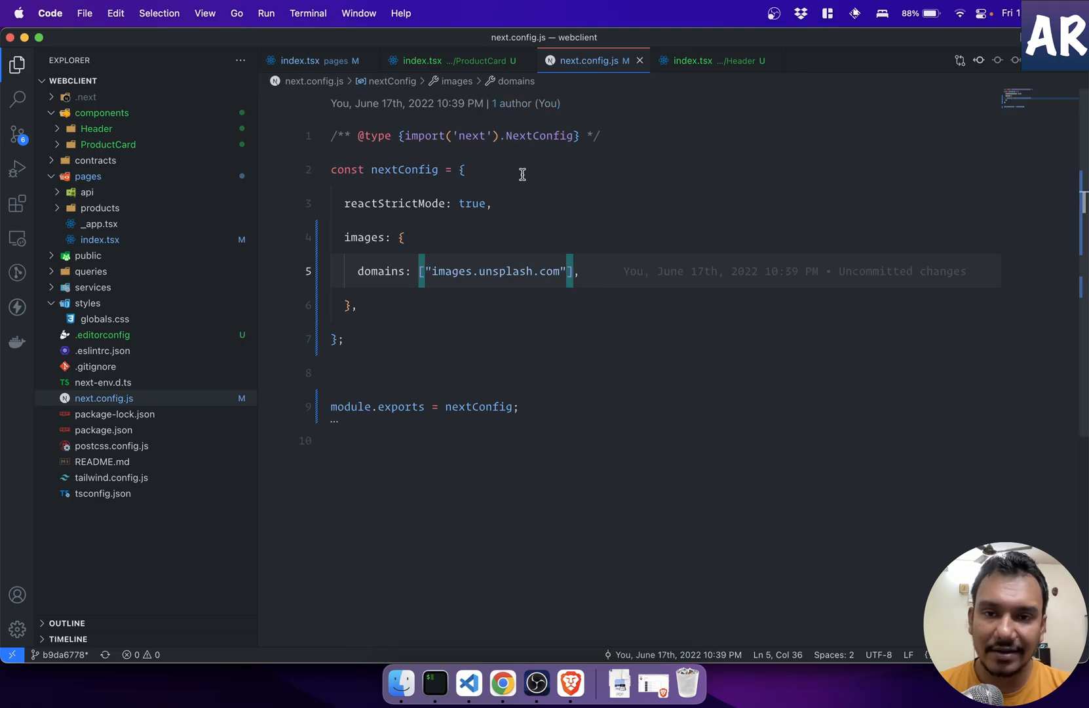